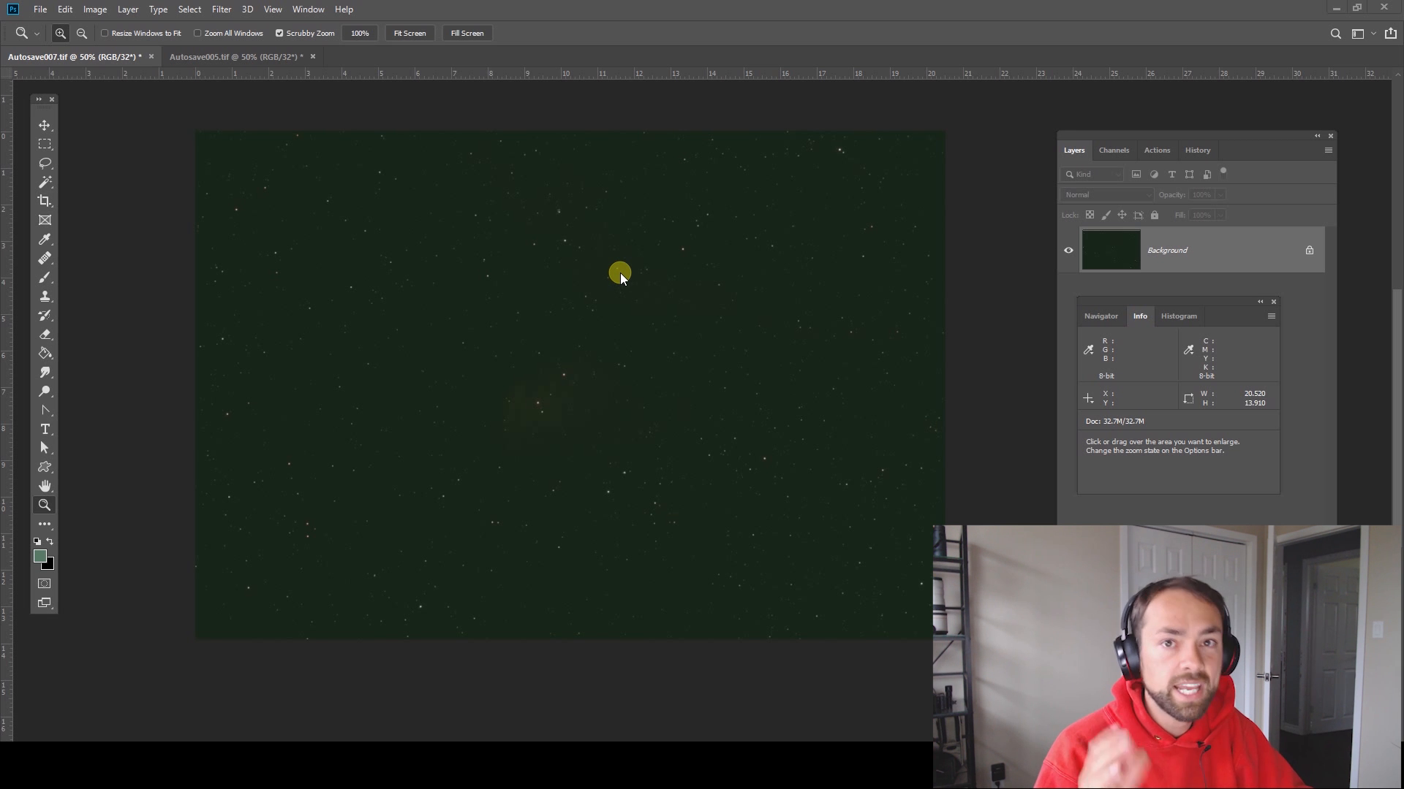
pyautogui.moveTo(276, 105)
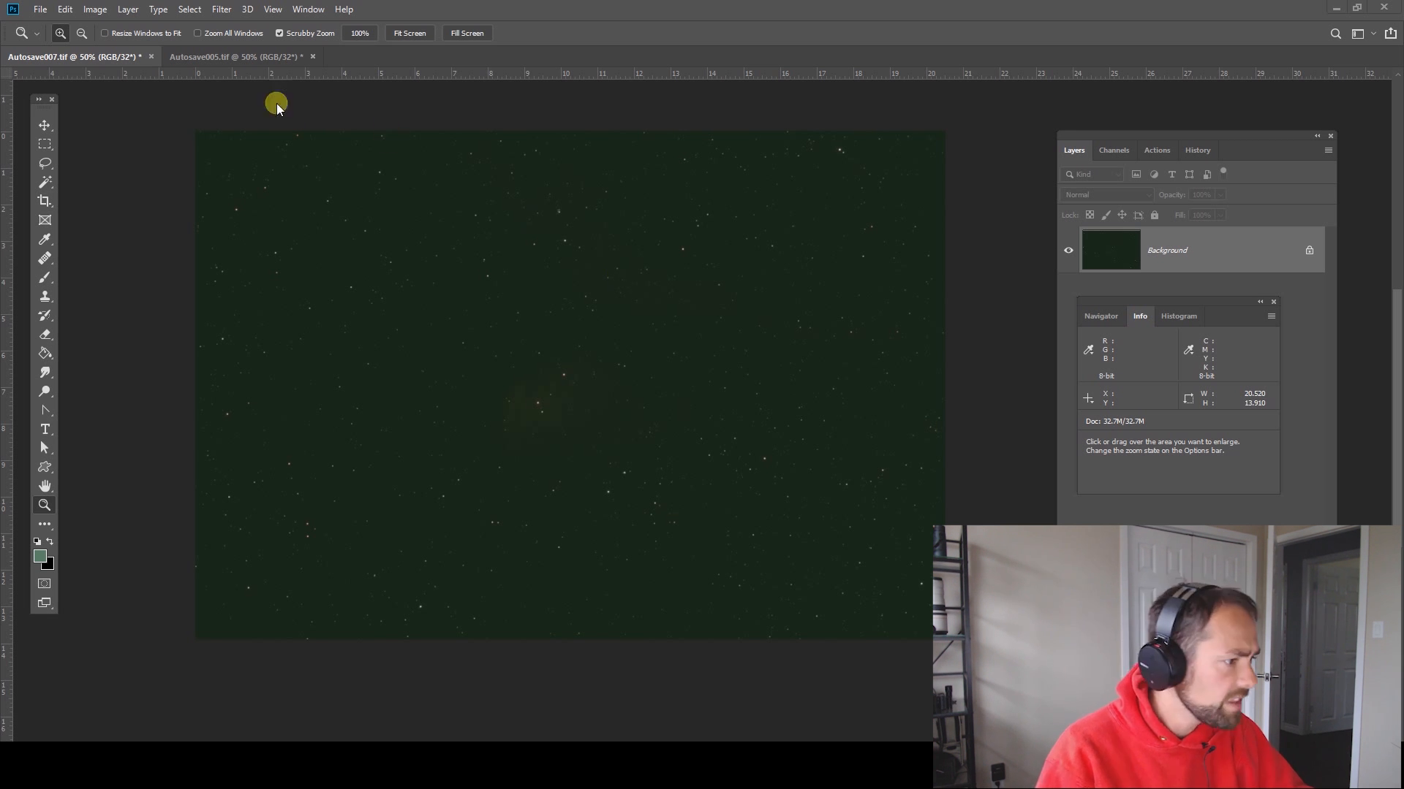
# - Switch to Autosave005.tif, the brighter green-tinted image with the central nebula
pyautogui.click(232, 56)
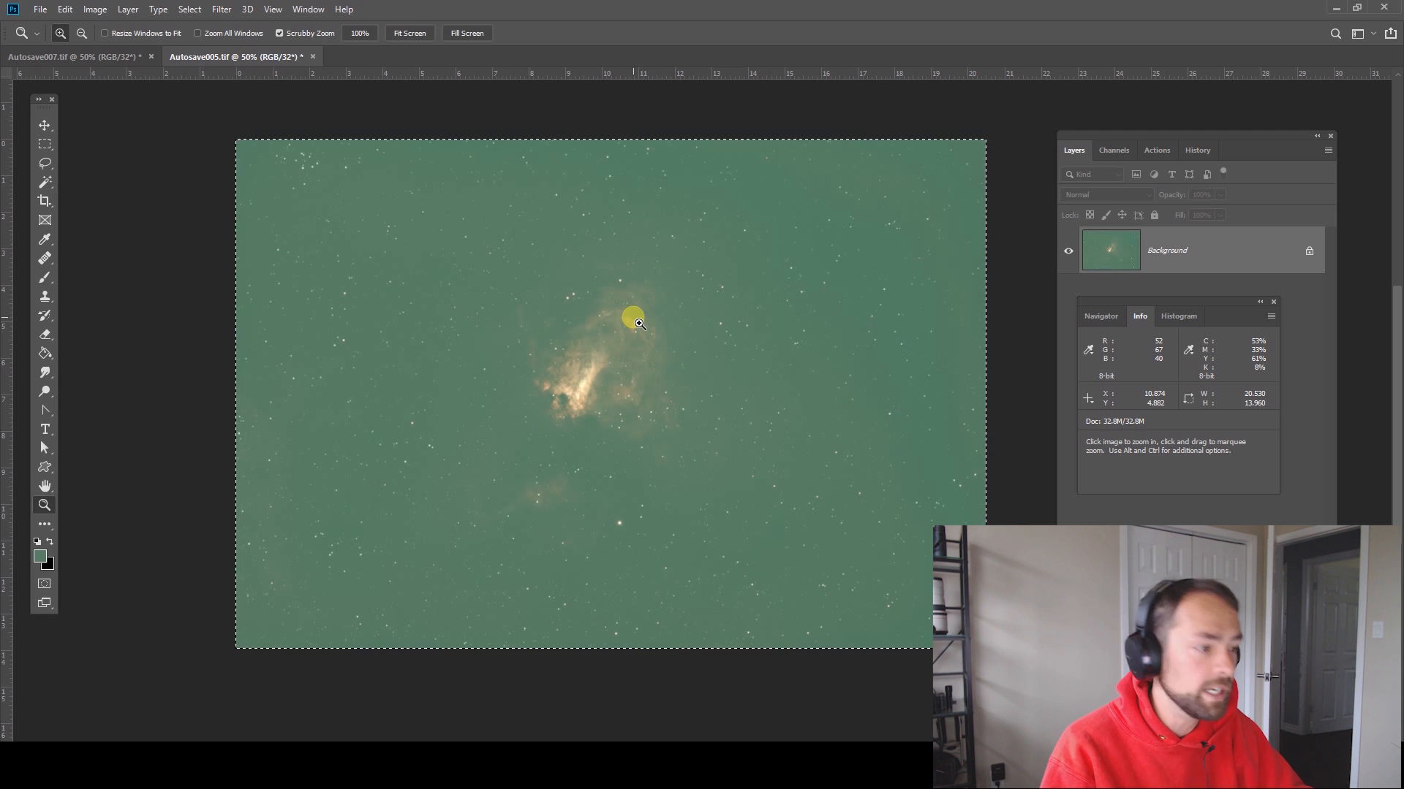
pyautogui.moveTo(123, 88)
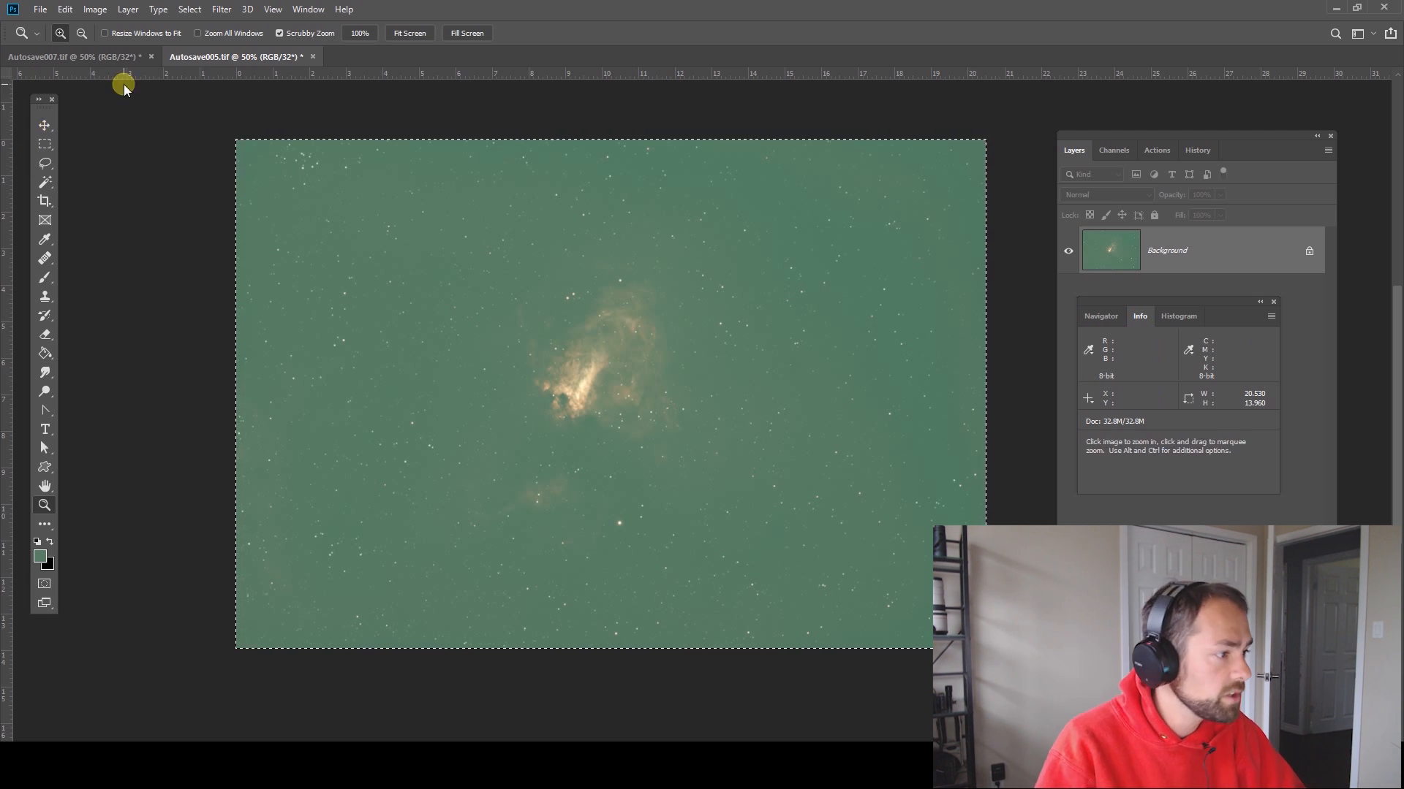
# - Return to Autosave007.tif, the dark unprocessed star field image
pyautogui.click(76, 56)
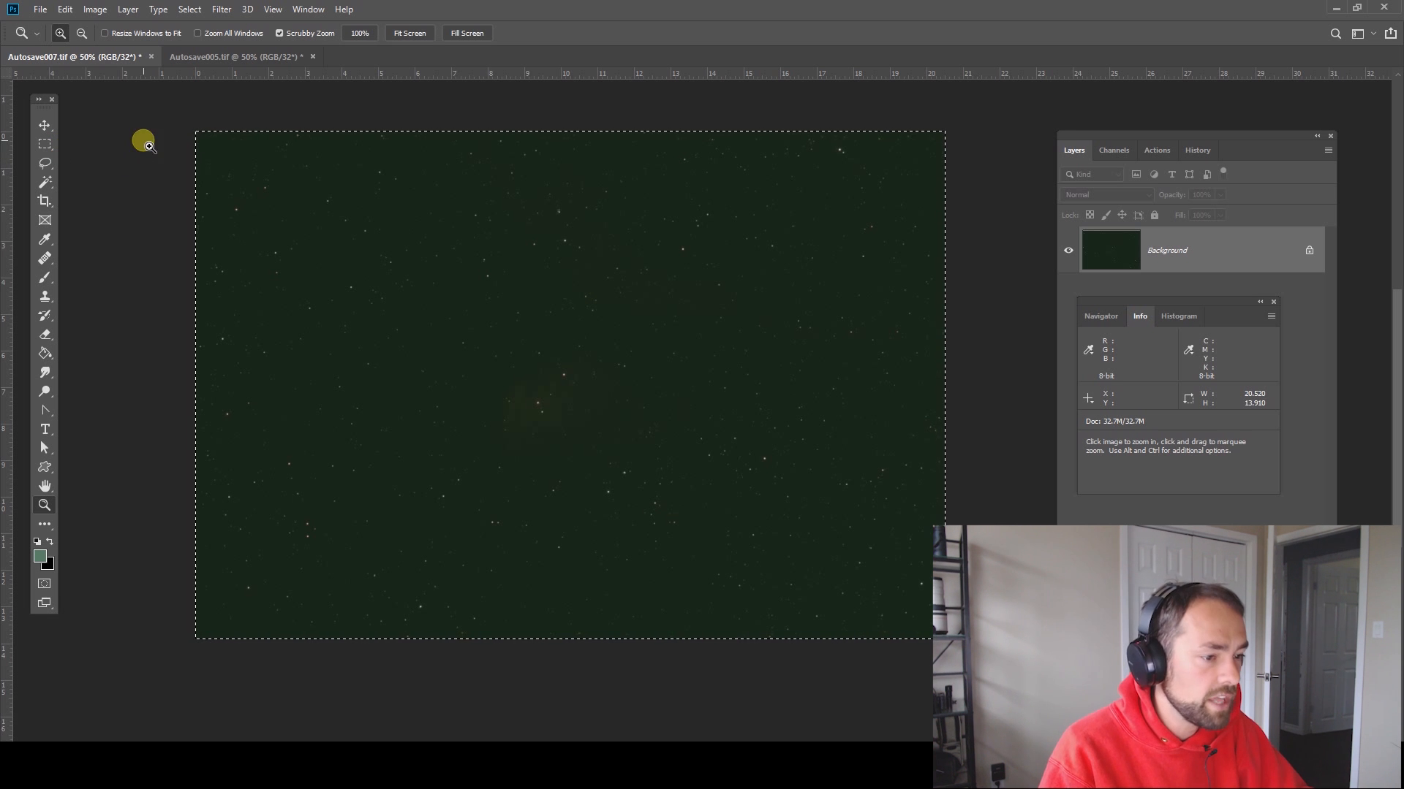
pyautogui.moveTo(227, 231)
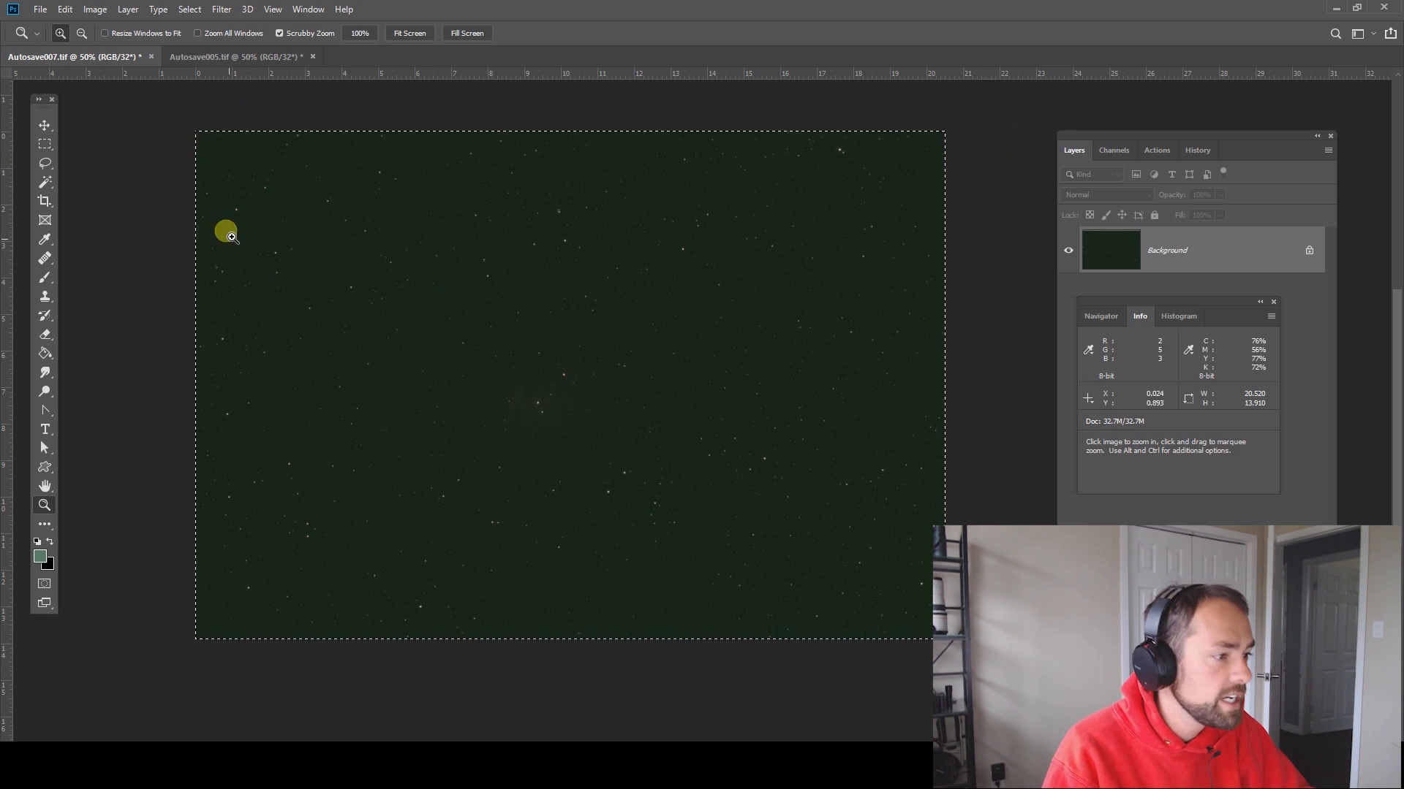
# - Zoom in and apply Levels with the white input lowered to 178
pyautogui.click(226, 231)
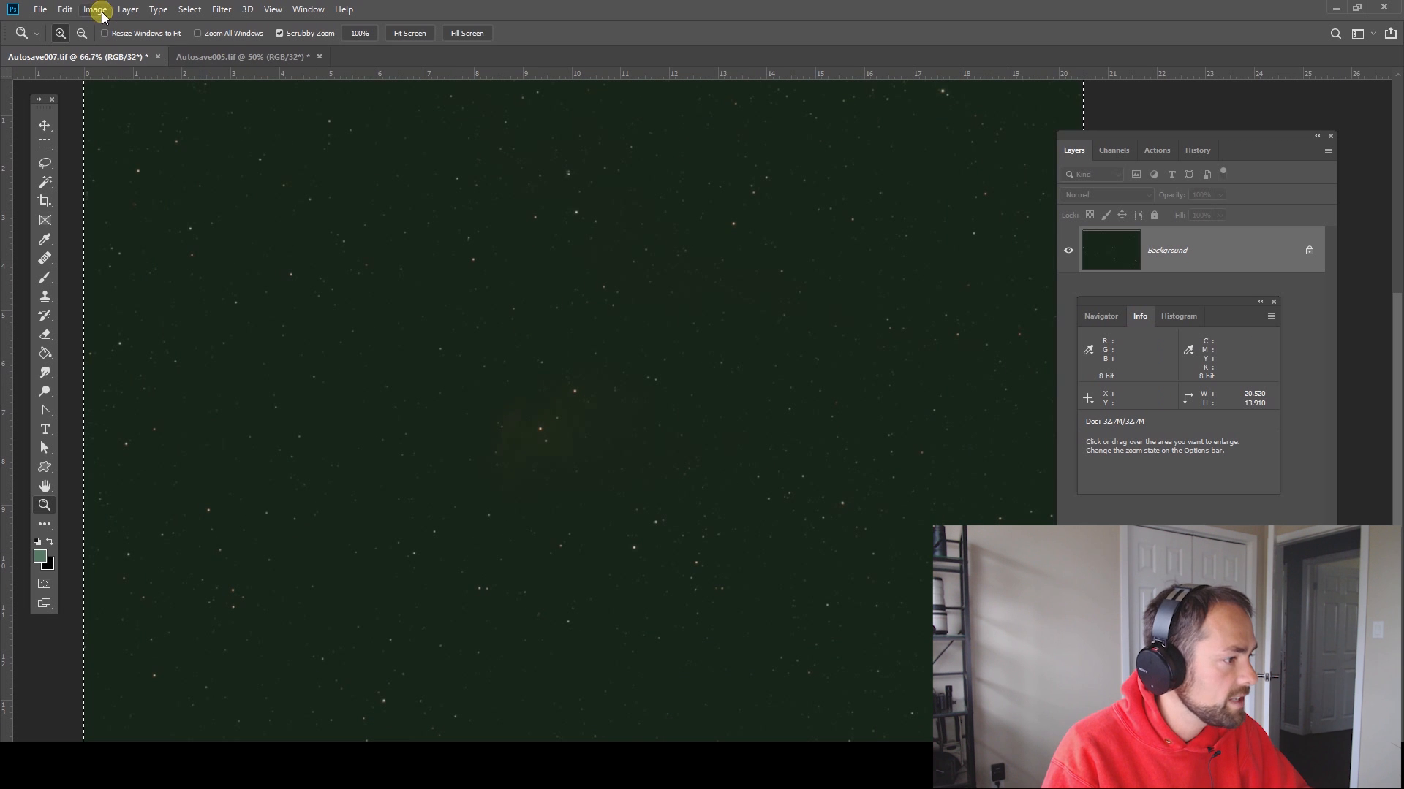
pyautogui.click(94, 9)
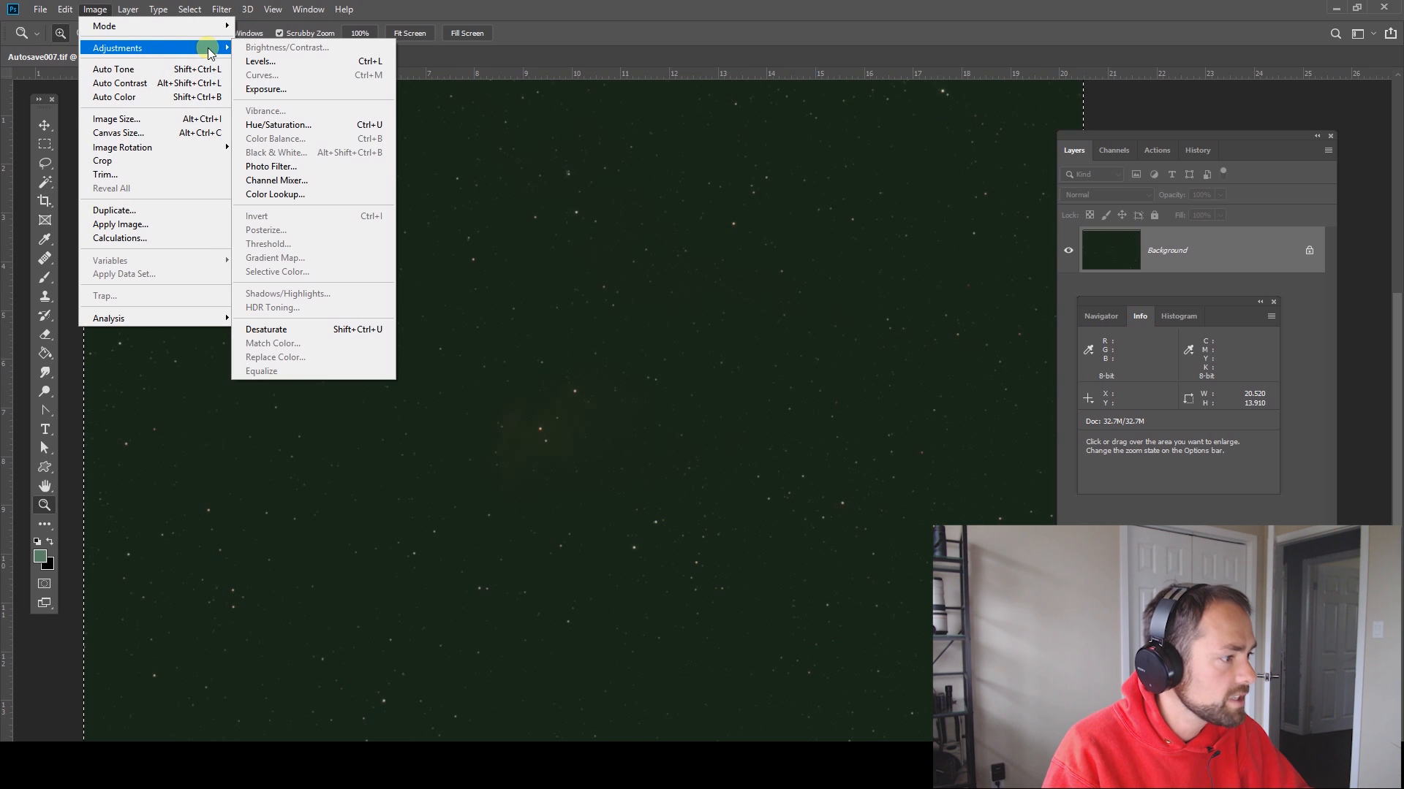
pyautogui.moveTo(306, 61)
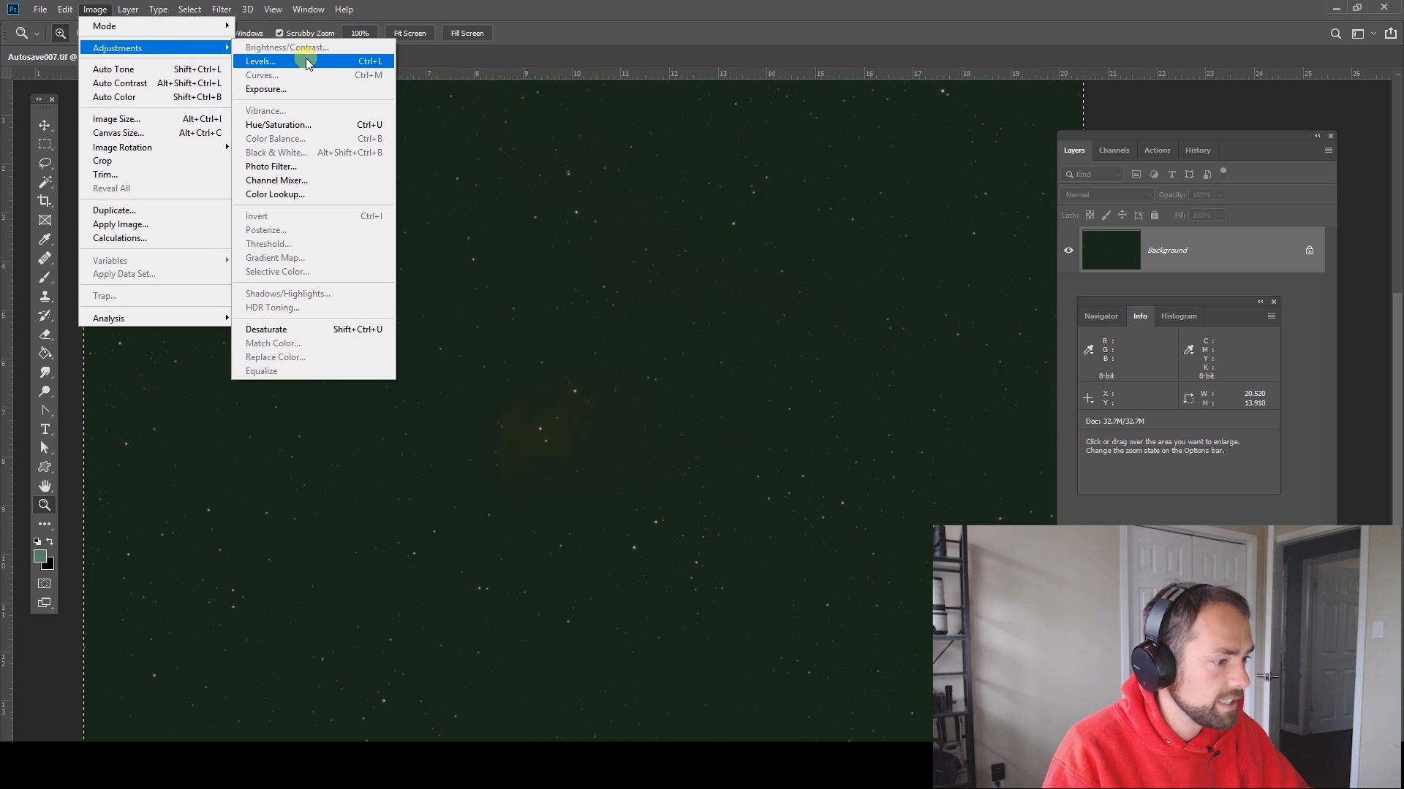
pyautogui.click(260, 60)
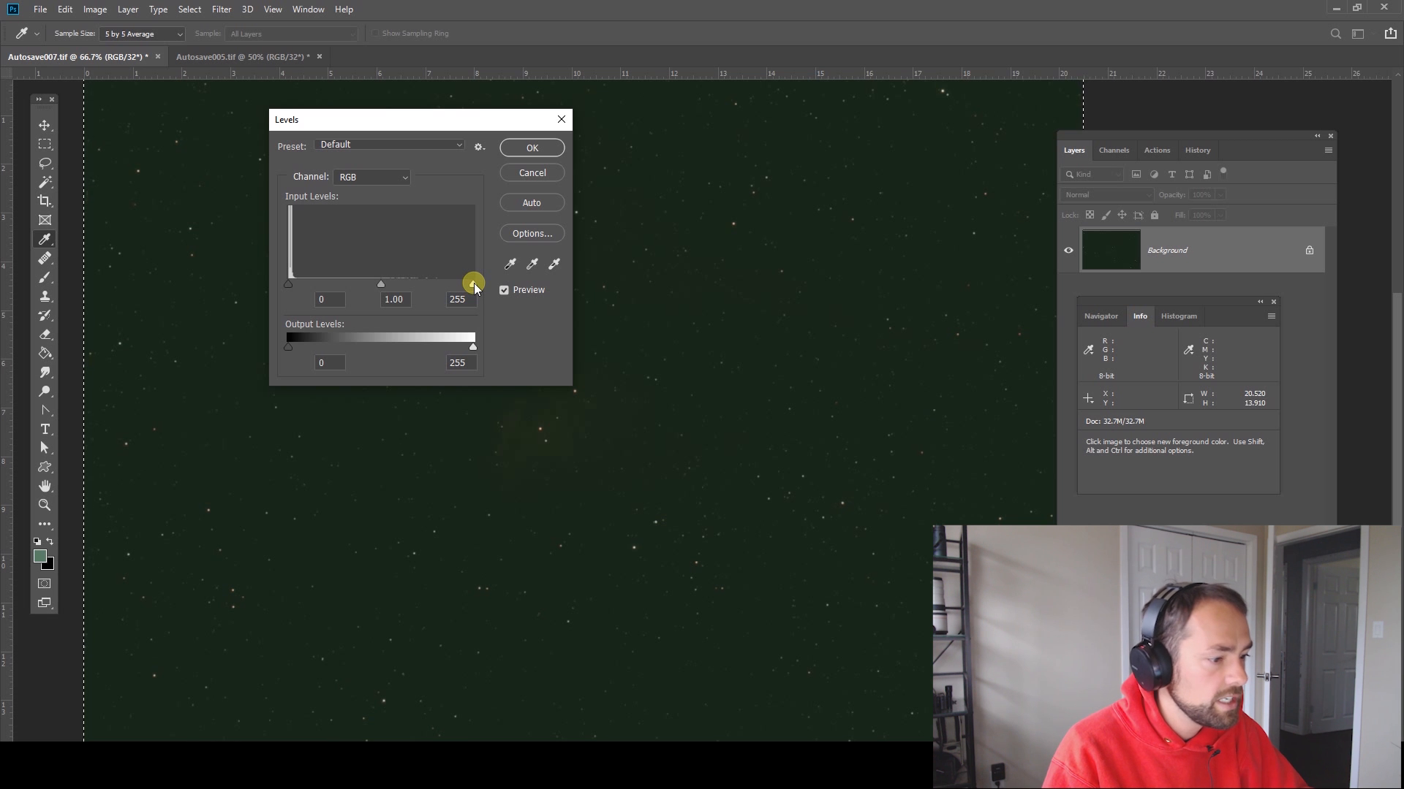
pyautogui.moveTo(473, 282); pyautogui.dragTo(457, 283)
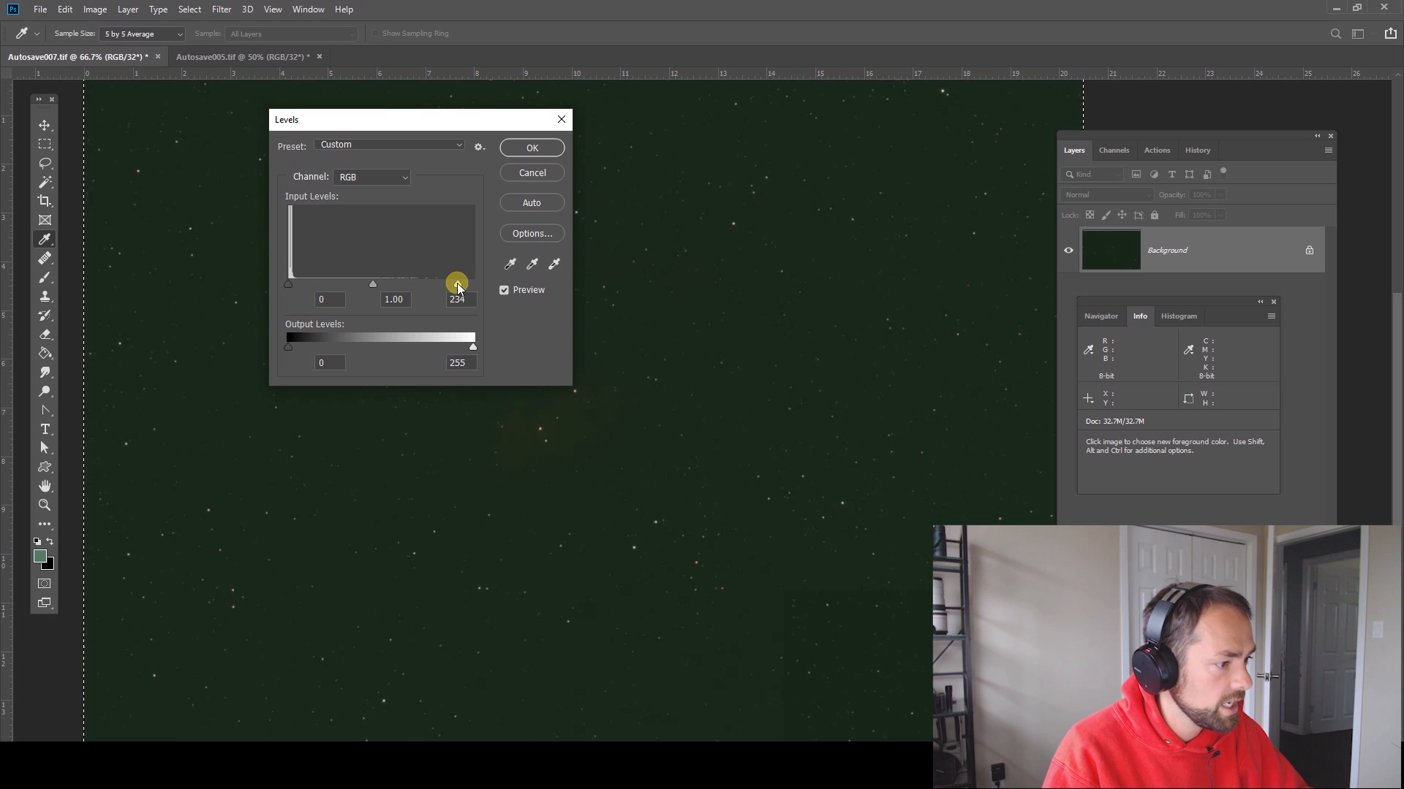
pyautogui.moveTo(456, 284); pyautogui.dragTo(416, 284)
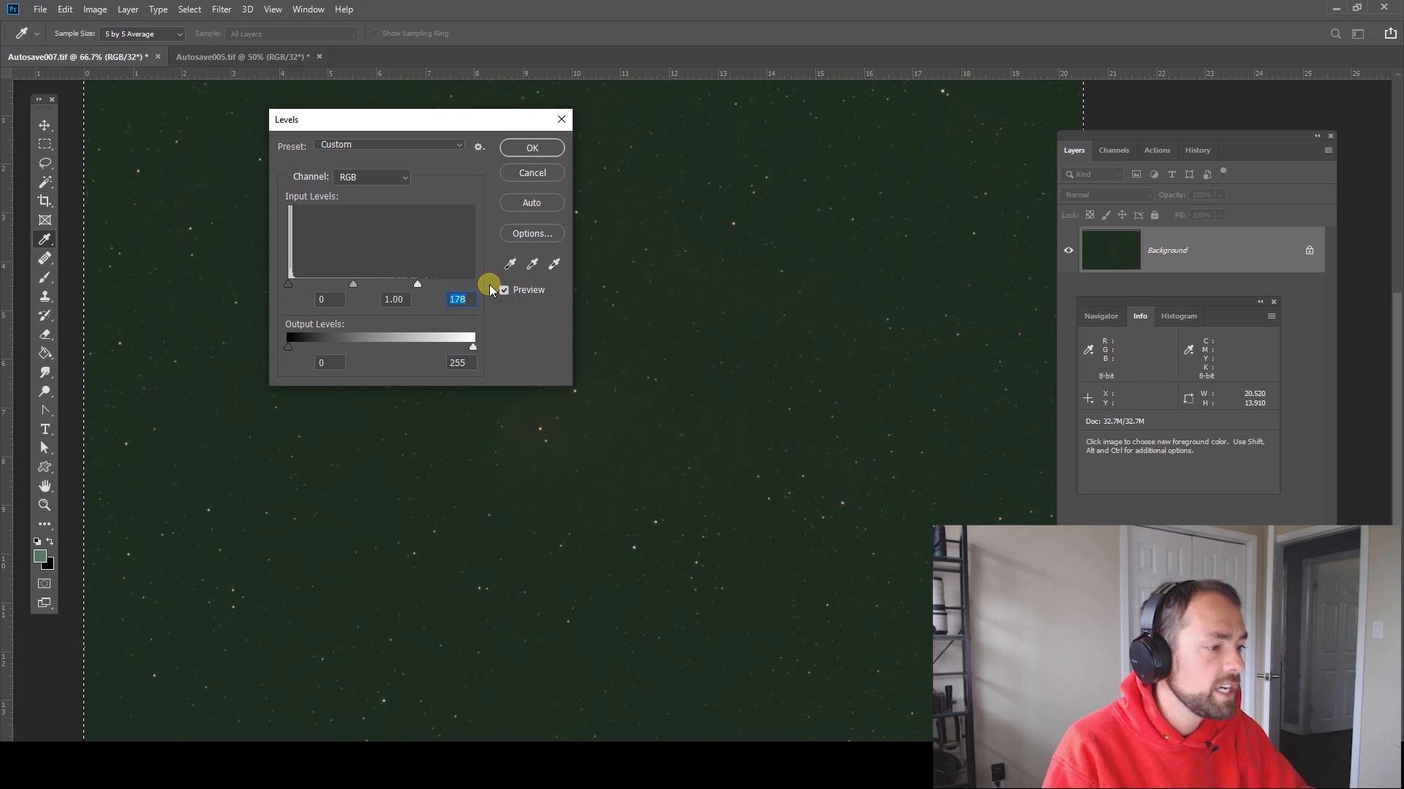
pyautogui.moveTo(419, 120); pyautogui.dragTo(465, 125)
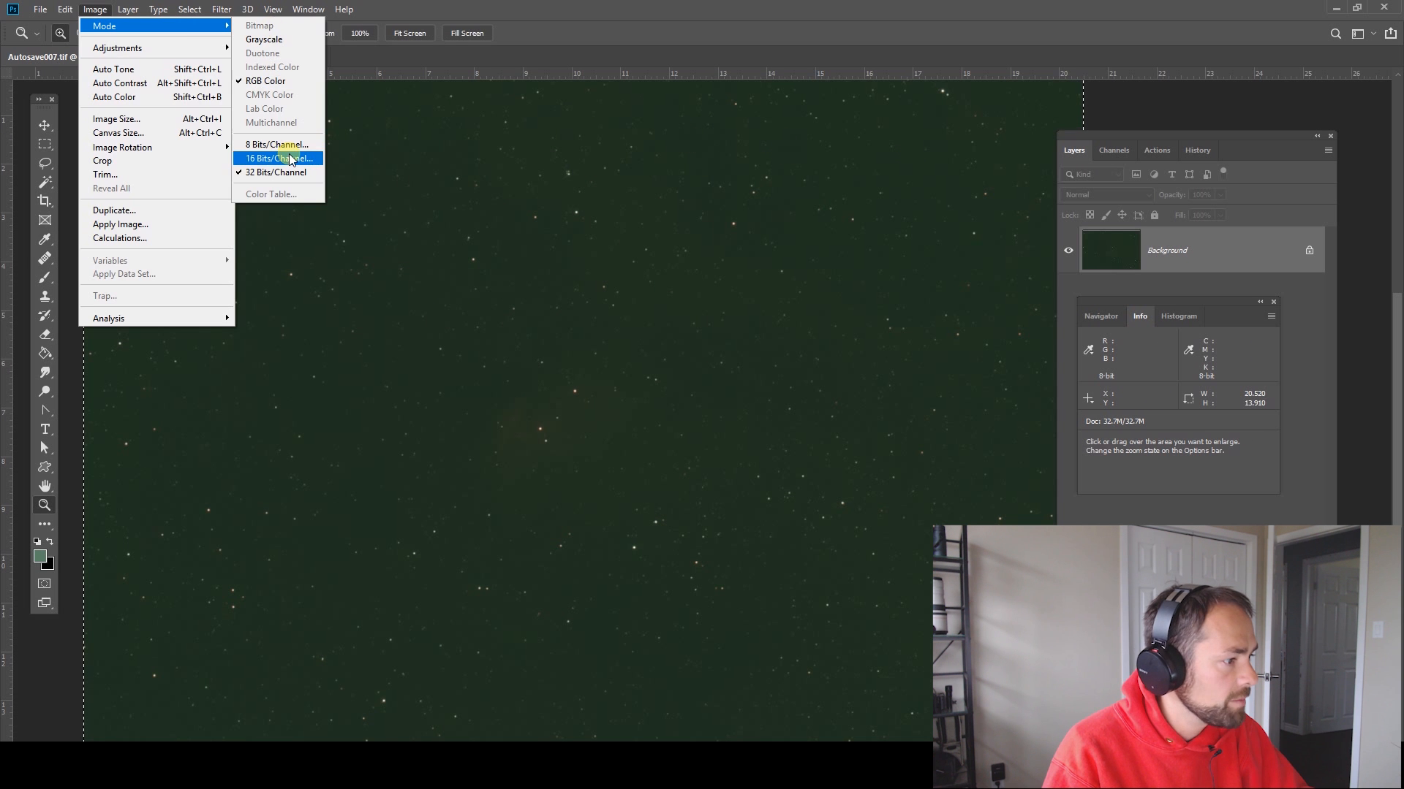
# - Convert the star field to 16 Bits/Channel using the Exposure and Gamma method
pyautogui.click(275, 172)
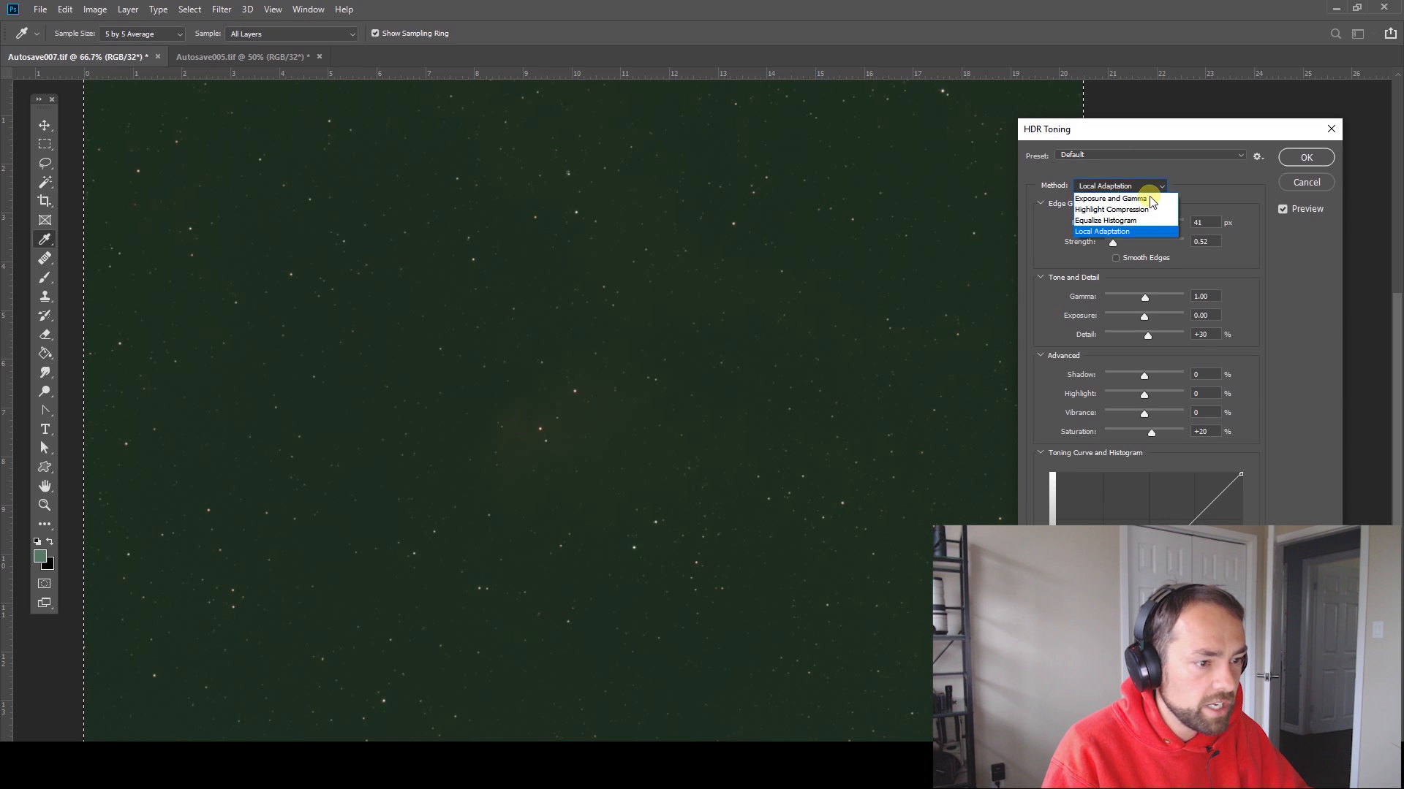
pyautogui.click(1112, 198)
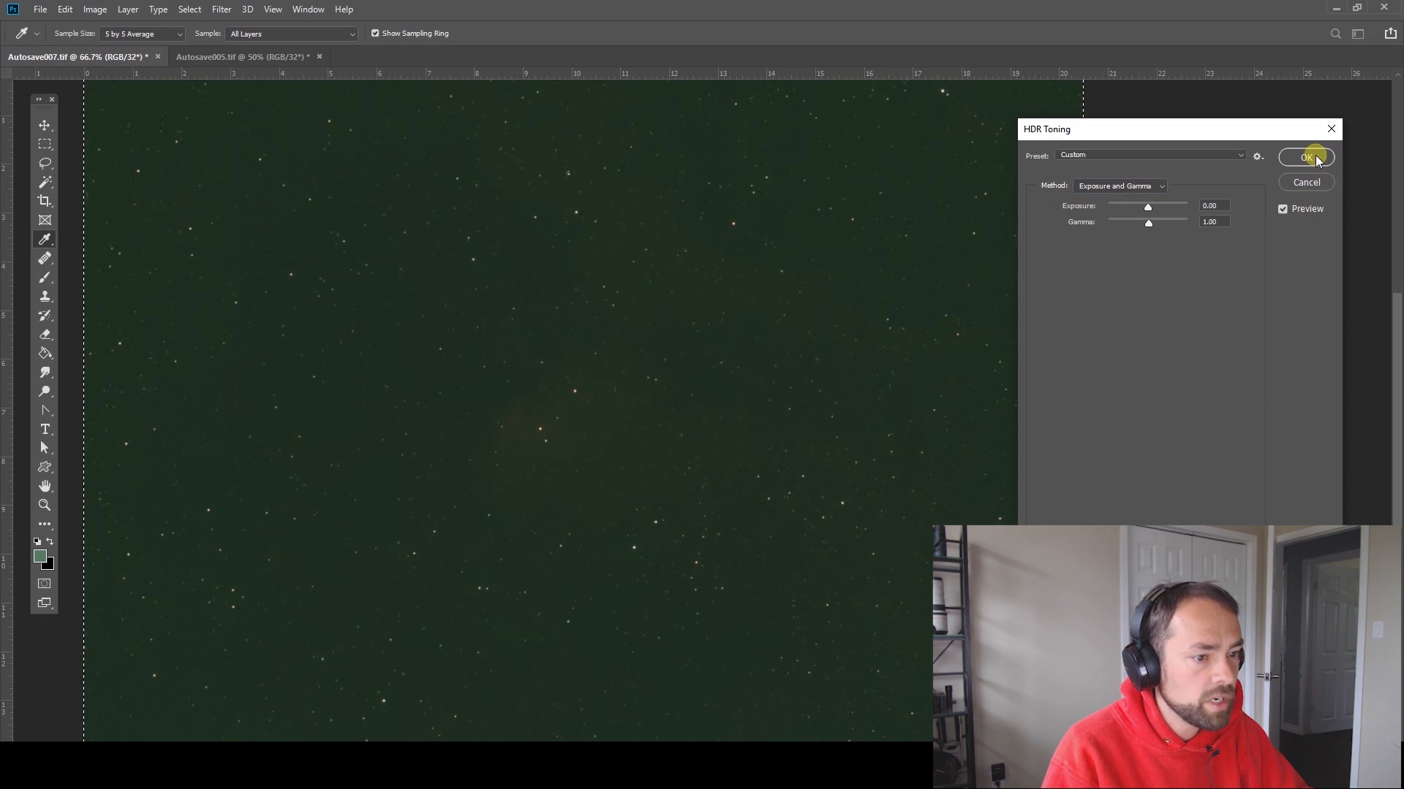
pyautogui.click(1306, 157)
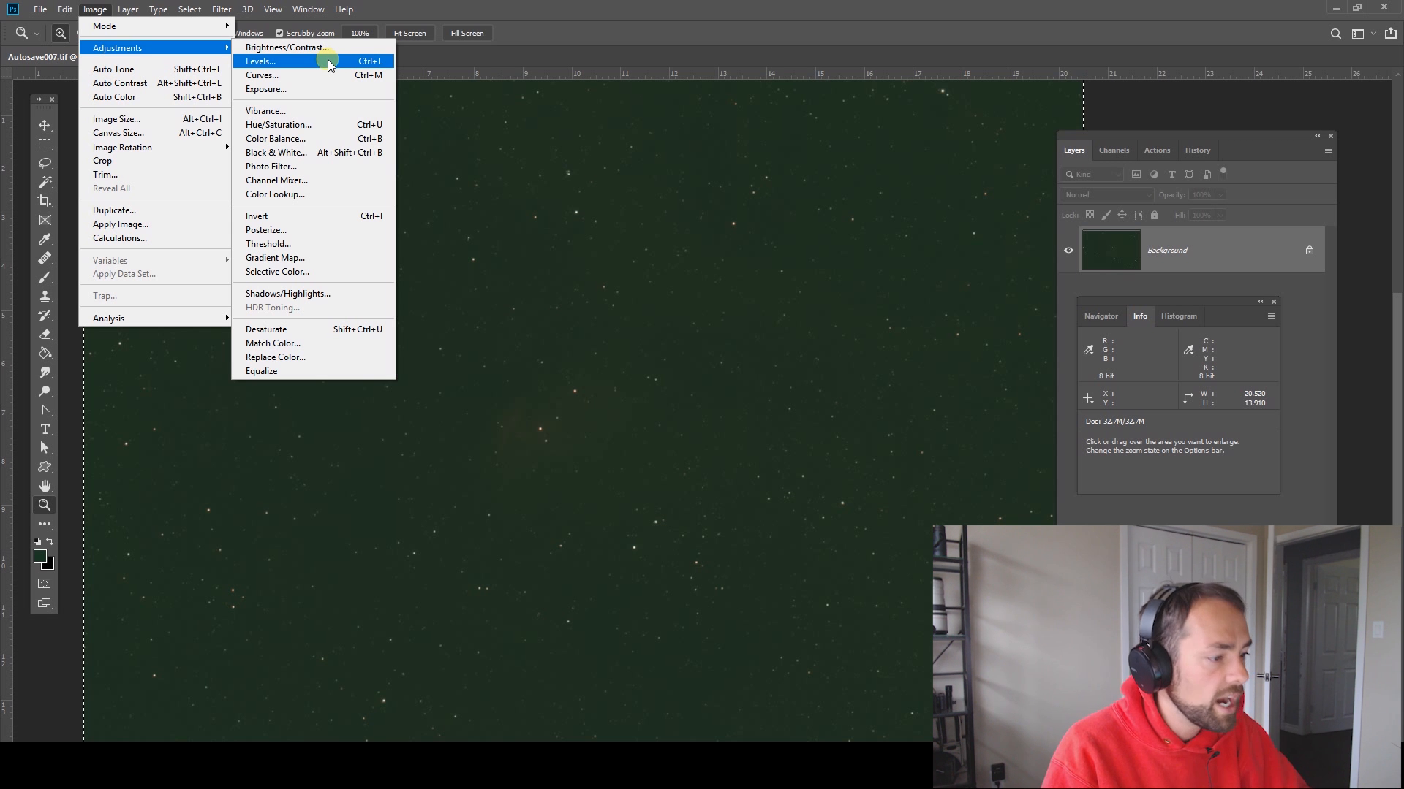
pyautogui.click(262, 74)
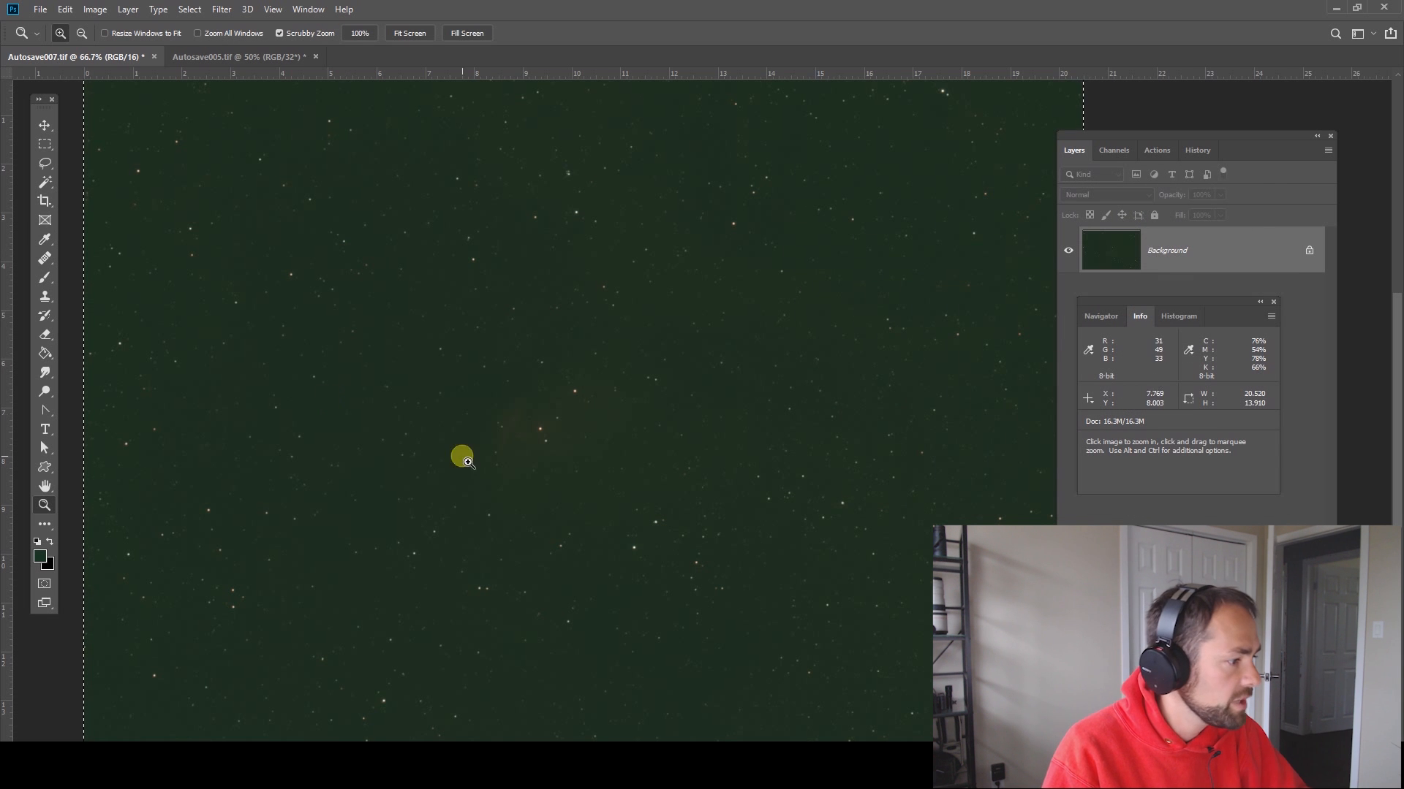
# - Open Levels with black input 23 and sample a neutral gray point on the sky
pyautogui.click(95, 9)
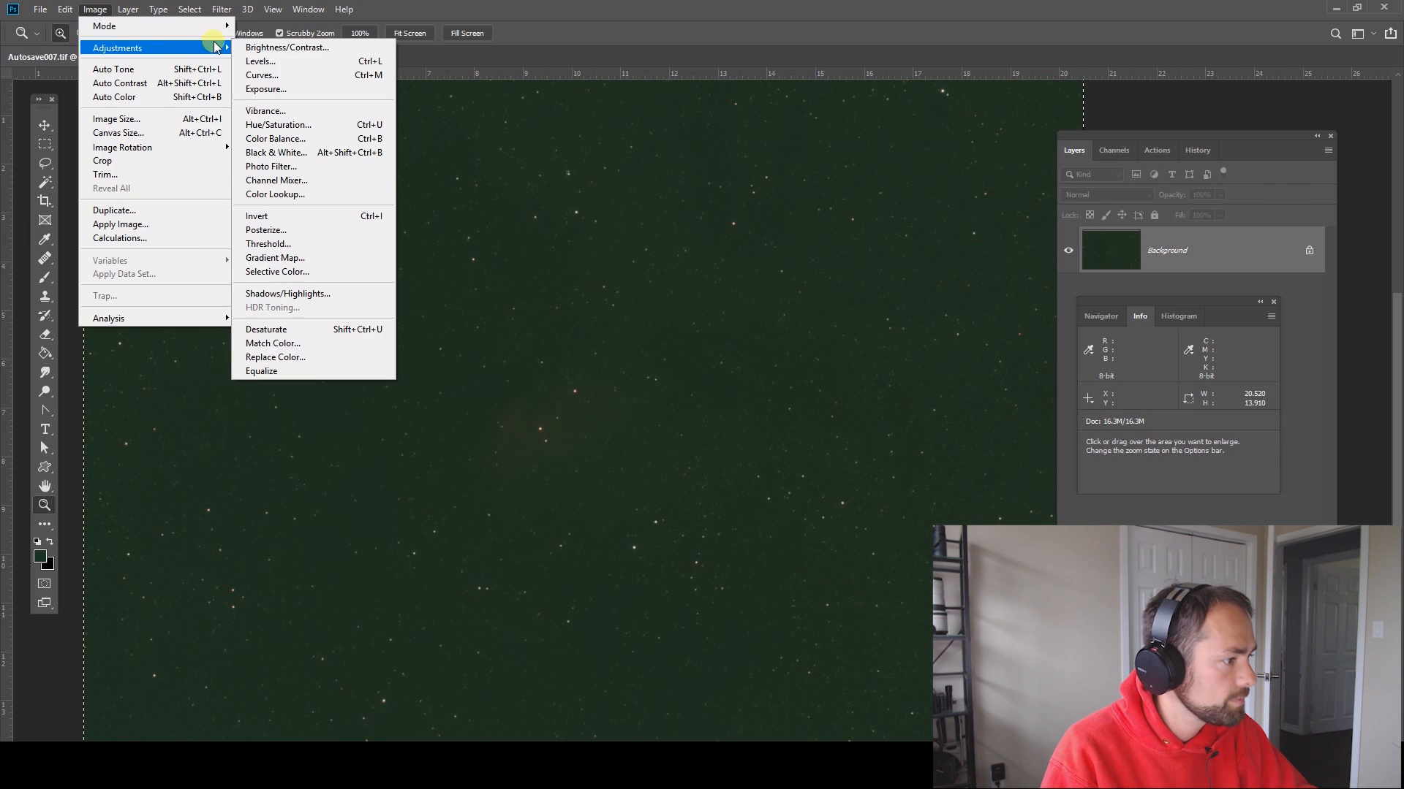
pyautogui.click(260, 61)
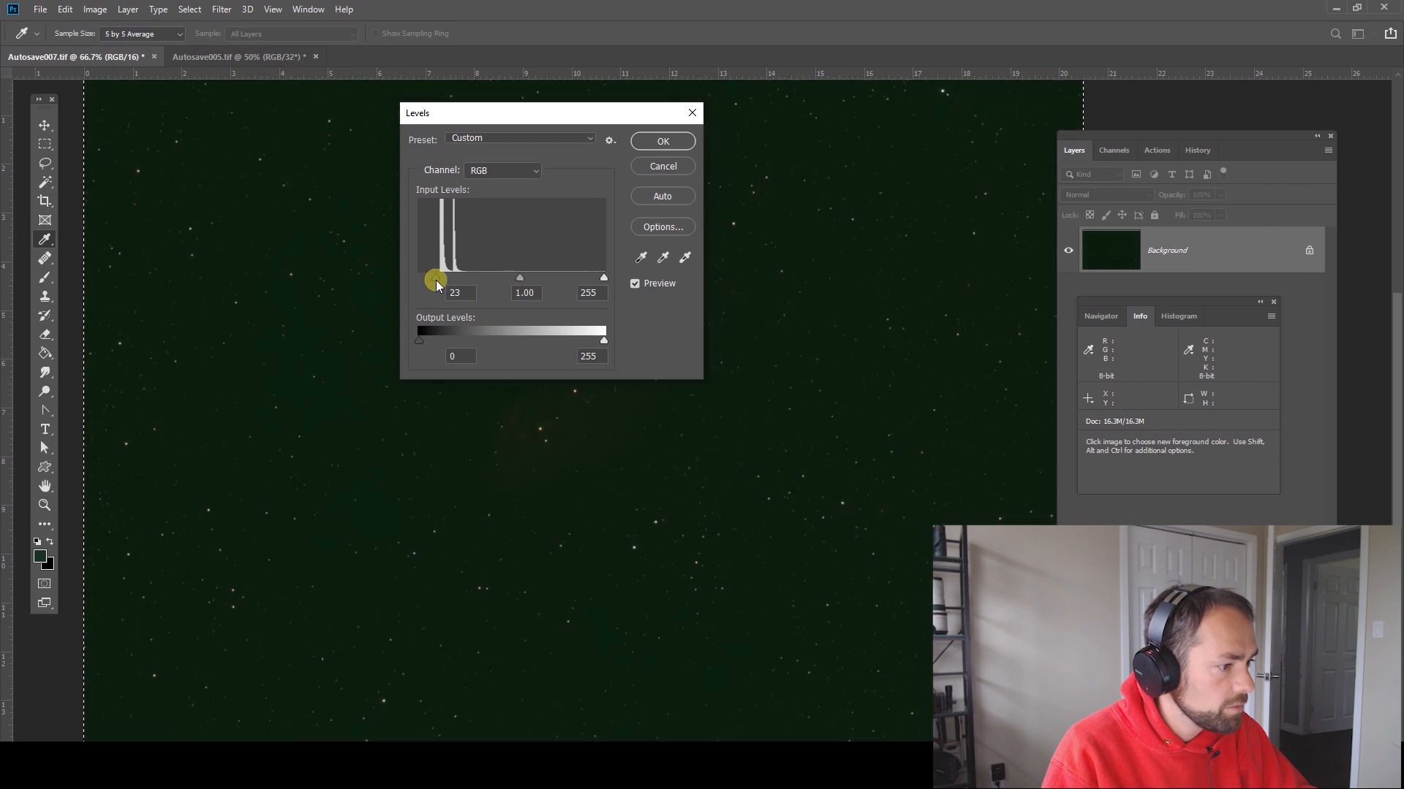
pyautogui.tripleClick(455, 292)
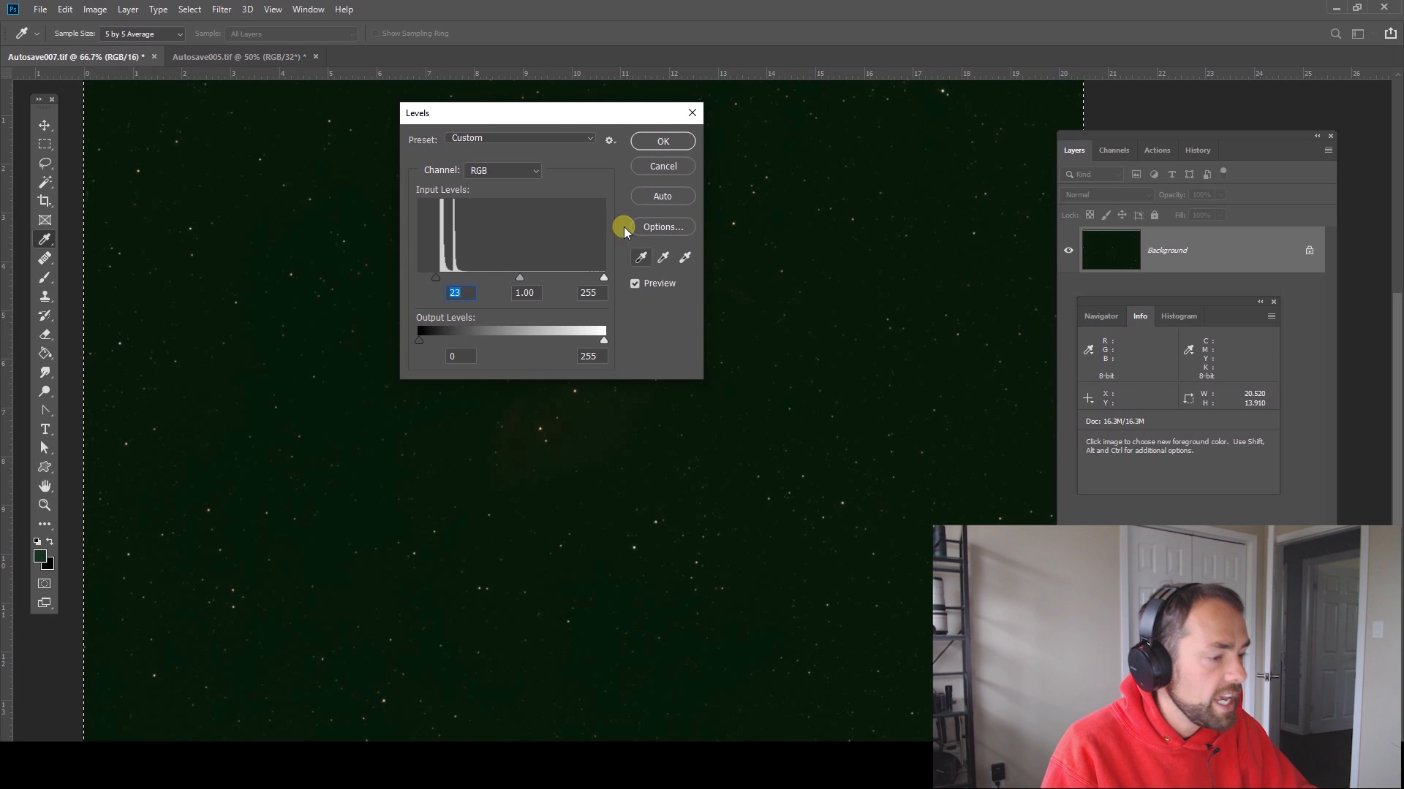
pyautogui.moveTo(550, 113); pyautogui.dragTo(498, 123)
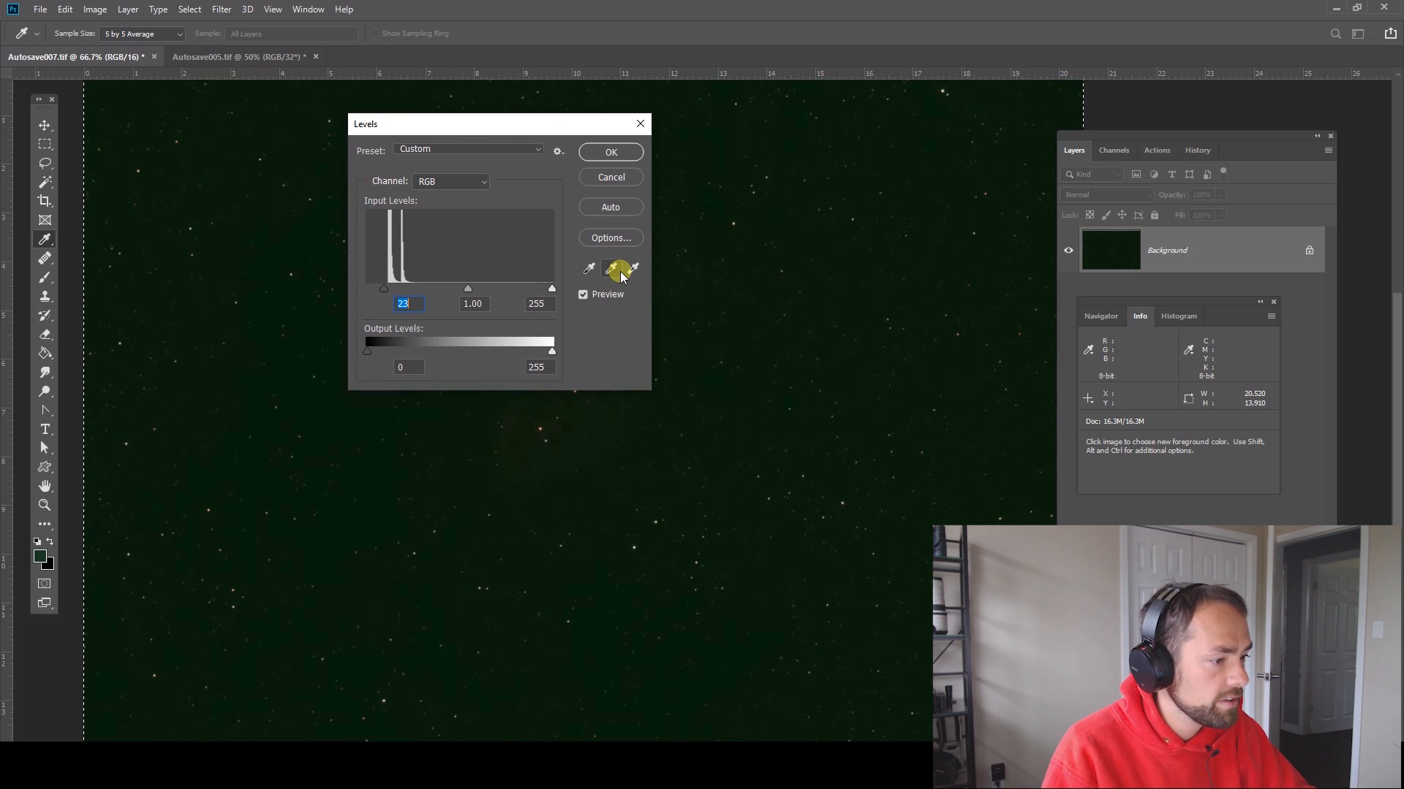
pyautogui.moveTo(616, 268)
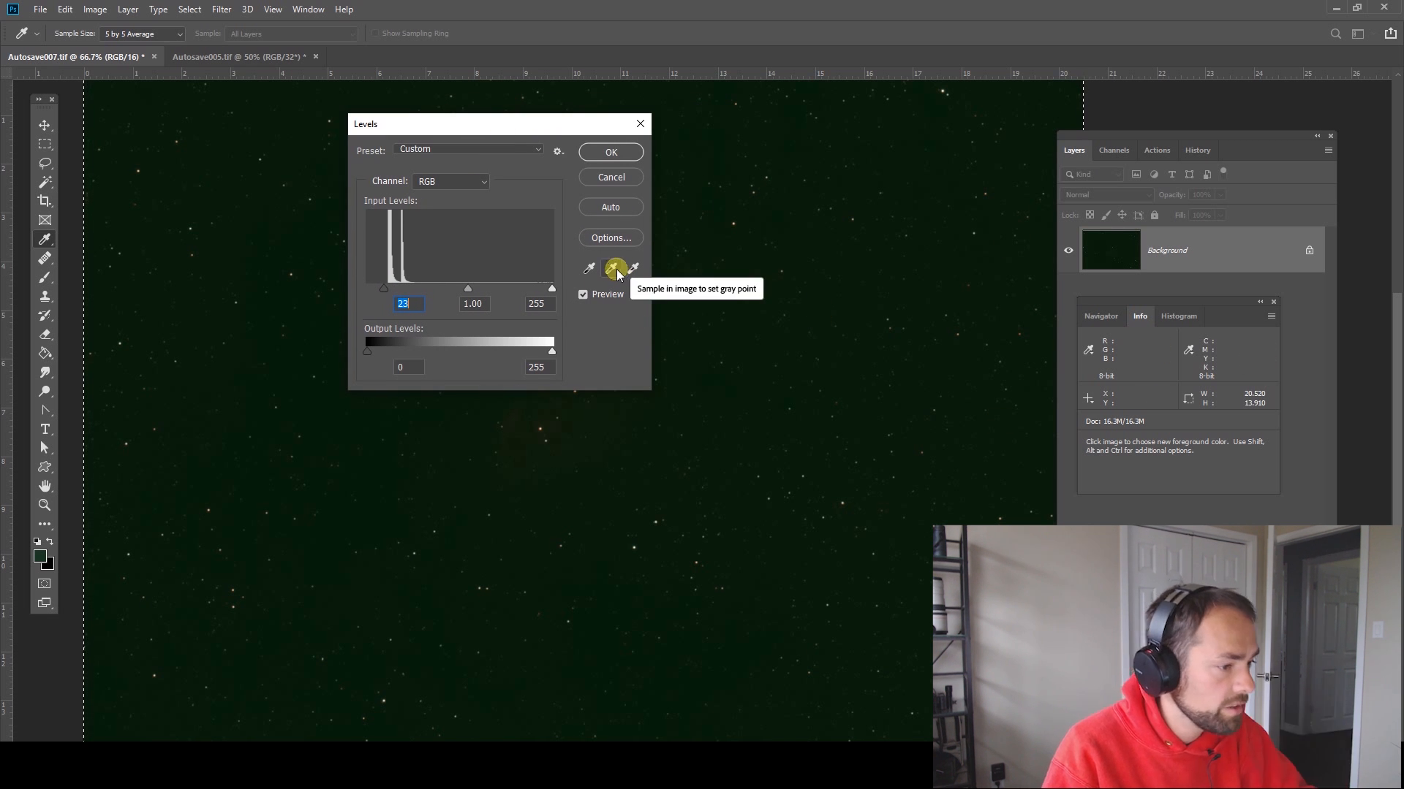
pyautogui.click(614, 268)
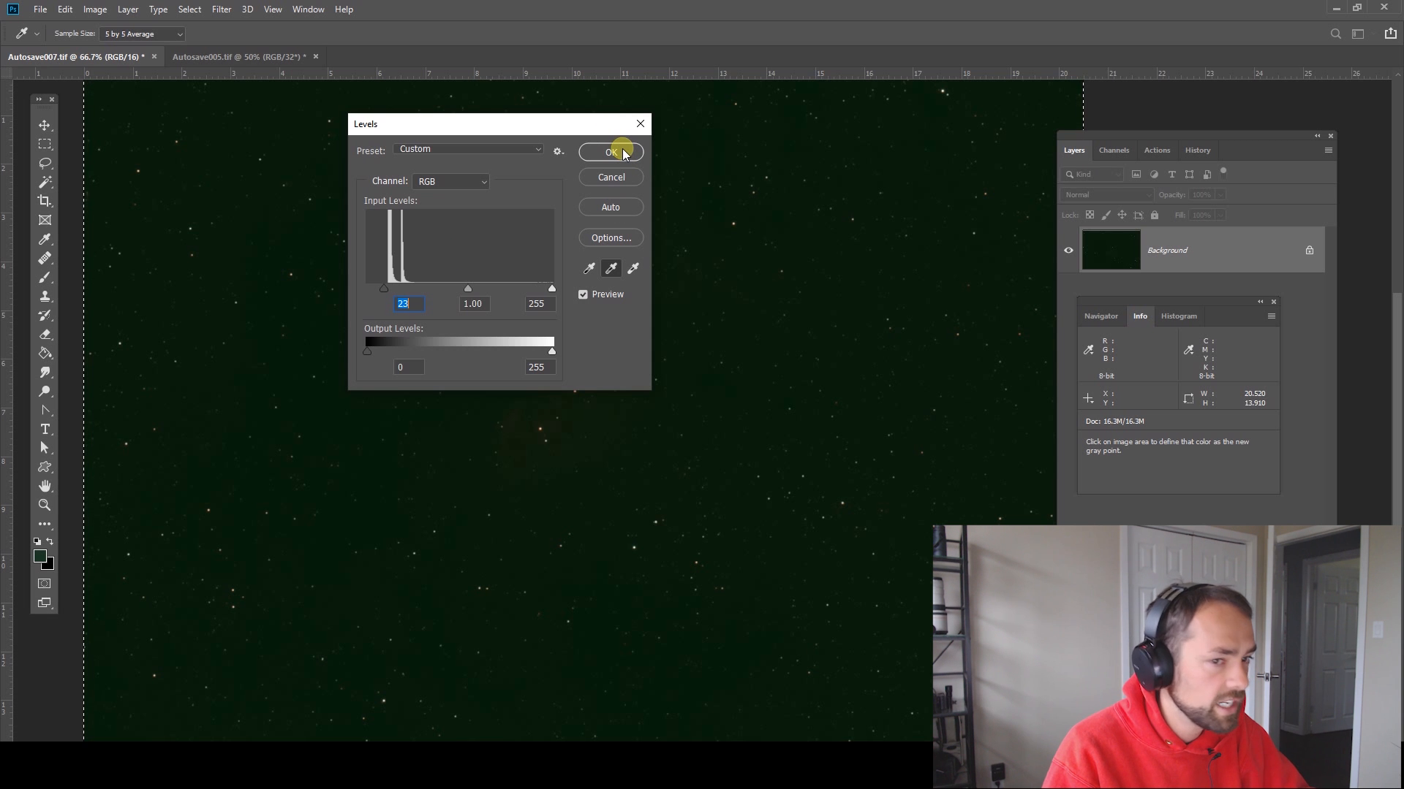
pyautogui.moveTo(310, 292)
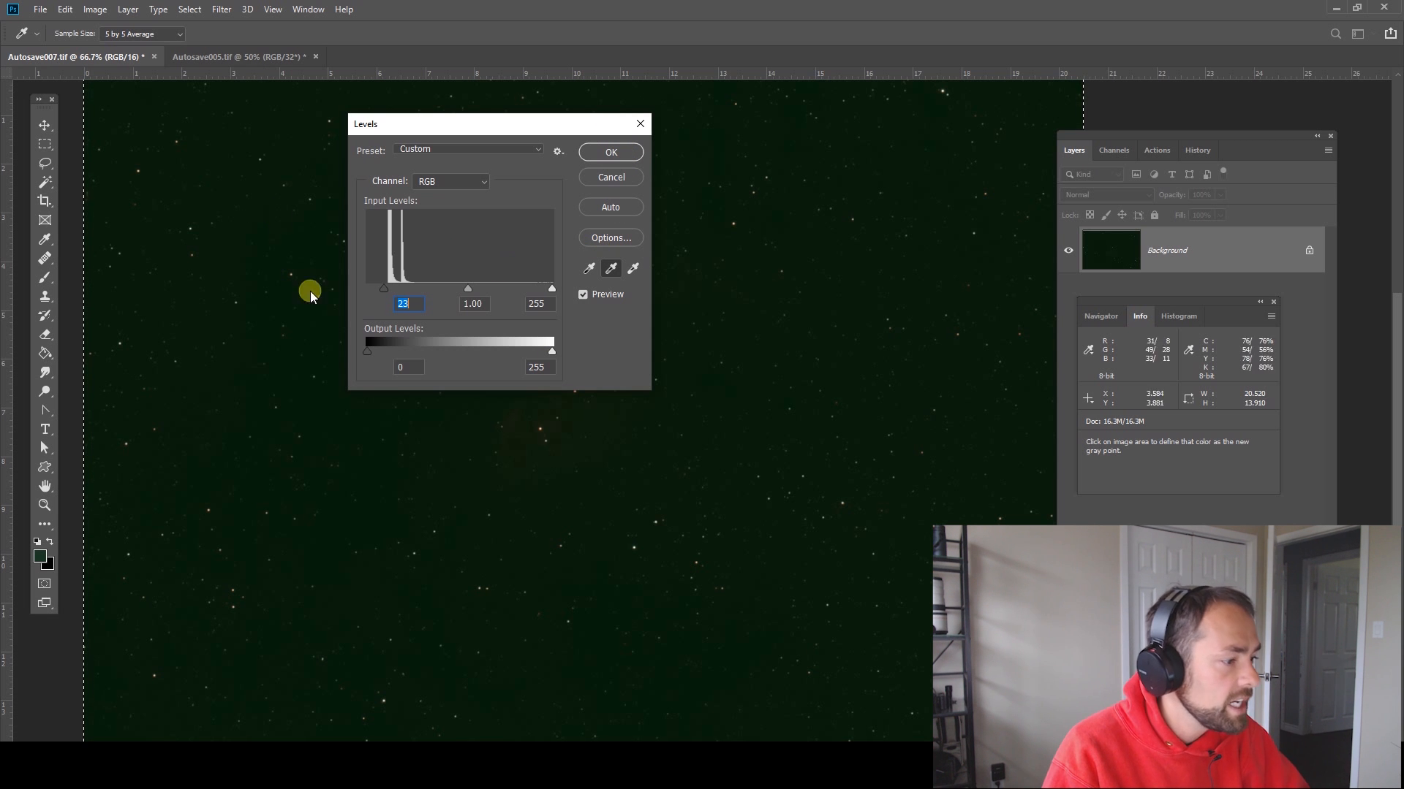
pyautogui.moveTo(1029, 376)
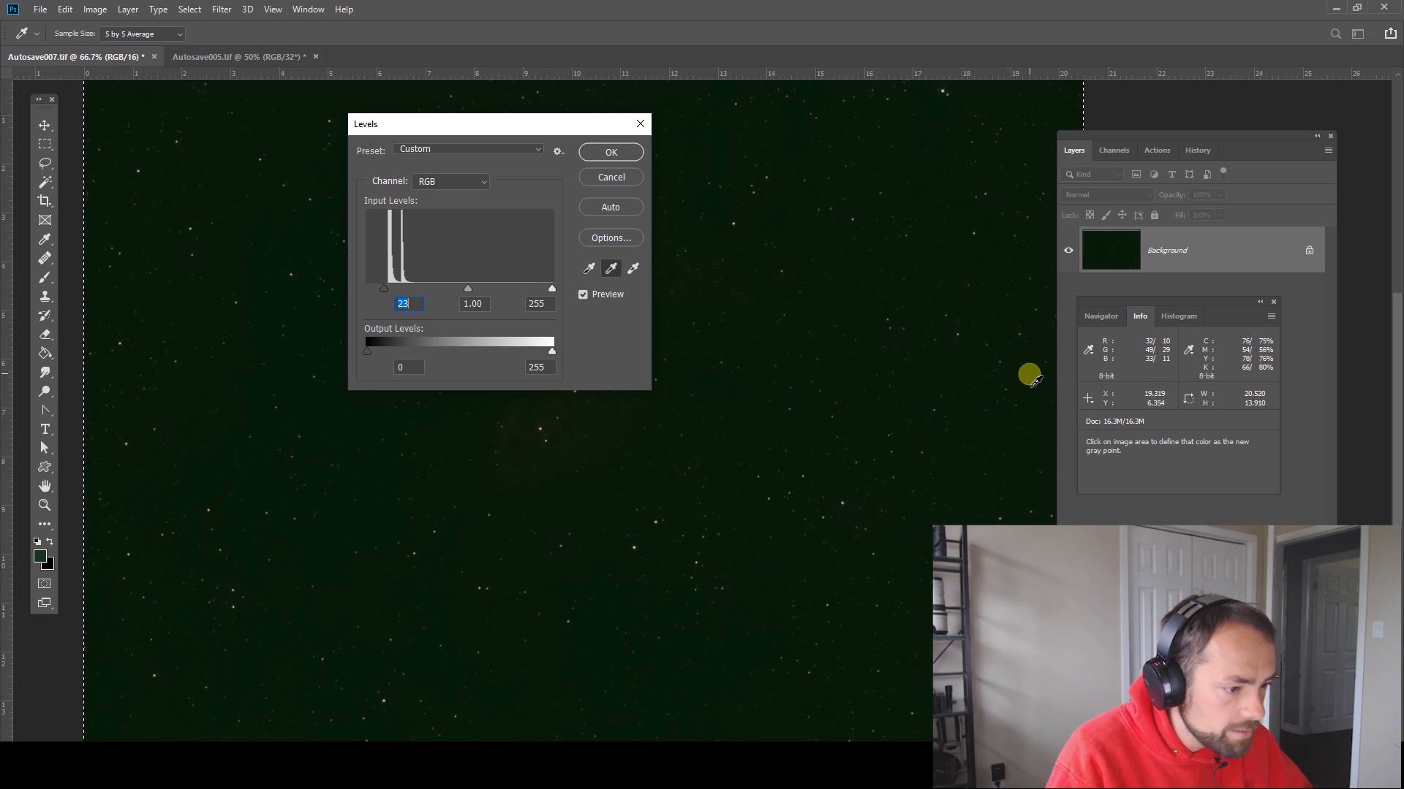
pyautogui.moveTo(914, 257)
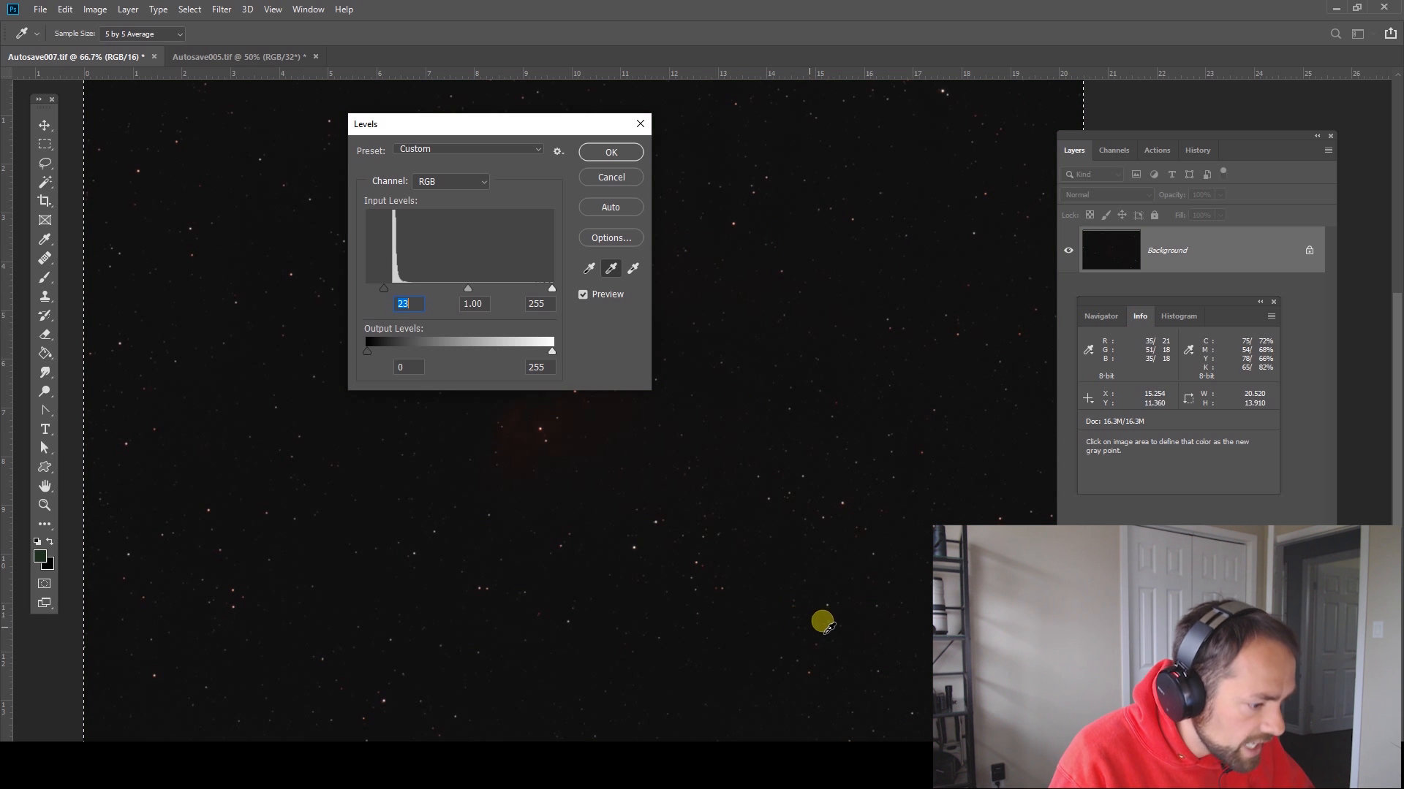
pyautogui.moveTo(754, 629)
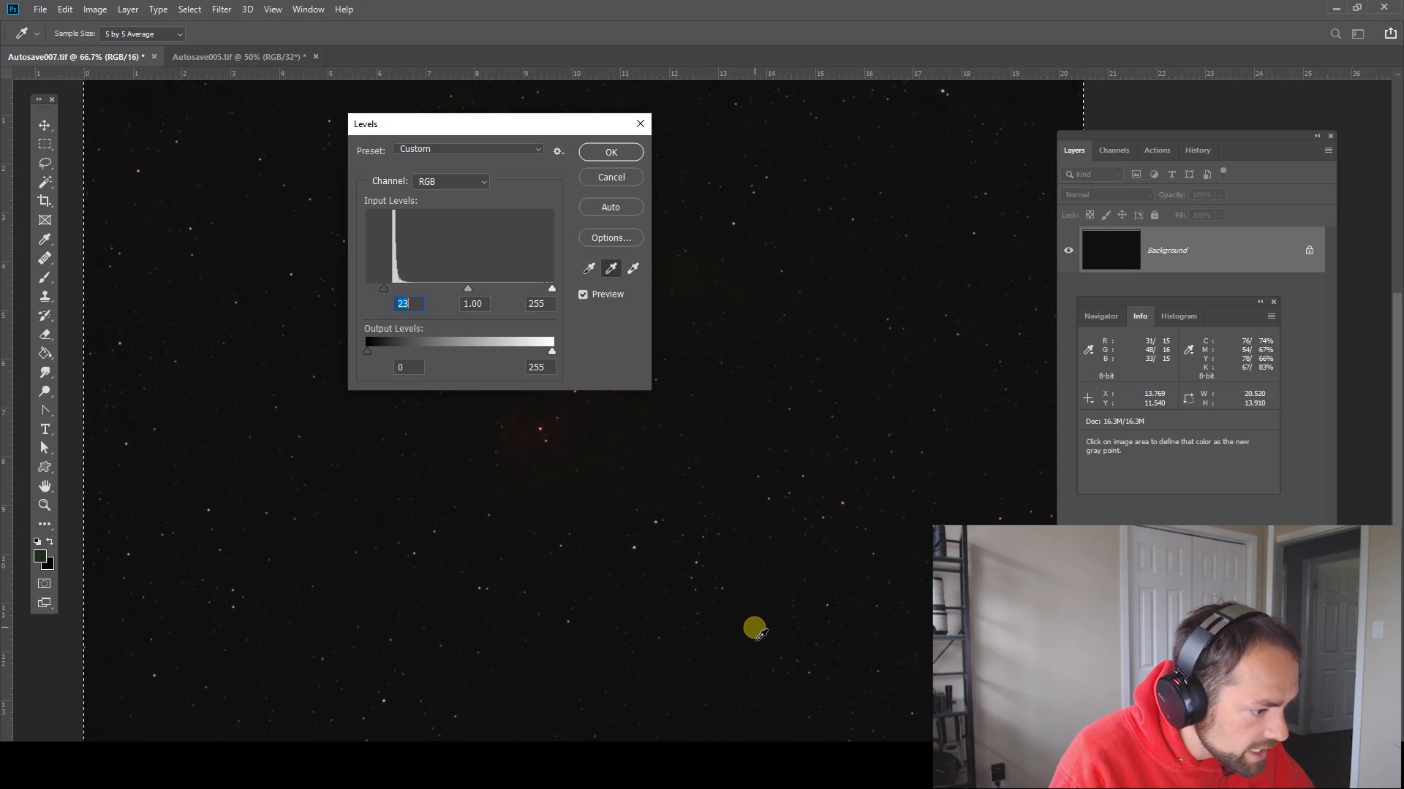
pyautogui.moveTo(217, 291)
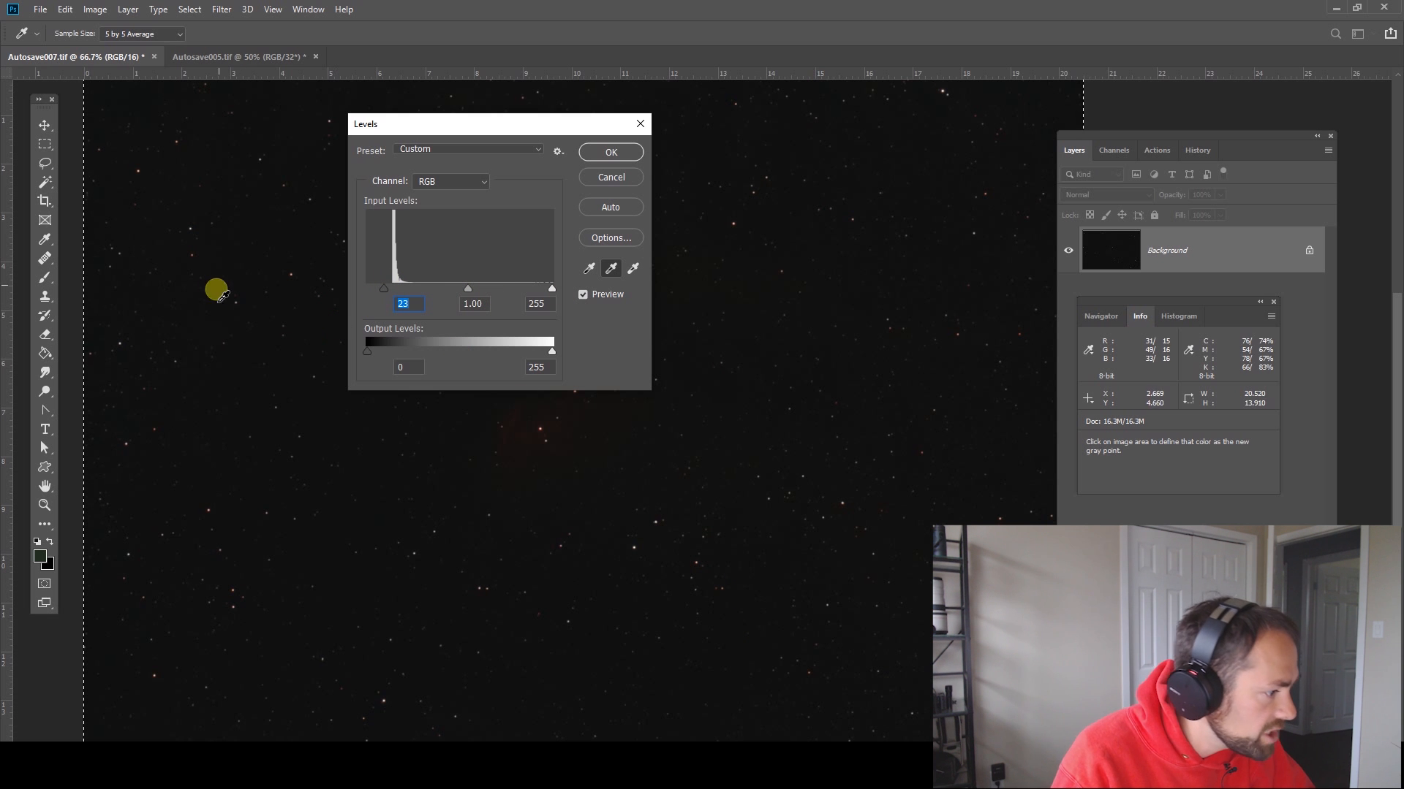
pyautogui.moveTo(368, 459)
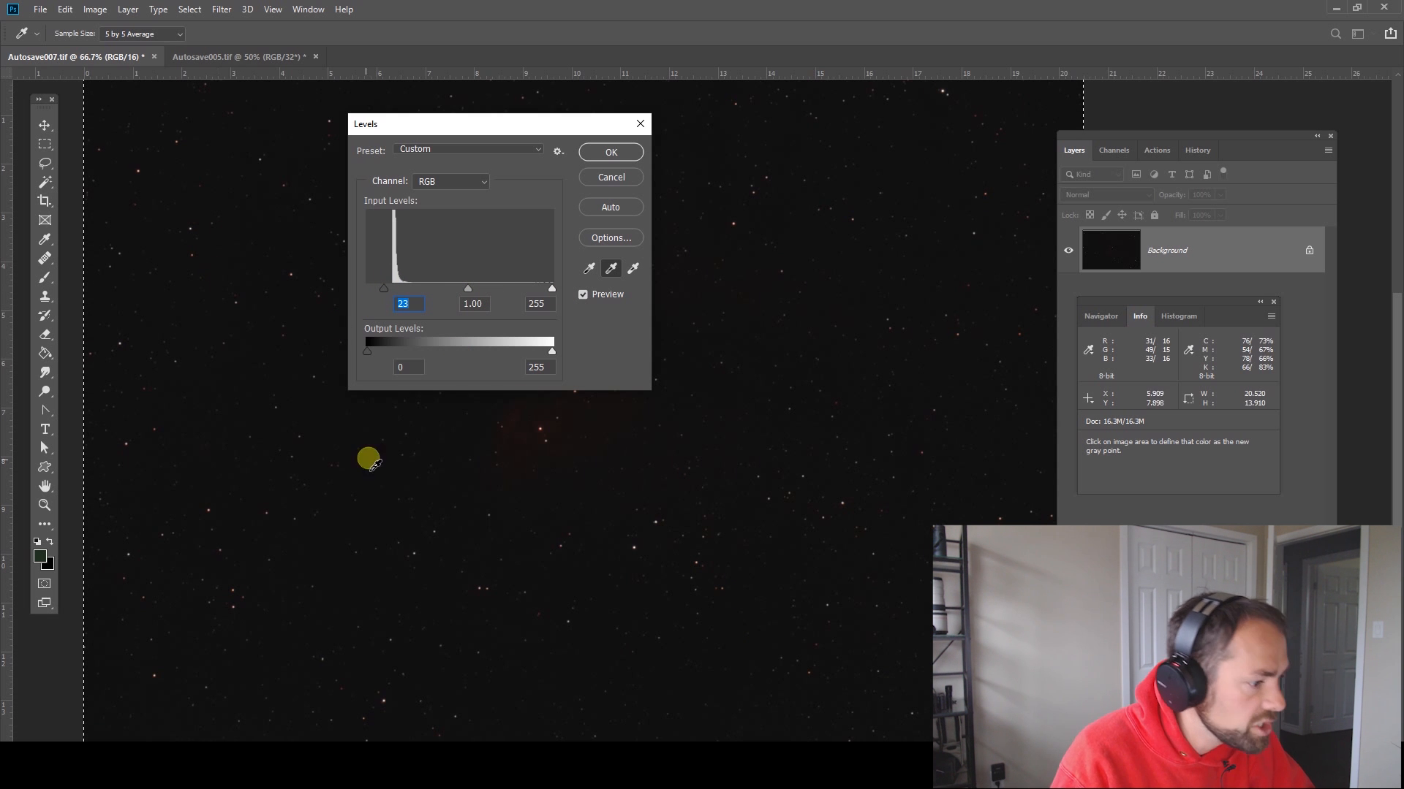
pyautogui.moveTo(313, 521)
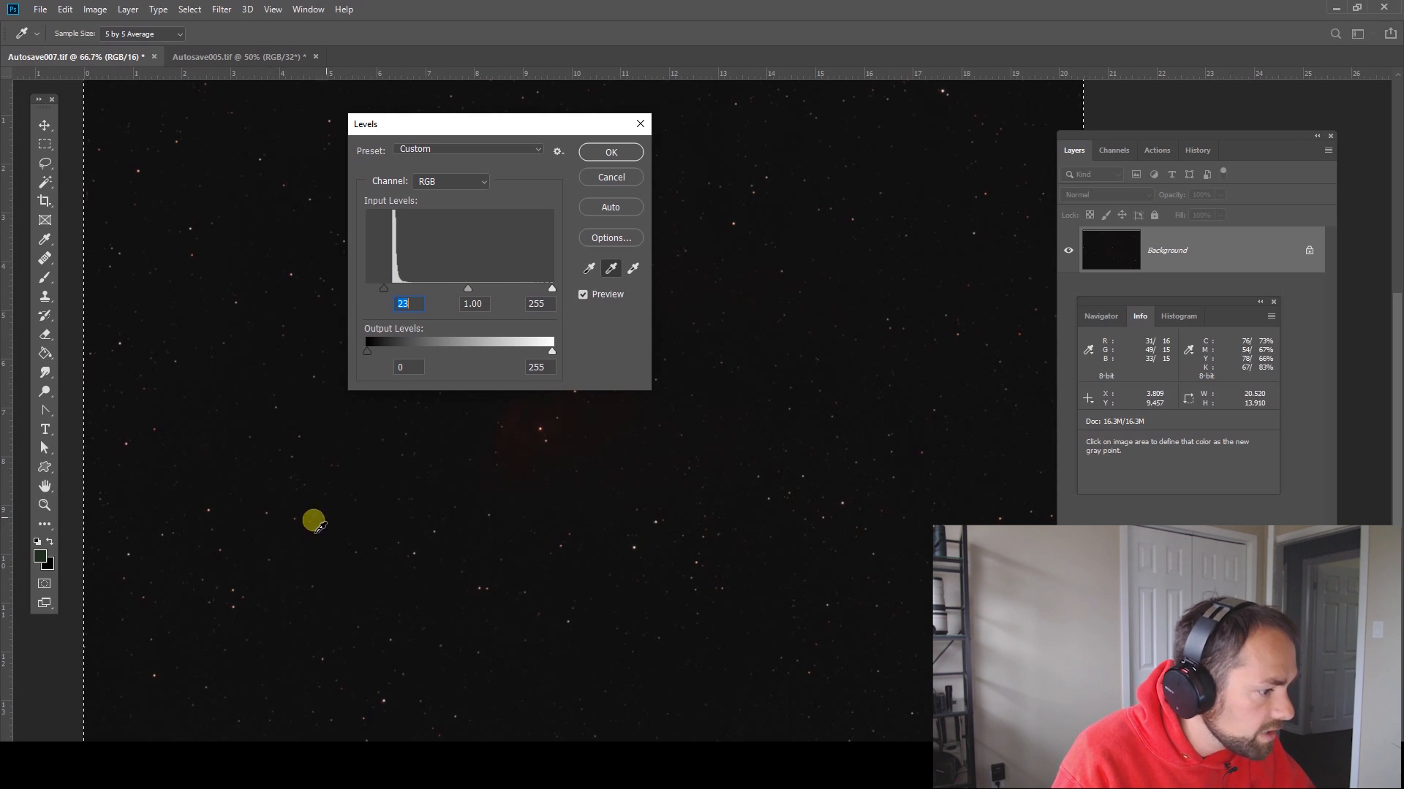
pyautogui.moveTo(582, 195)
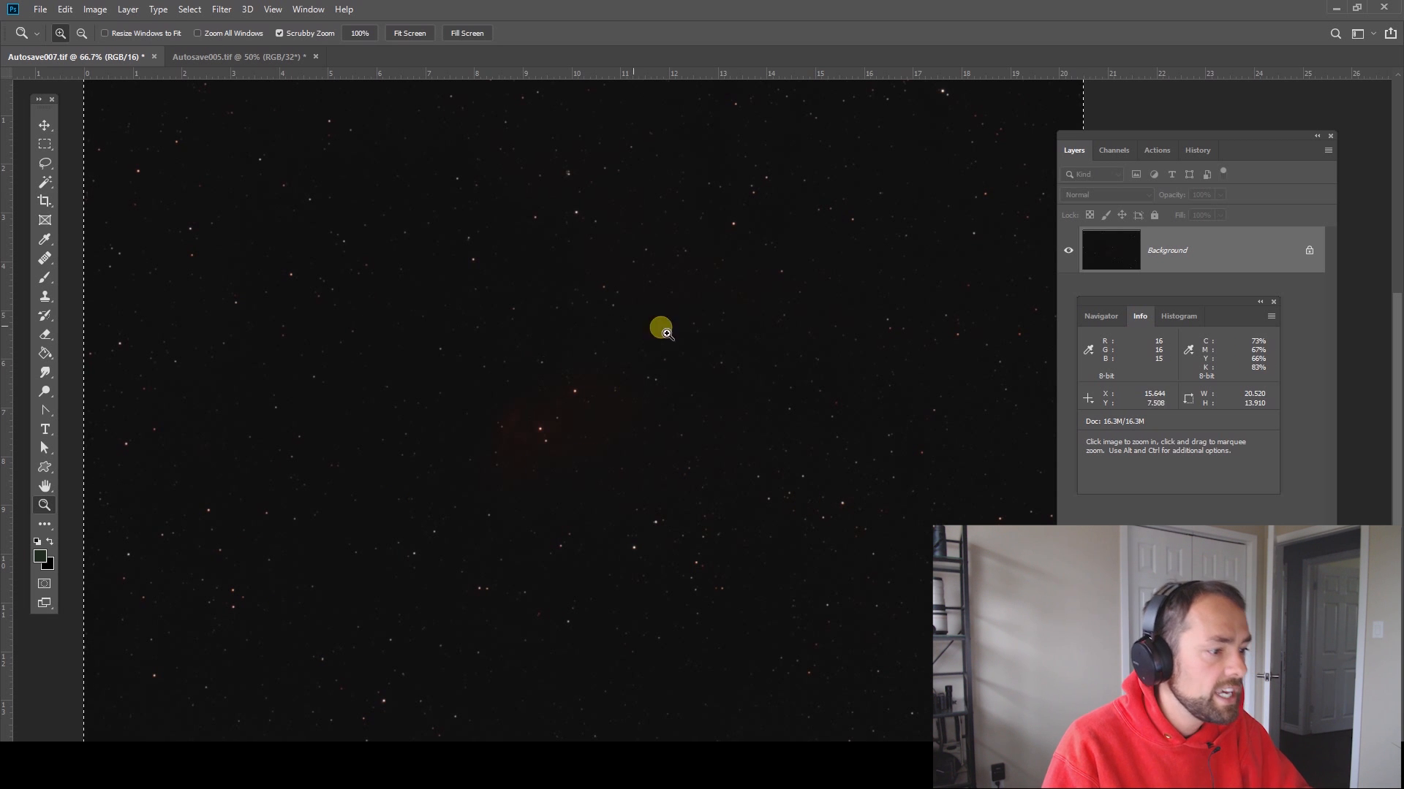
pyautogui.moveTo(642, 455)
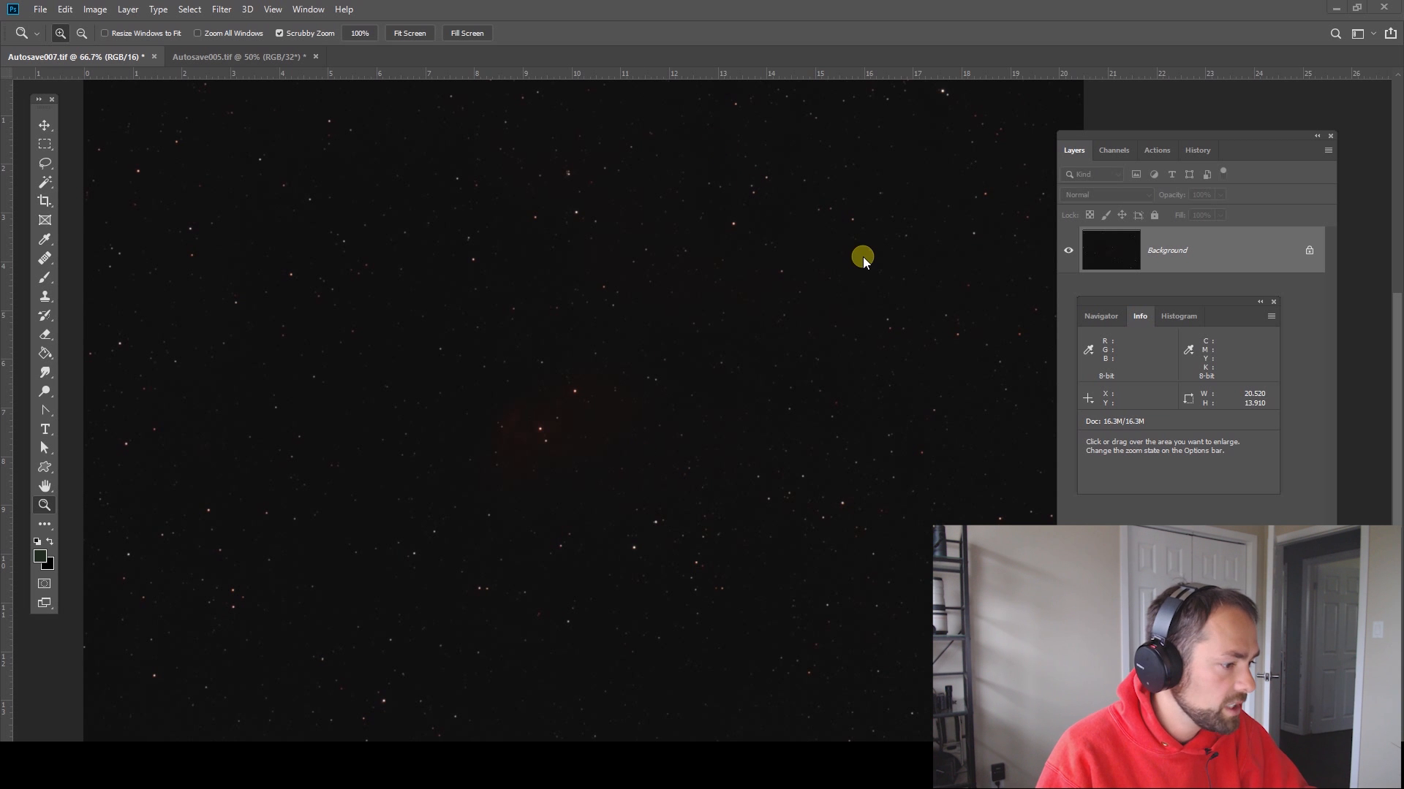
pyautogui.moveTo(482, 417)
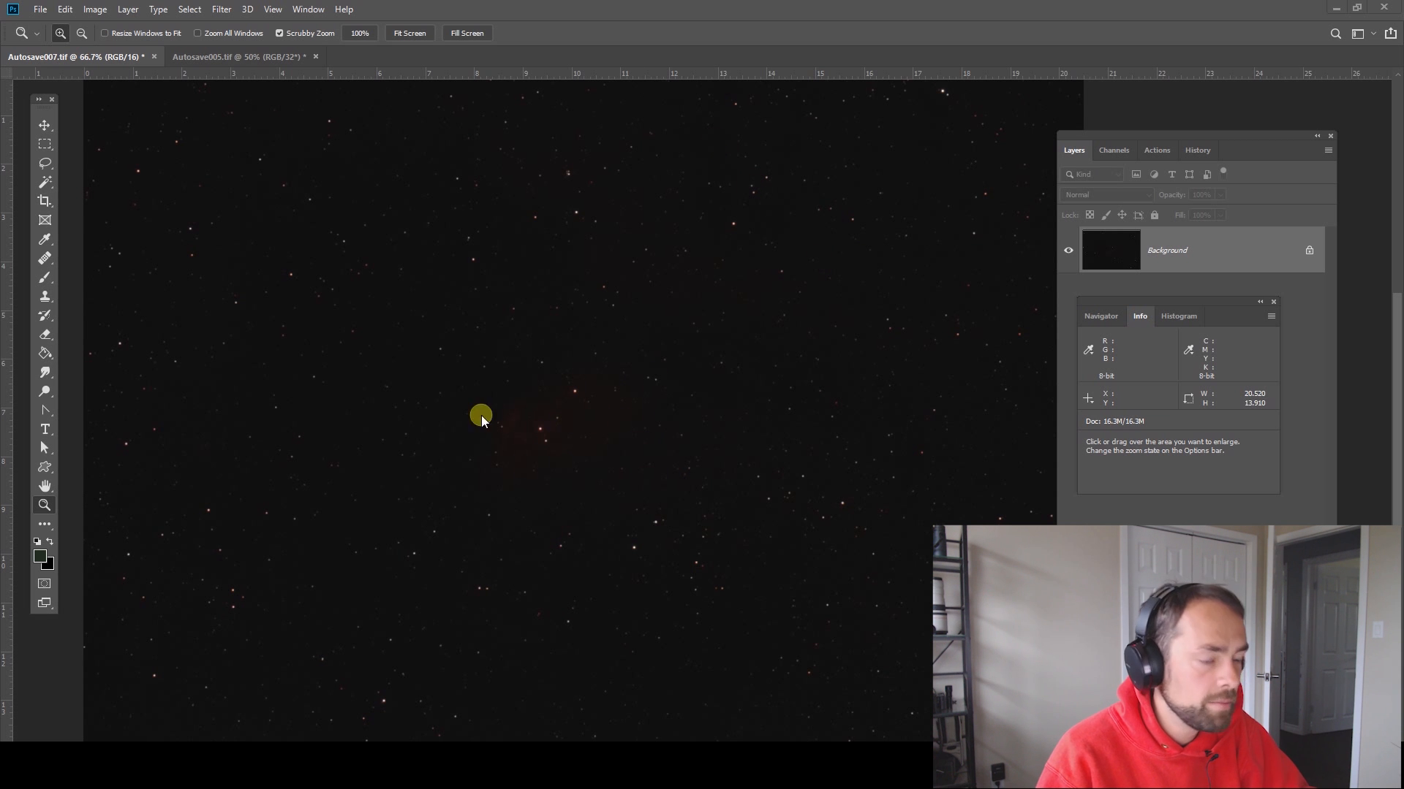
pyautogui.moveTo(390, 376)
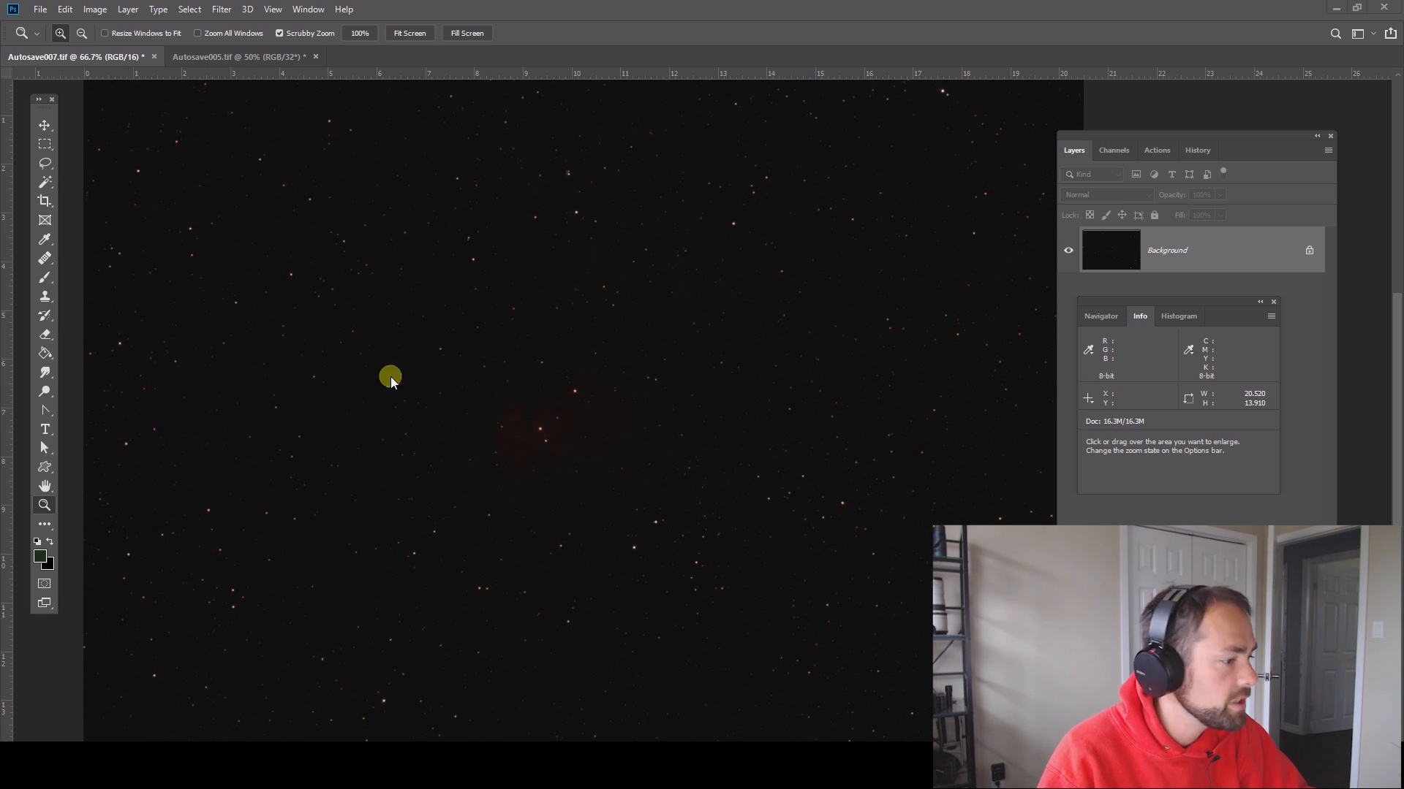
# - Apply a Curves adjustment with a steep shadow lift to brighten the nebula
pyautogui.click(94, 9)
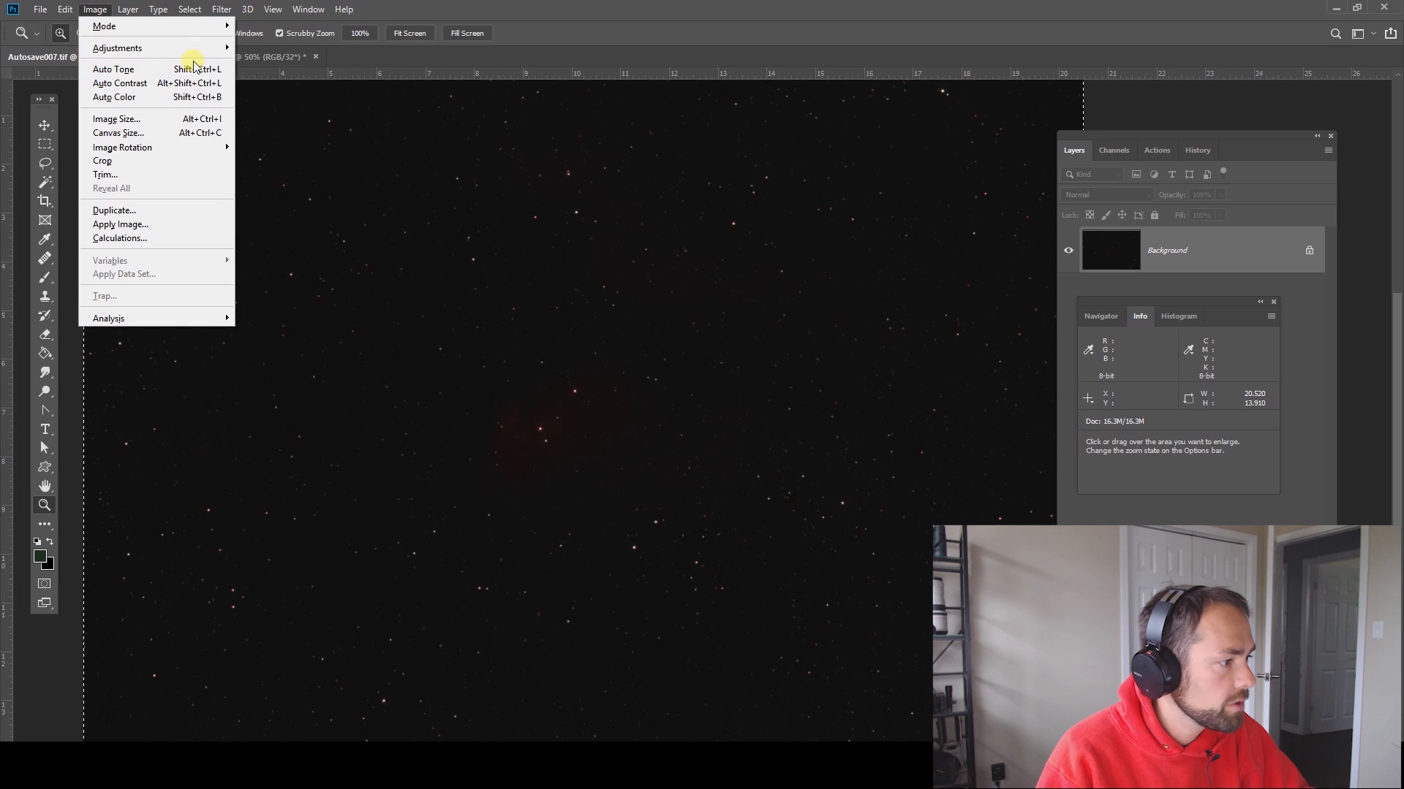
pyautogui.click(117, 48)
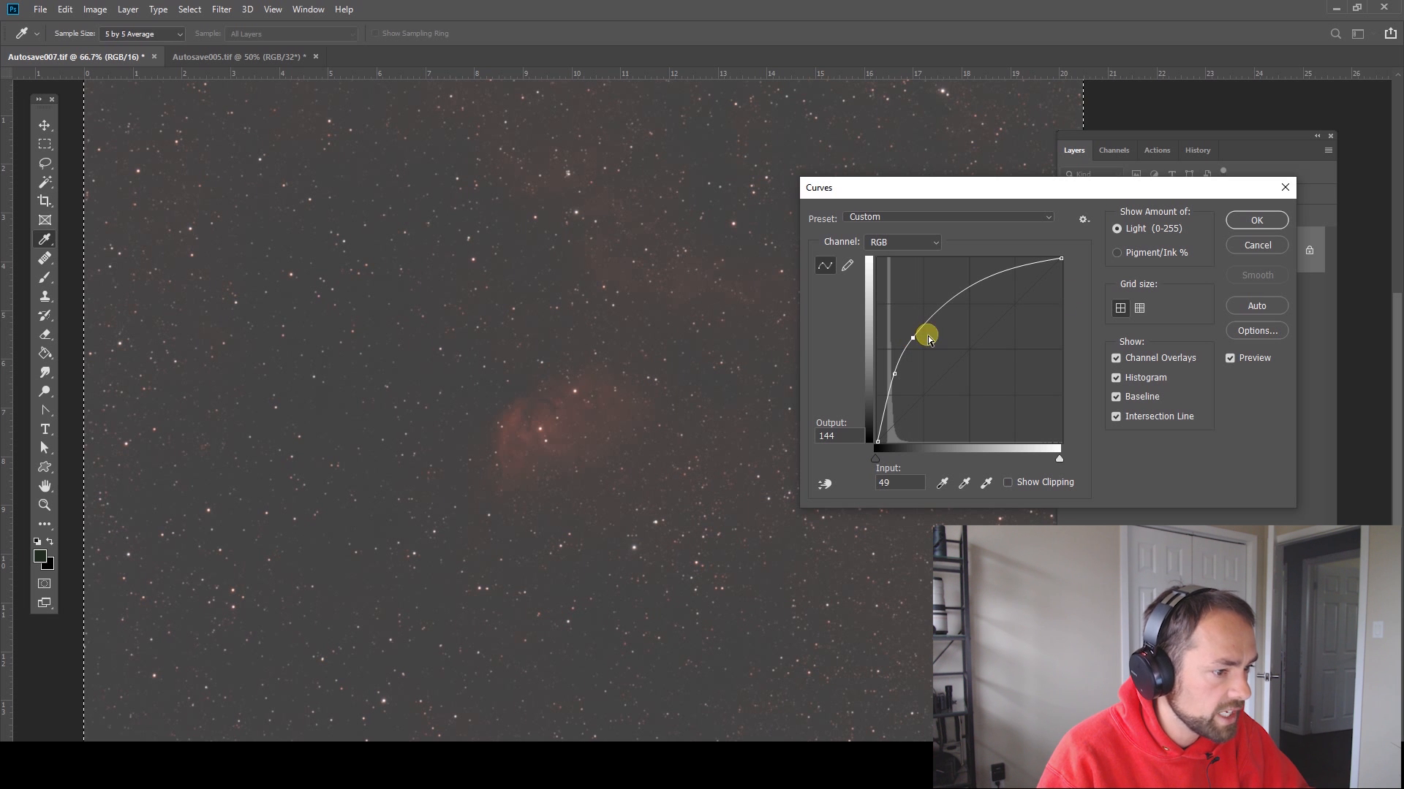
pyautogui.click(1256, 220)
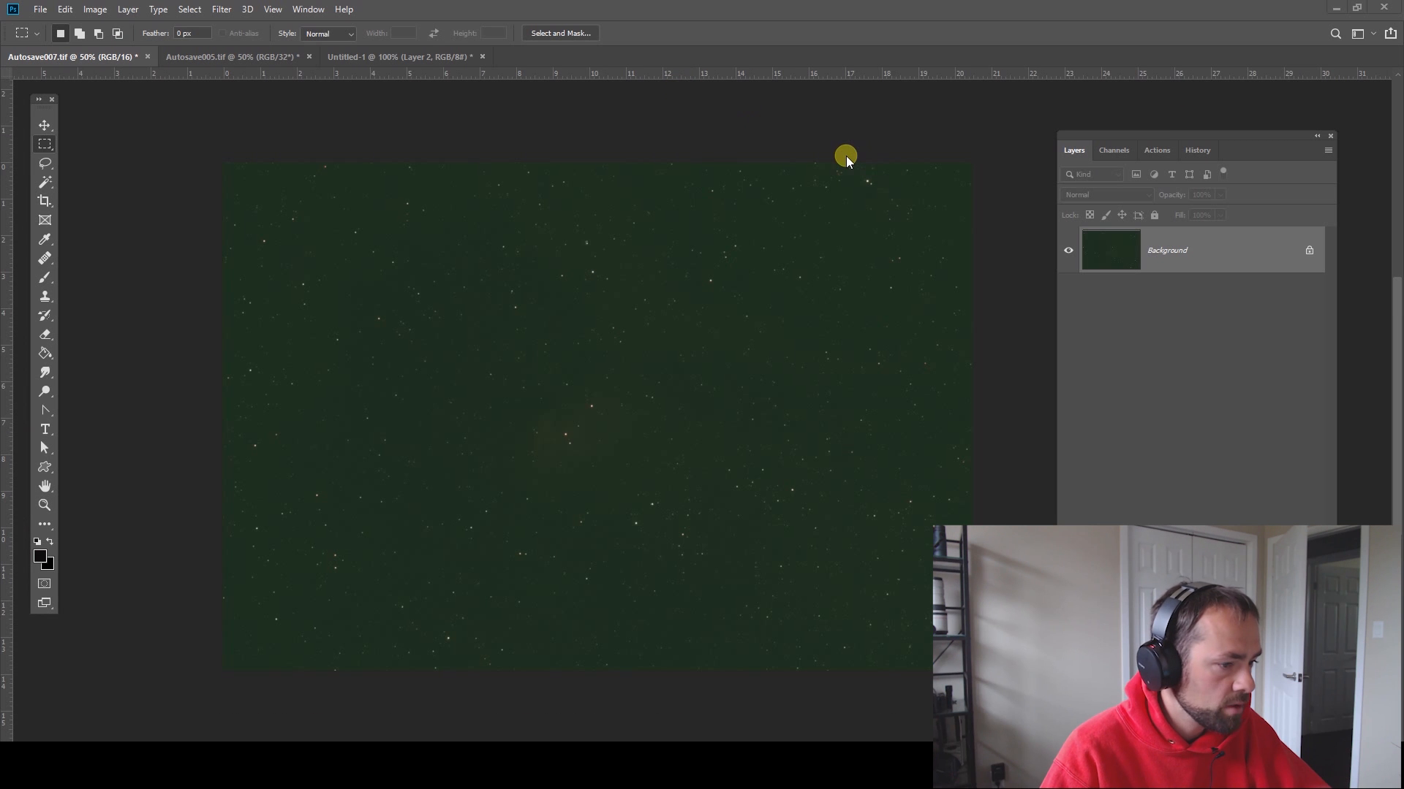
pyautogui.moveTo(938, 158)
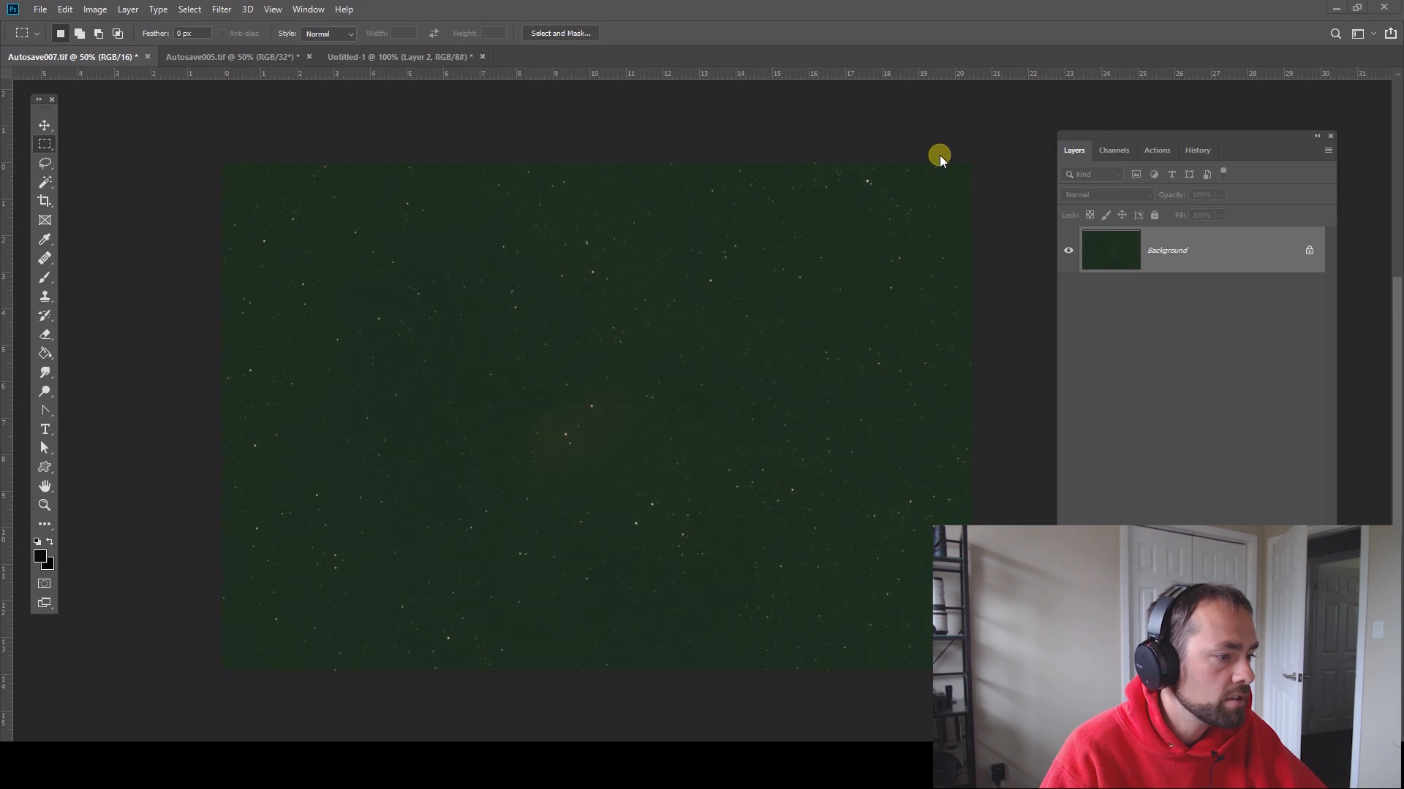
pyautogui.moveTo(1089, 143)
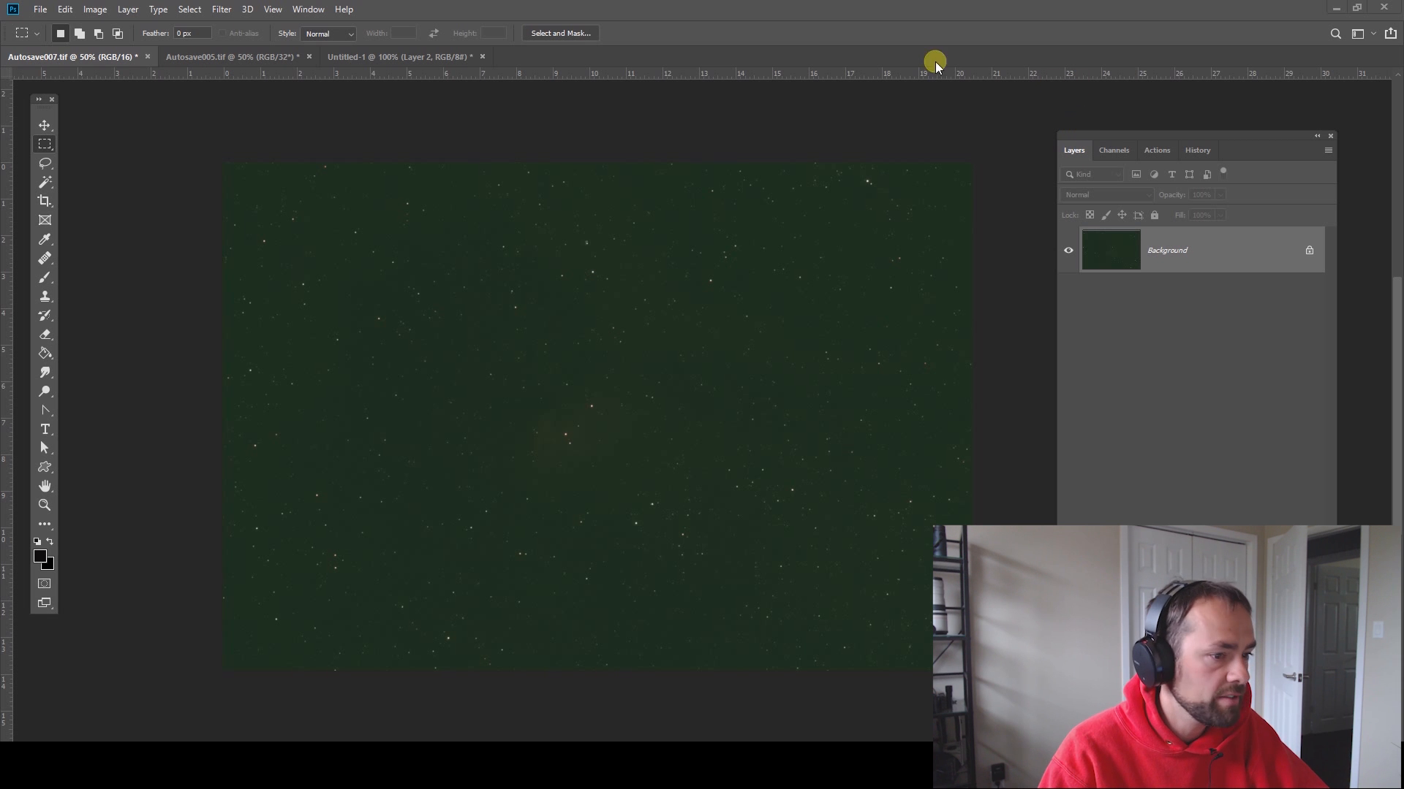
pyautogui.moveTo(772, 250)
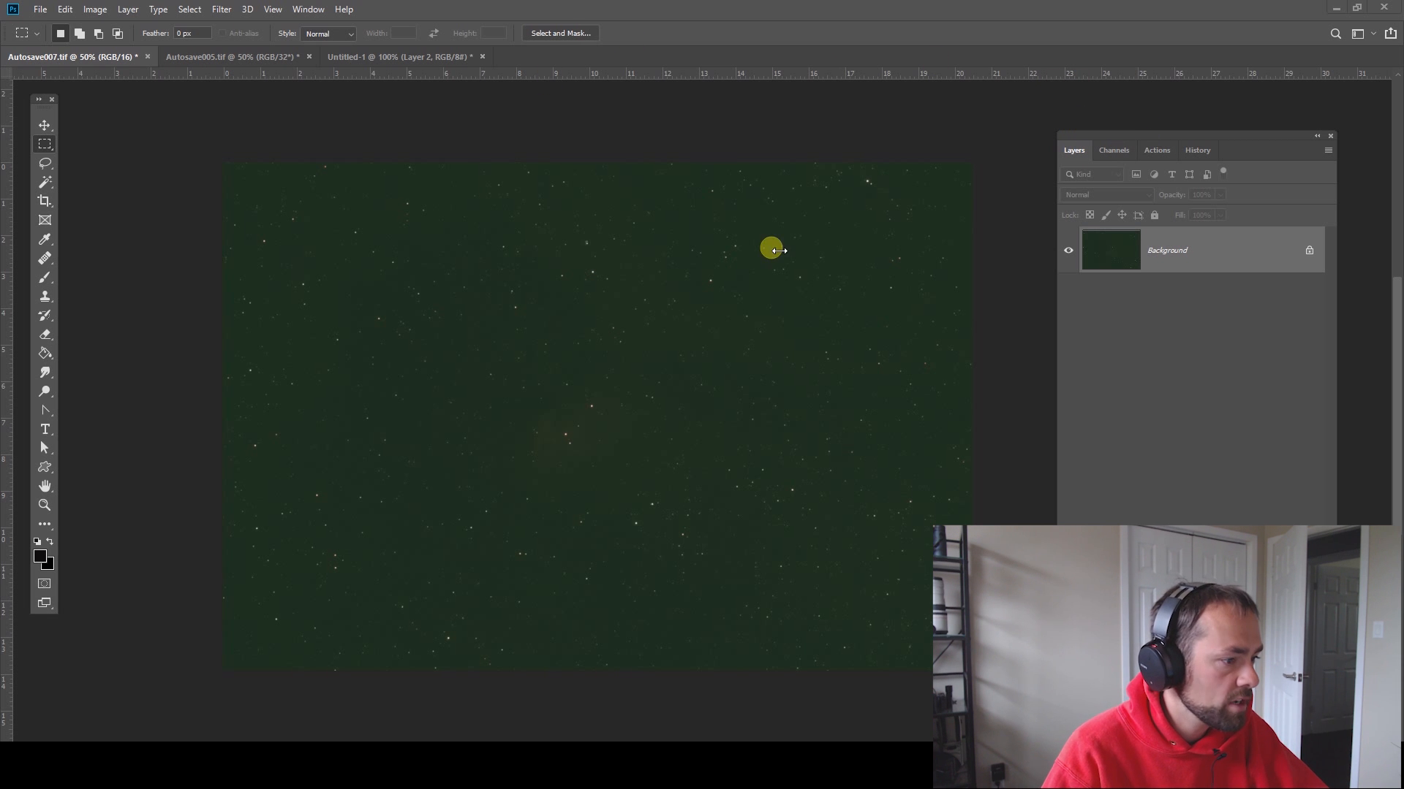
pyautogui.moveTo(694, 418)
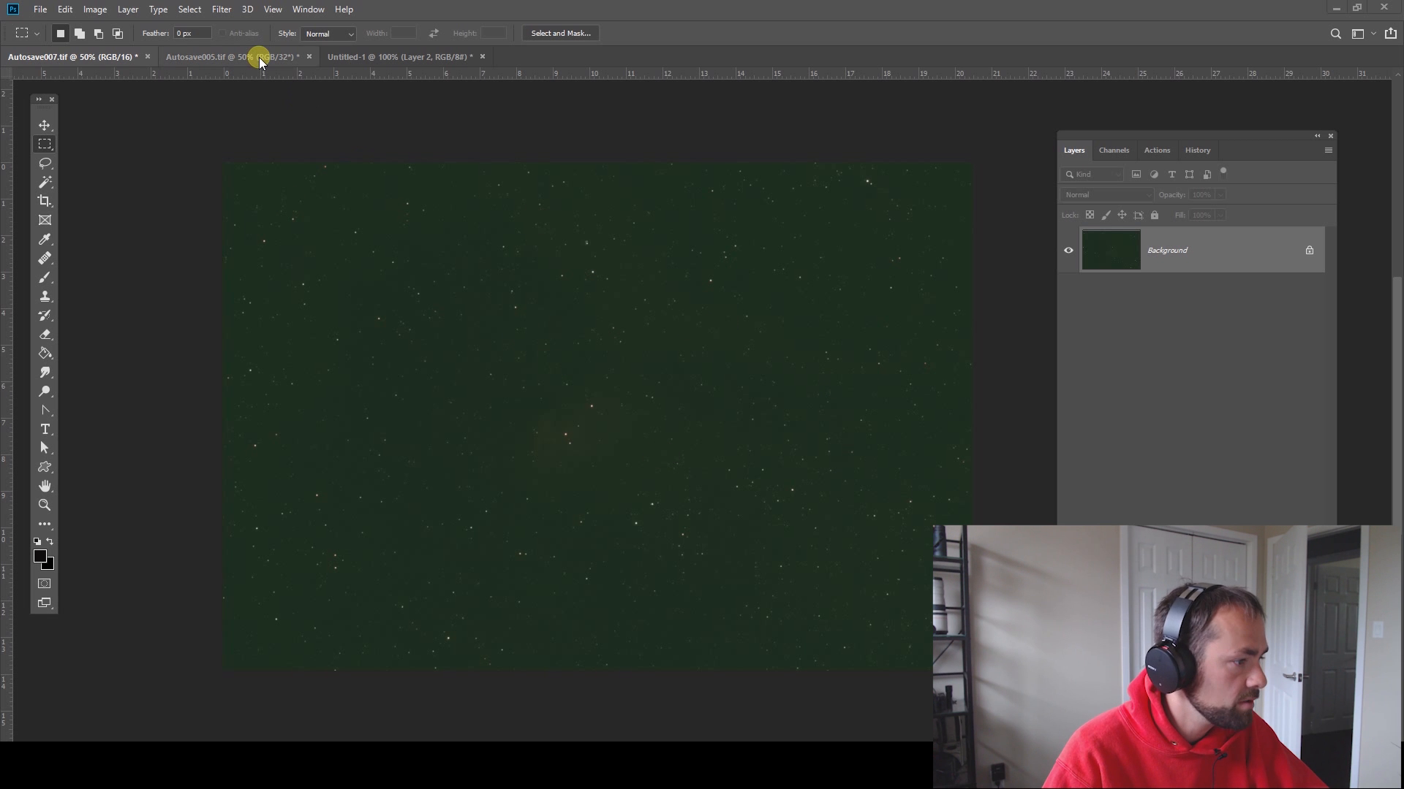
pyautogui.moveTo(260, 57)
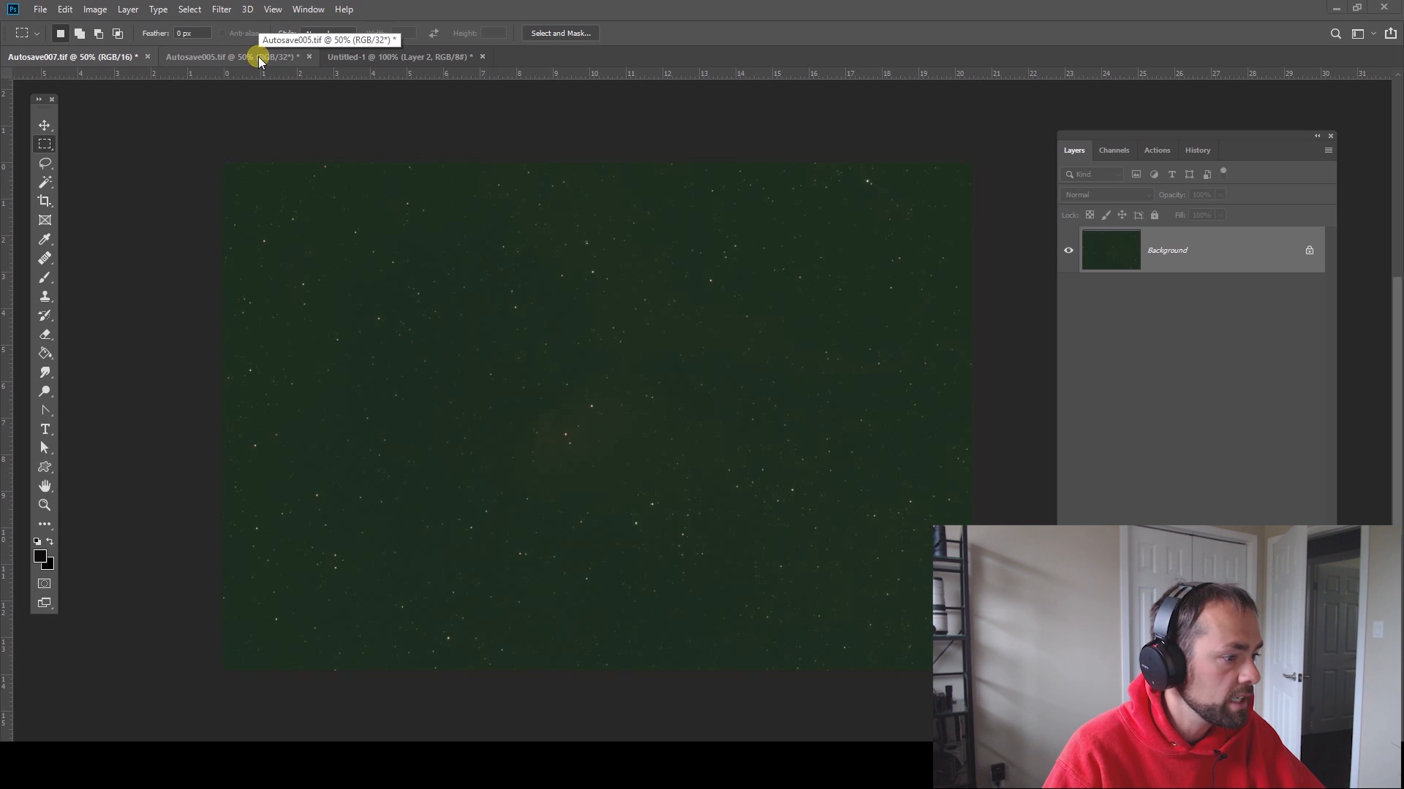
pyautogui.click(237, 57)
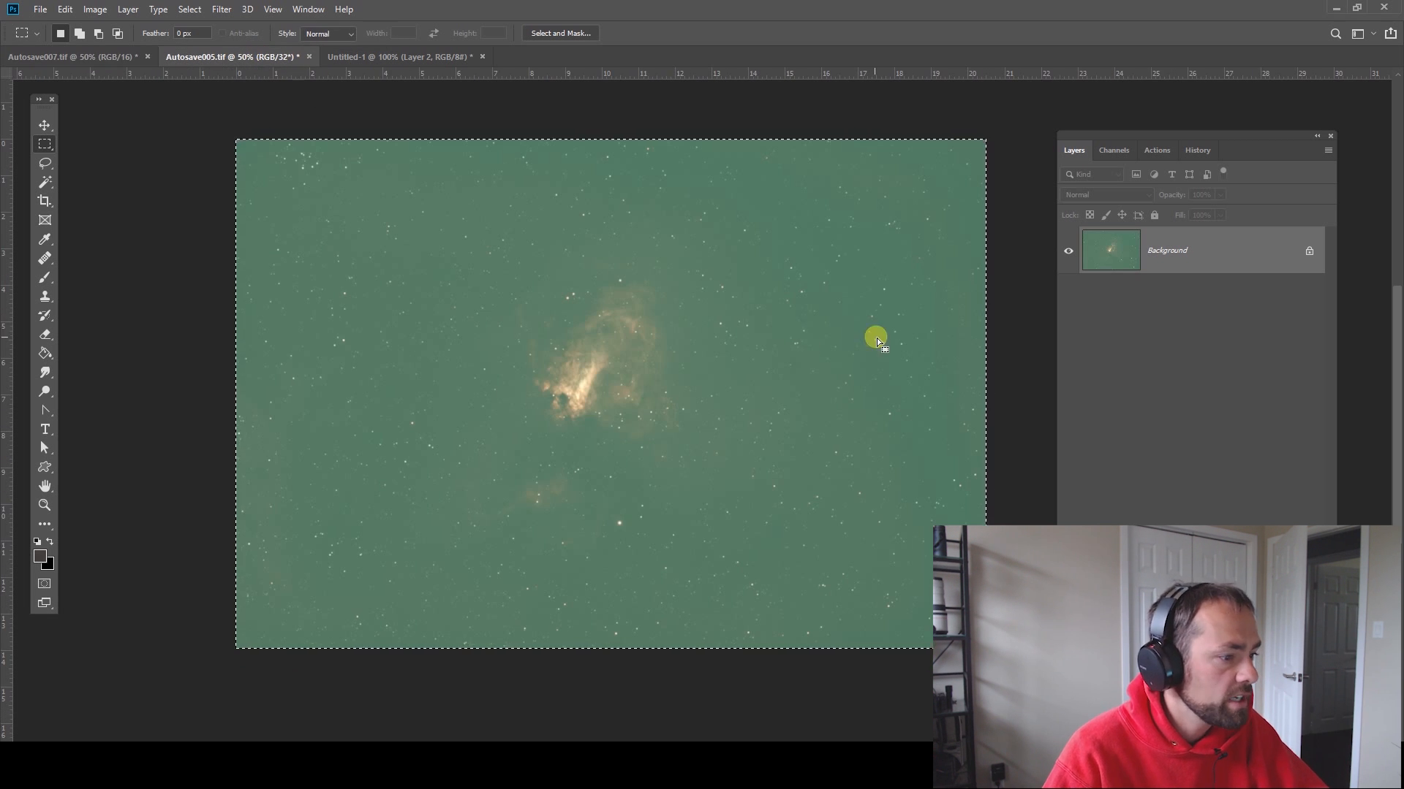
pyautogui.moveTo(840, 282)
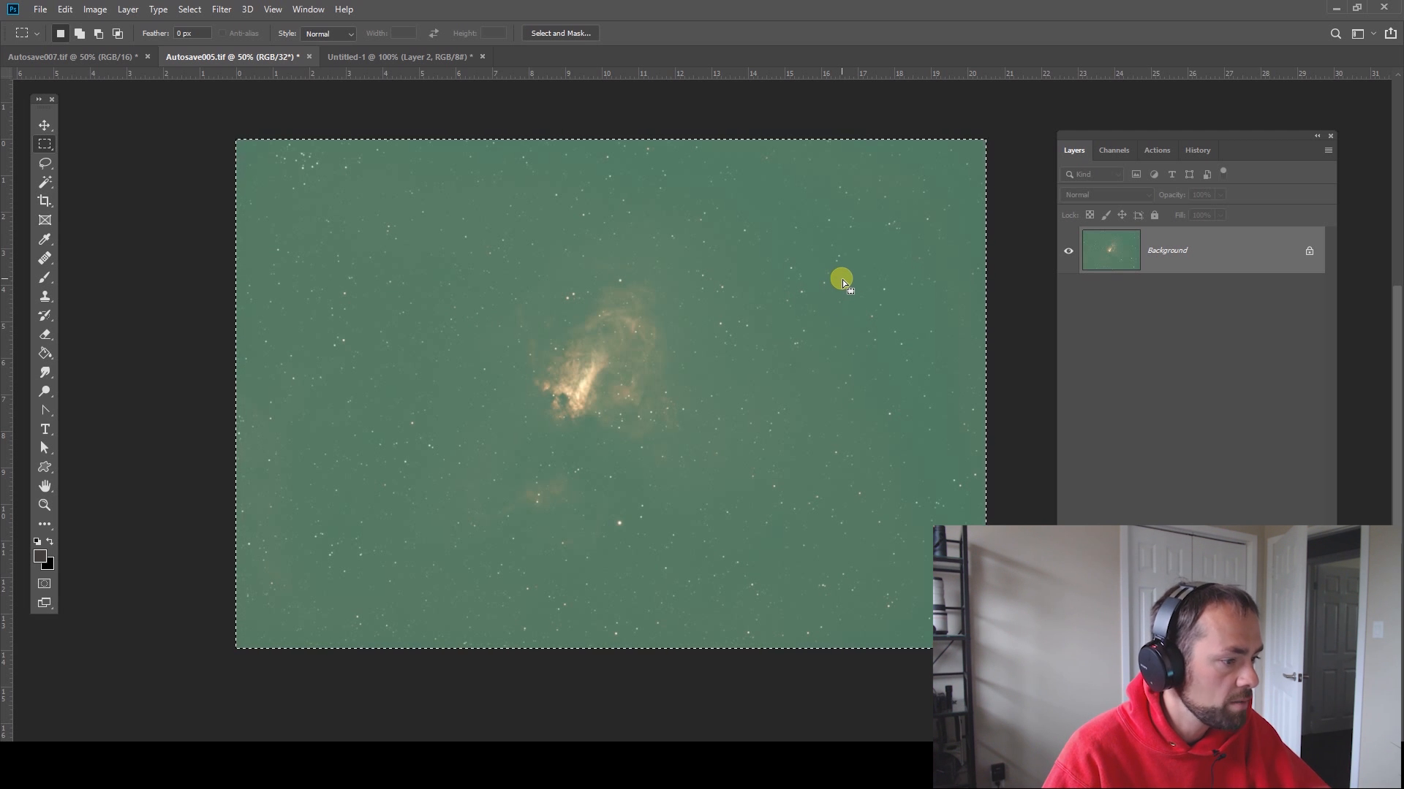
pyautogui.moveTo(385, 56)
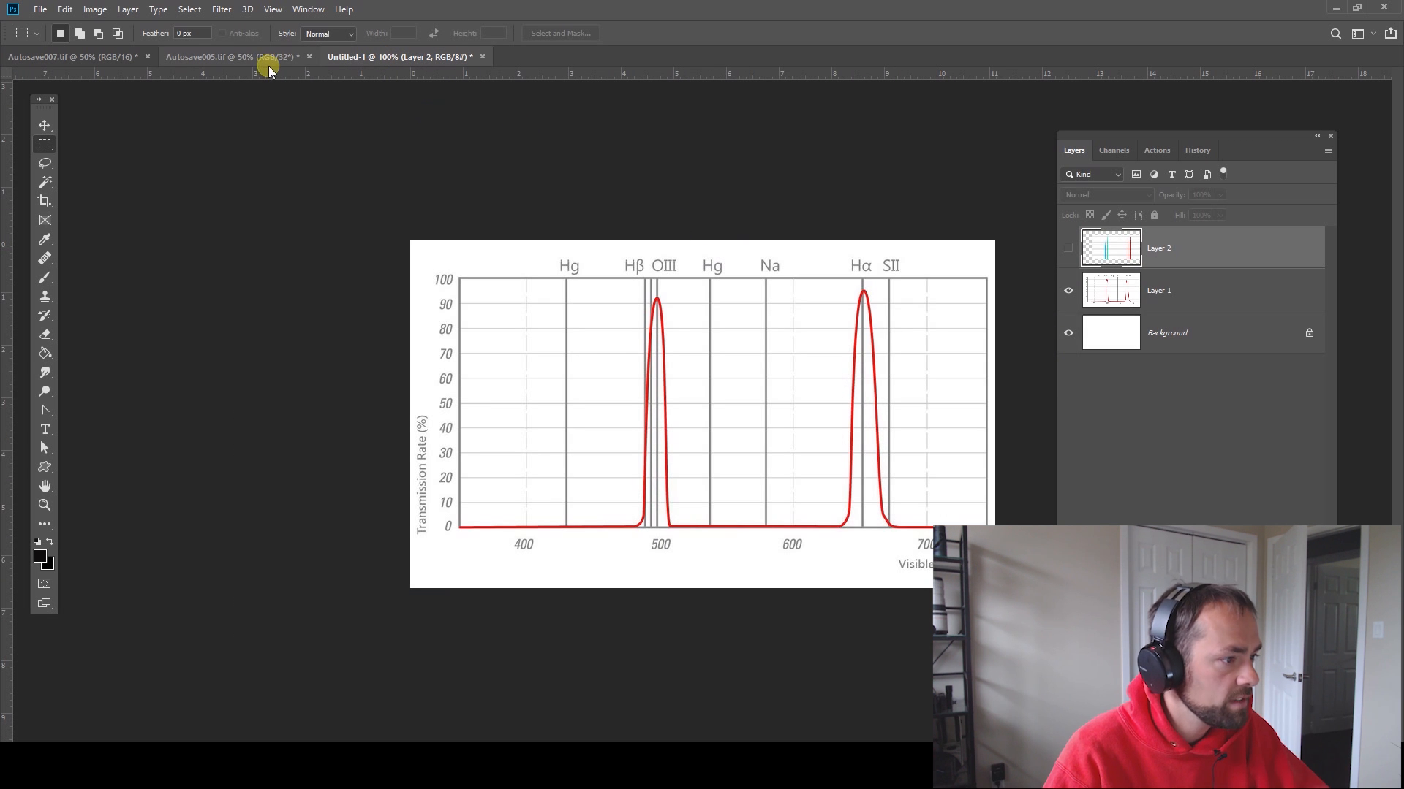
pyautogui.click(72, 57)
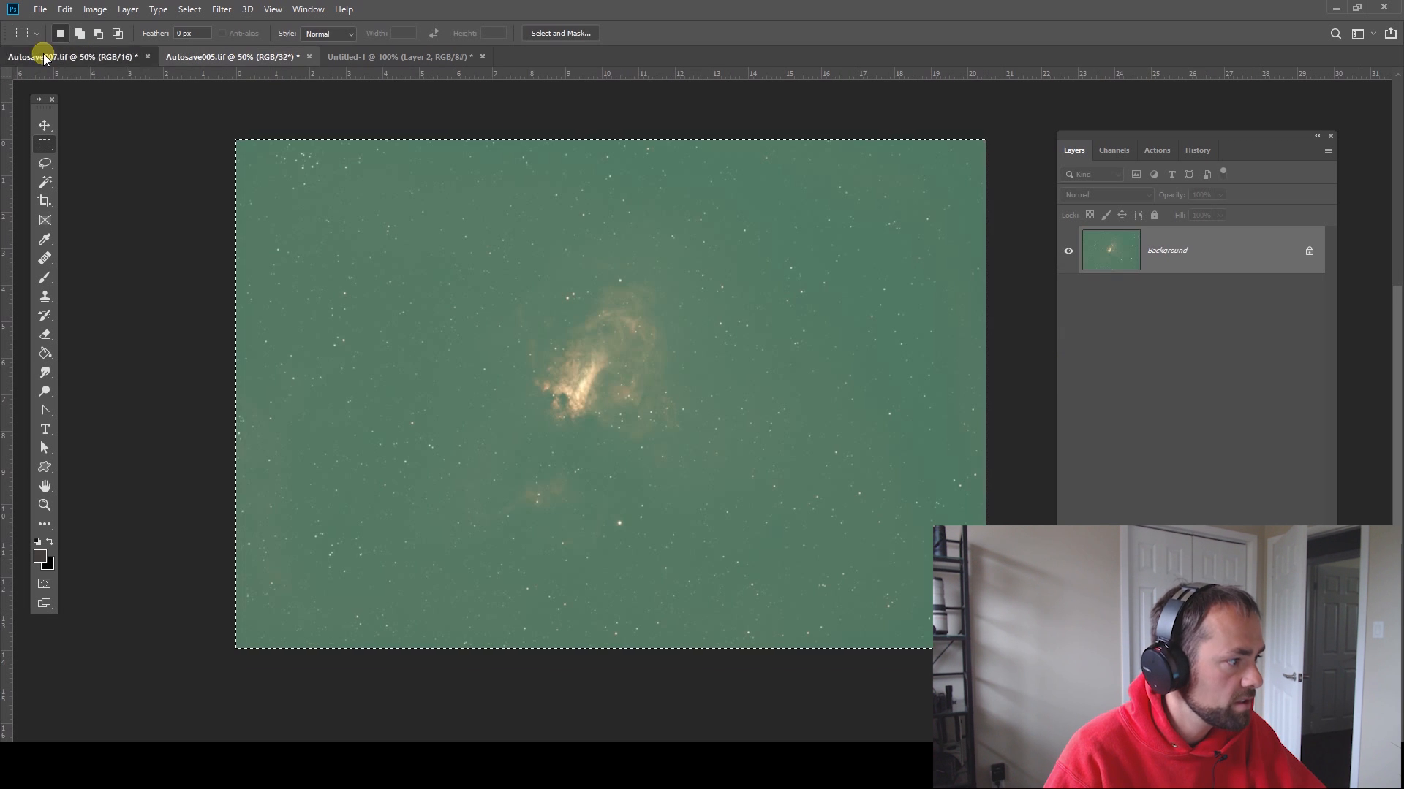
pyautogui.click(400, 57)
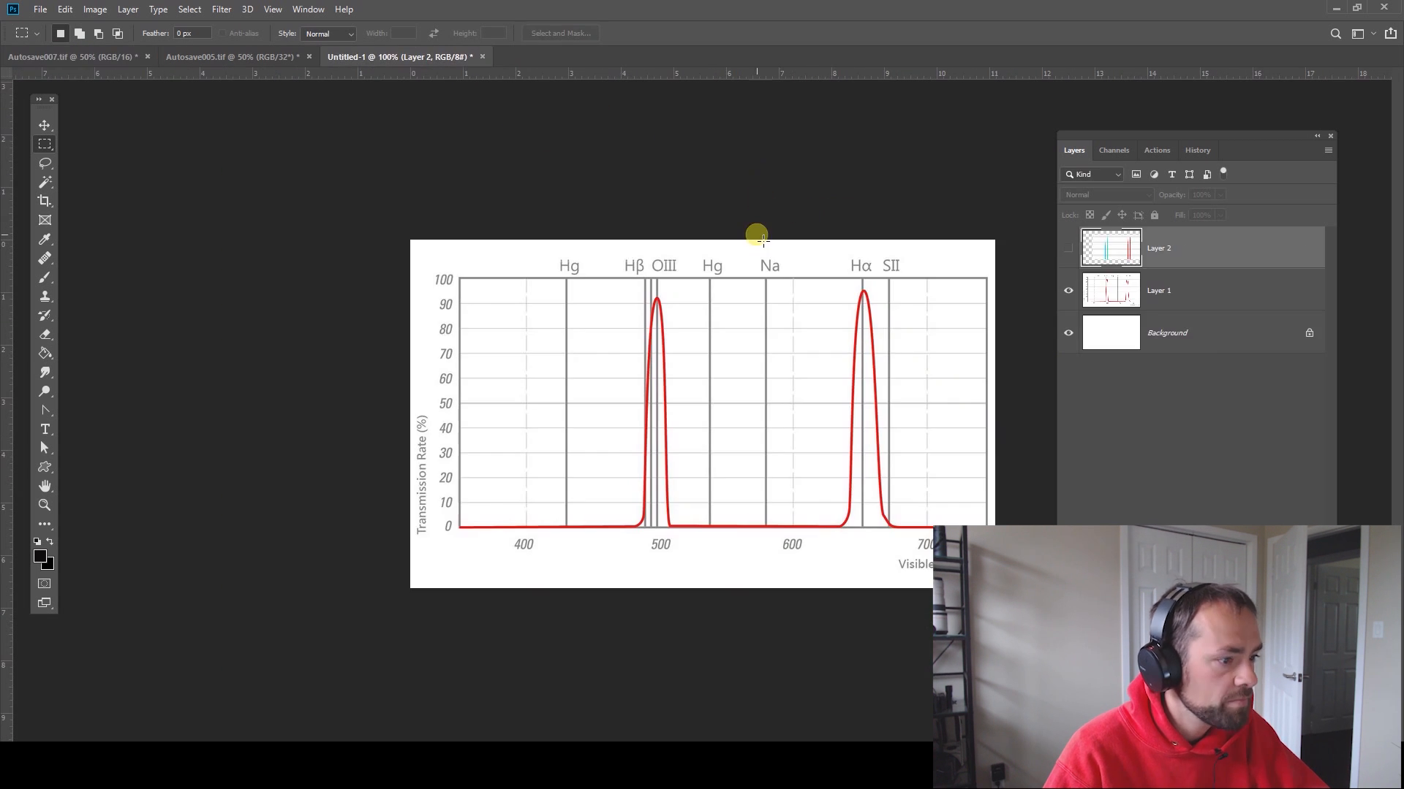
pyautogui.moveTo(922, 350)
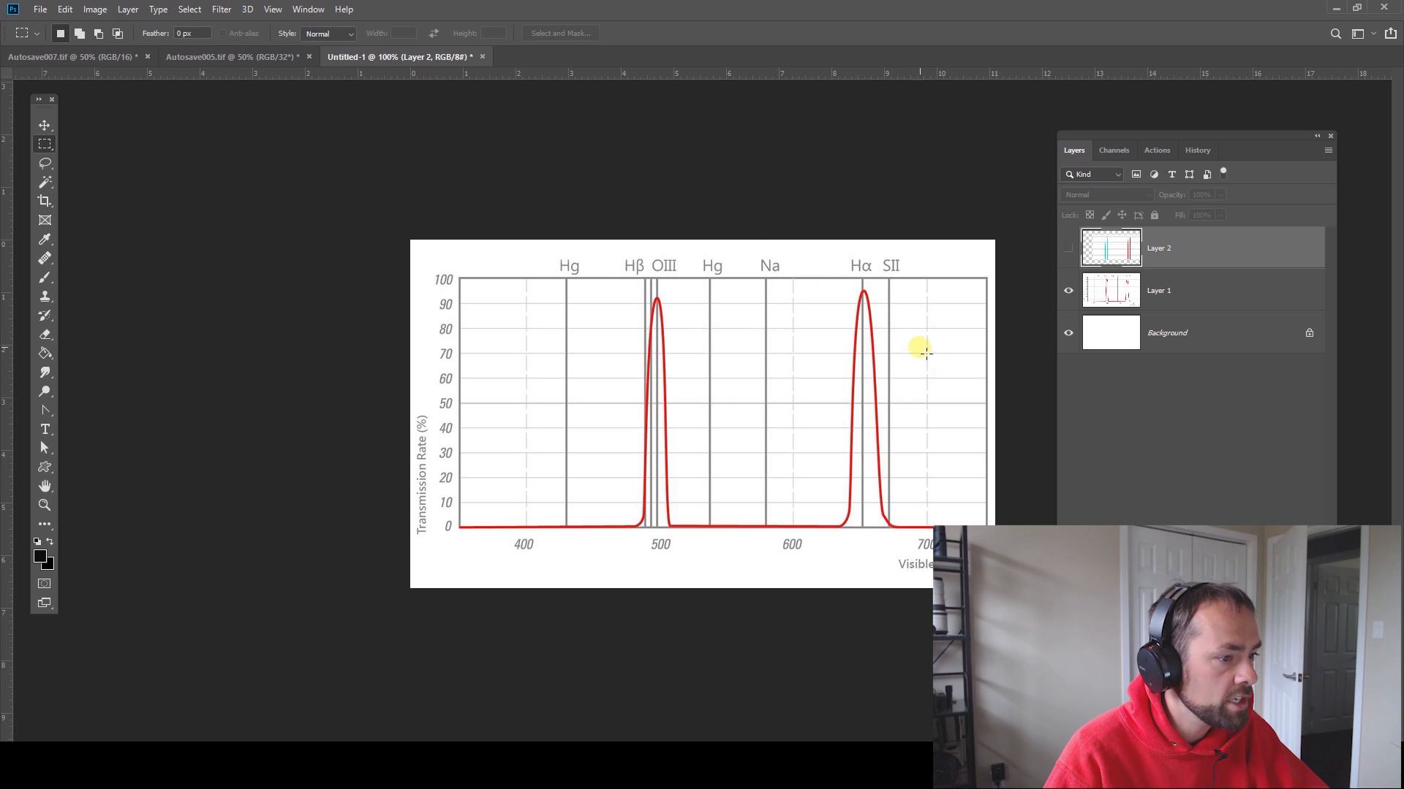
pyautogui.moveTo(946, 517)
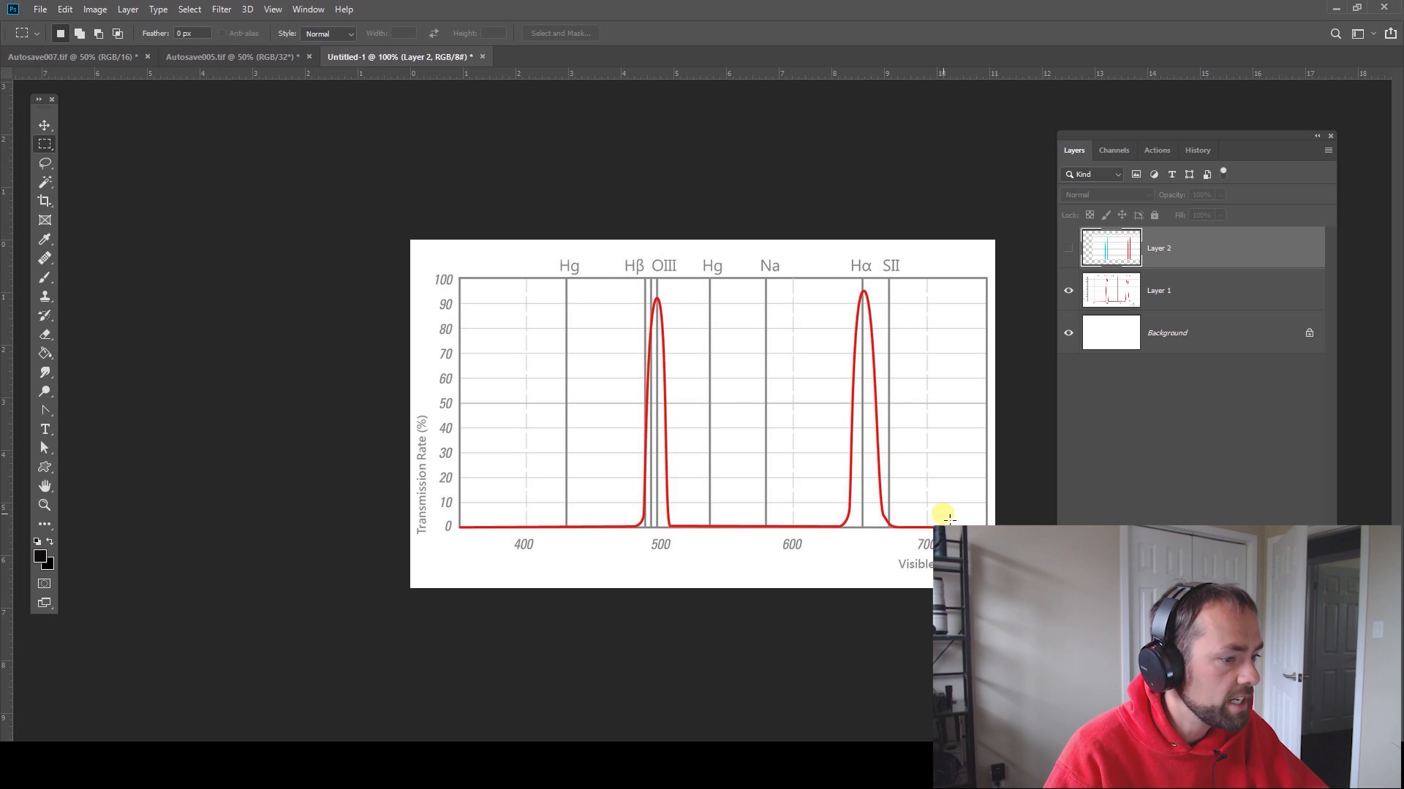
pyautogui.moveTo(626, 287)
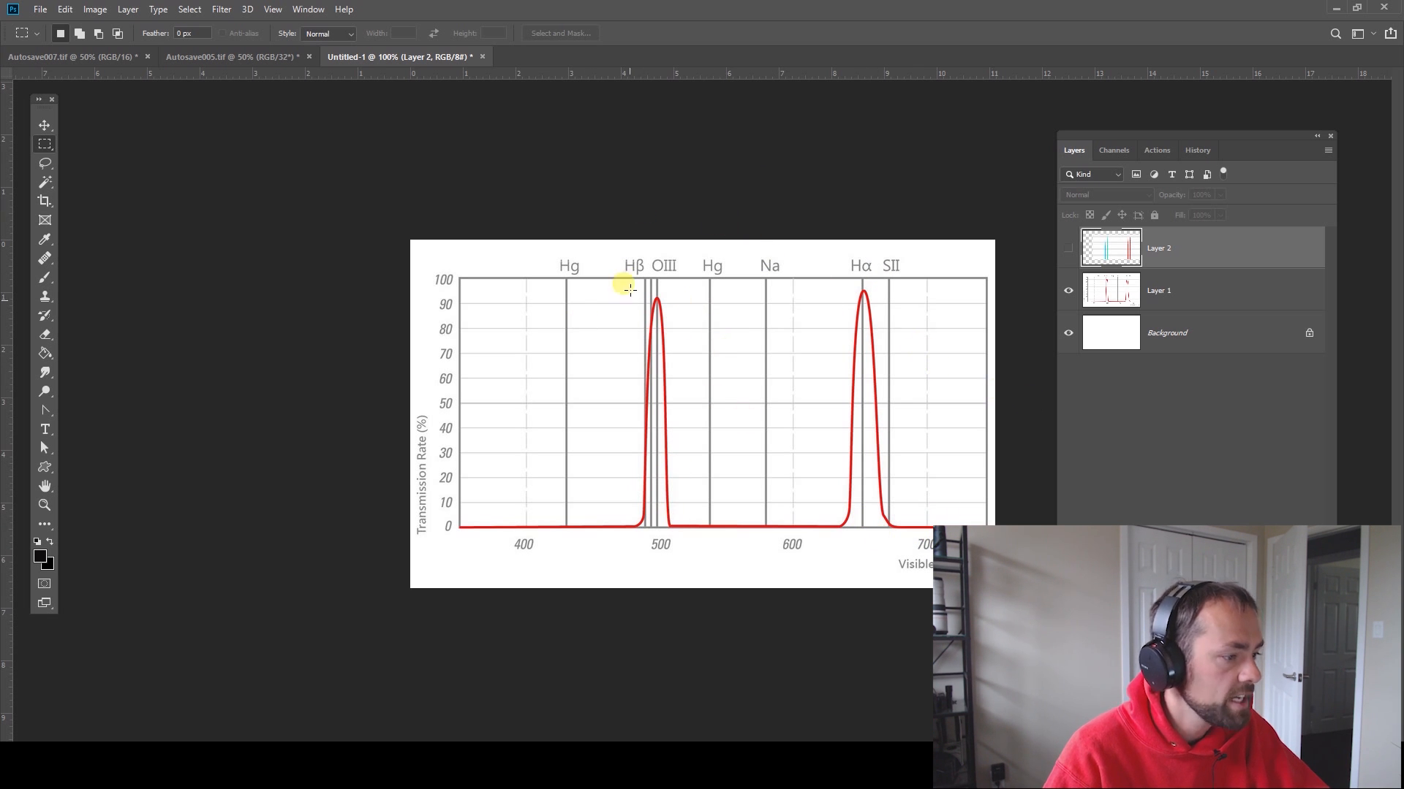
pyautogui.moveTo(997, 483)
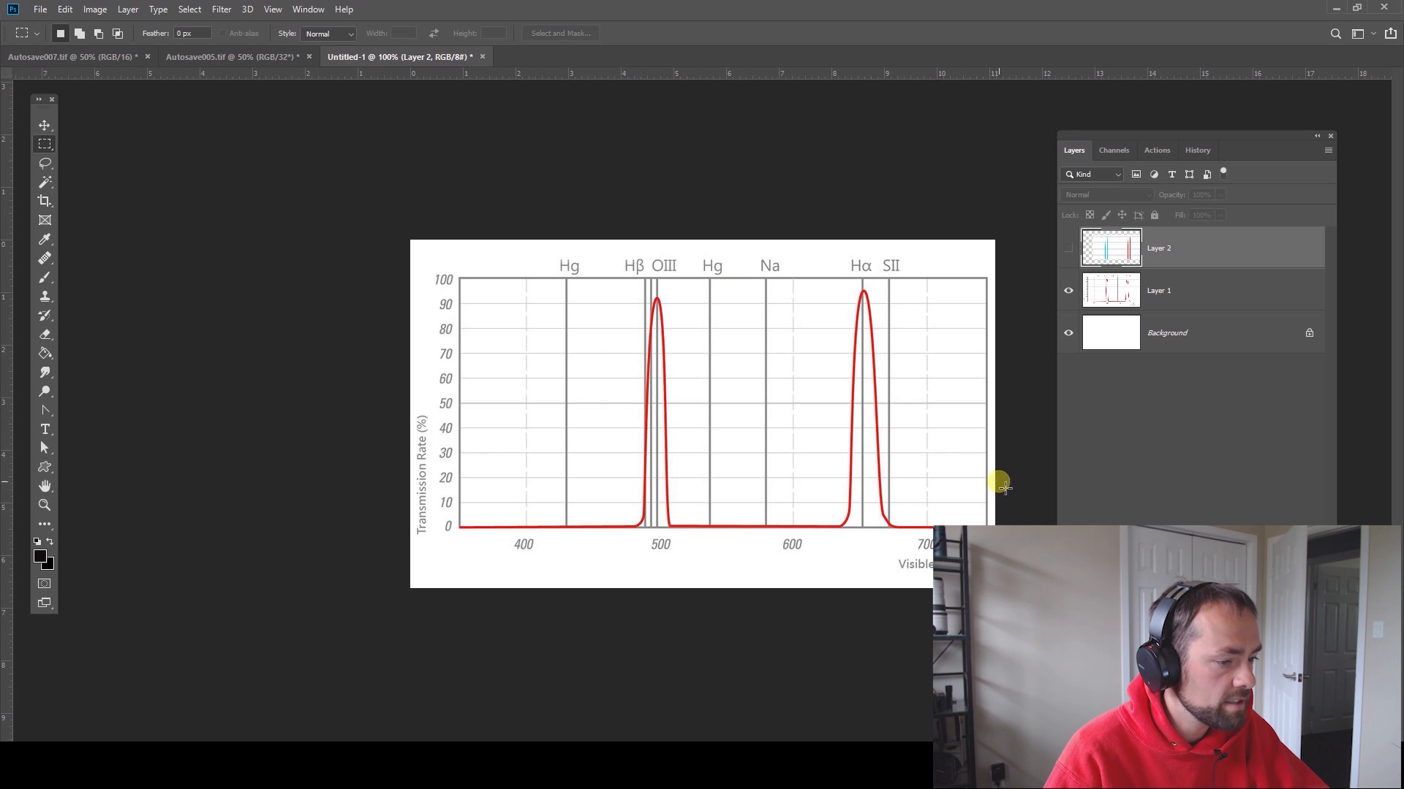
pyautogui.moveTo(860, 478)
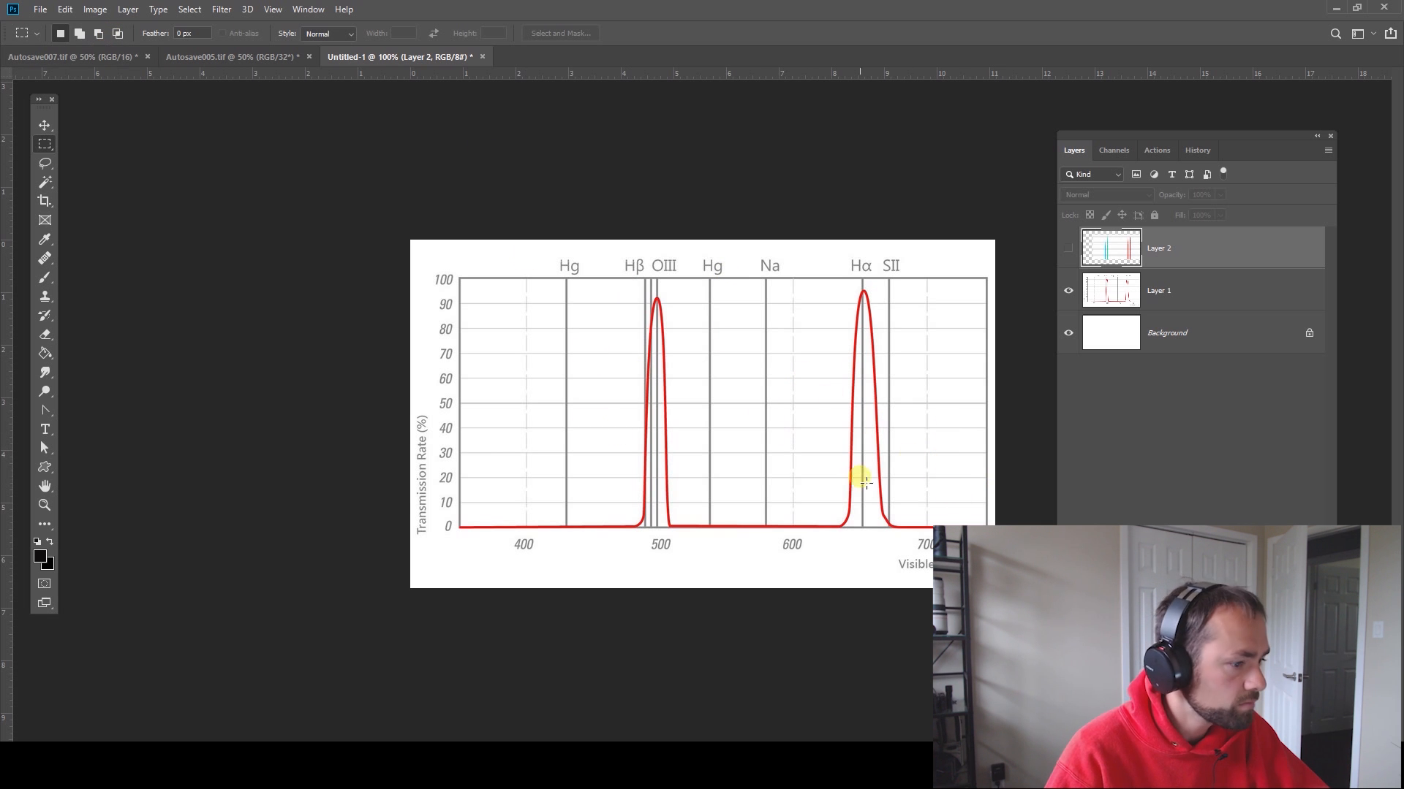
pyautogui.moveTo(940, 511)
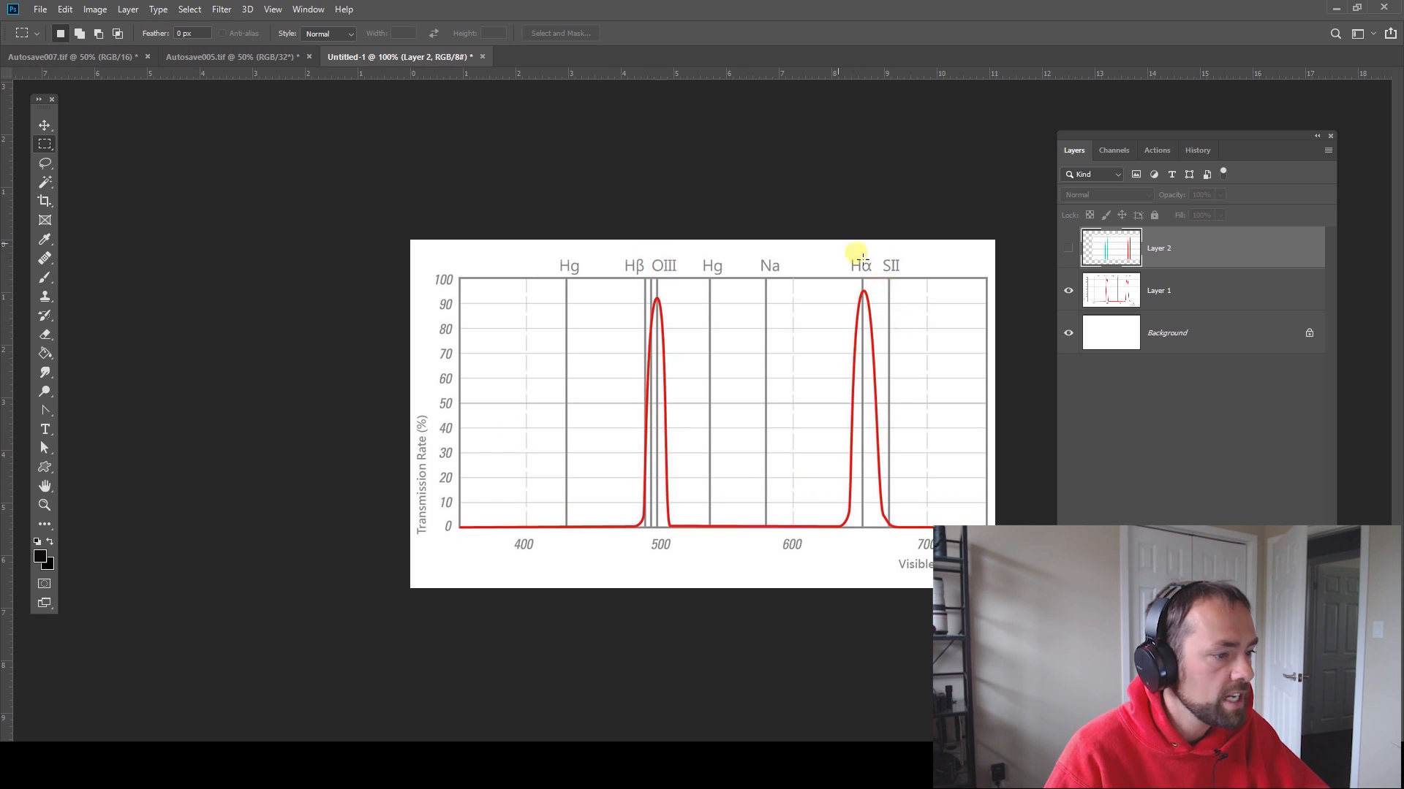
pyautogui.click(72, 56)
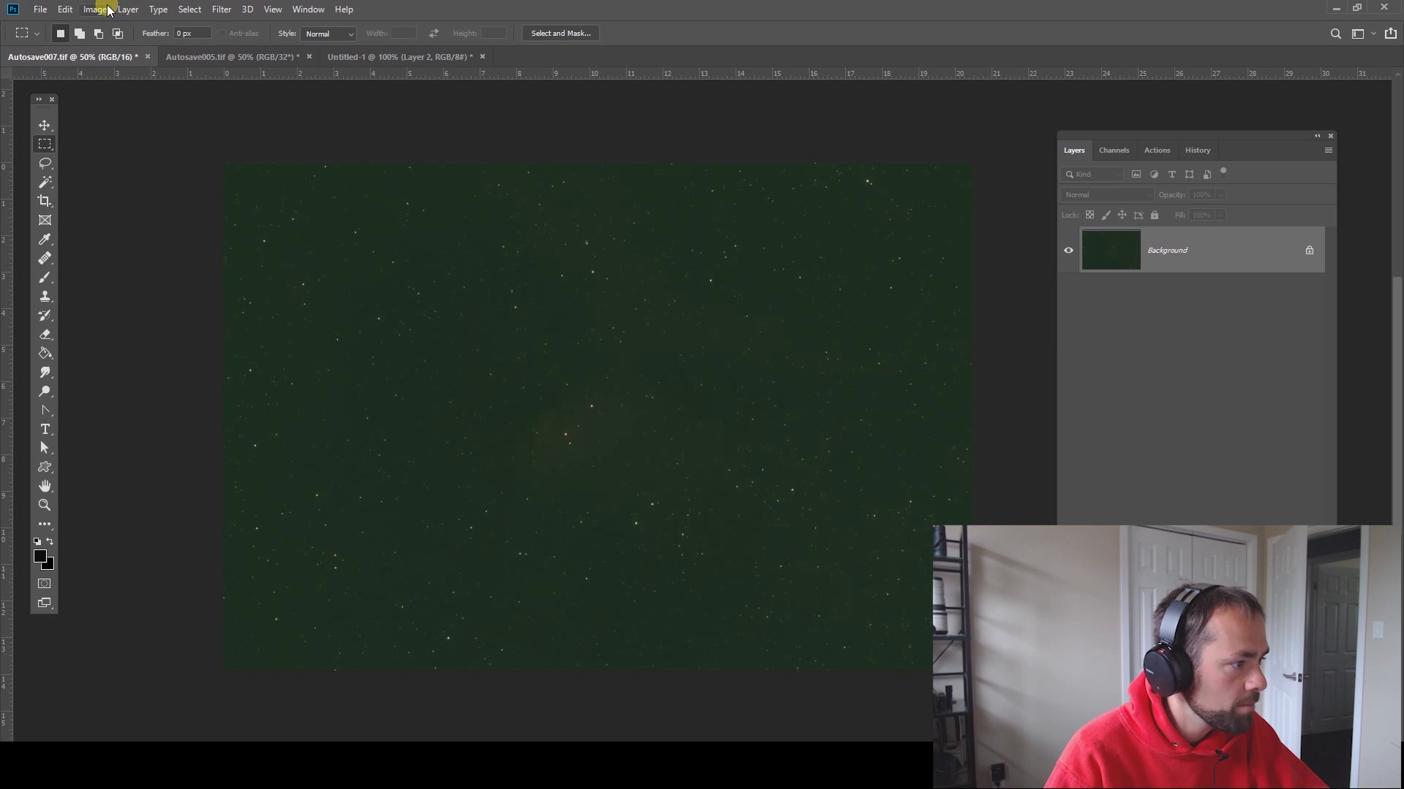
# - Open Levels on the Tulip image and reset it to default values
pyautogui.click(95, 9)
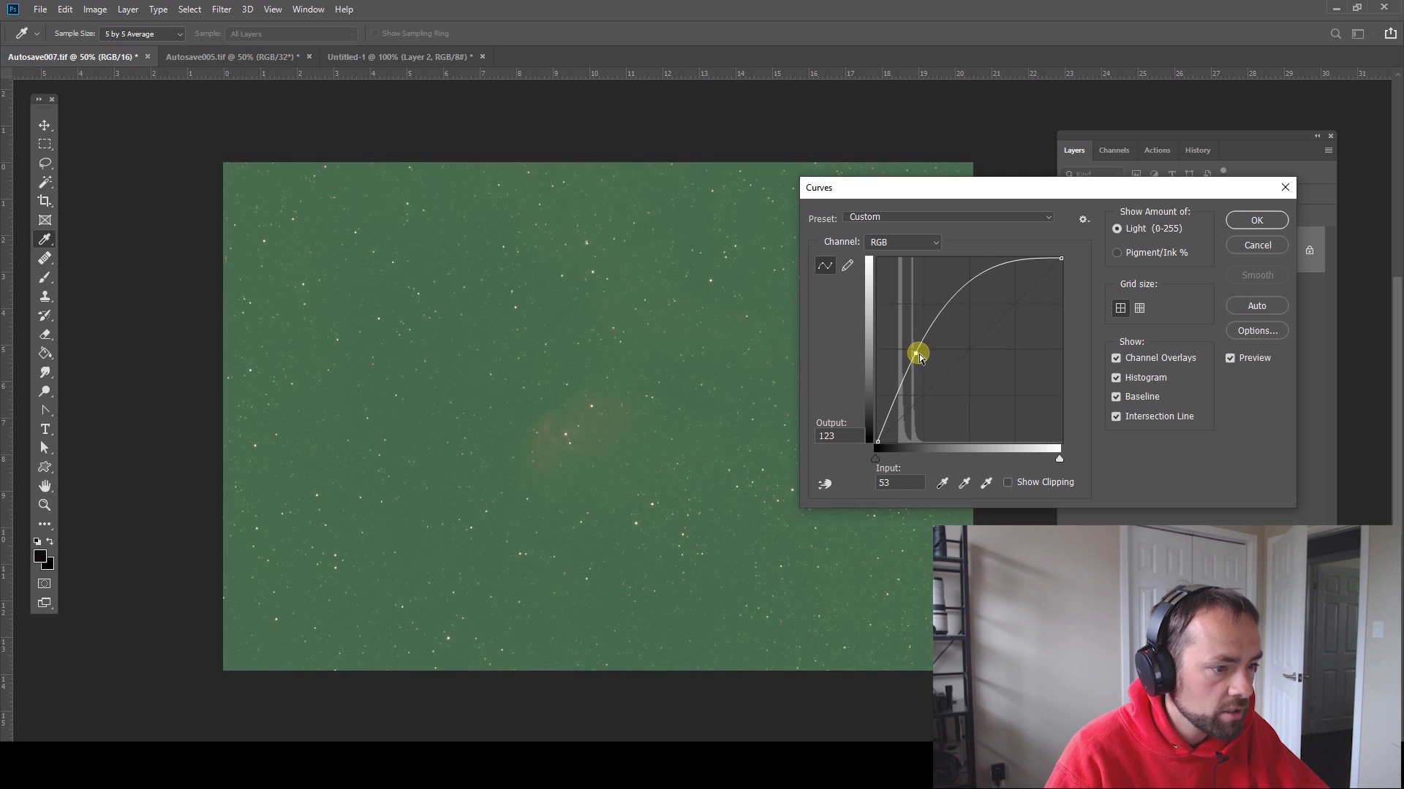
pyautogui.click(94, 9)
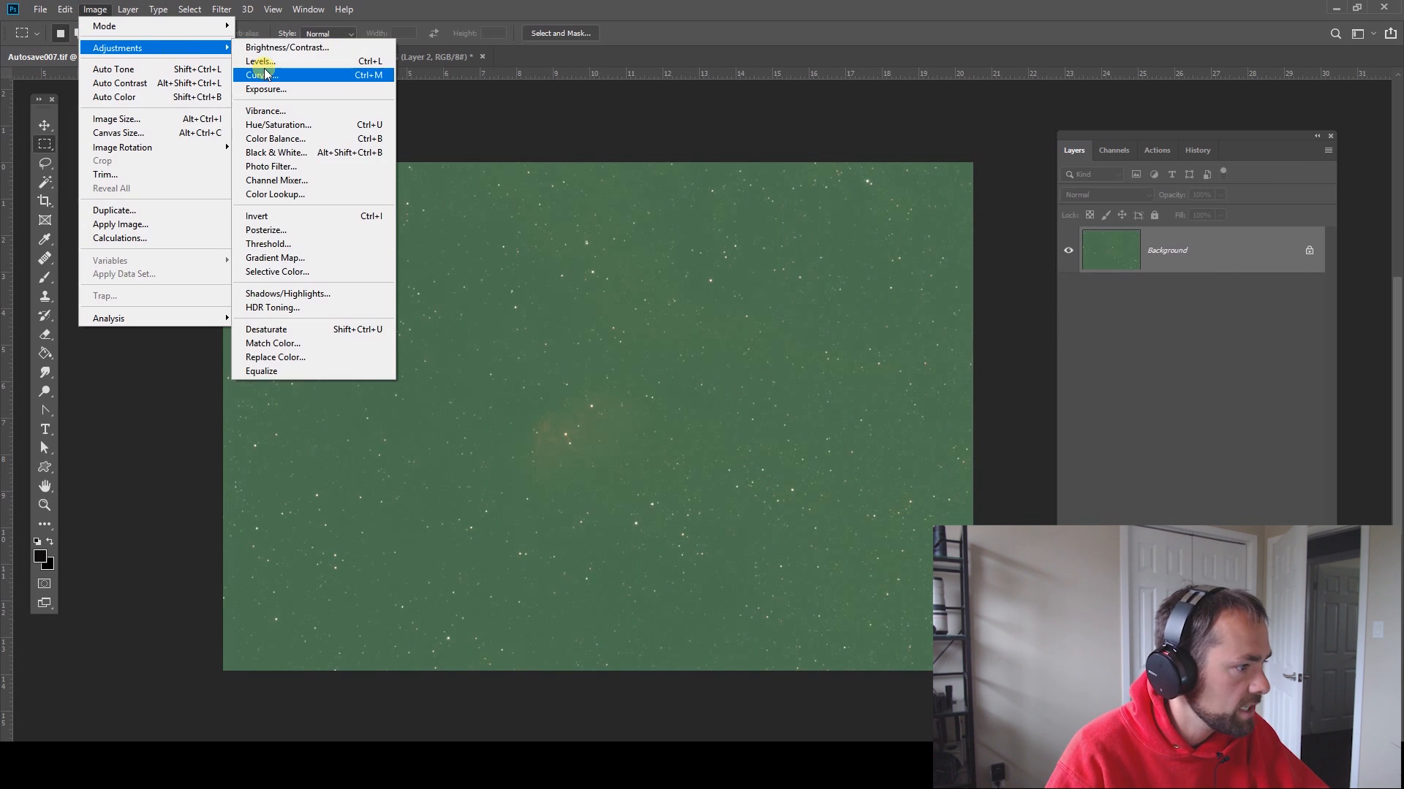
pyautogui.click(258, 60)
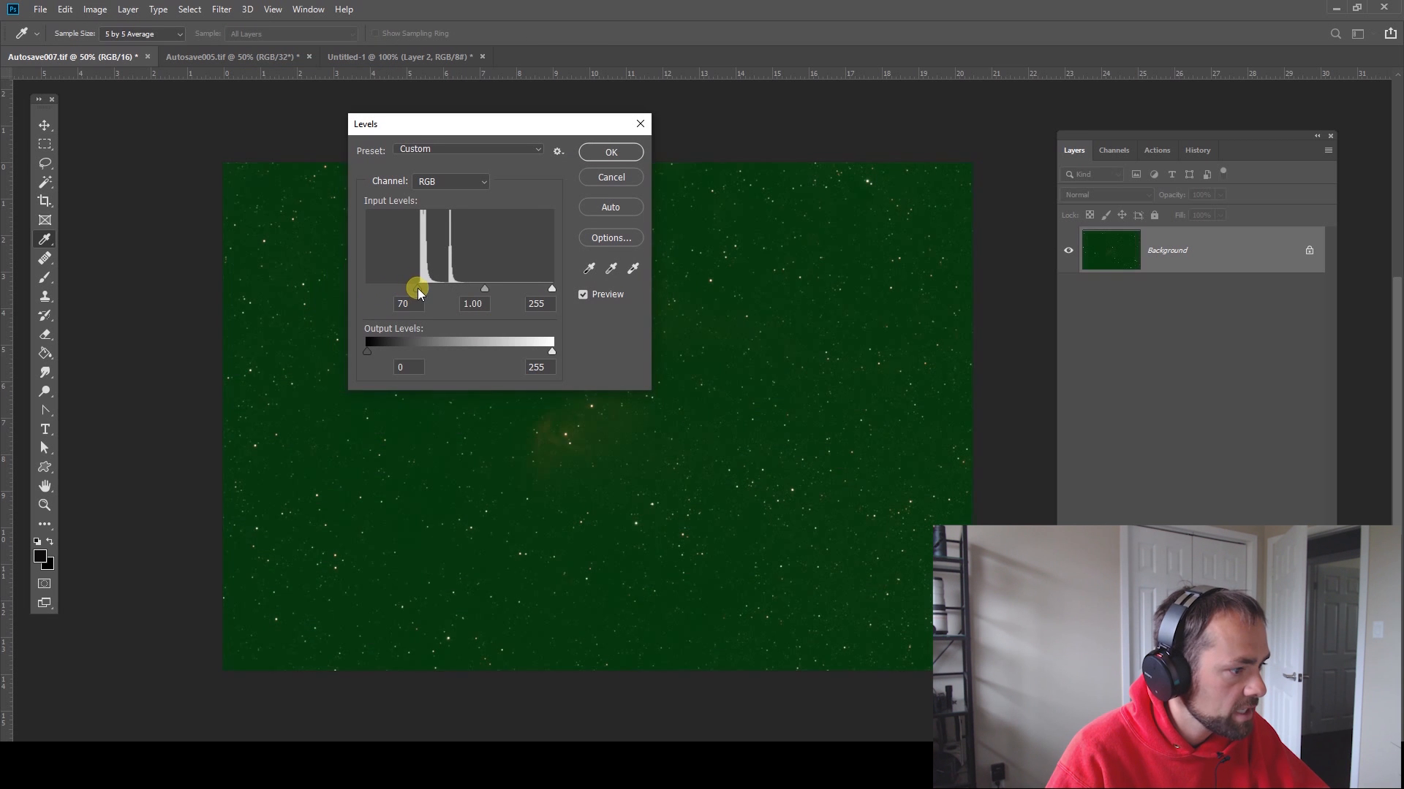
pyautogui.click(610, 151)
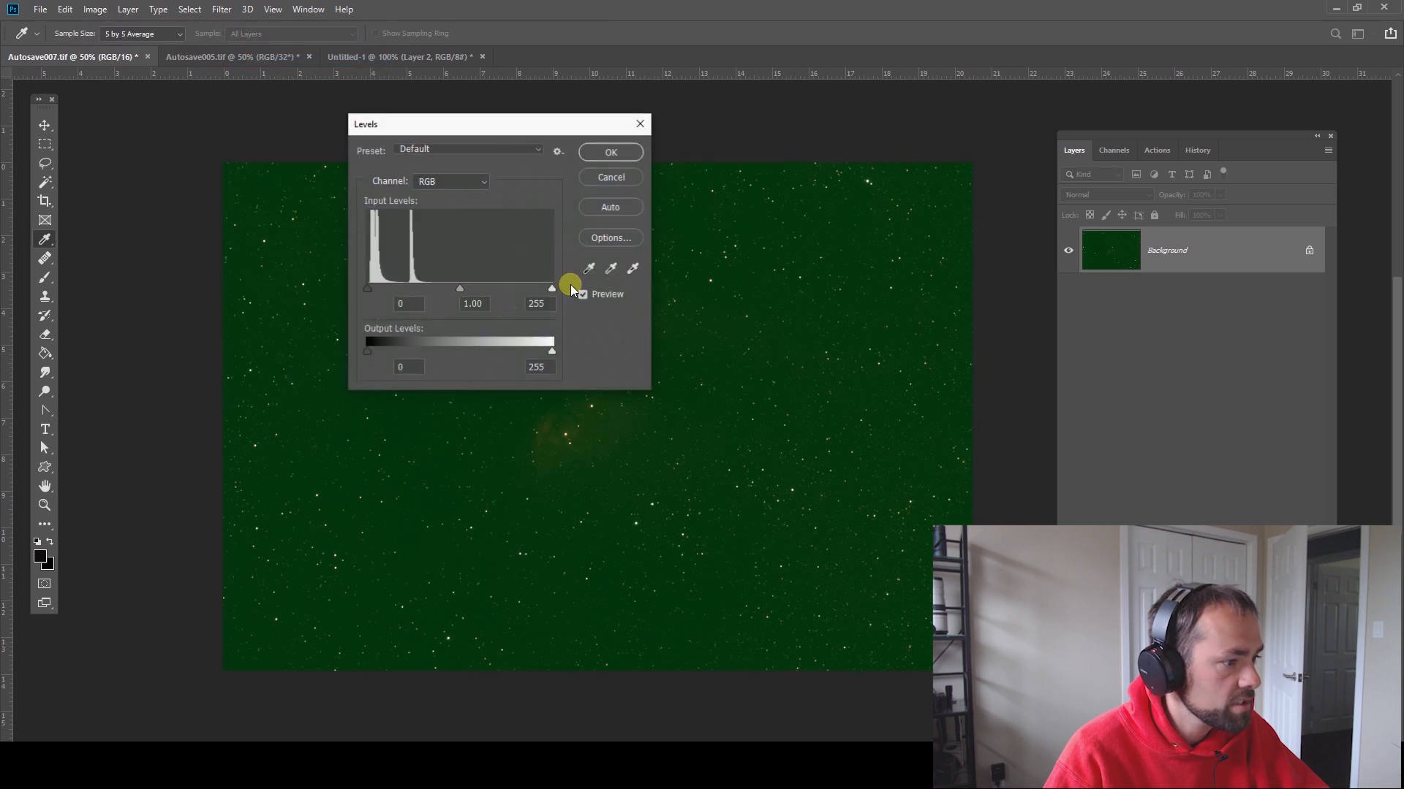
# - Inspect the red and green channel histograms, nudging the green black point
pyautogui.click(451, 182)
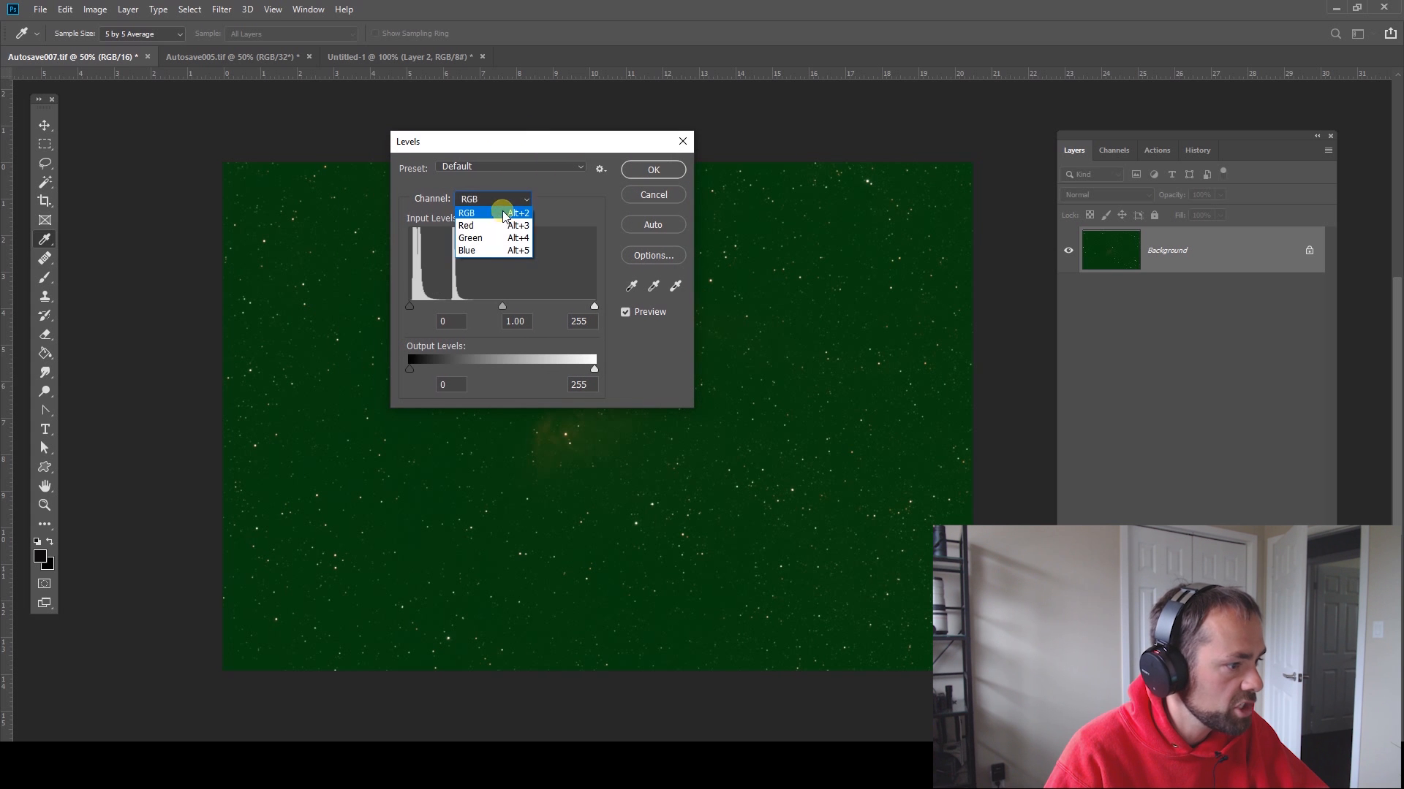
pyautogui.click(466, 224)
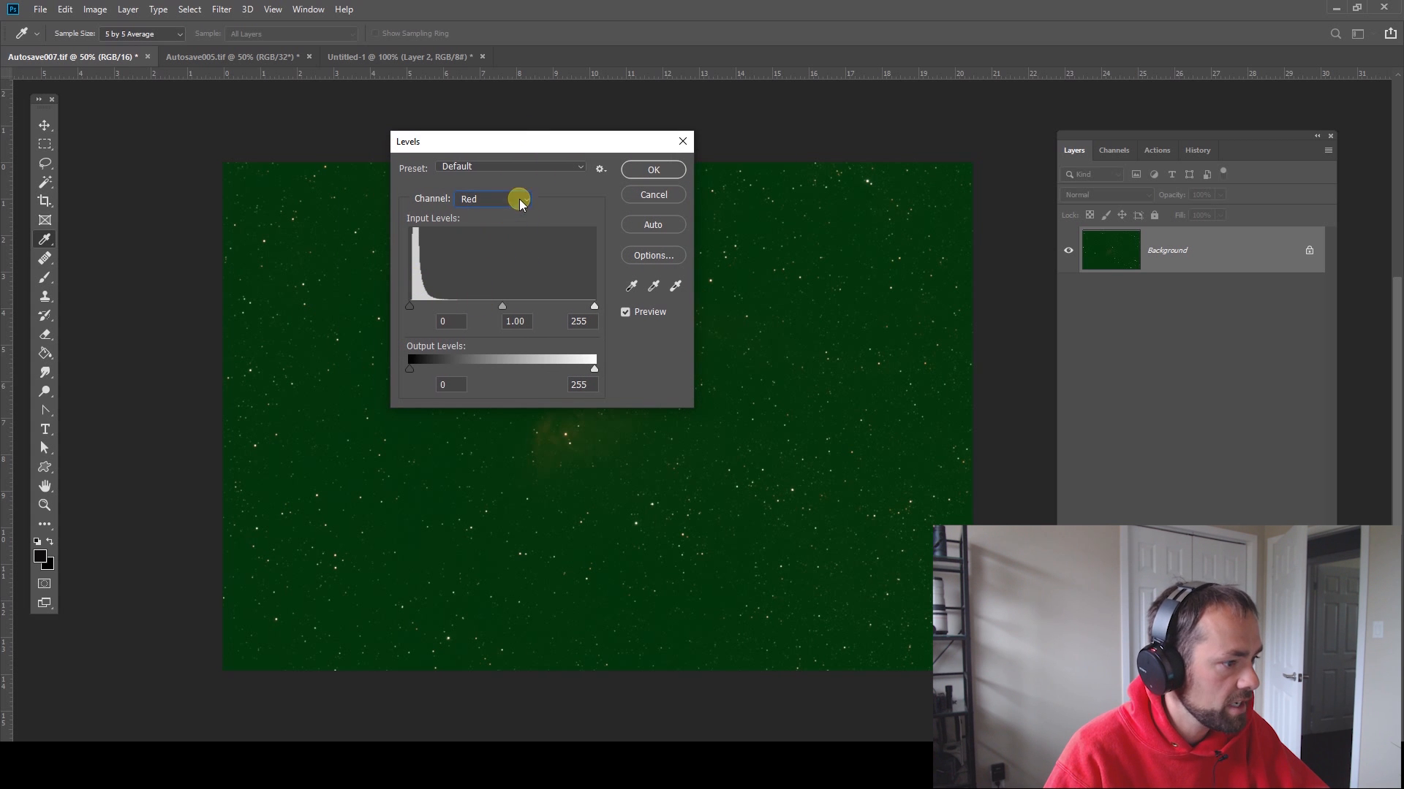
pyautogui.click(526, 198)
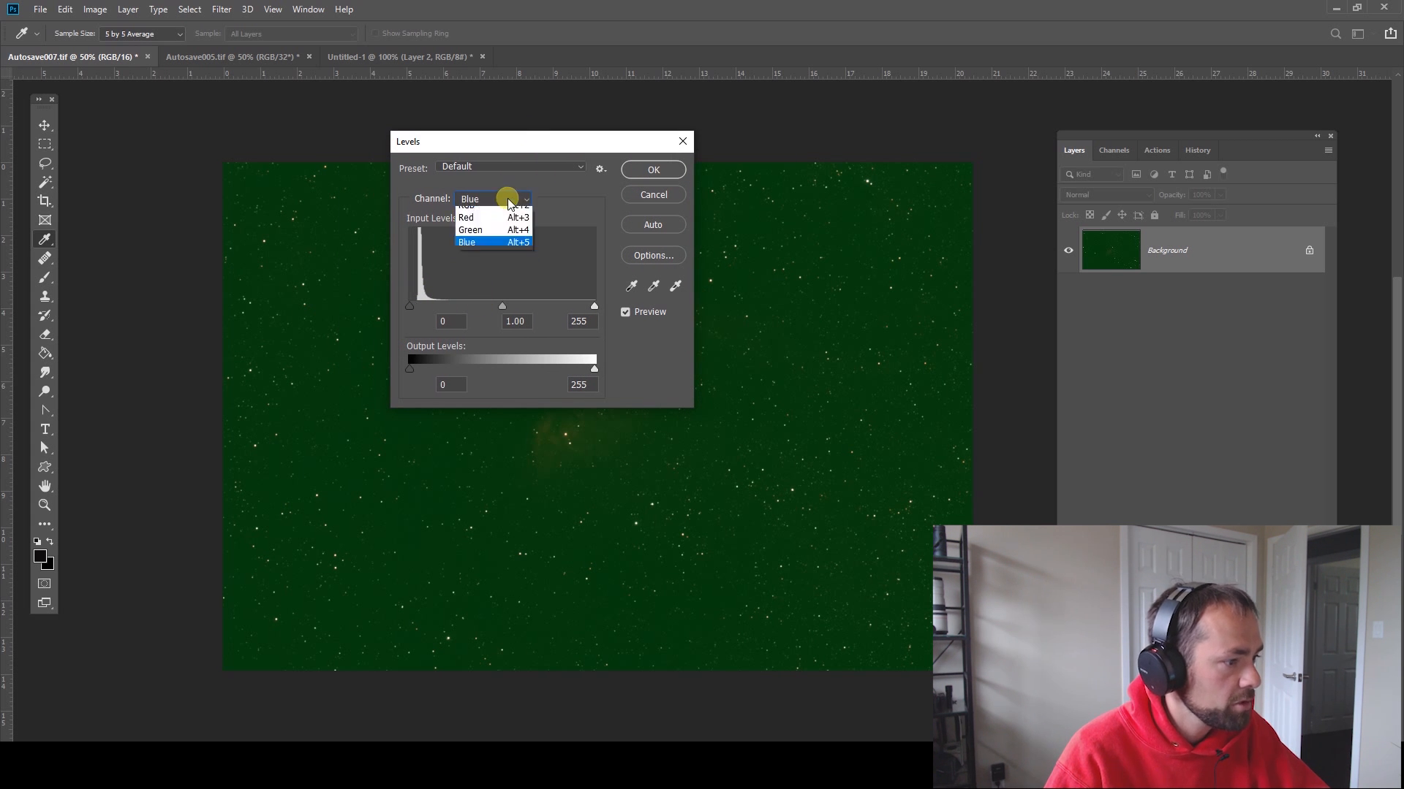
pyautogui.click(470, 229)
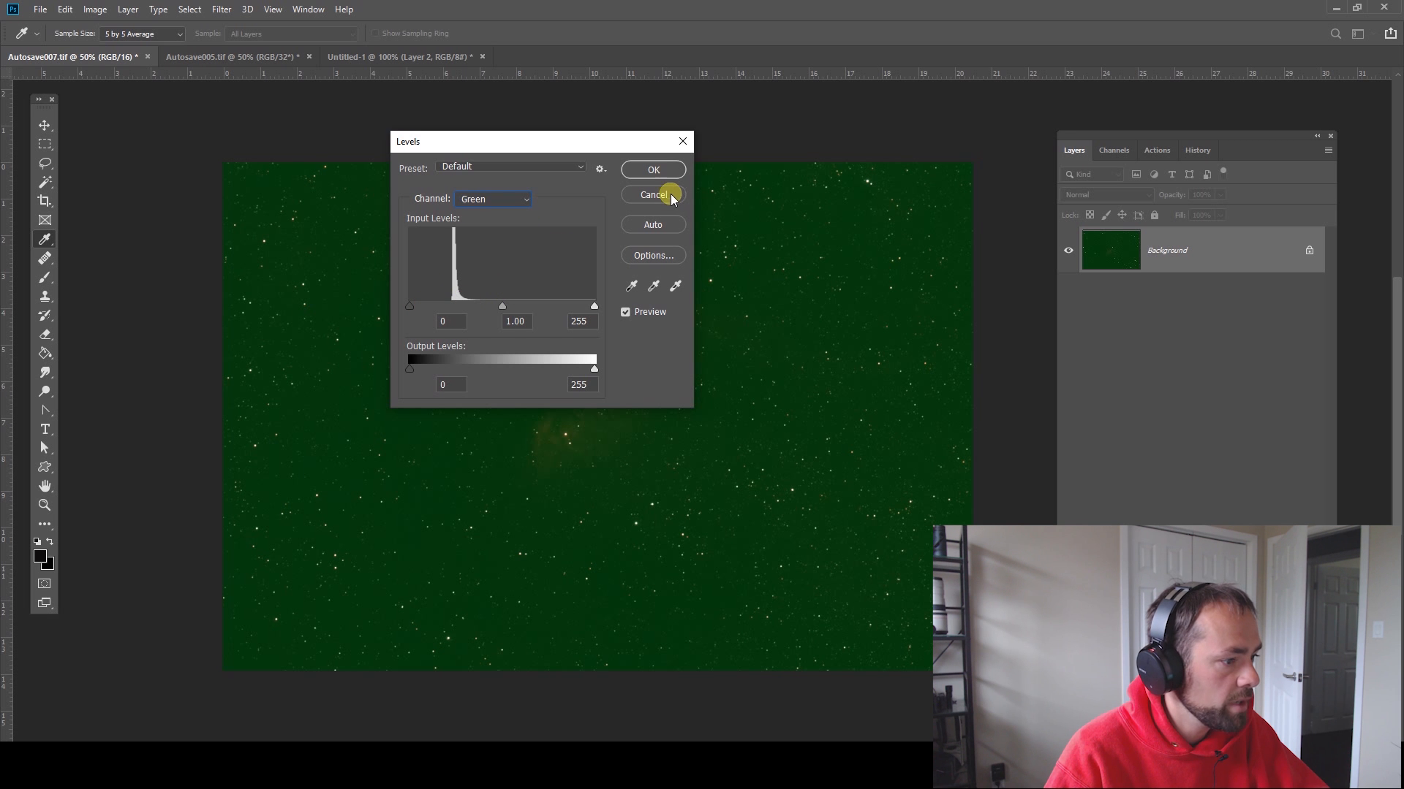
pyautogui.moveTo(410, 306); pyautogui.dragTo(426, 306)
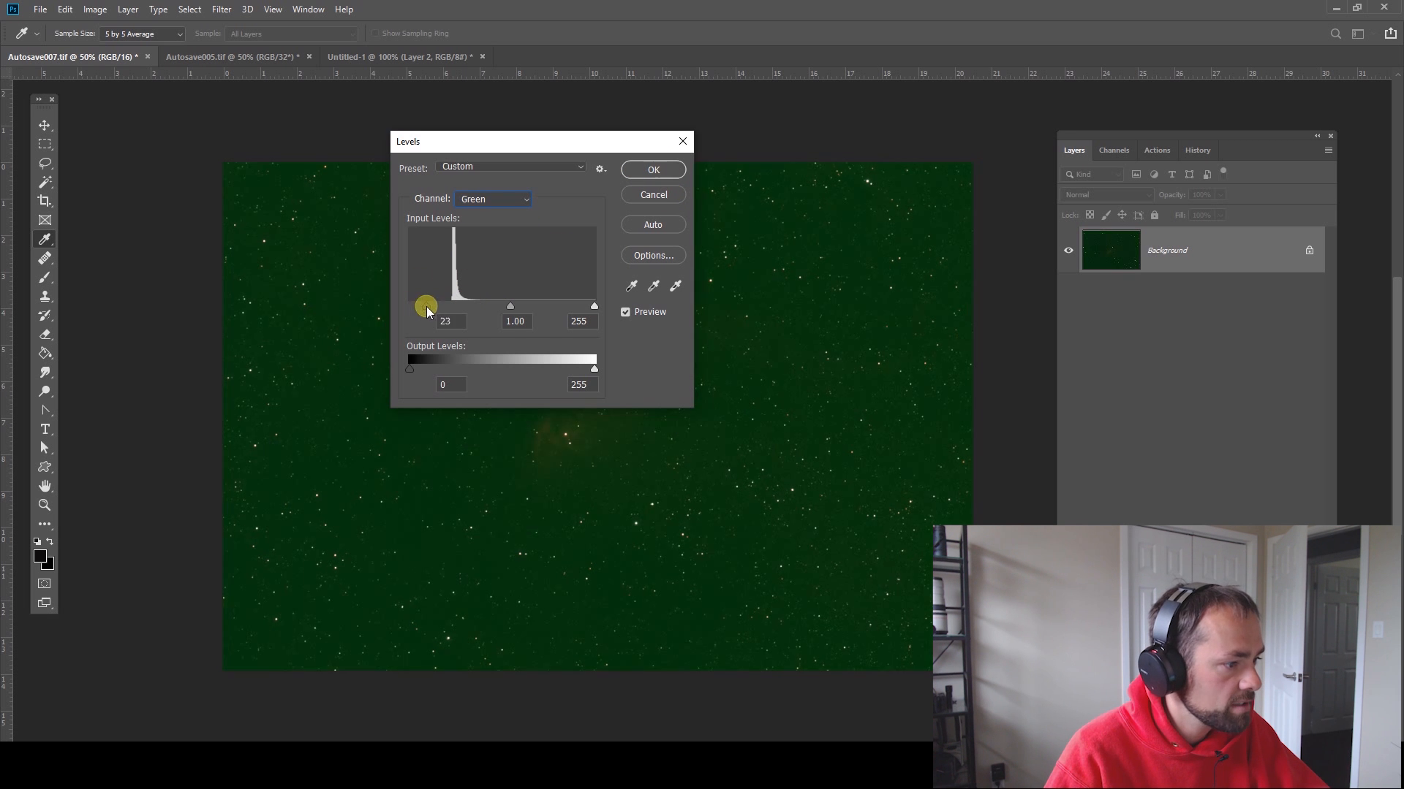
pyautogui.moveTo(426, 306); pyautogui.dragTo(410, 306)
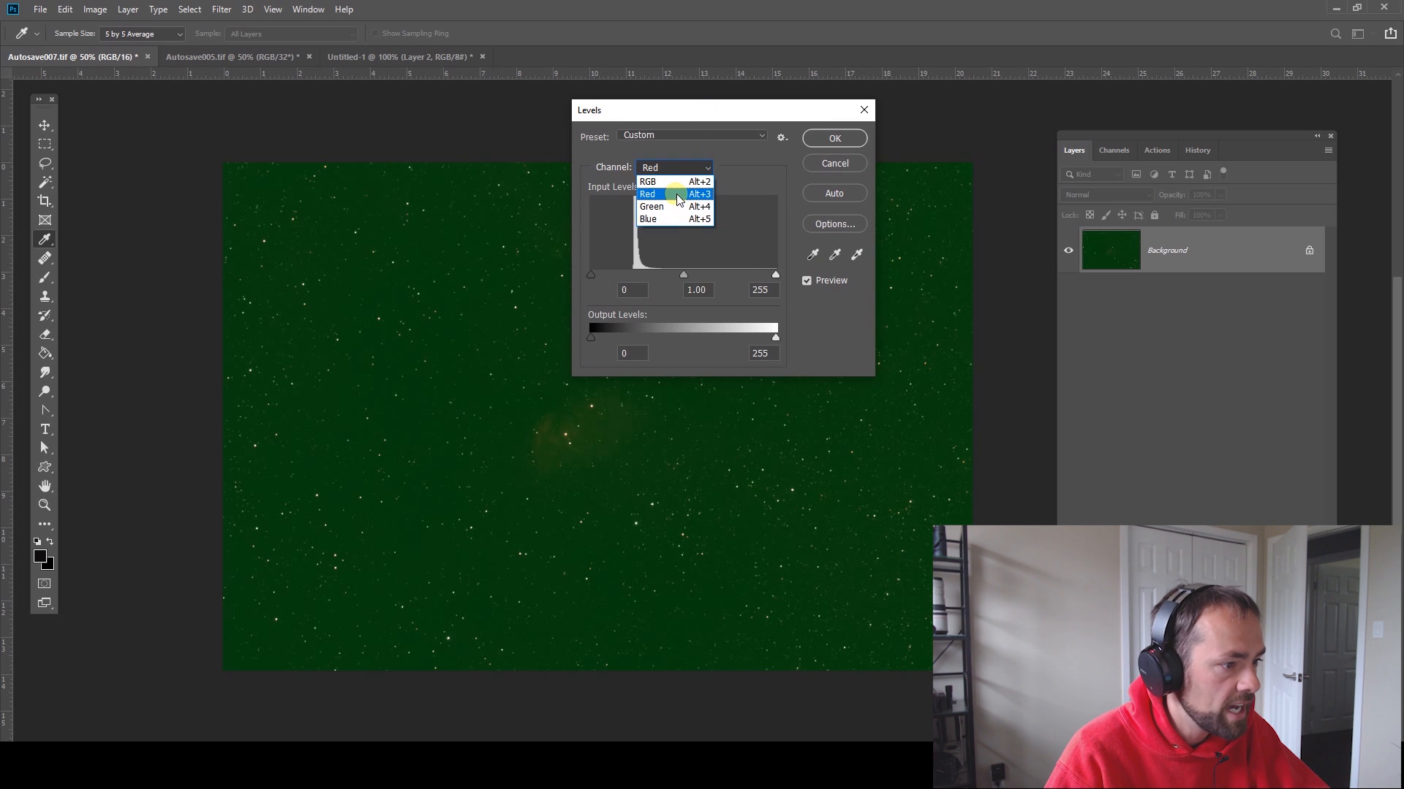
# - Set the Levels channel back to RGB, then zoom in on the nebula
pyautogui.click(646, 182)
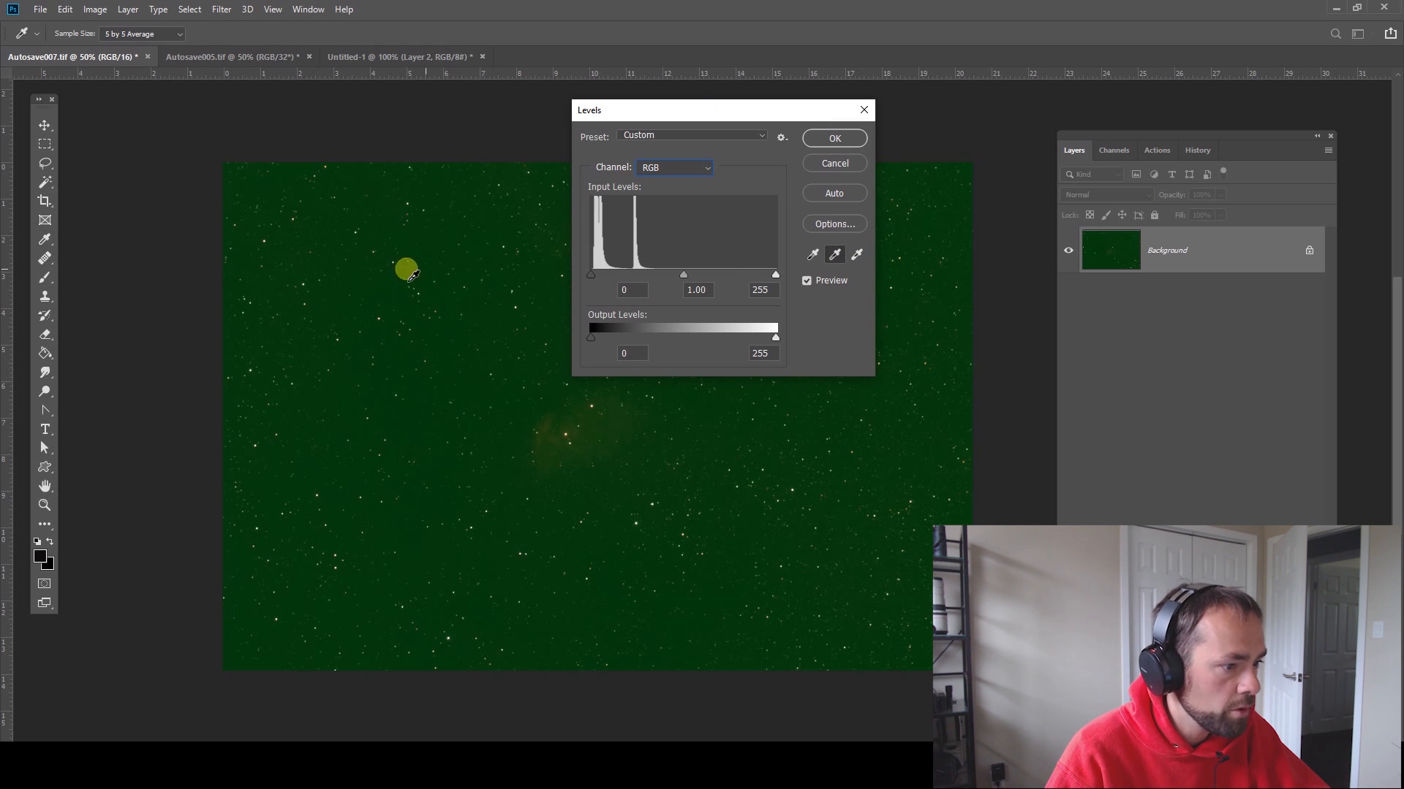
pyautogui.moveTo(363, 295)
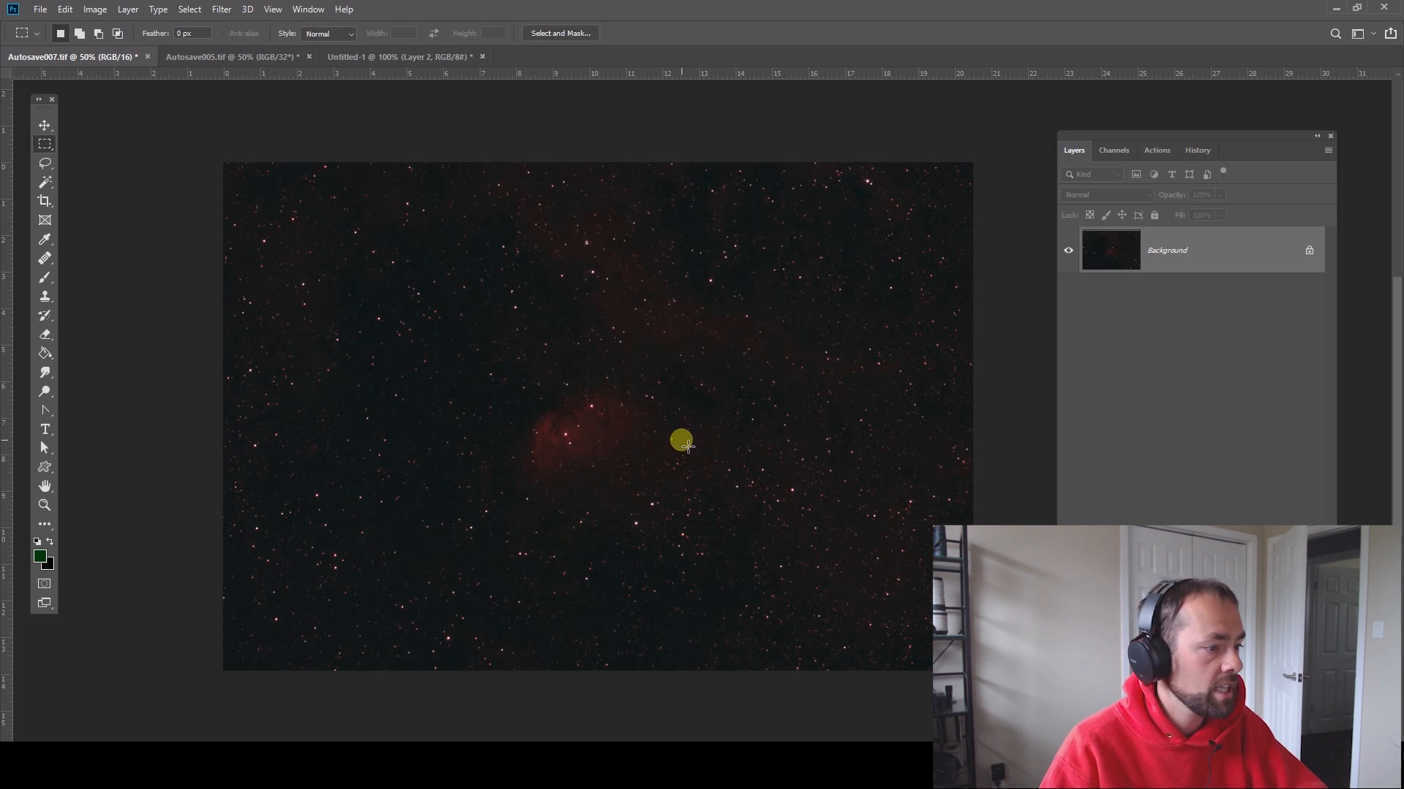
pyautogui.moveTo(423, 358)
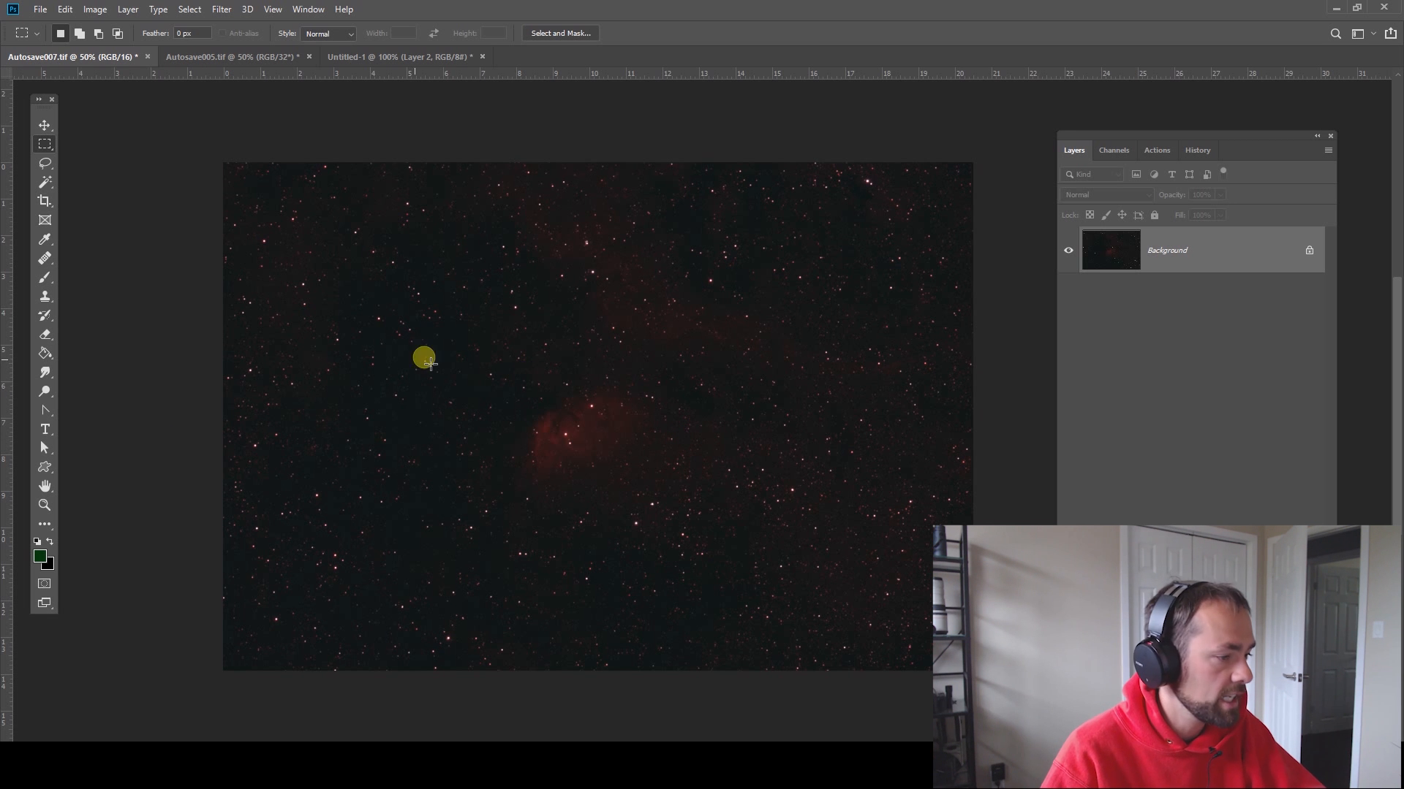
pyautogui.click(44, 505)
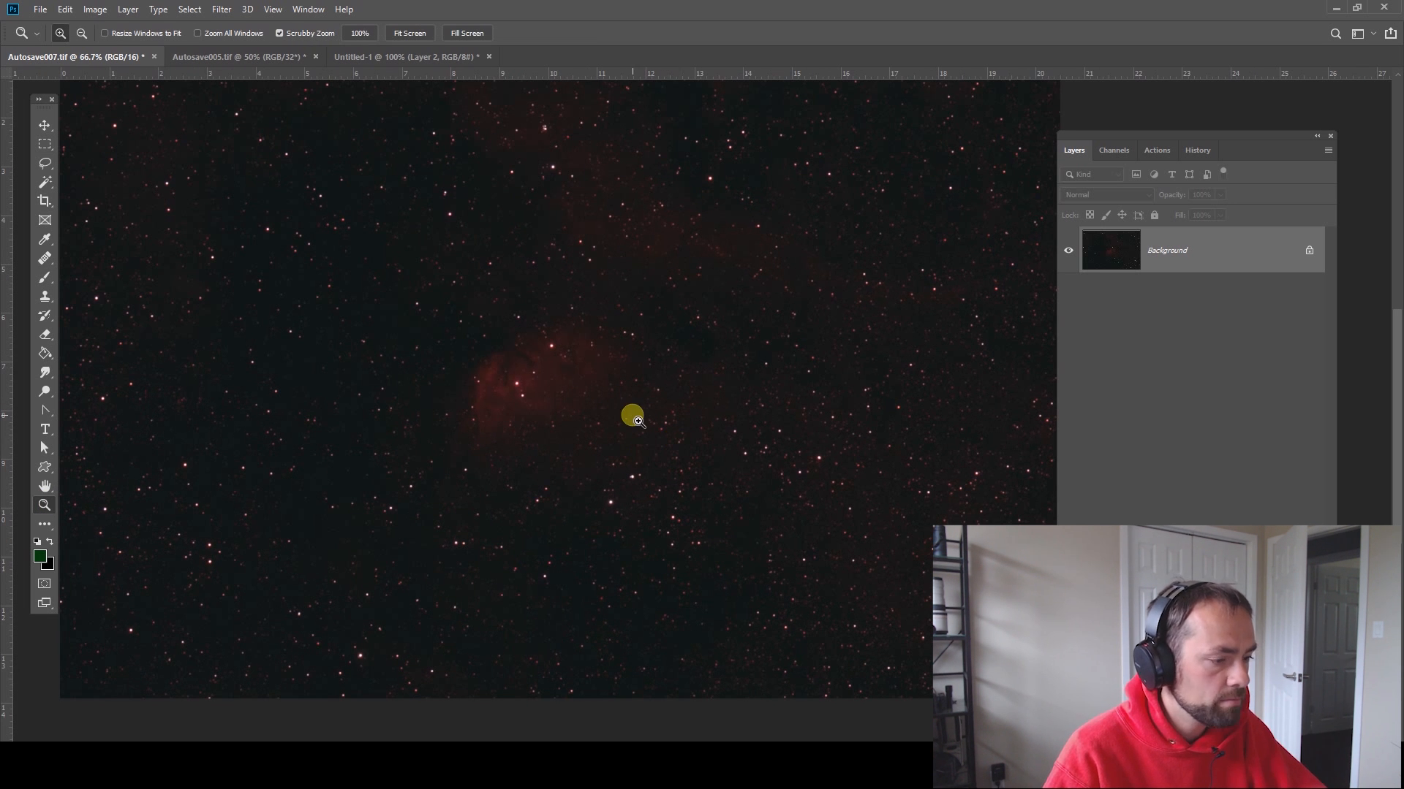
pyautogui.moveTo(621, 448)
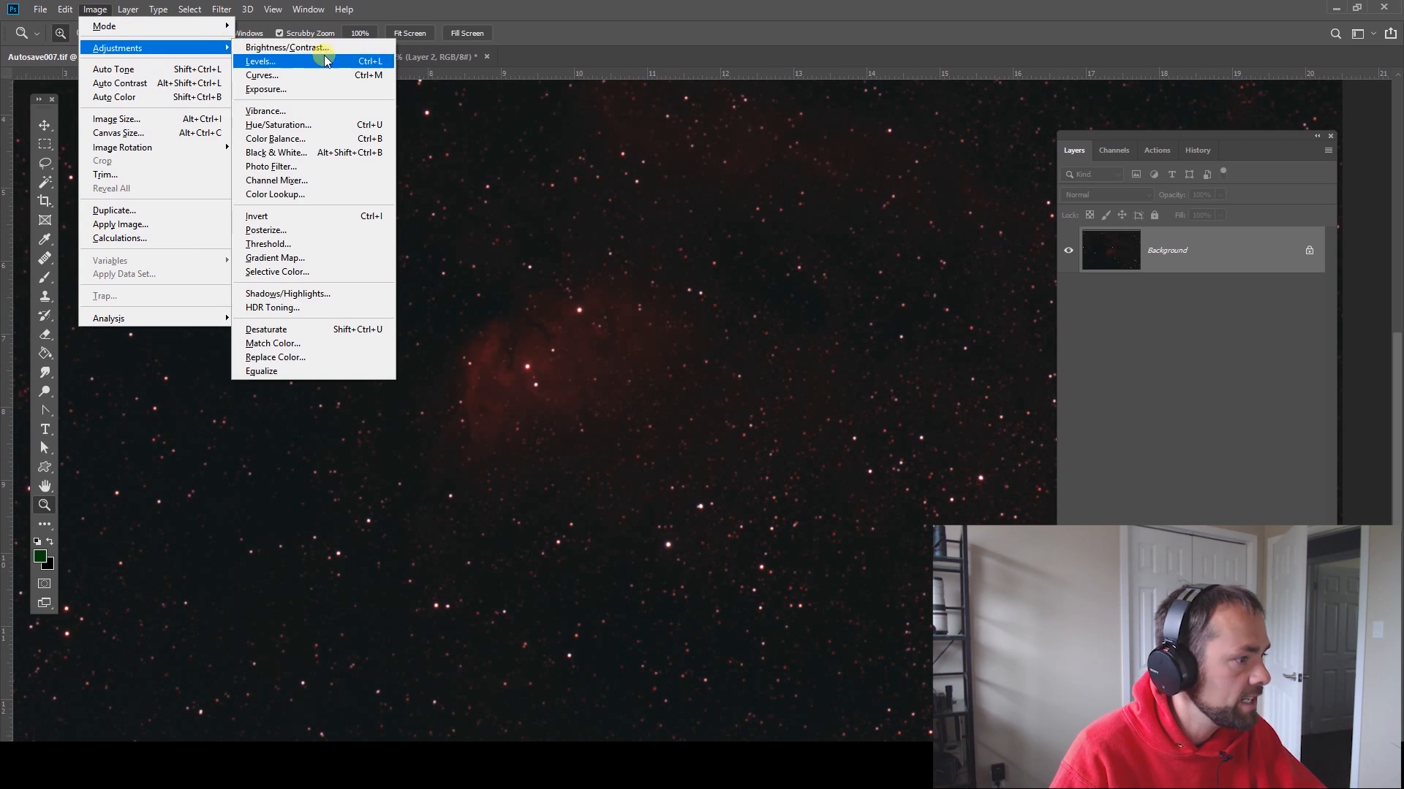
# - Dismiss Levels unchanged and apply two Curves passes lifting the midtones
pyautogui.click(260, 60)
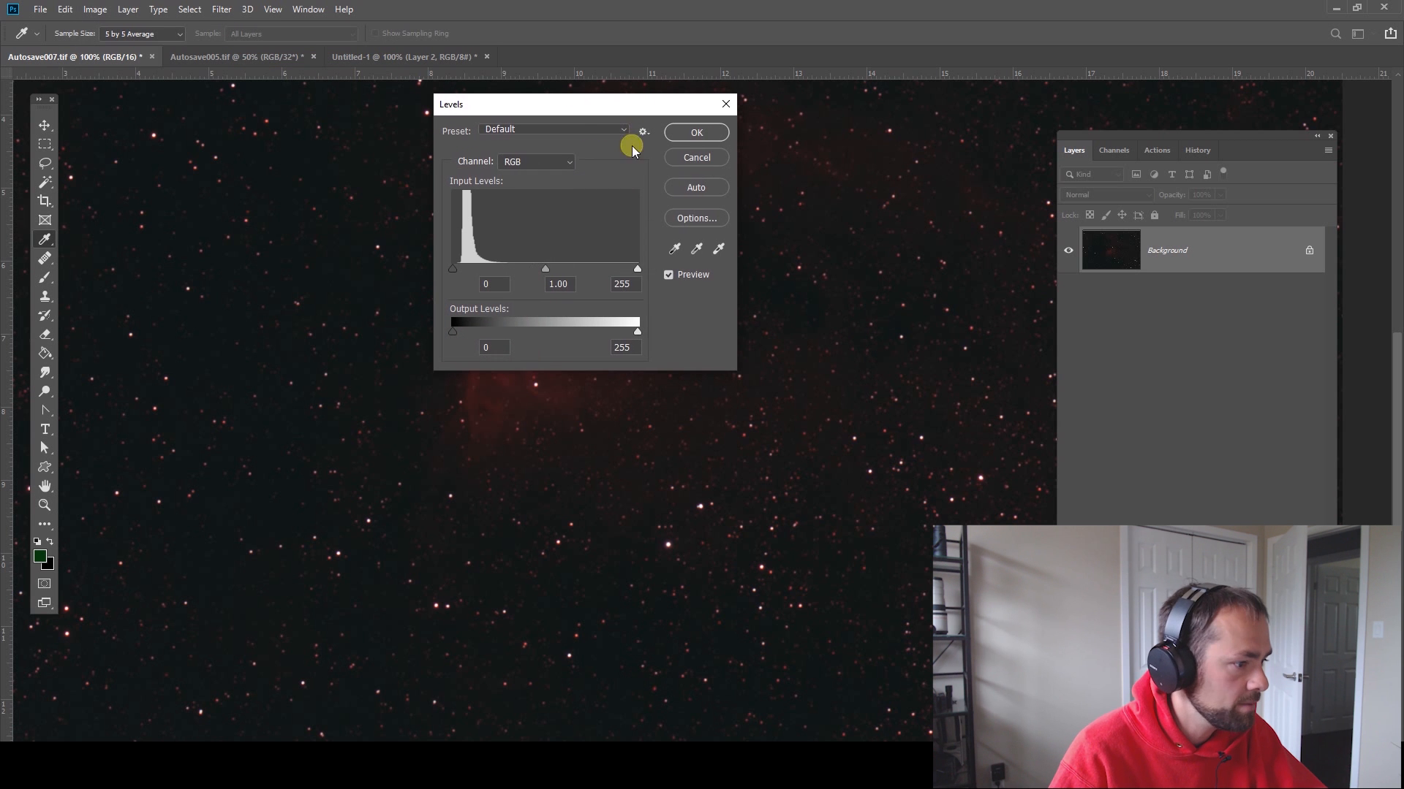
pyautogui.moveTo(697, 132)
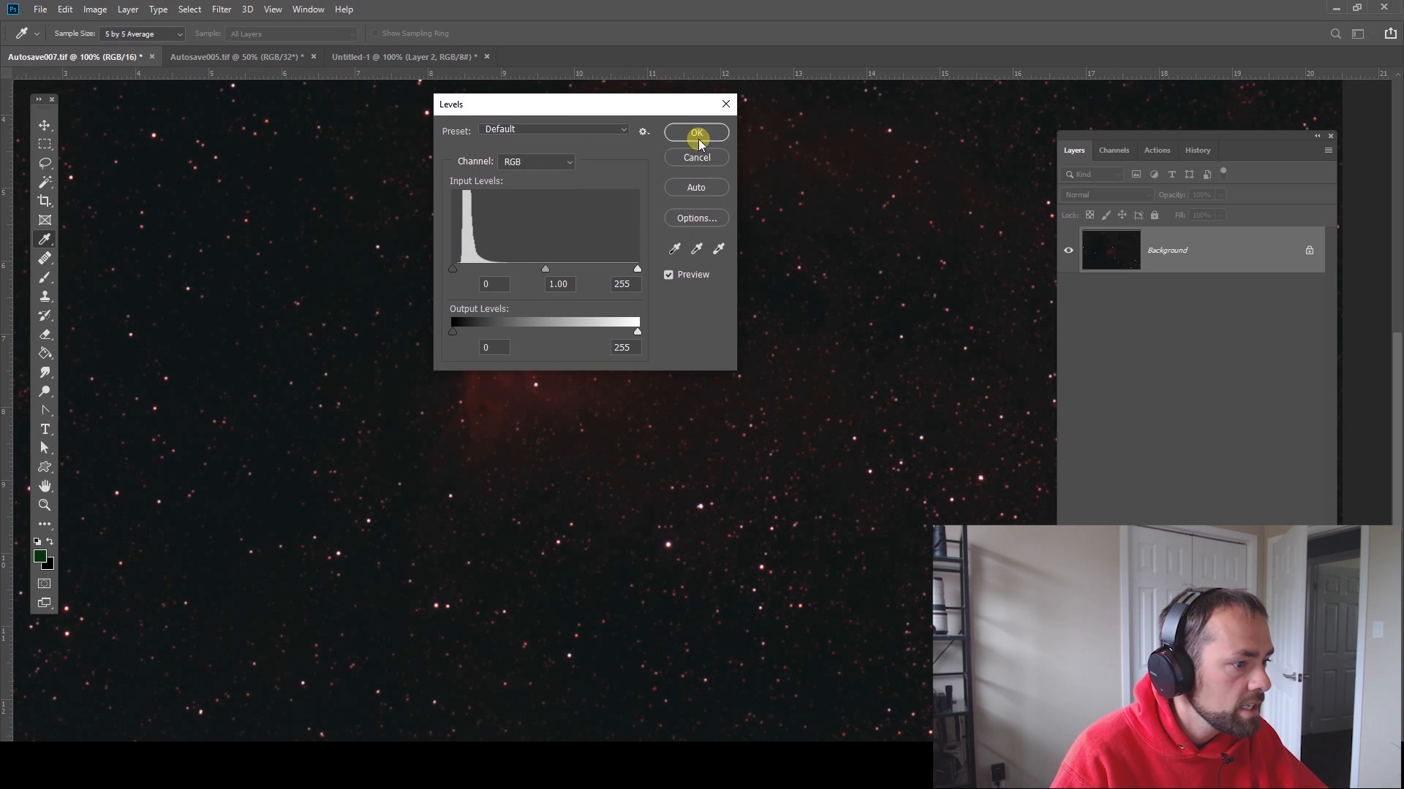
pyautogui.click(94, 9)
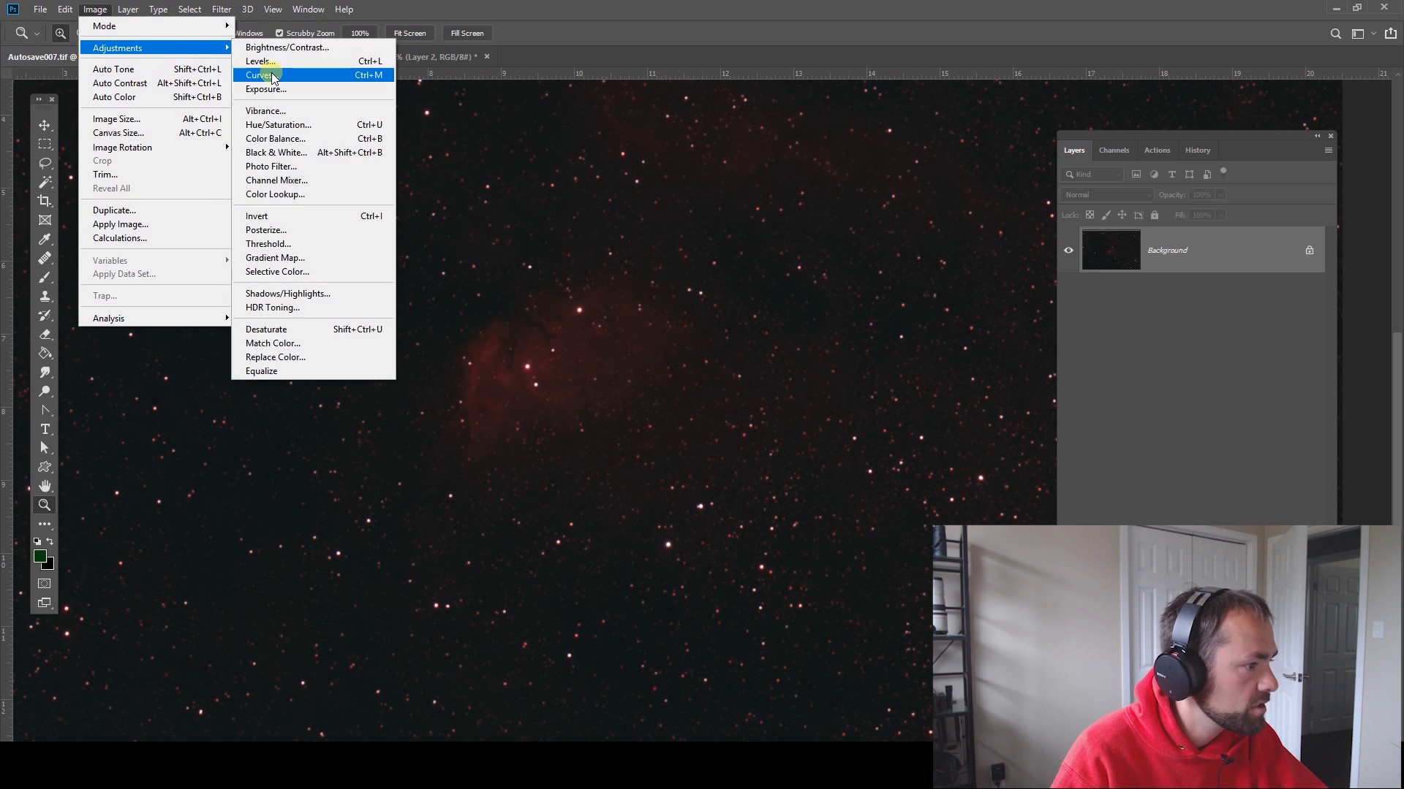
pyautogui.click(259, 75)
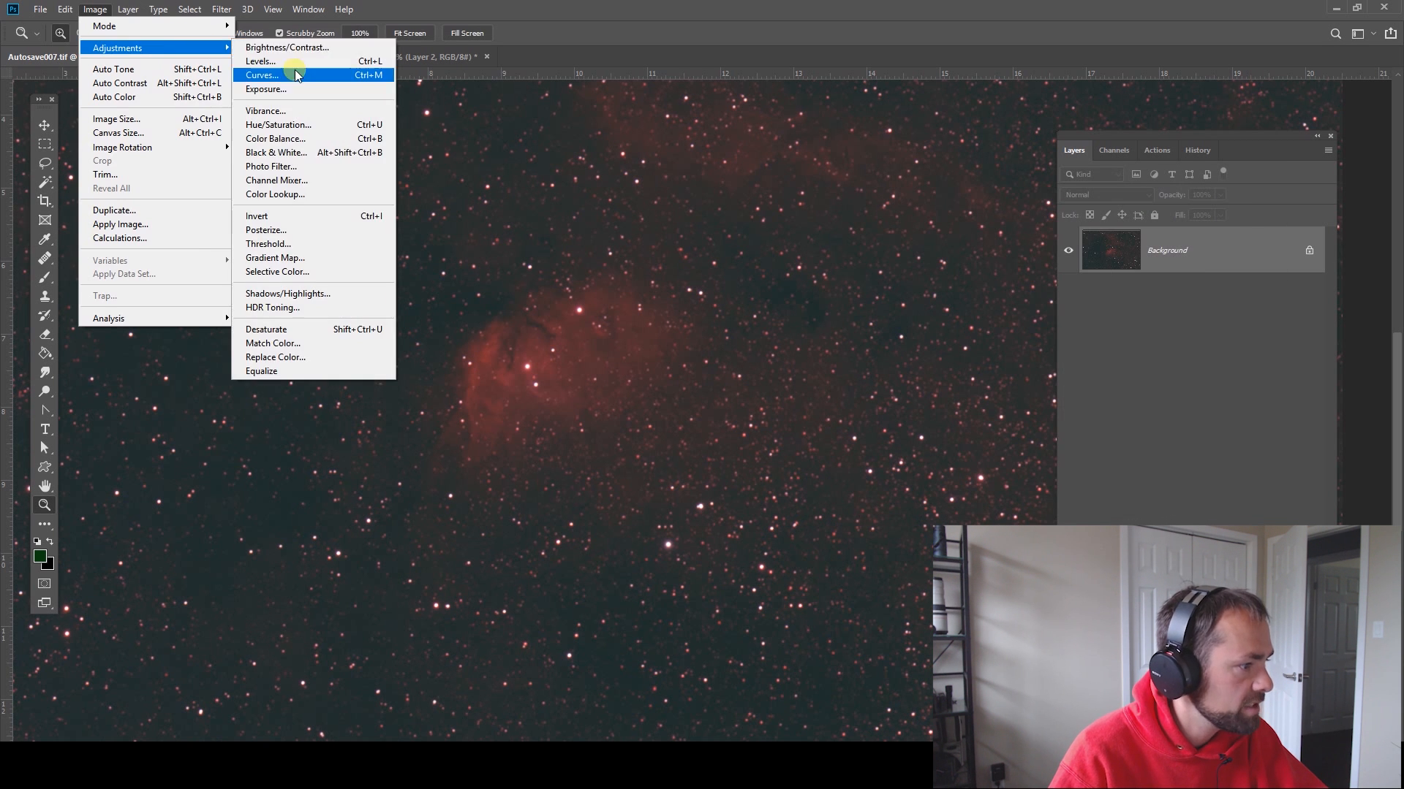
pyautogui.click(260, 61)
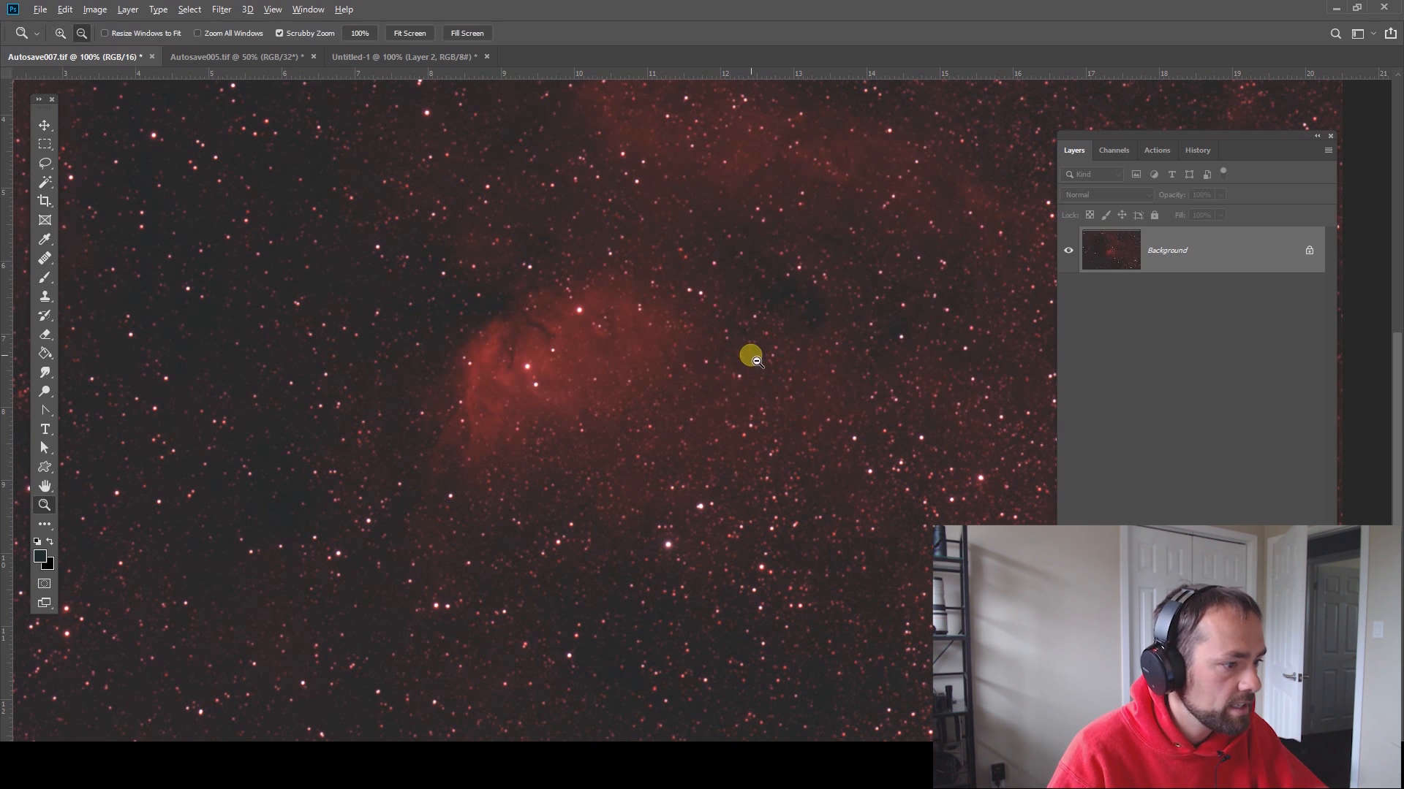
# - View the Red, Blue, then Green channels individually in the Channels panel
pyautogui.click(1112, 149)
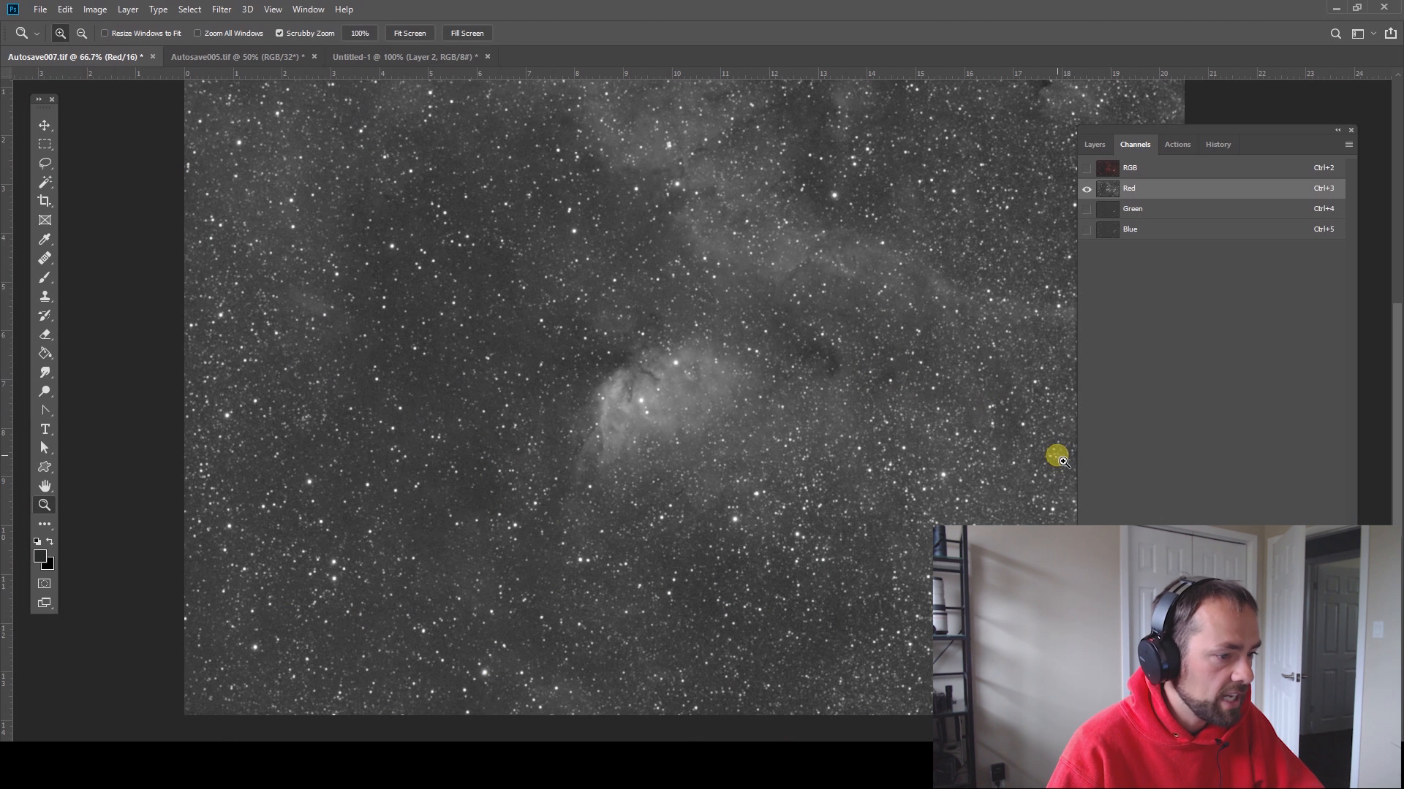
pyautogui.moveTo(917, 463)
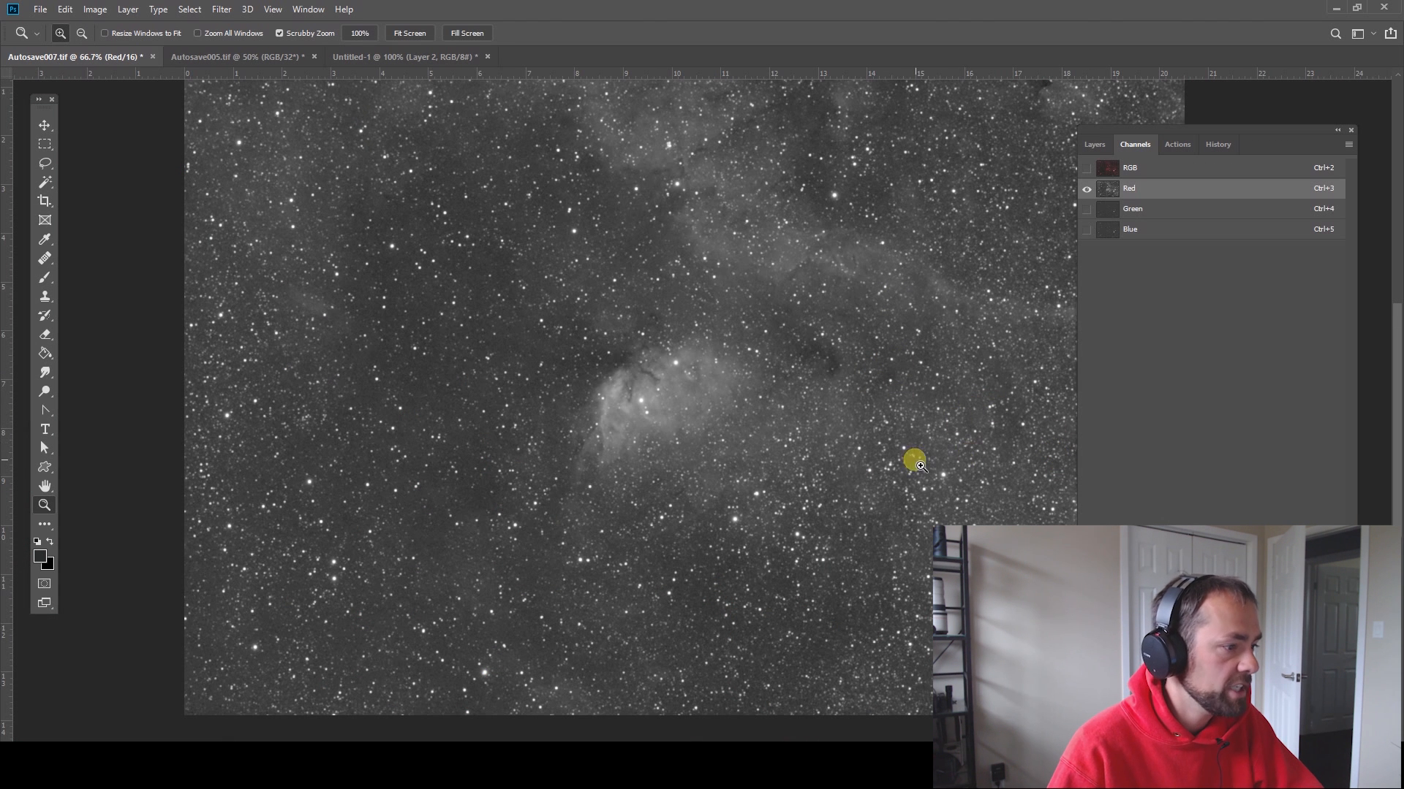
pyautogui.moveTo(1133, 319)
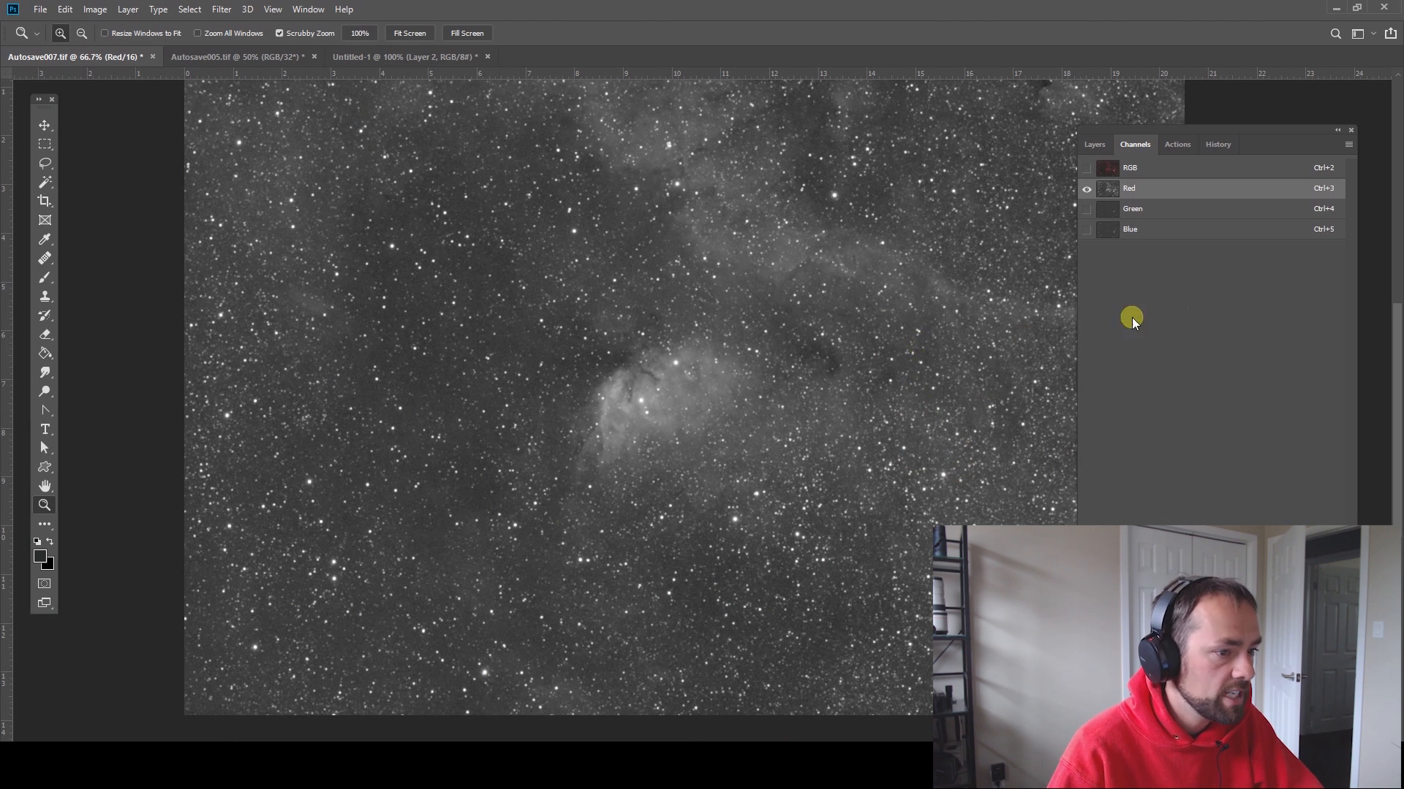
pyautogui.moveTo(1191, 218)
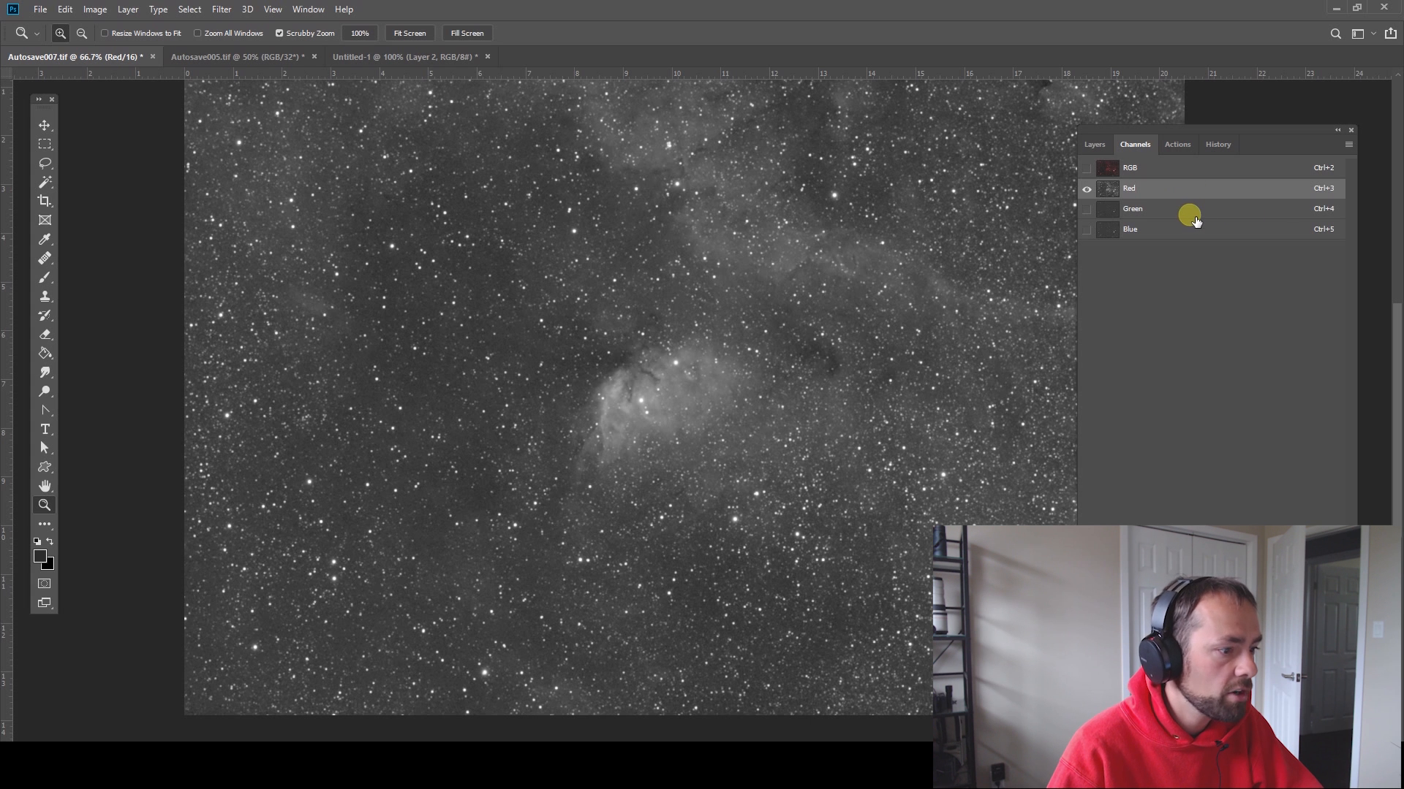
pyautogui.click(1130, 229)
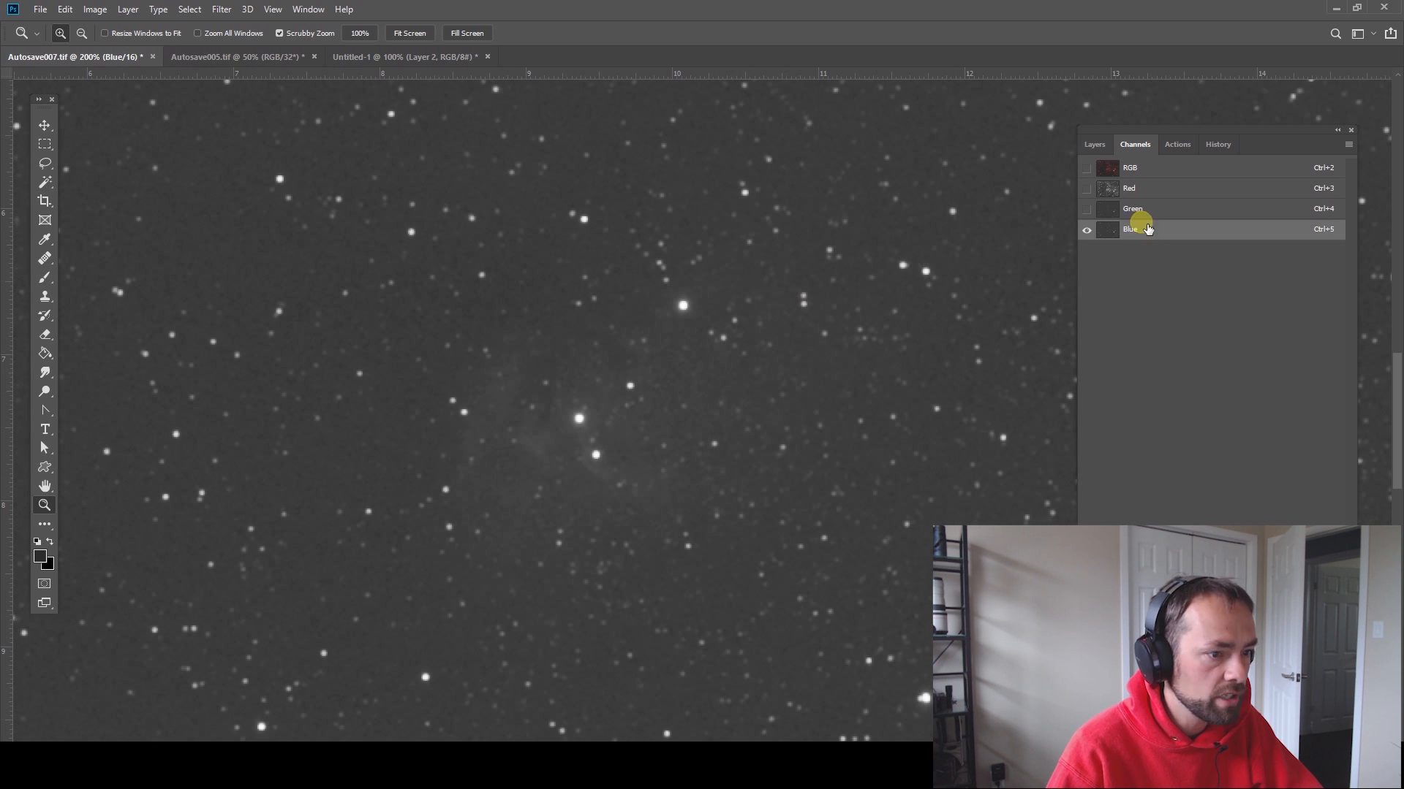
pyautogui.click(1133, 208)
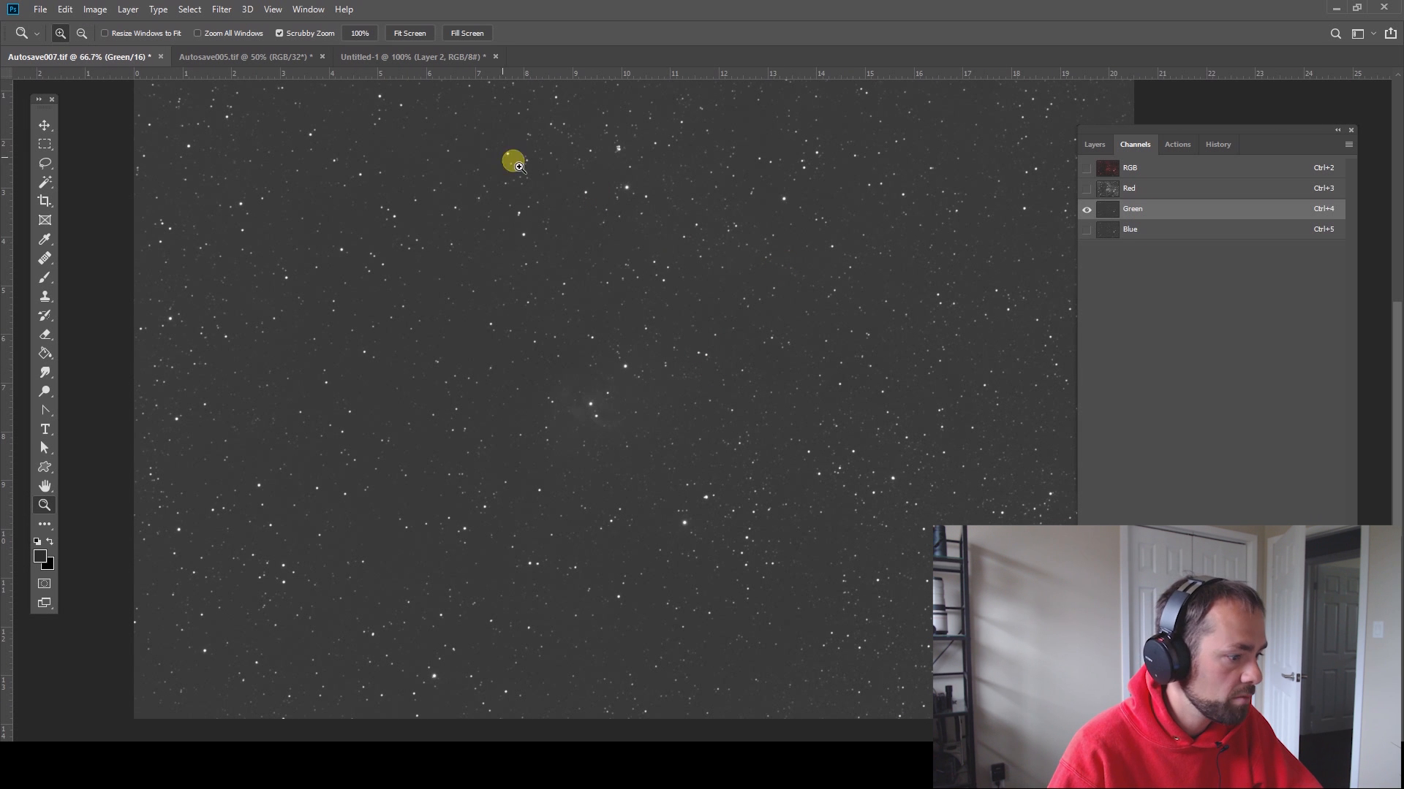
pyautogui.moveTo(1185, 188)
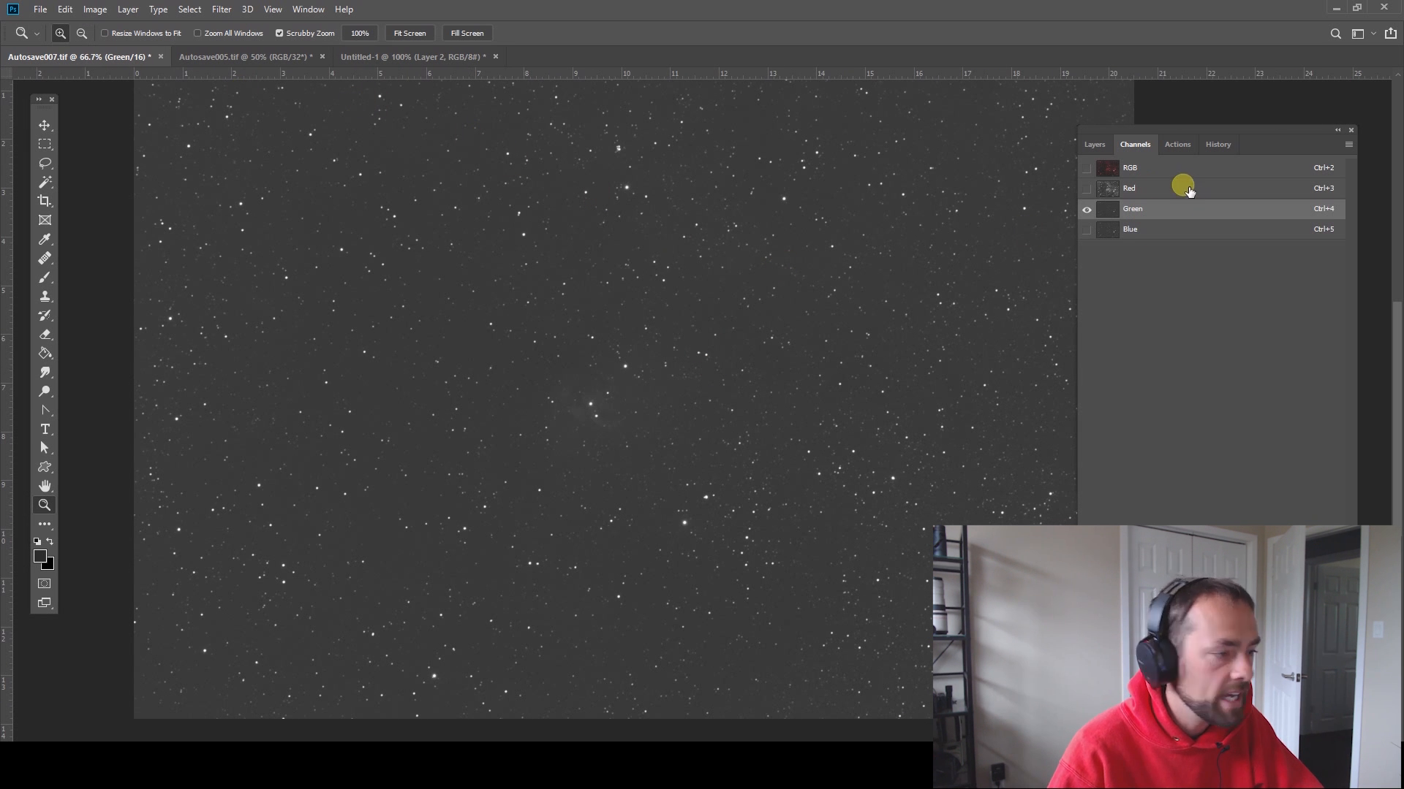
# - View the Untitled-1 filter transmission chart, then return to the Autosave005 Tulip image
pyautogui.click(412, 57)
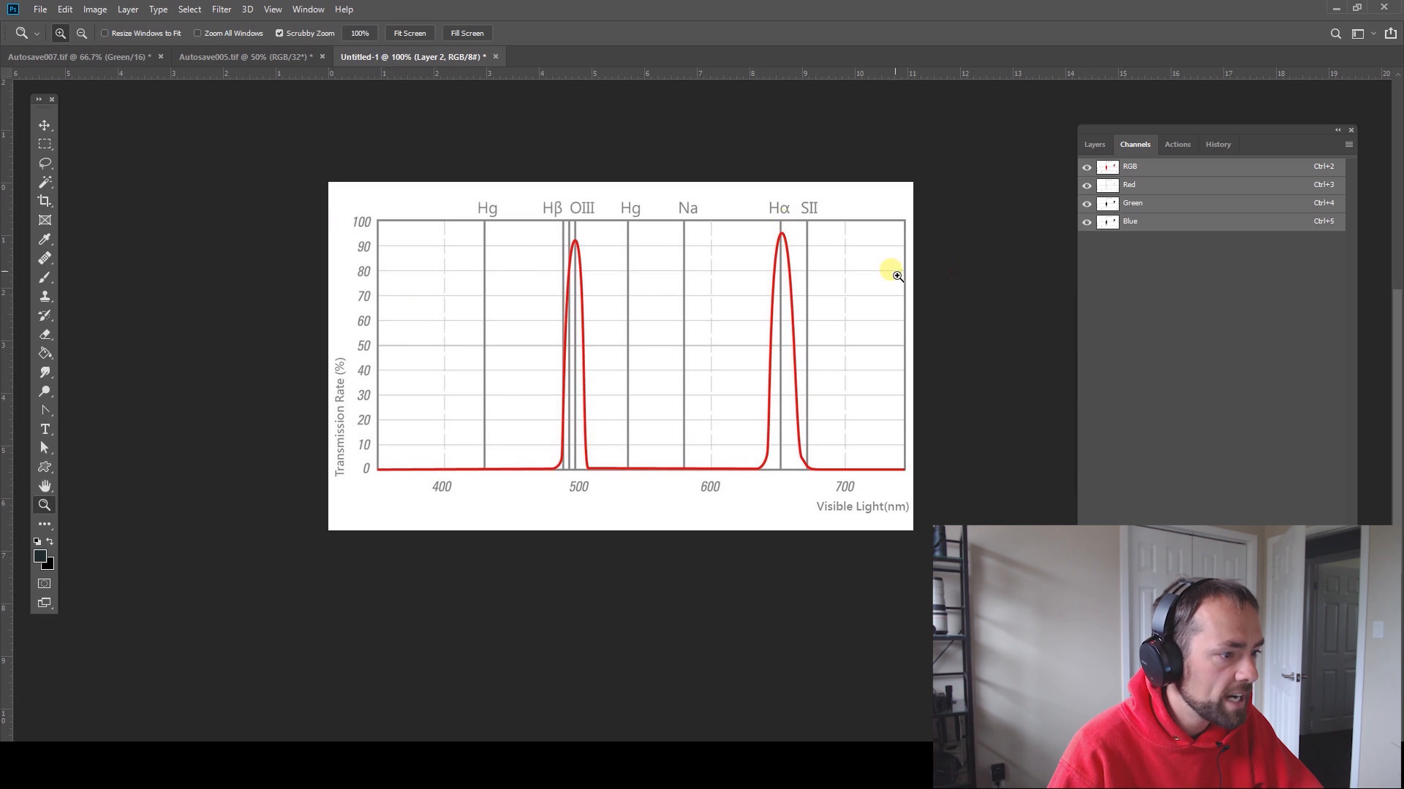
pyautogui.moveTo(728, 398)
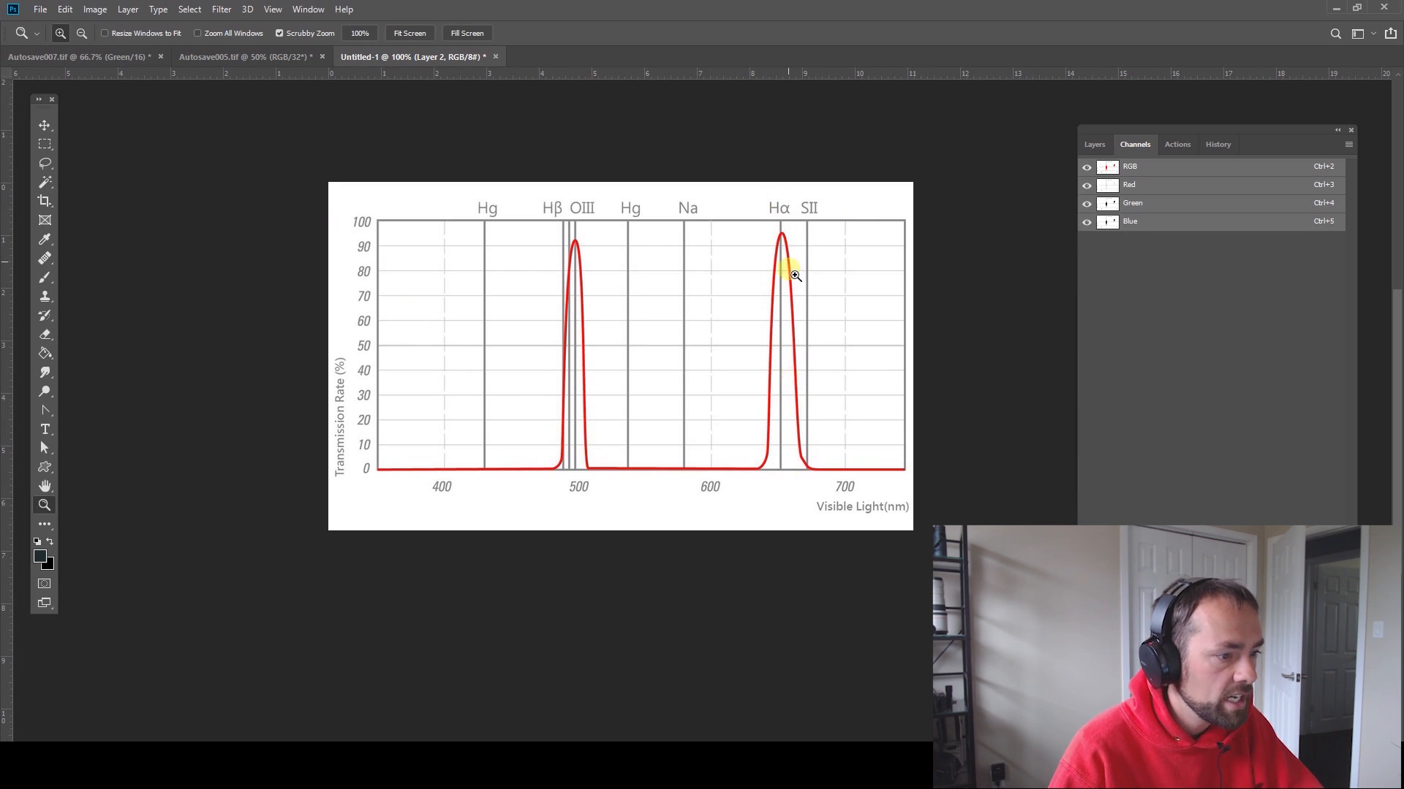
pyautogui.moveTo(782, 484)
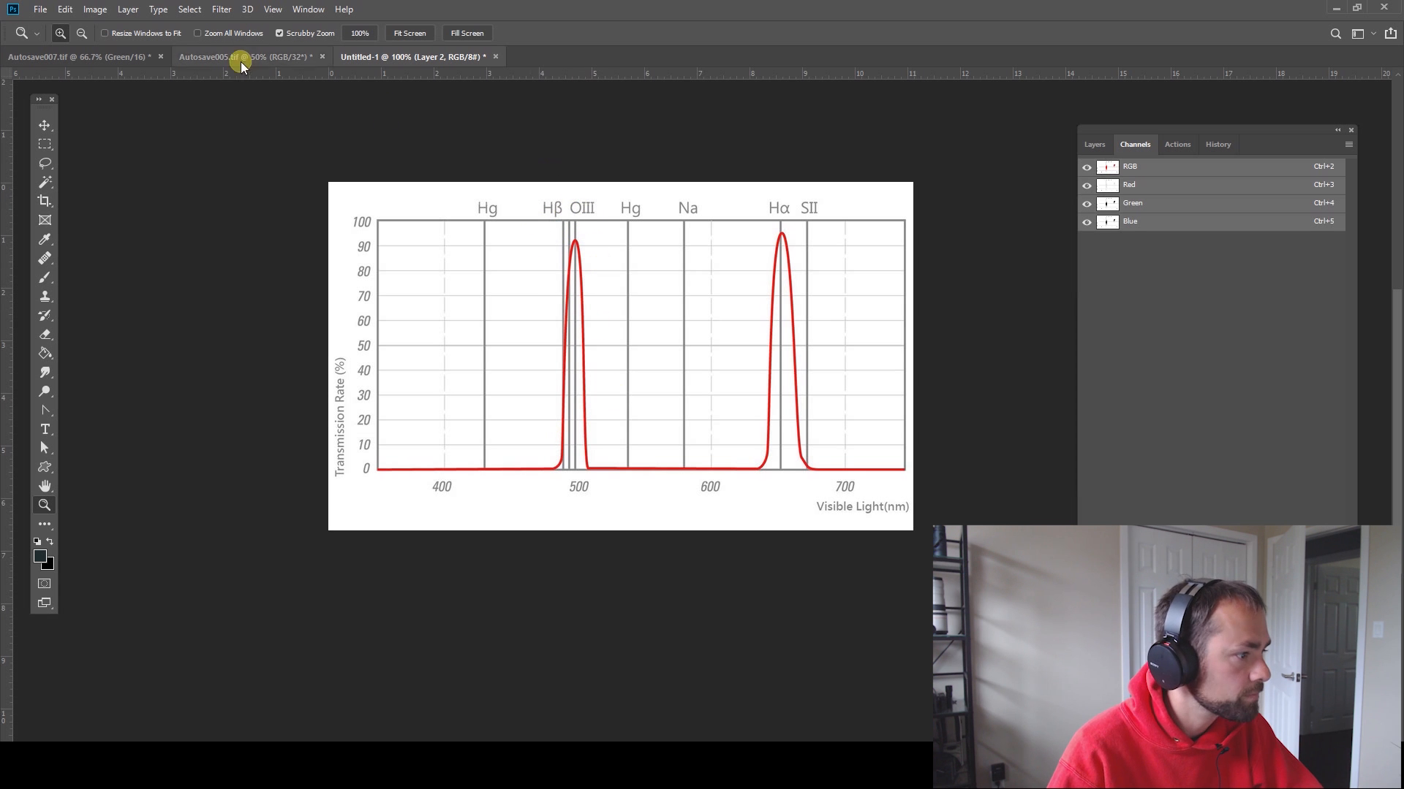
pyautogui.click(80, 56)
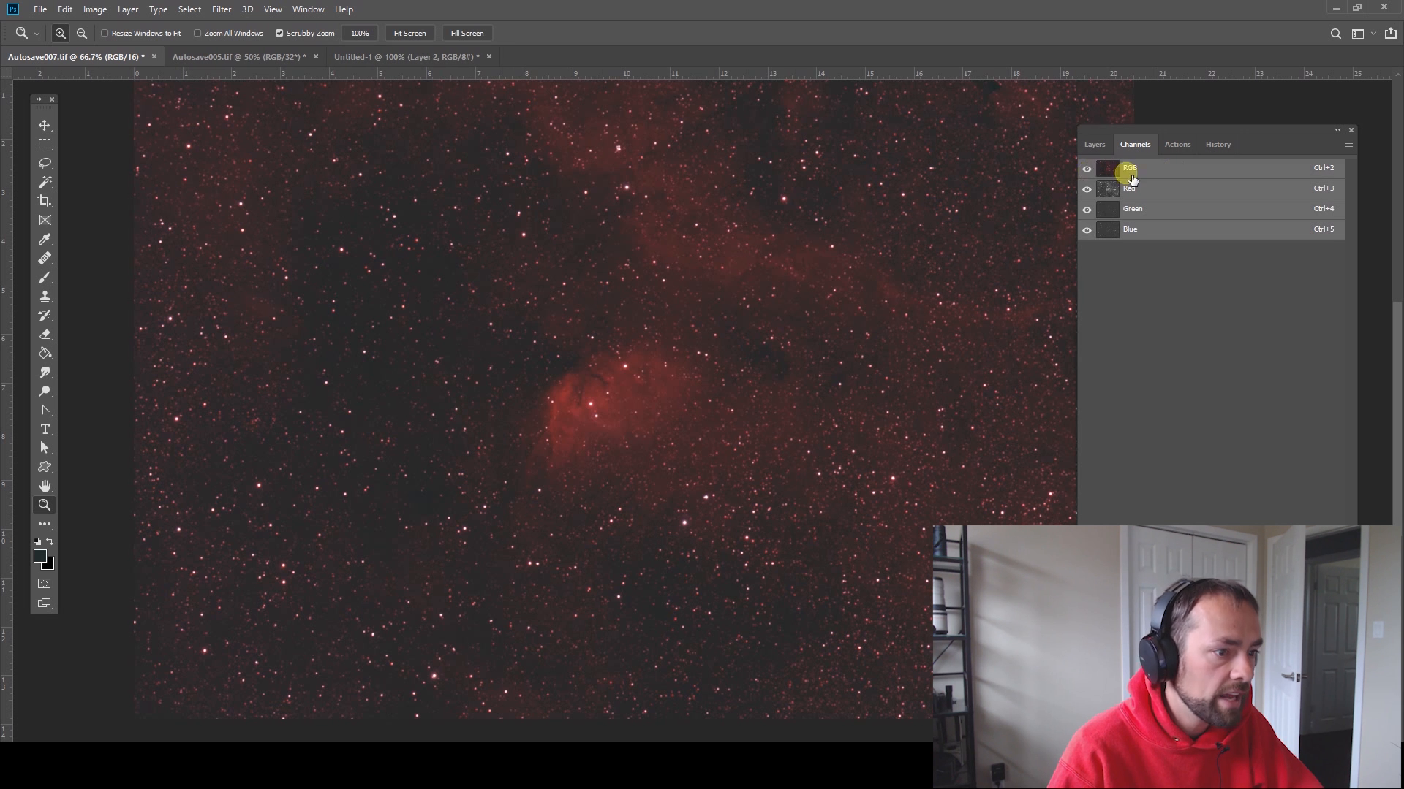
pyautogui.moveTo(1204, 221)
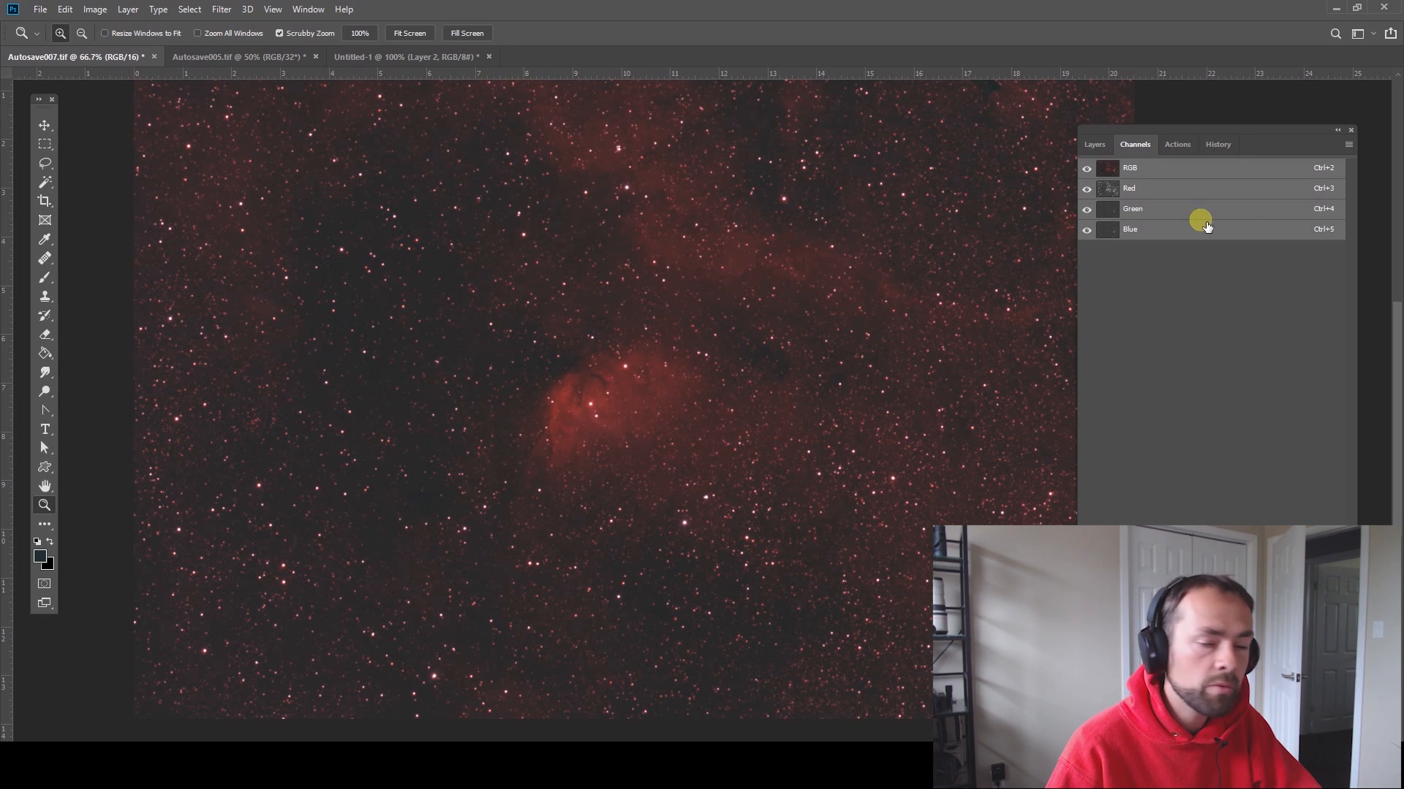
# - View the Tulip image's Red channel alone, then return to the RGB composite and Layers list
pyautogui.click(1128, 188)
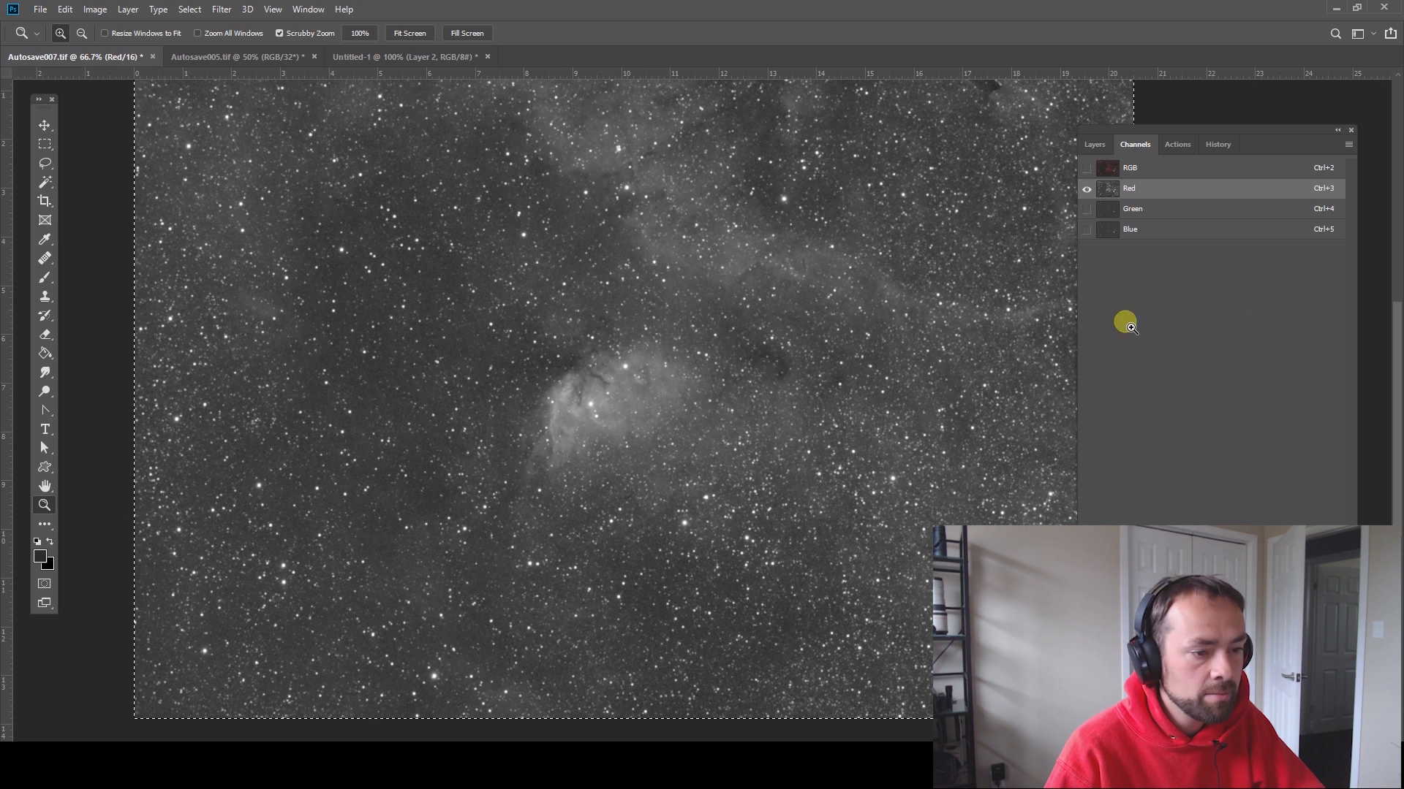
pyautogui.moveTo(1204, 264)
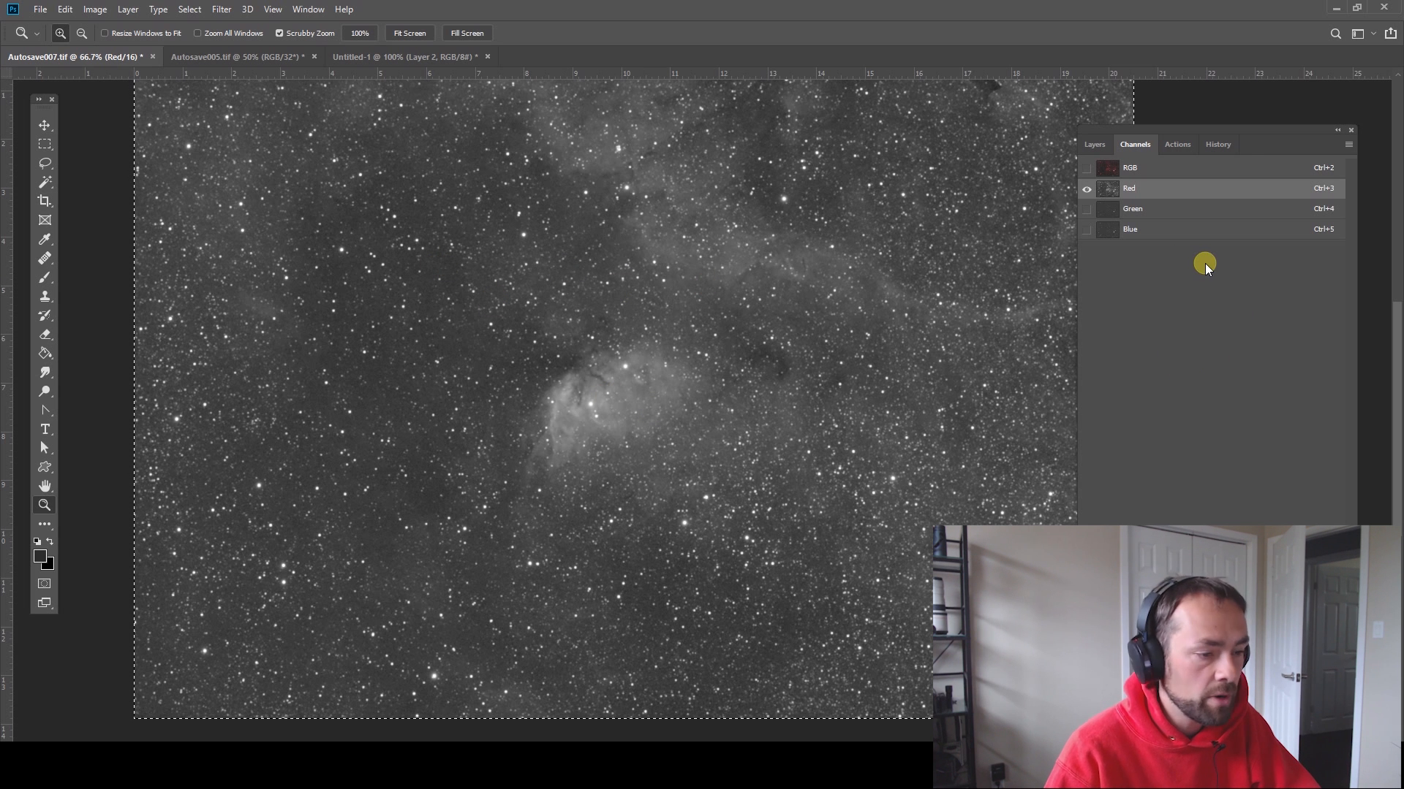
pyautogui.moveTo(1195, 212)
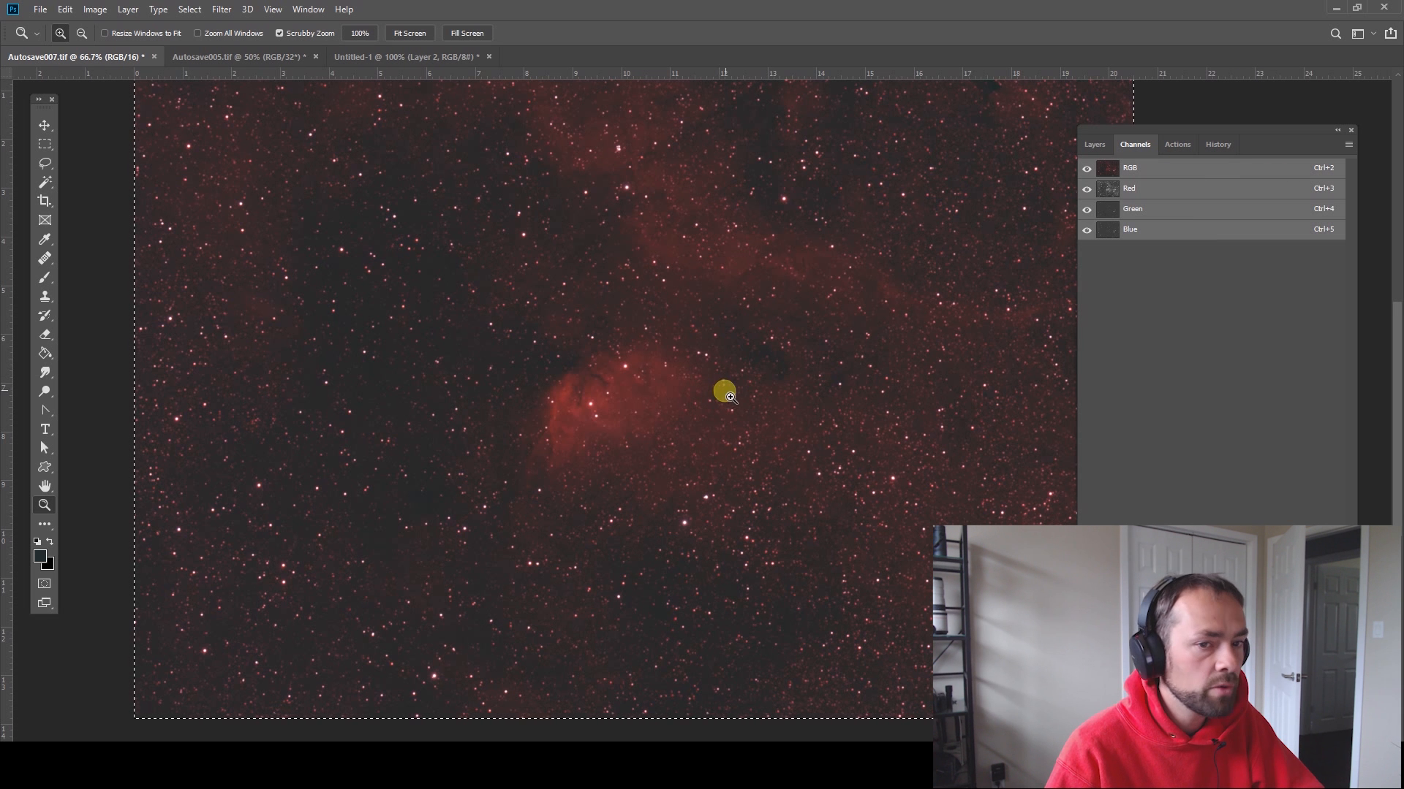
pyautogui.moveTo(1180, 184)
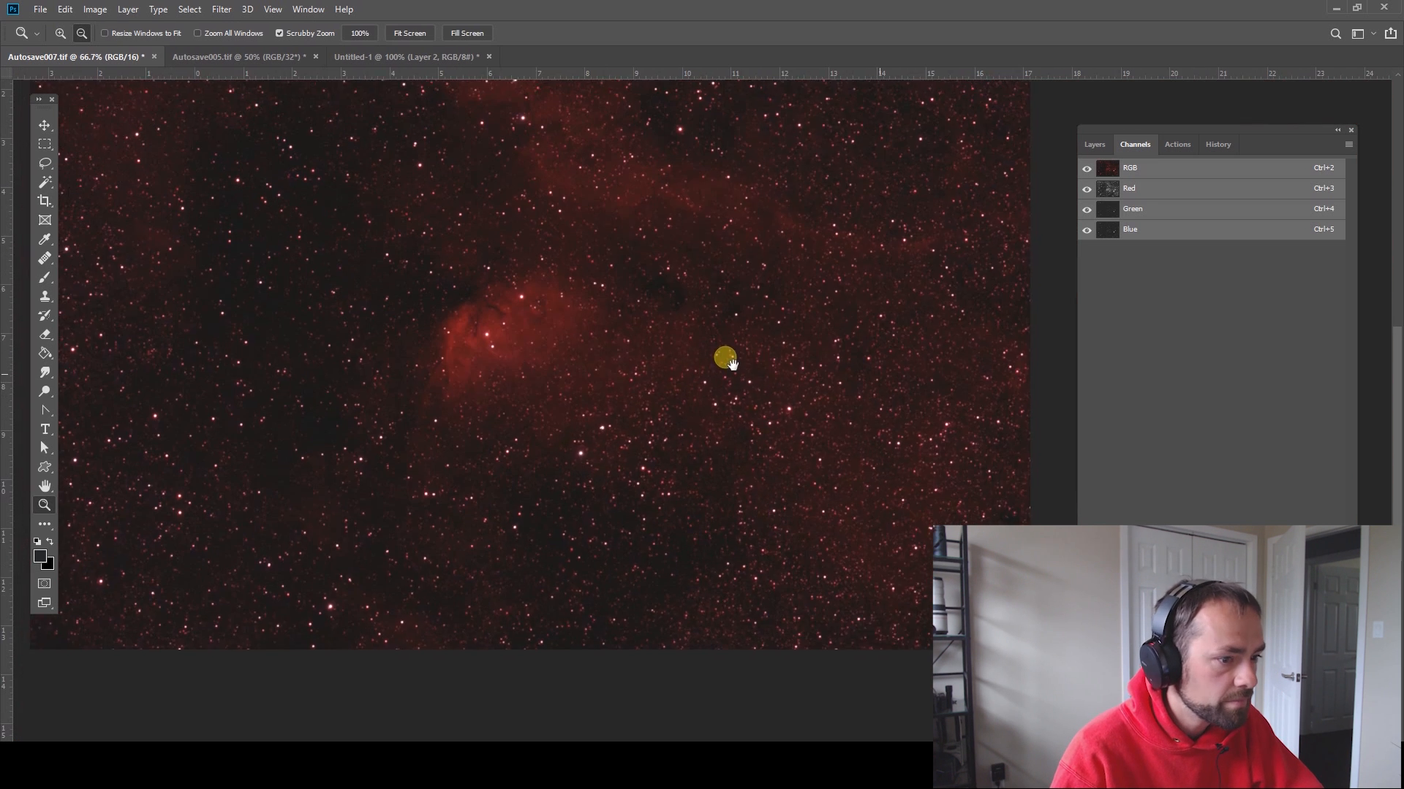
pyautogui.click(1130, 229)
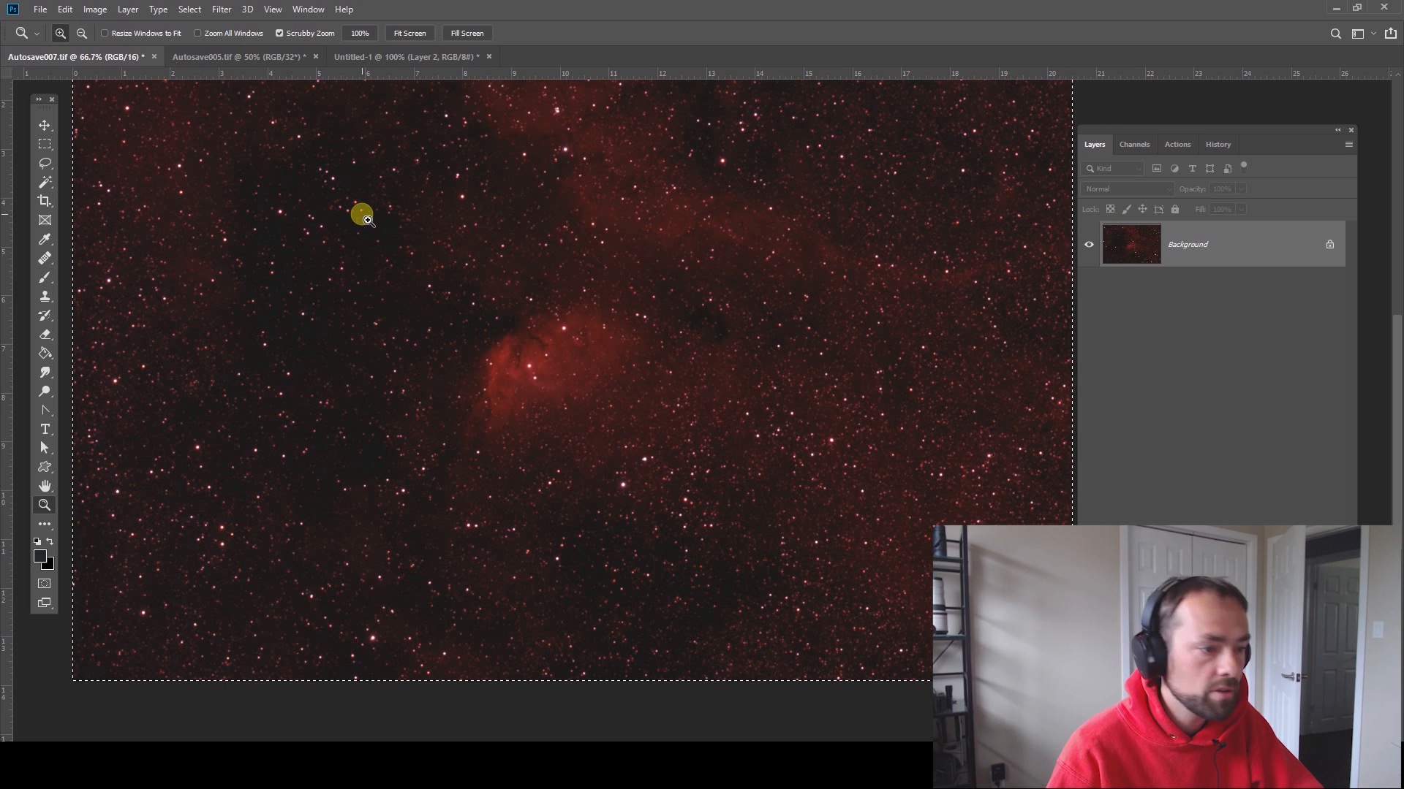
pyautogui.moveTo(217, 209)
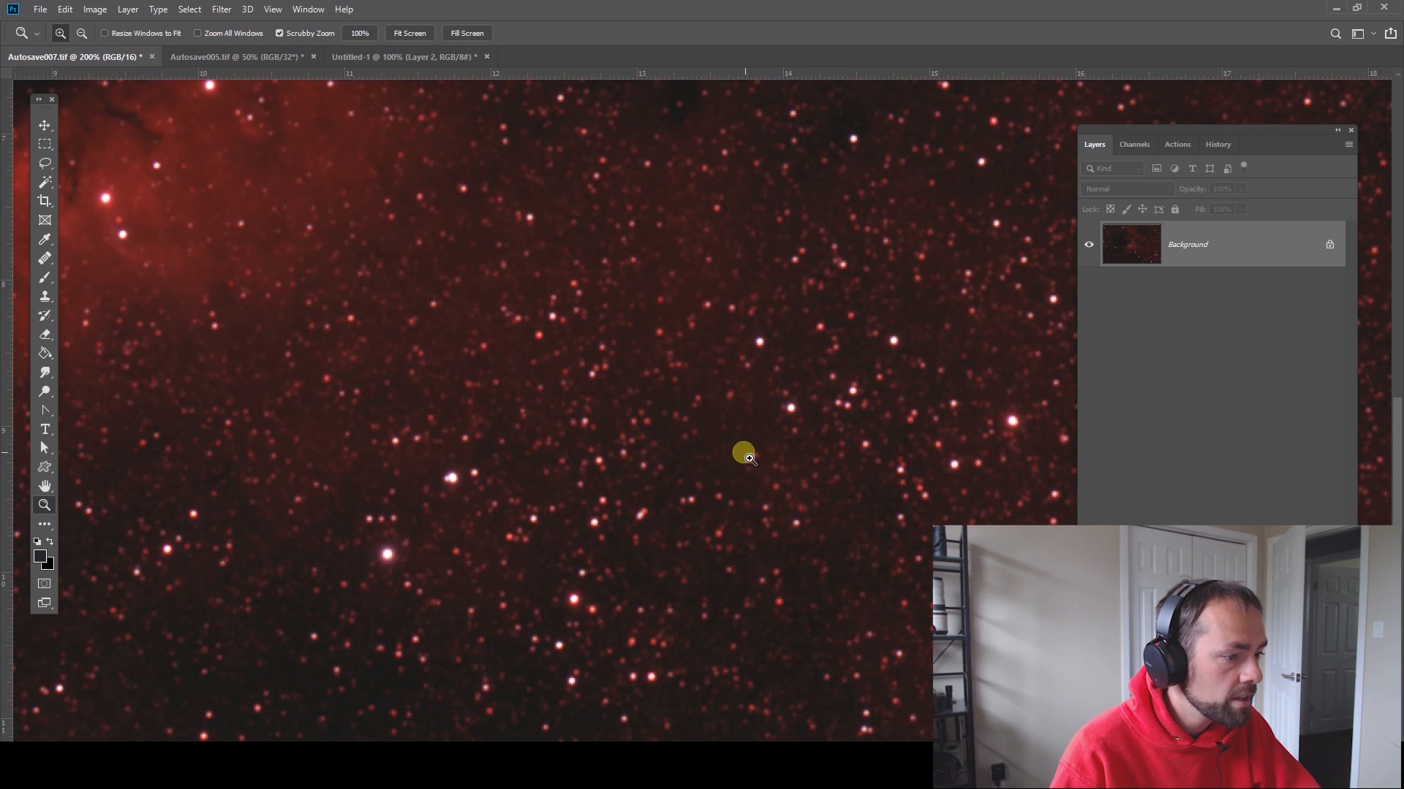
pyautogui.click(81, 33)
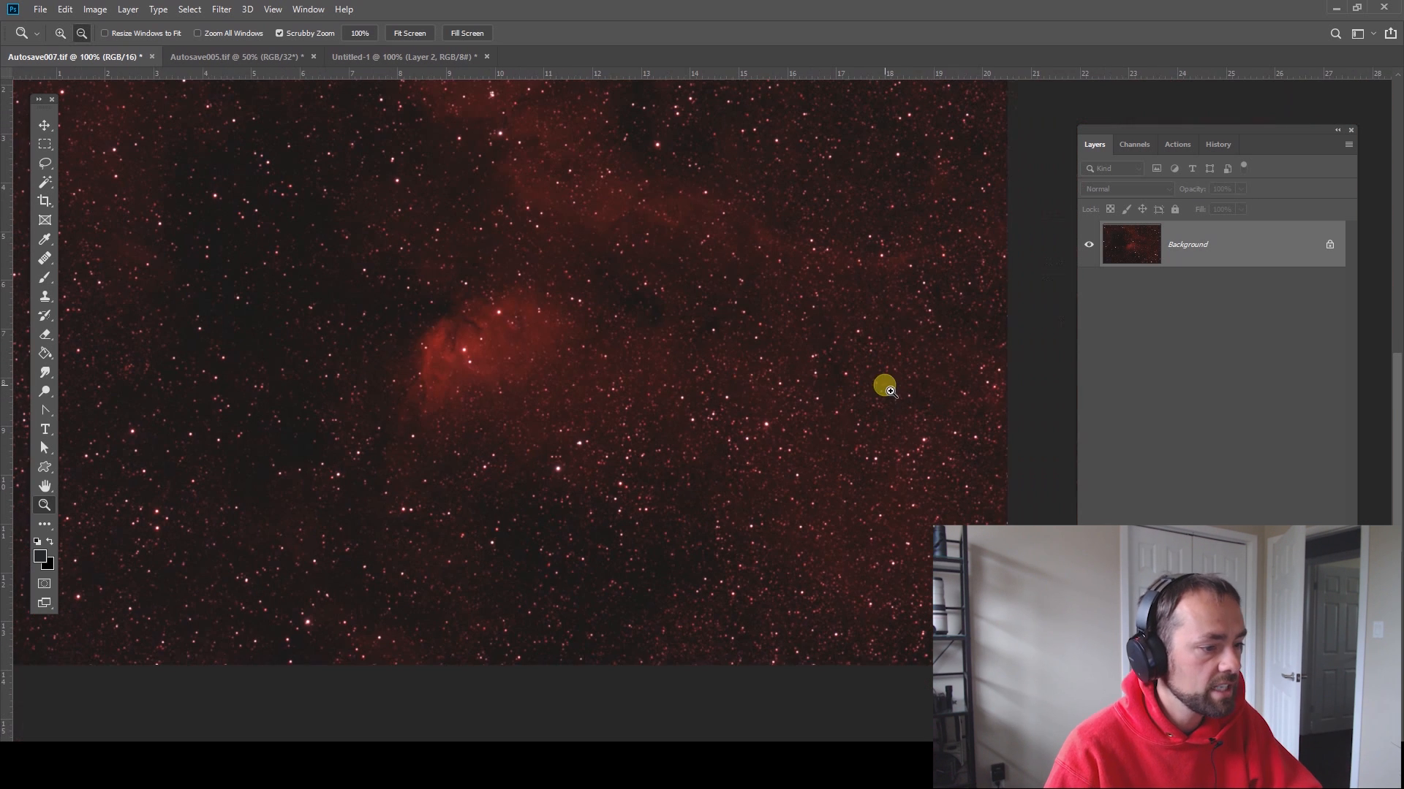
pyautogui.click(1134, 144)
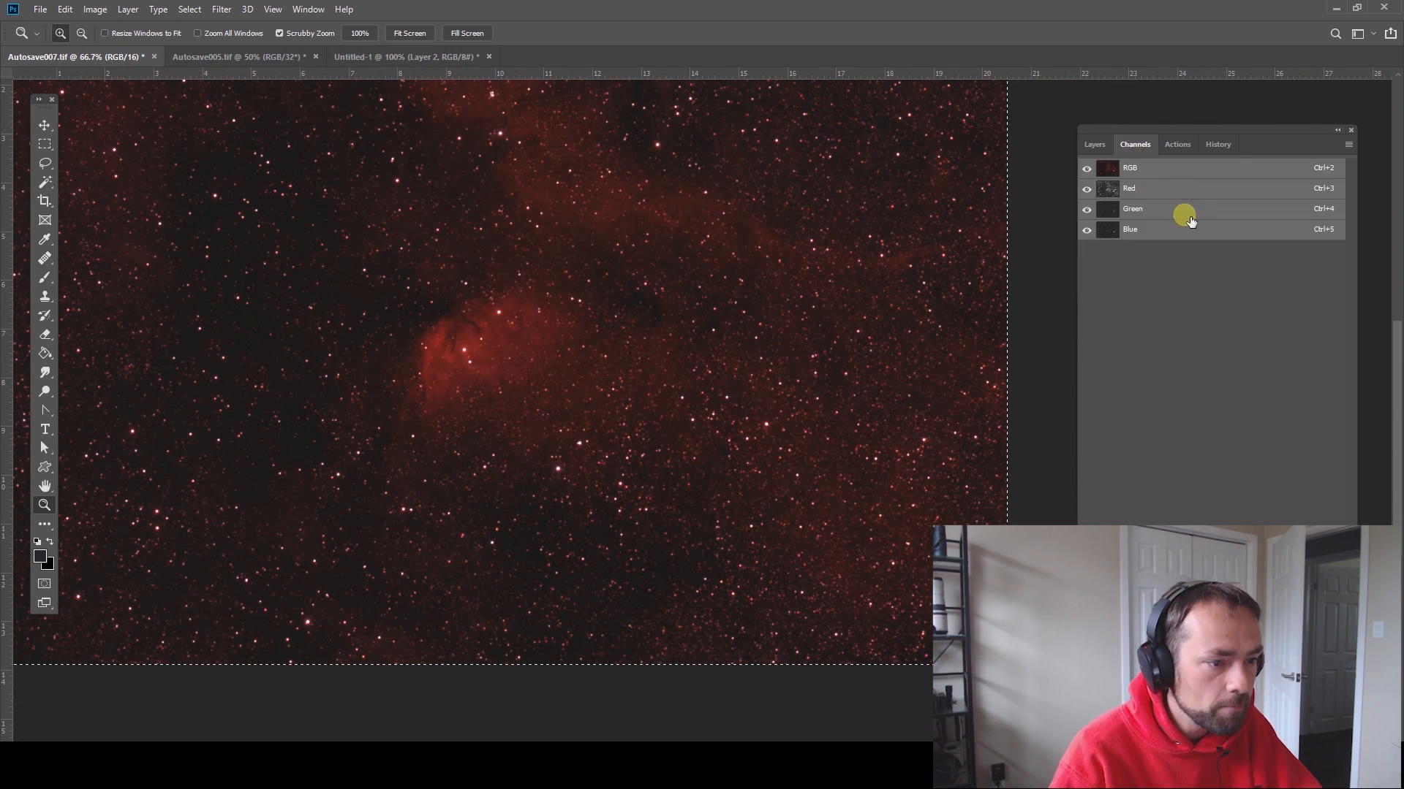
pyautogui.click(95, 9)
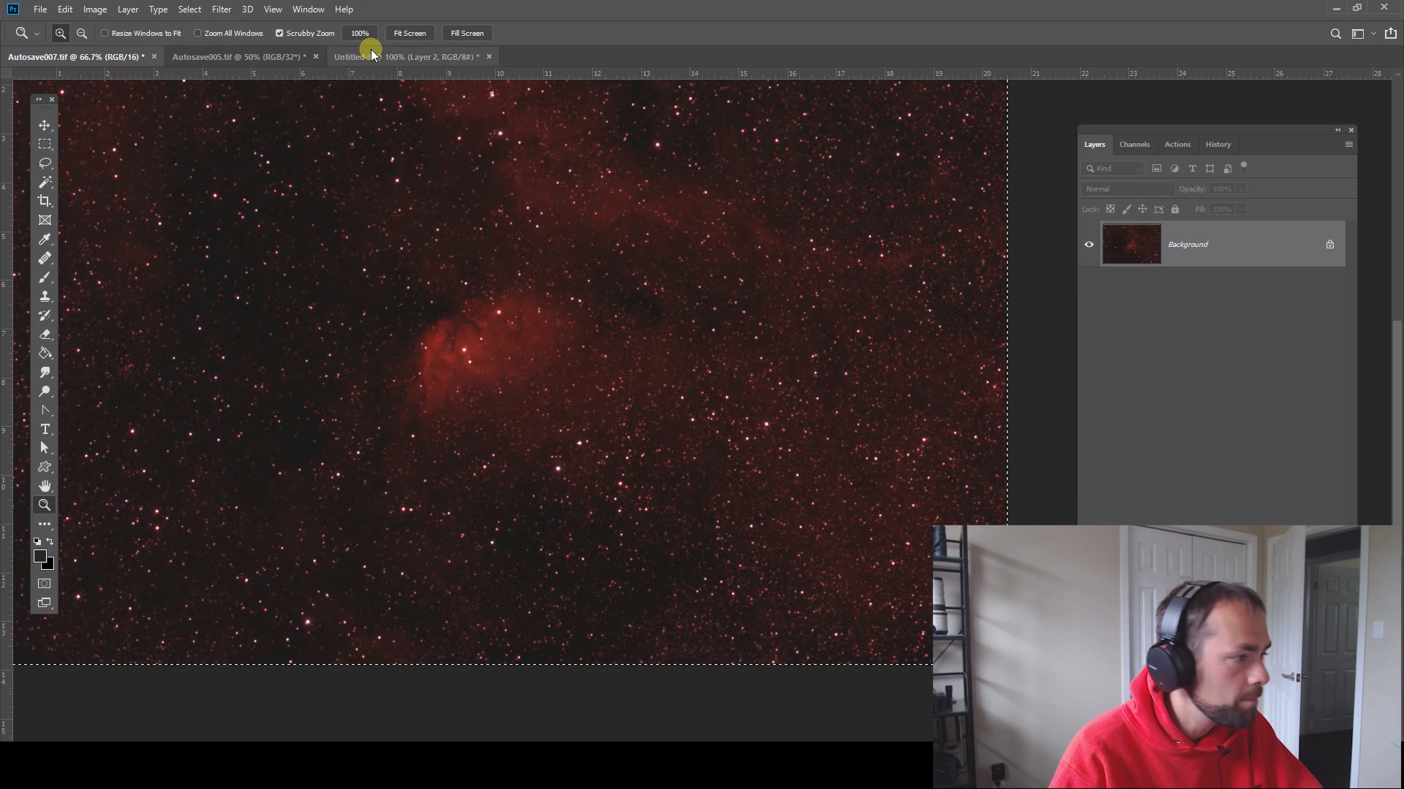
# - Try Levels on the Blue channel, then cancel without applying it
pyautogui.click(95, 9)
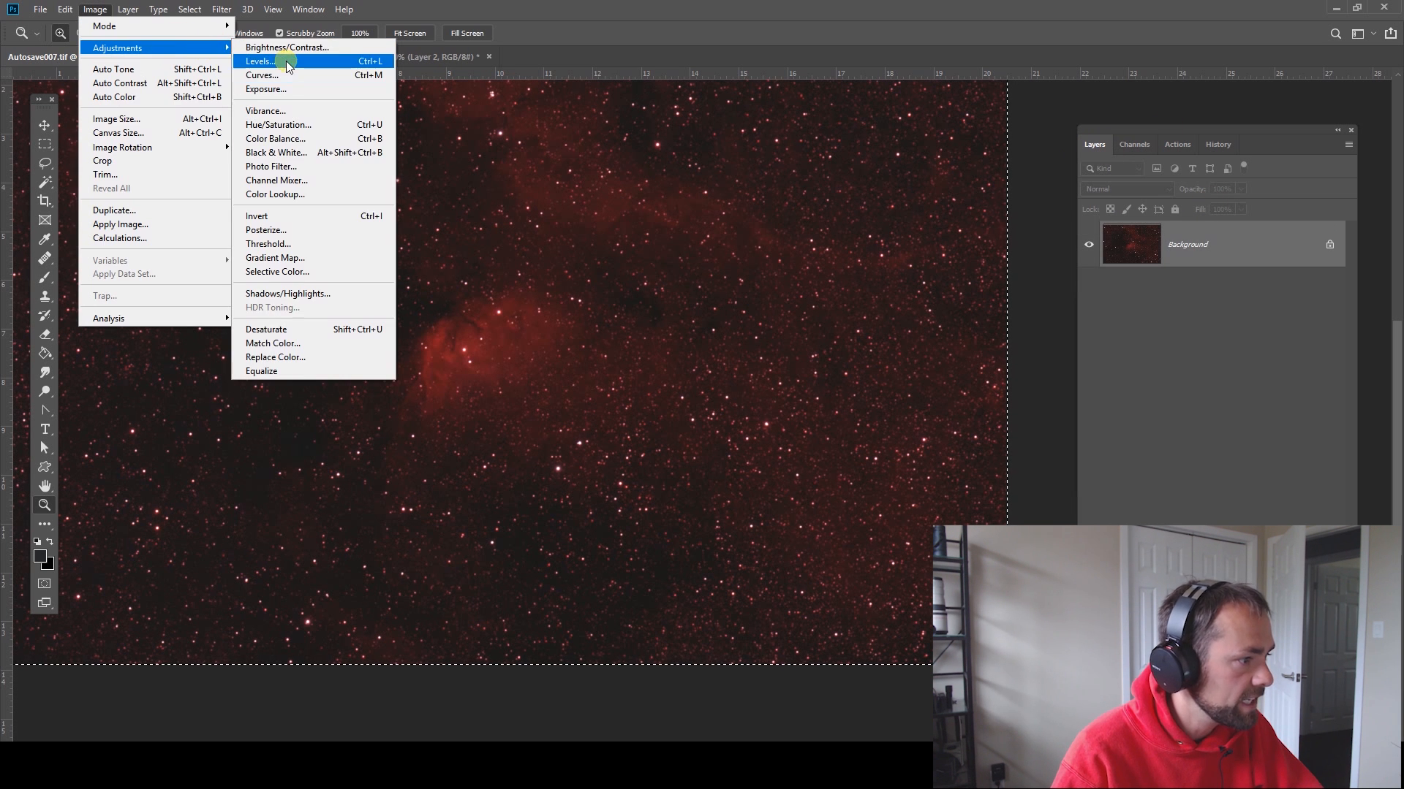
pyautogui.click(259, 61)
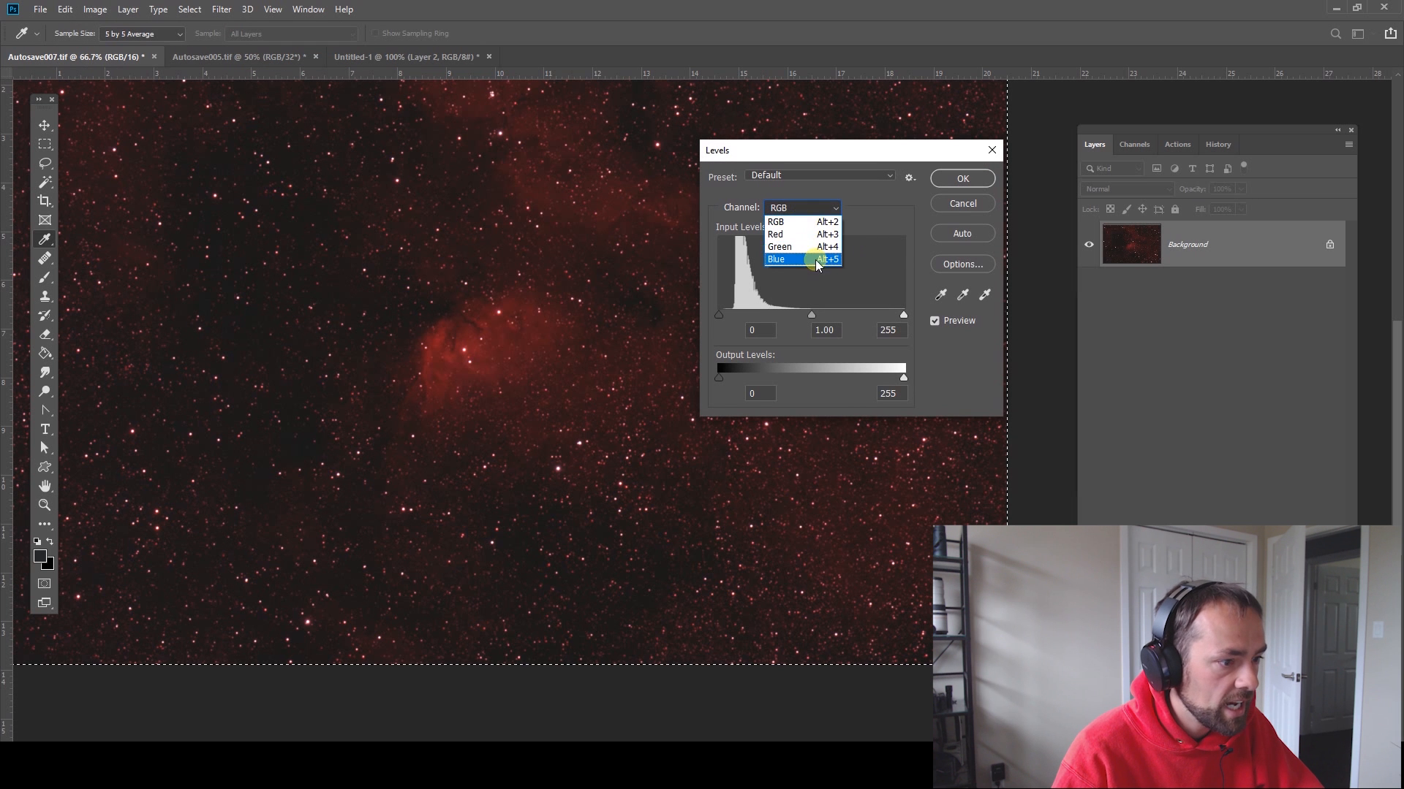
pyautogui.click(778, 259)
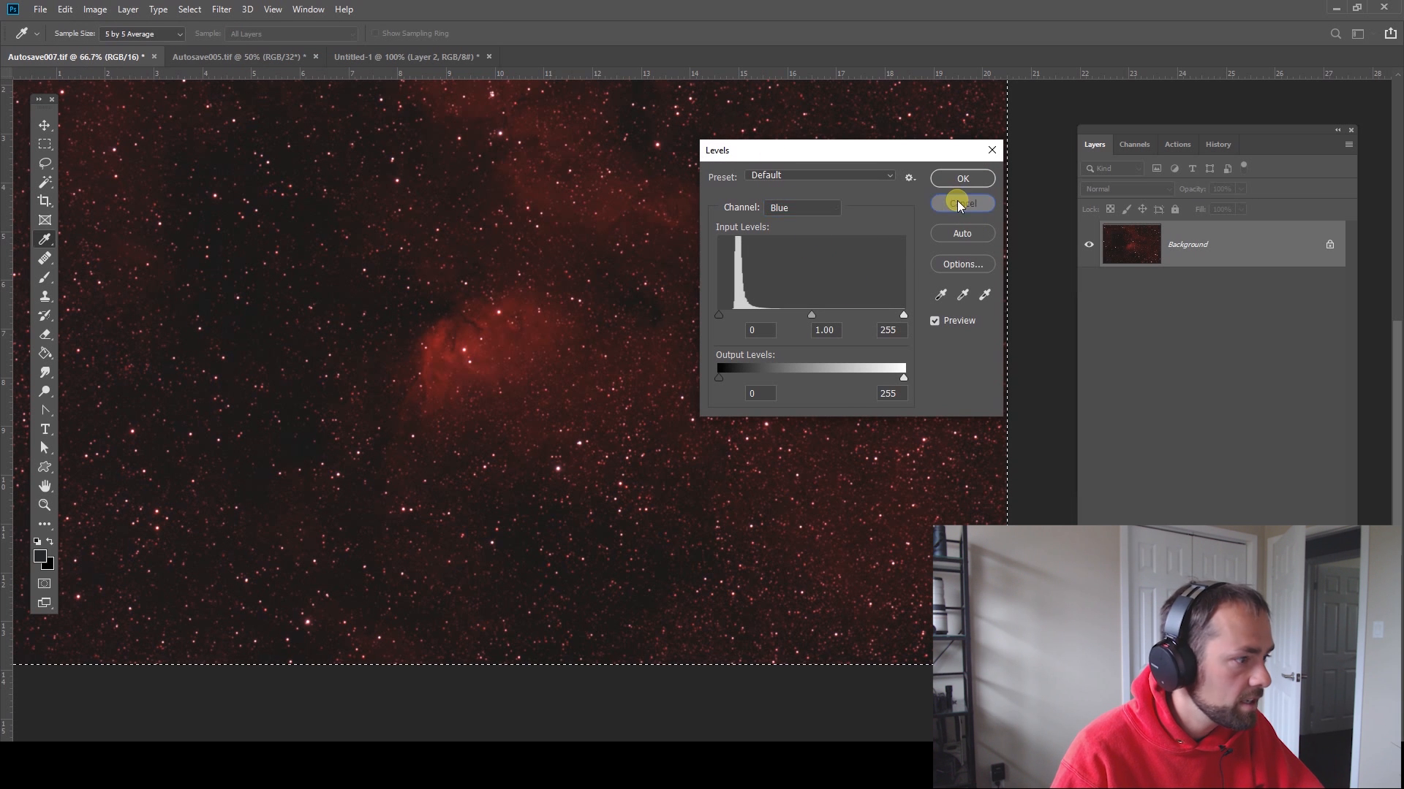
pyautogui.click(962, 202)
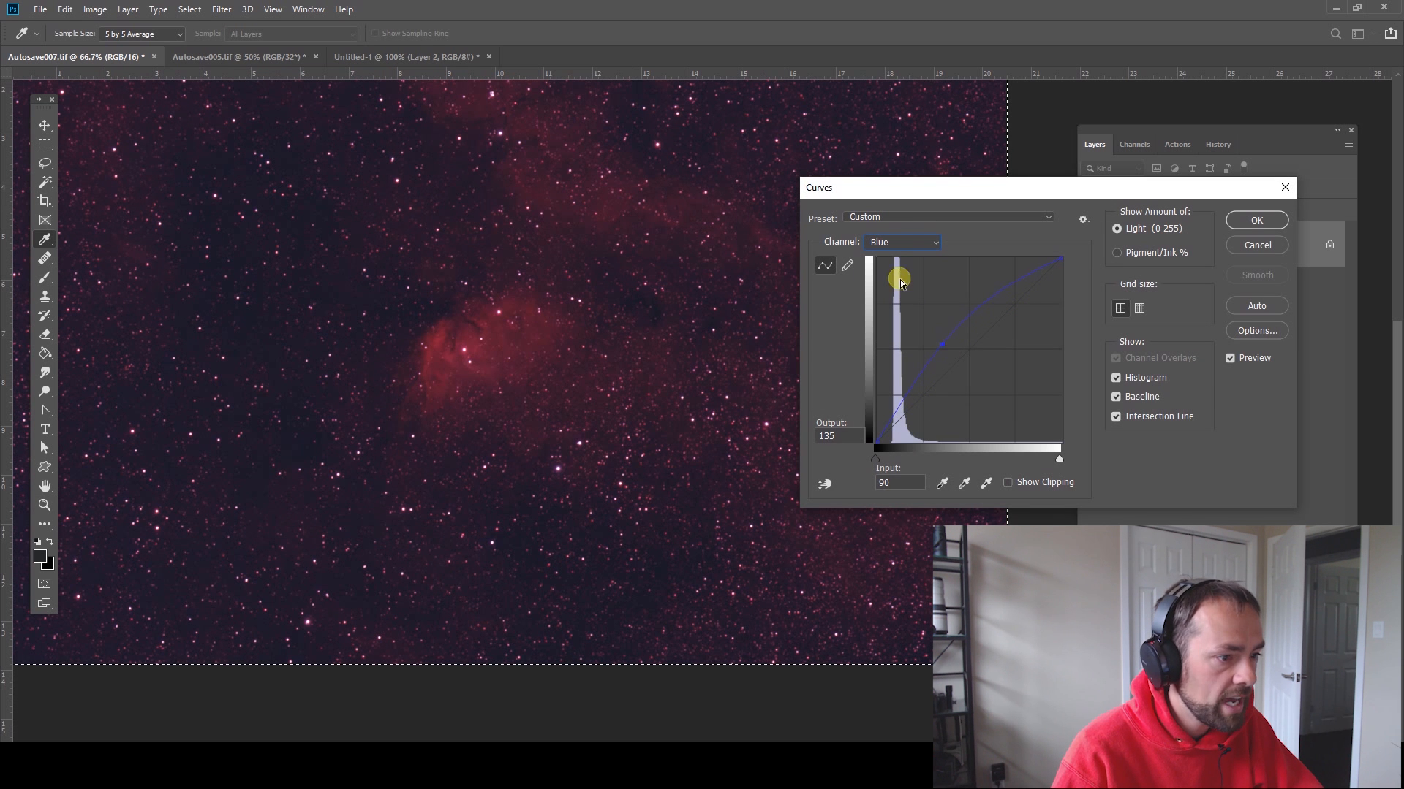
# - Raise the Blue and Green curves, adjust the Red curve, and apply Curves
pyautogui.click(901, 242)
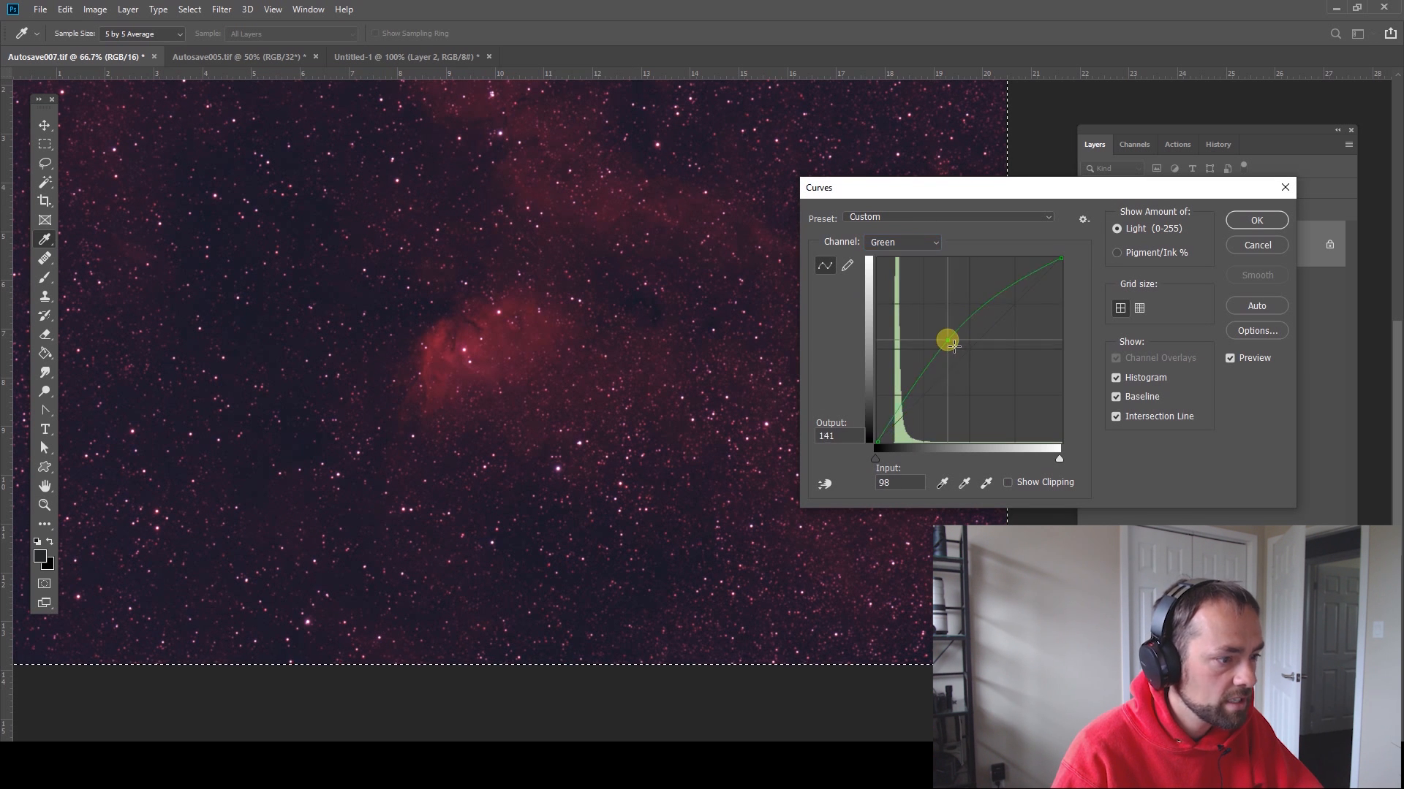
pyautogui.click(902, 242)
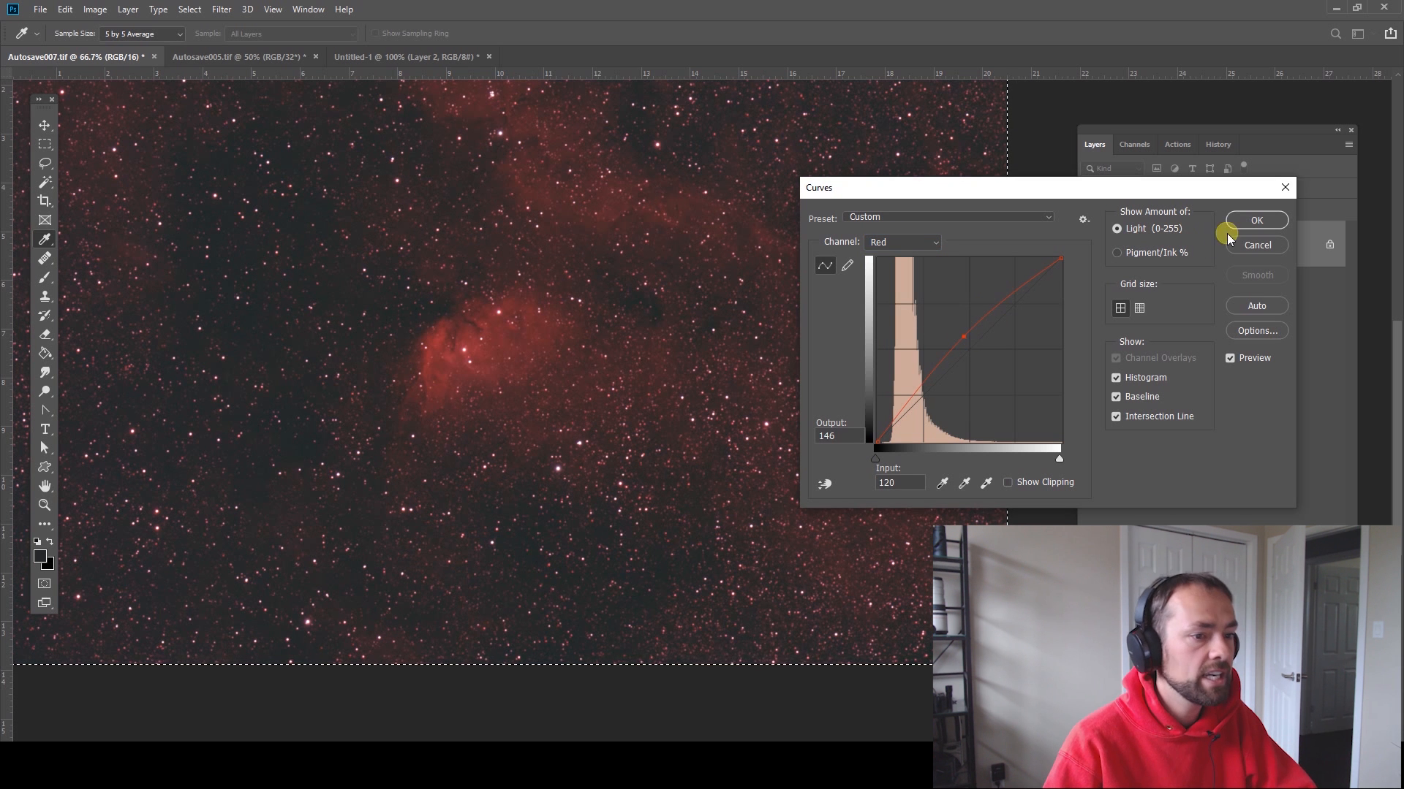
pyautogui.click(1255, 220)
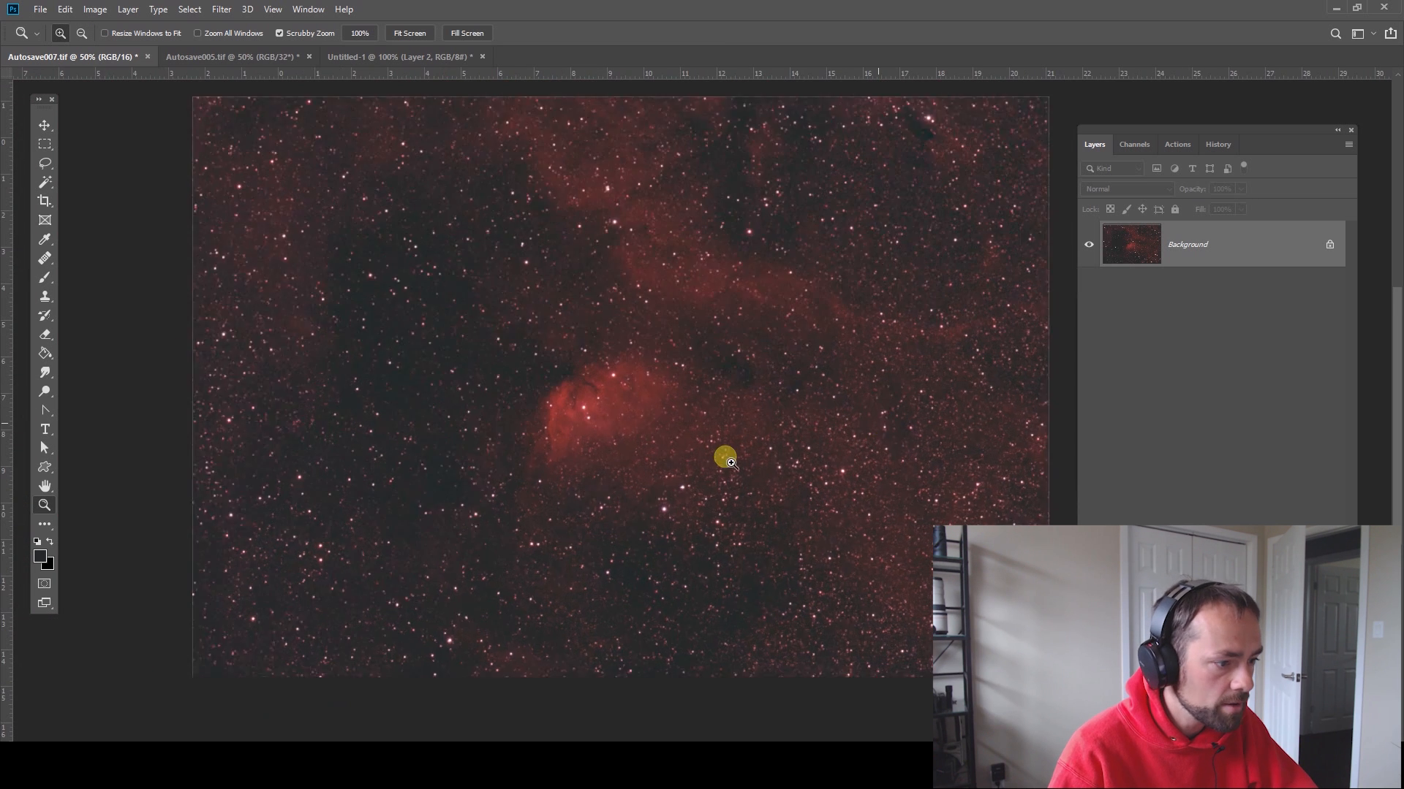
# - Copy the Red channel into a new grayscale document and brighten it with a raised-midpoint curve
pyautogui.click(1133, 144)
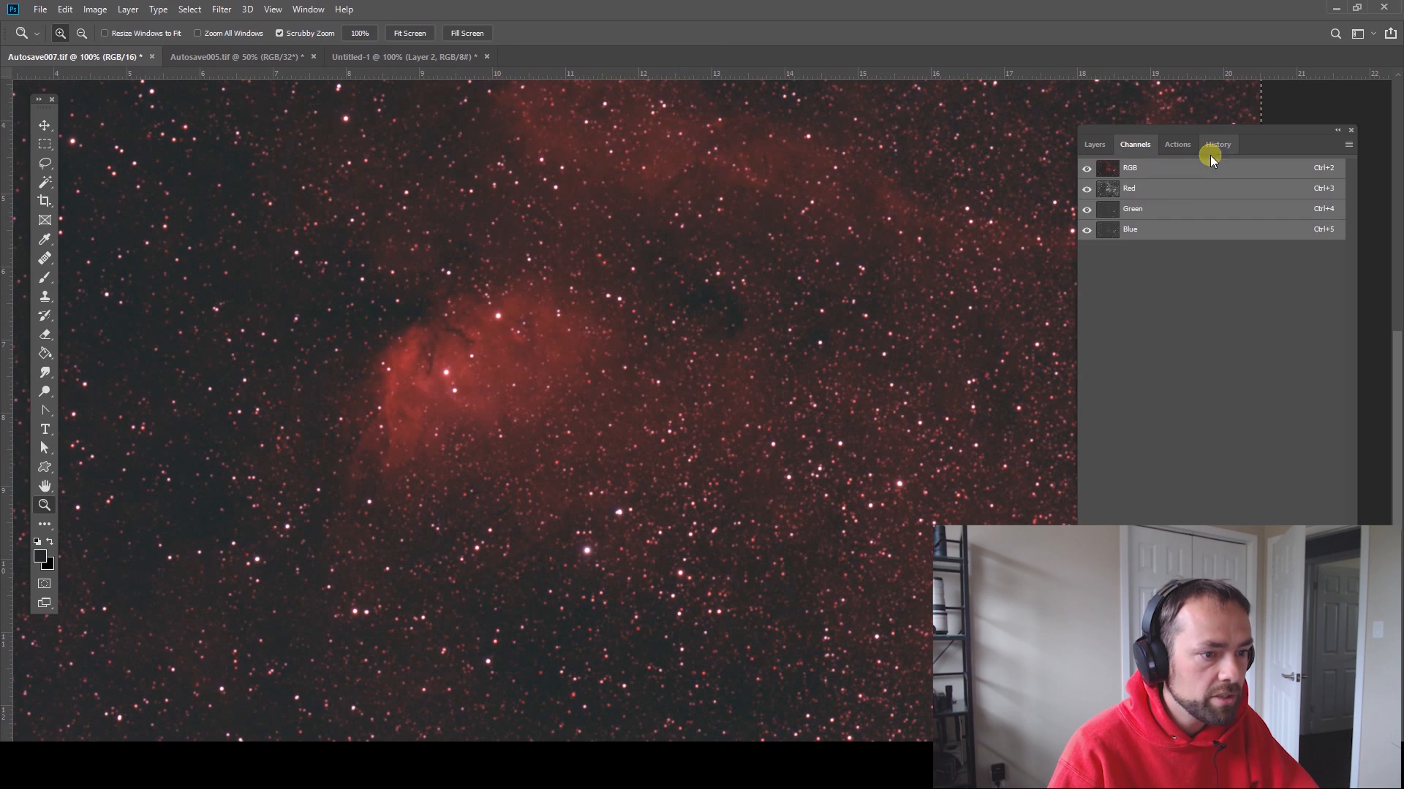
pyautogui.click(1093, 144)
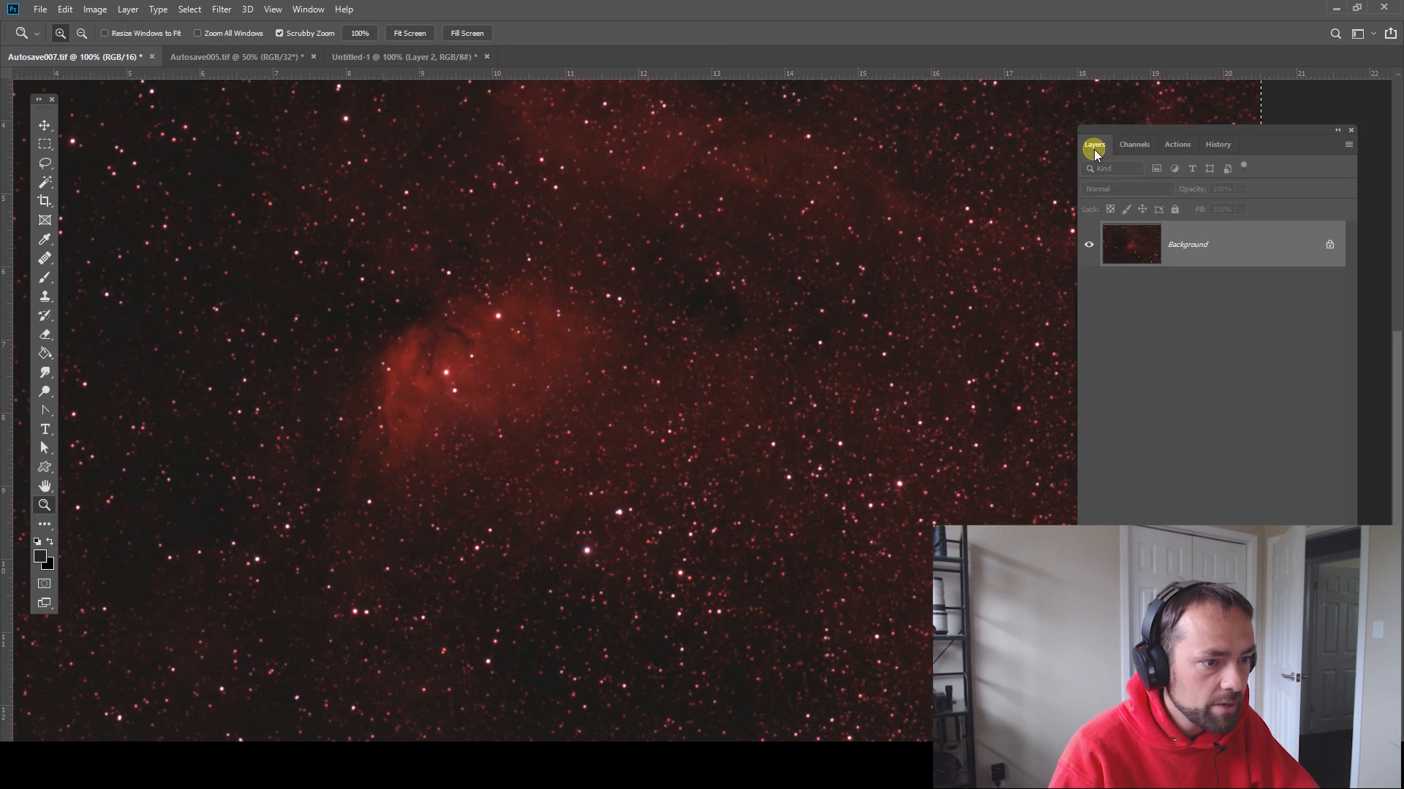
pyautogui.click(1133, 144)
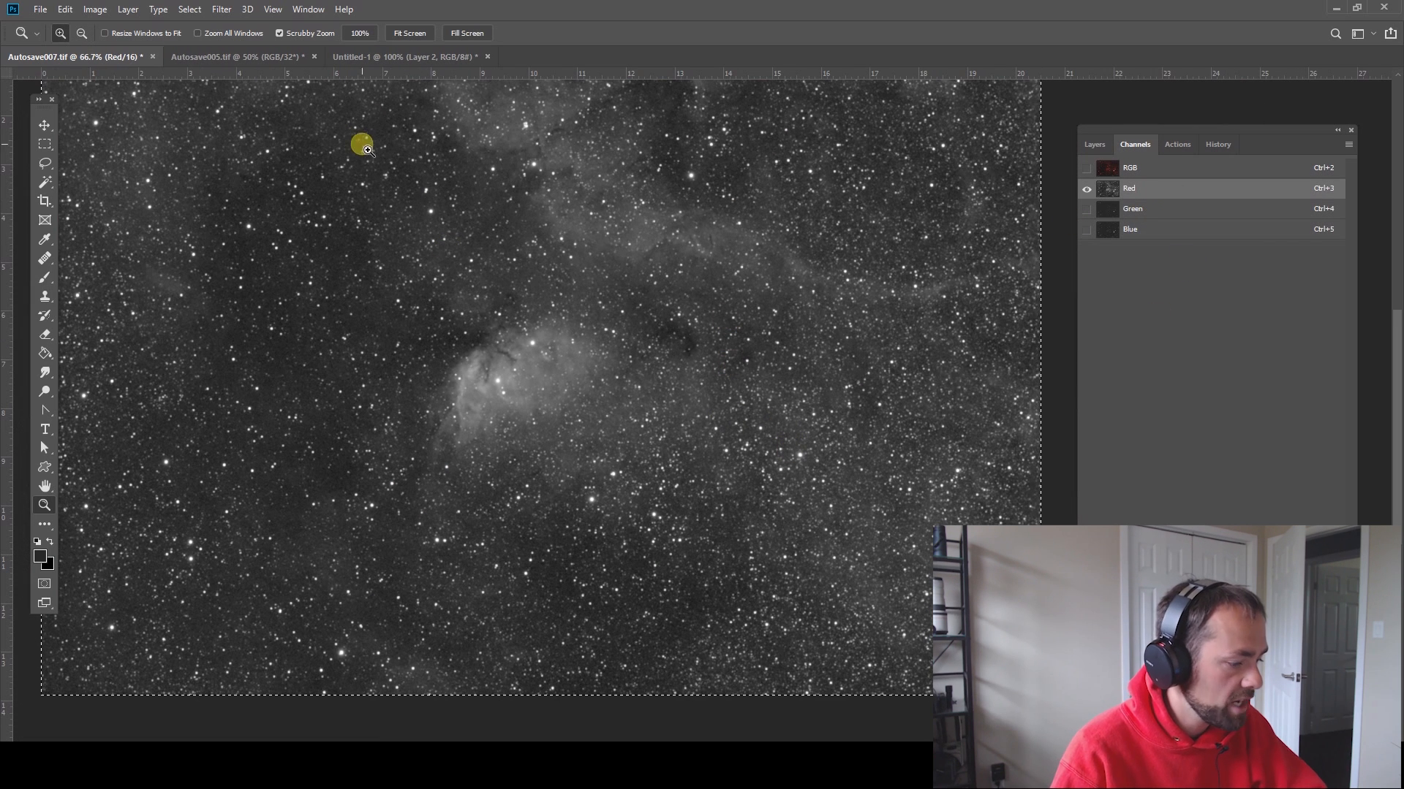
pyautogui.moveTo(730, 371)
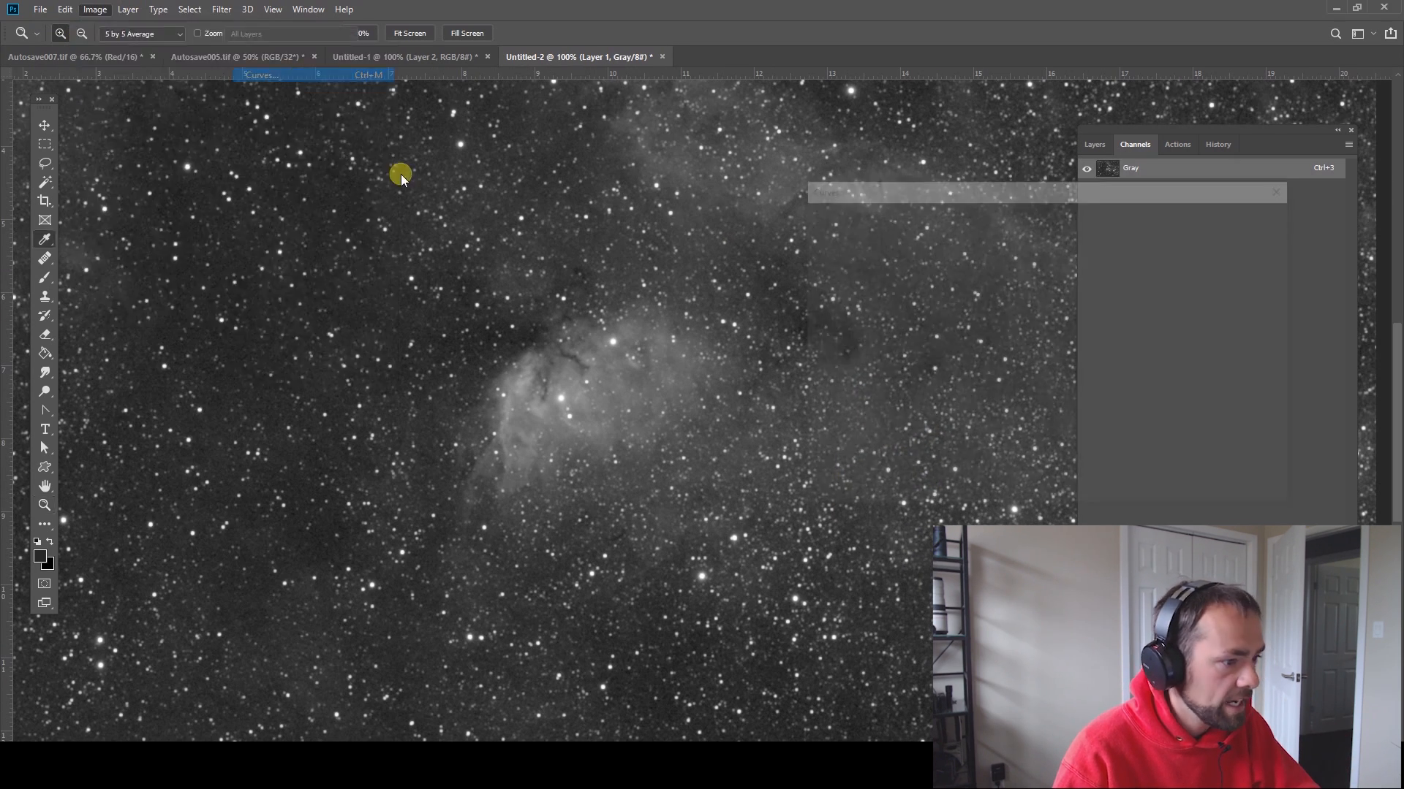
pyautogui.click(260, 76)
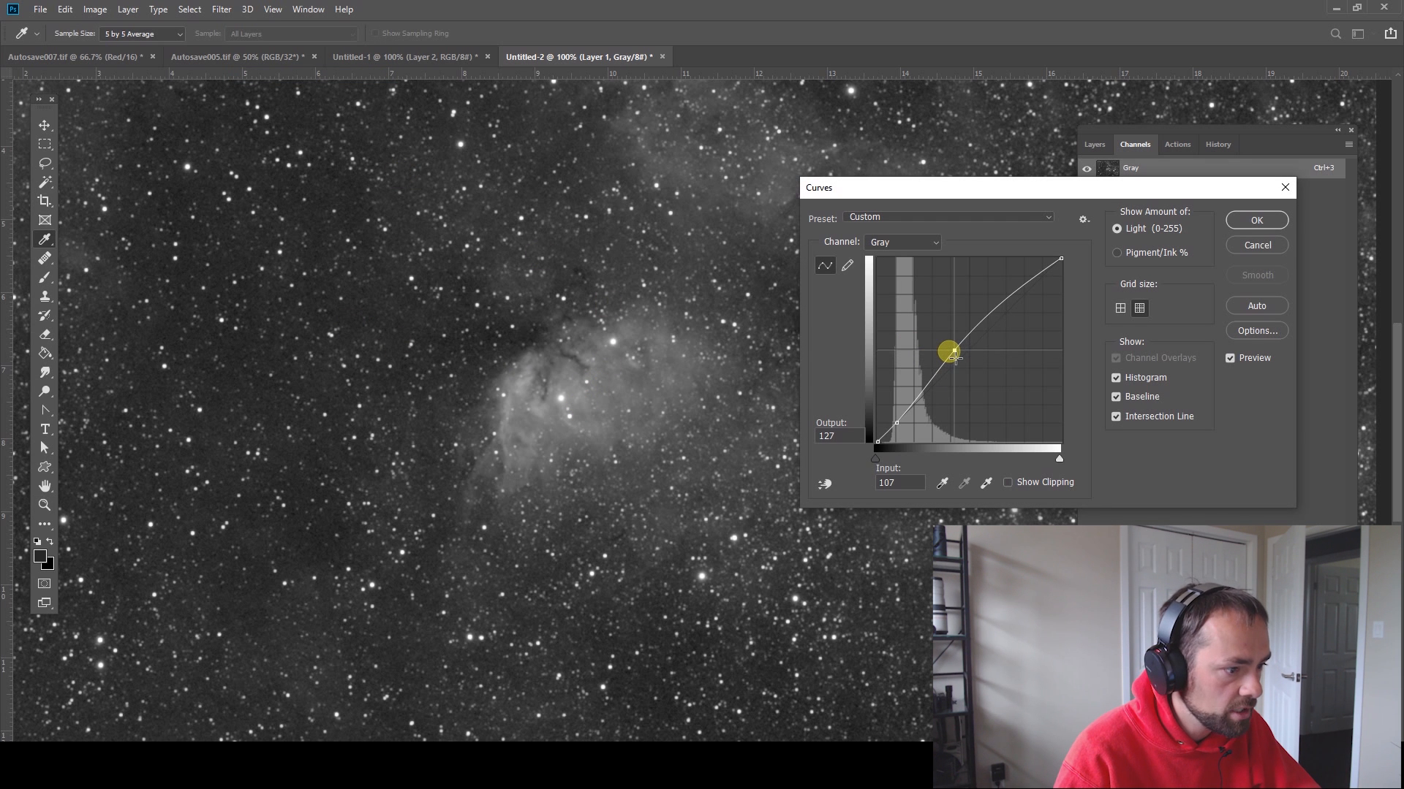
pyautogui.click(1255, 220)
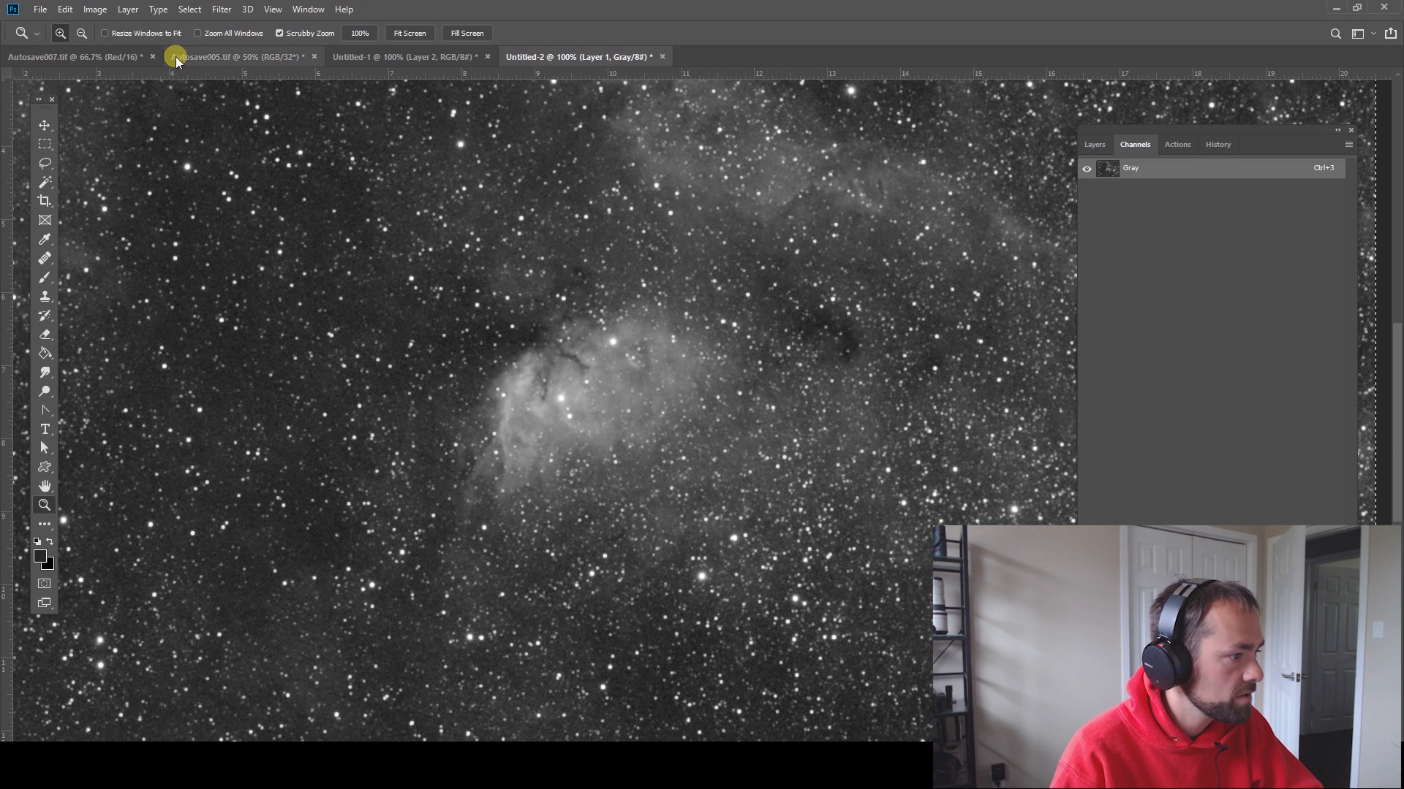
# - Switch to Autosave007.tif and list its RGB, Red, Green and Blue channels
pyautogui.click(80, 56)
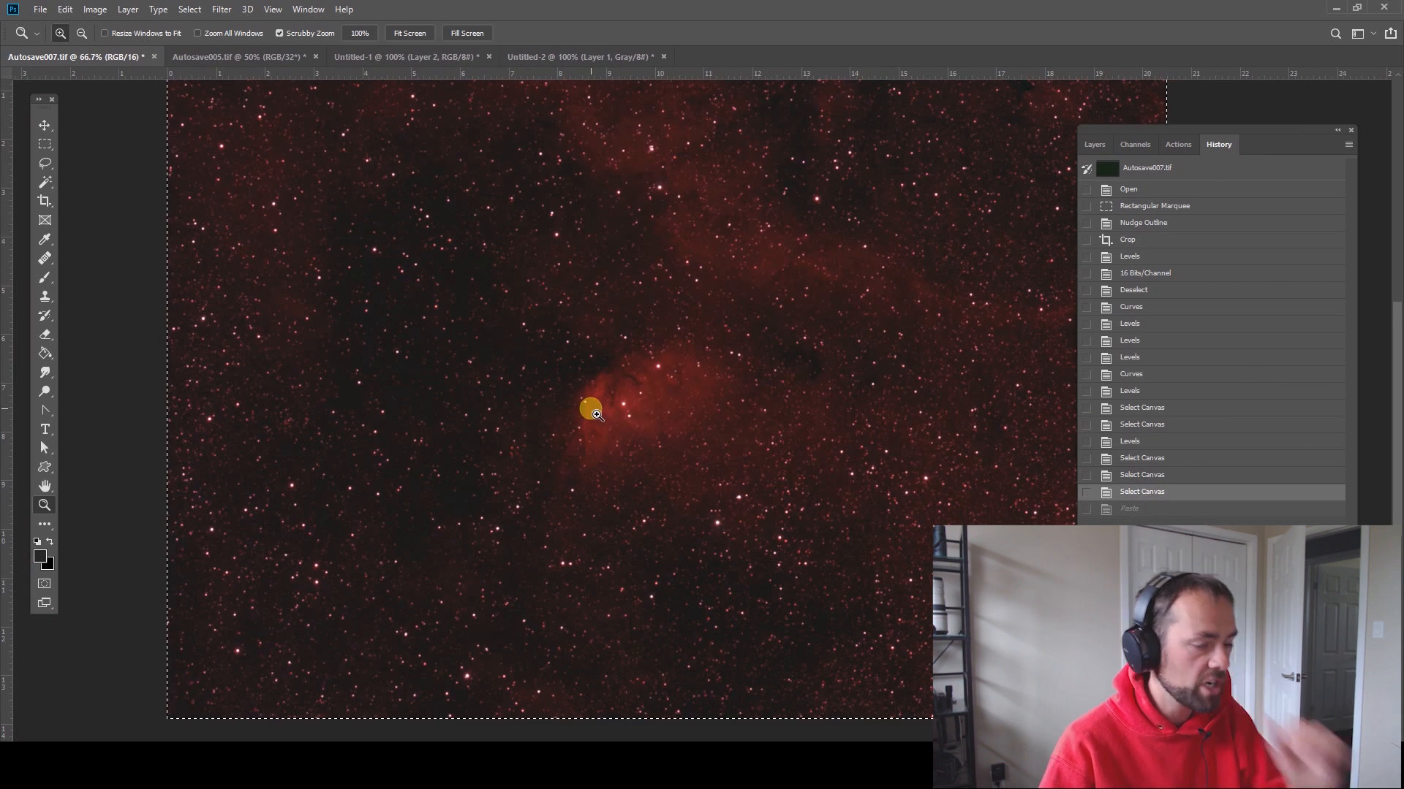
pyautogui.click(1092, 144)
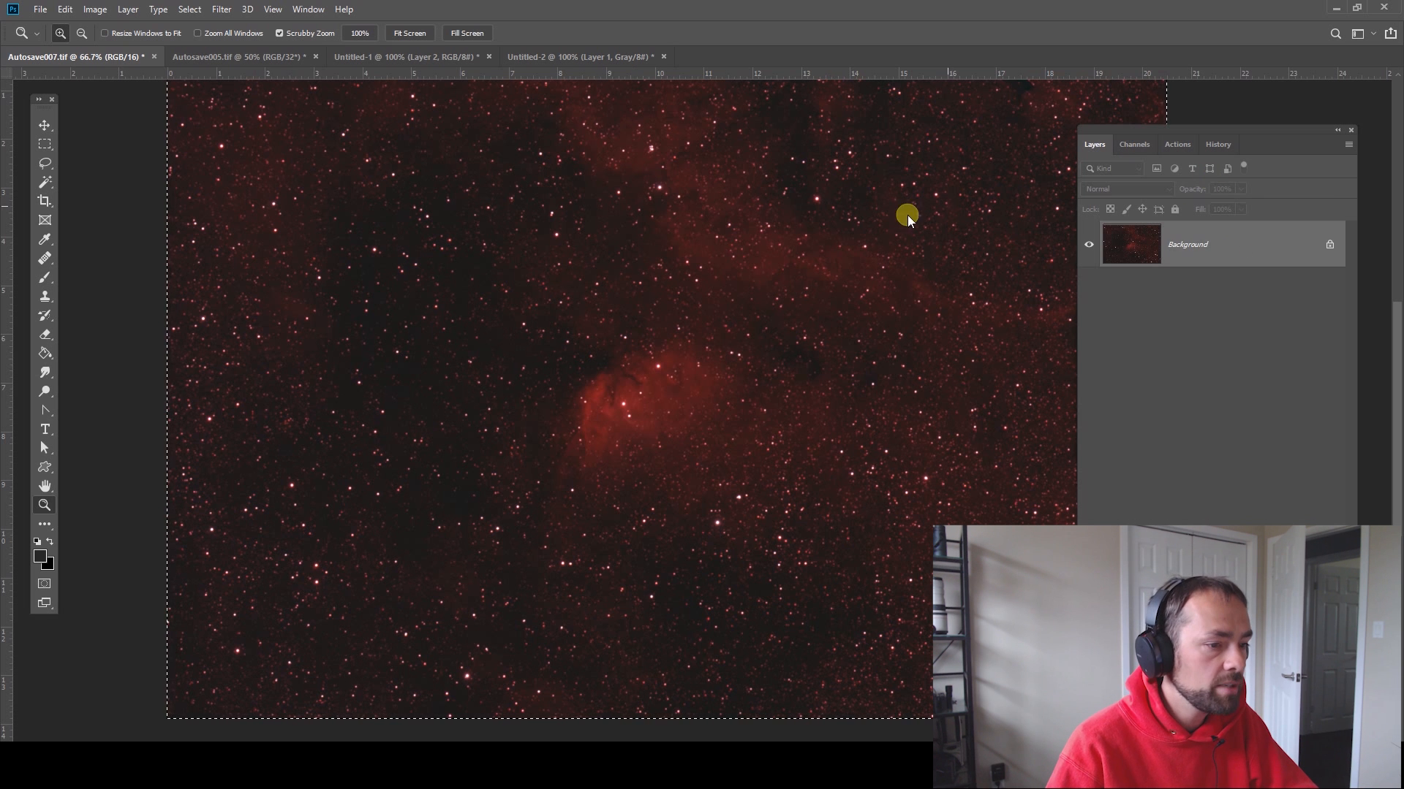
pyautogui.click(1134, 144)
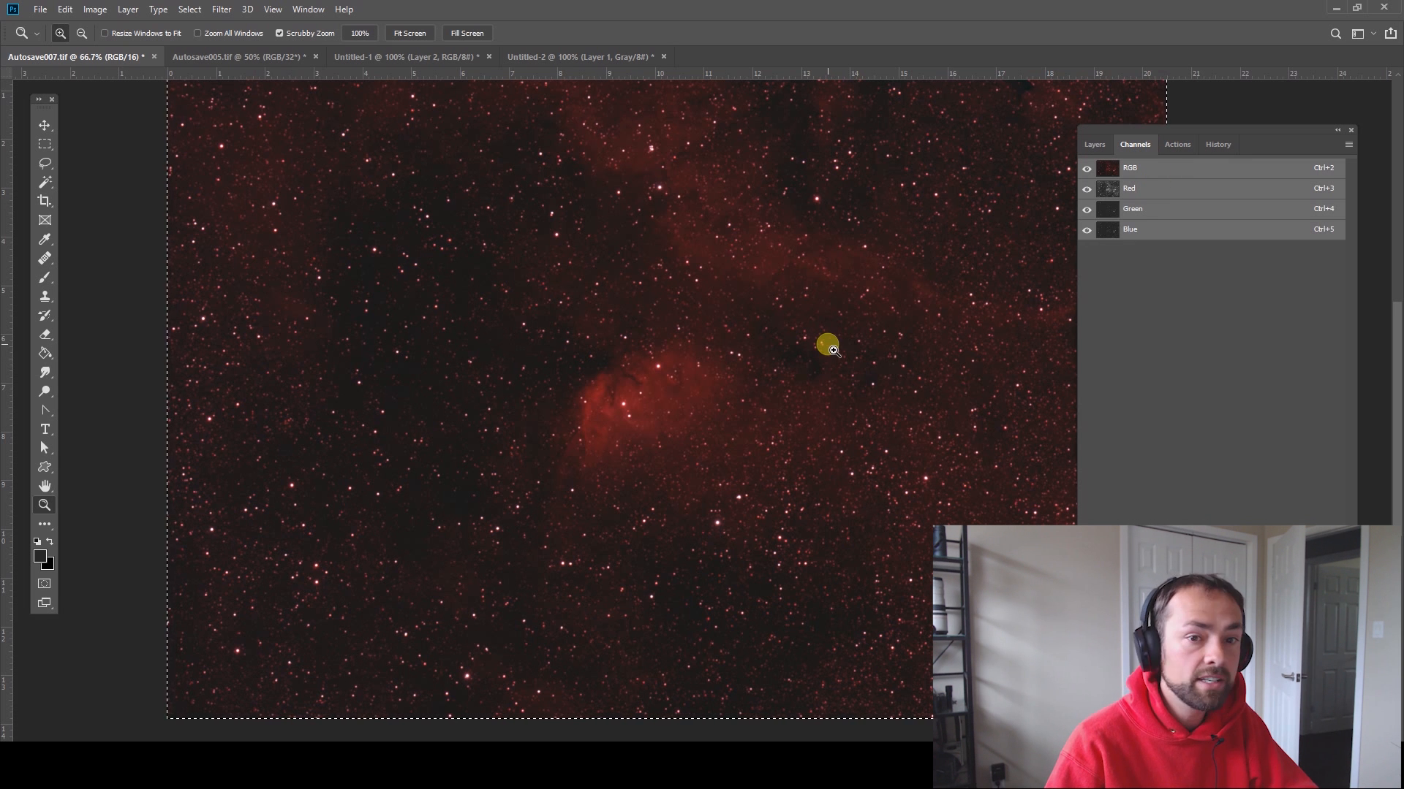
pyautogui.moveTo(1170, 170)
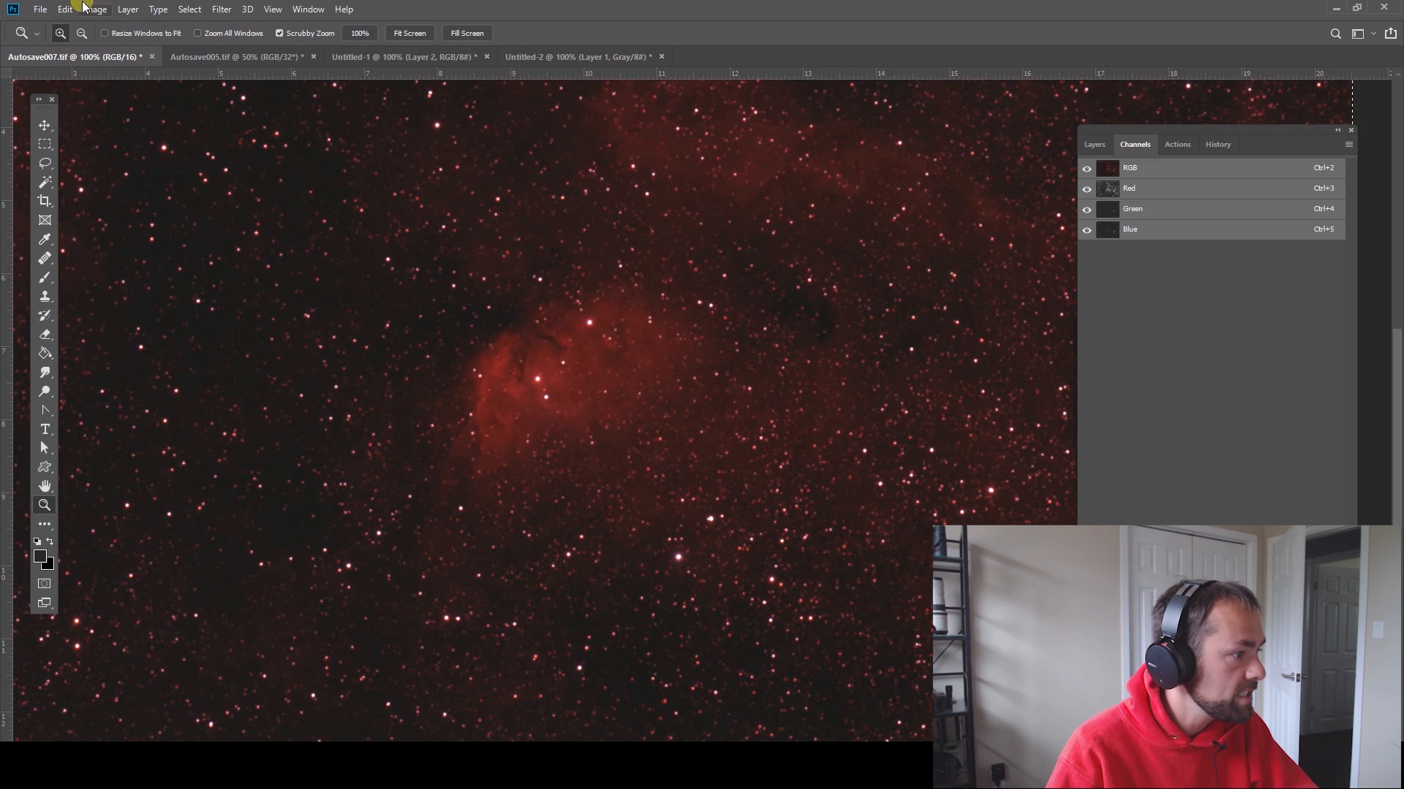
pyautogui.moveTo(356, 81)
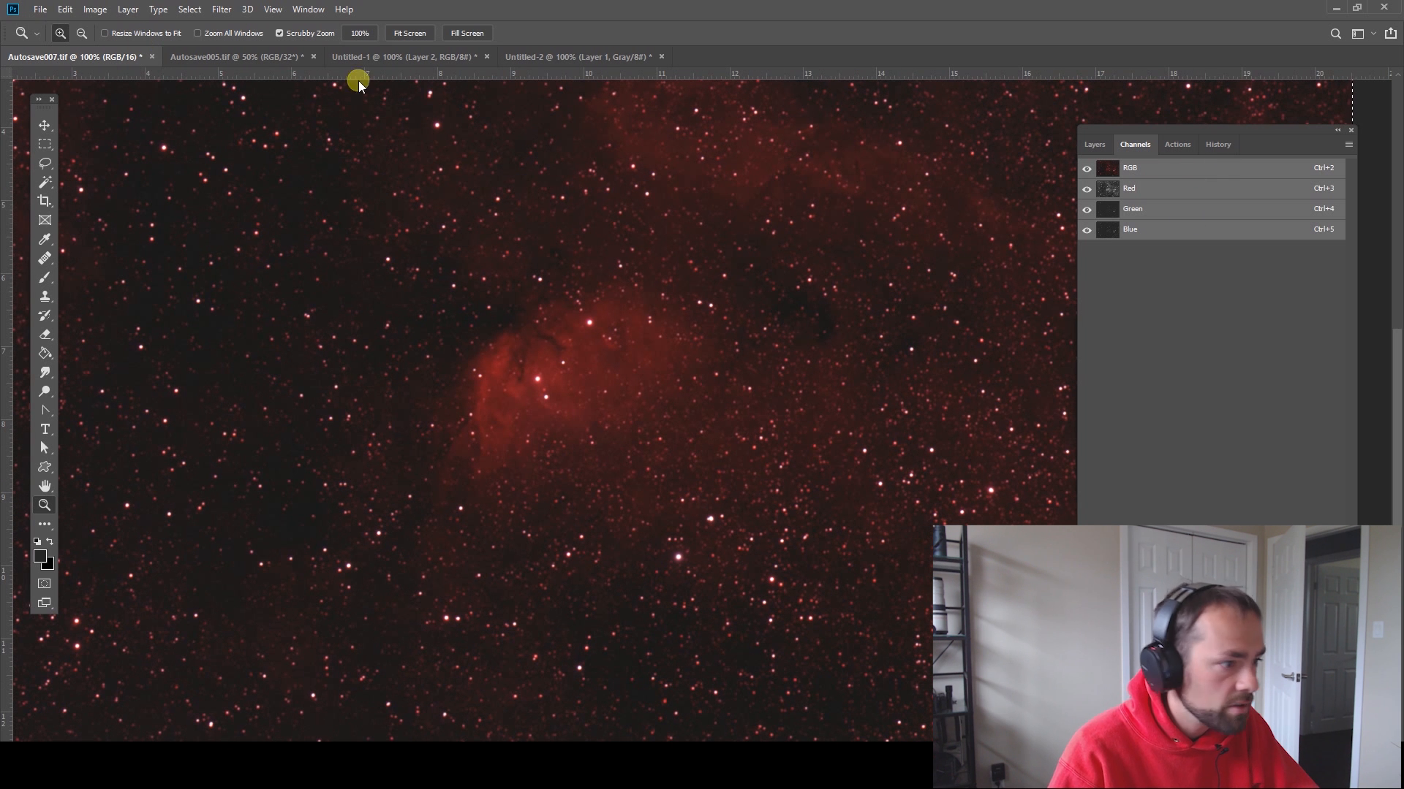
# - Open Tulip-Nebula-2019-4.jpg from recent files and view its Red, Green and Blue channels in turn
pyautogui.click(40, 8)
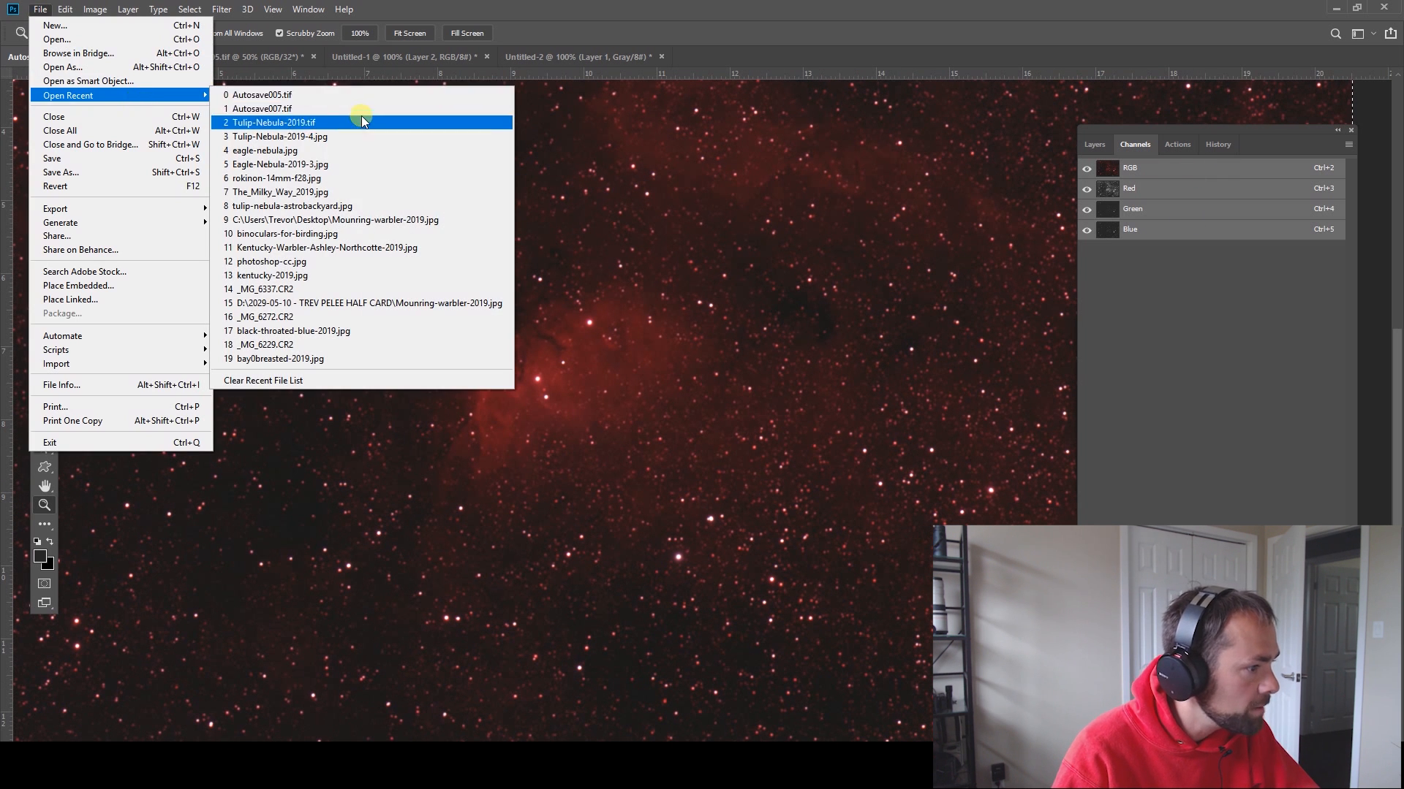
pyautogui.click(278, 136)
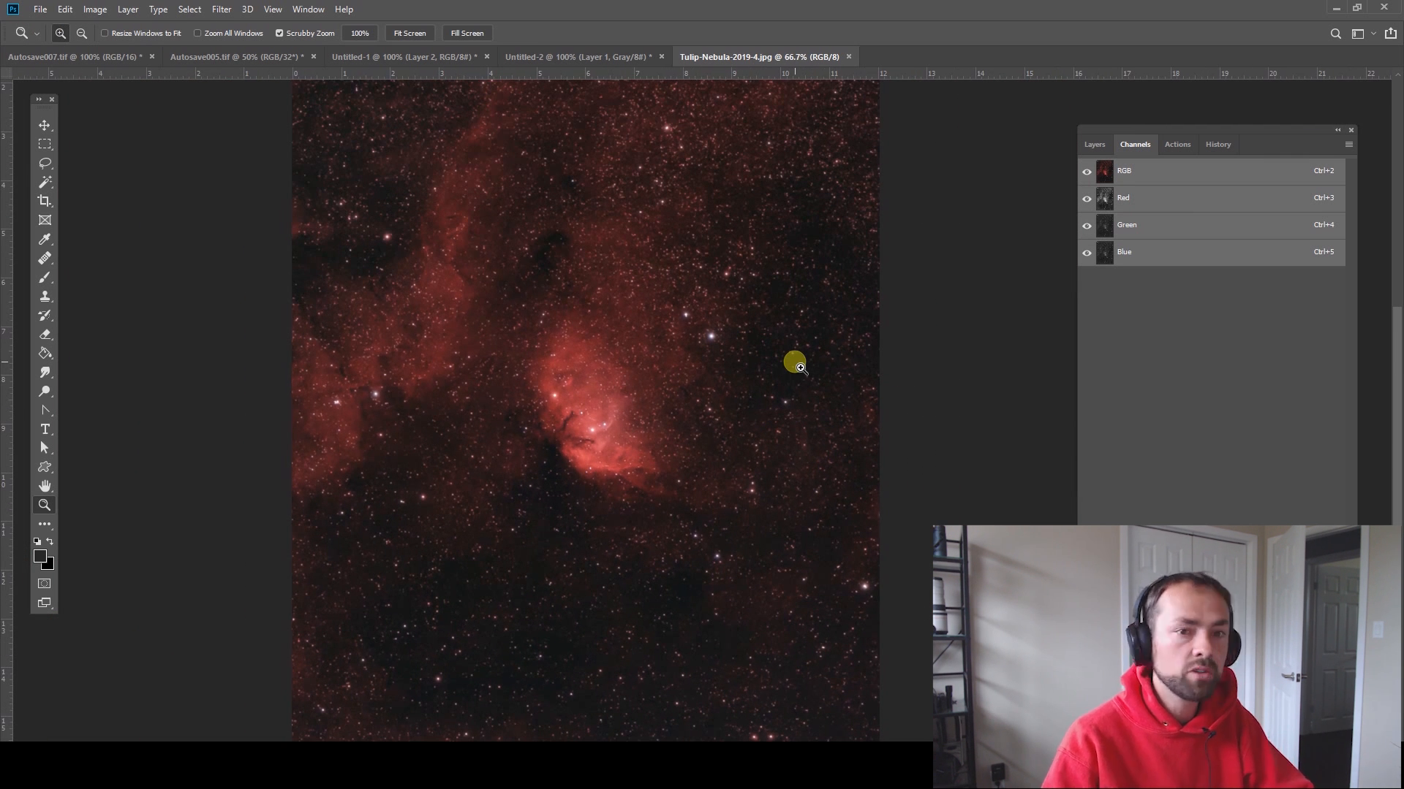
pyautogui.moveTo(747, 513)
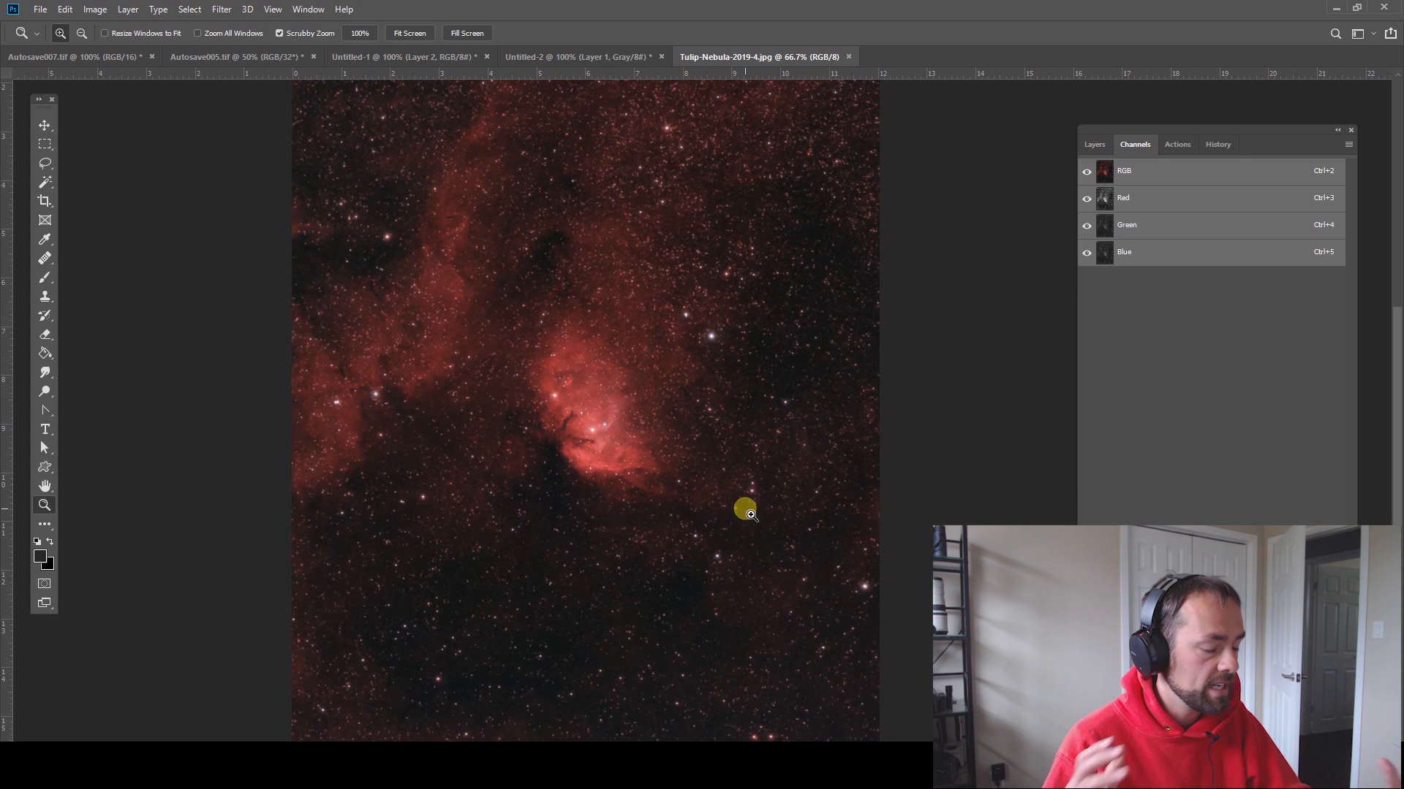
pyautogui.click(1146, 197)
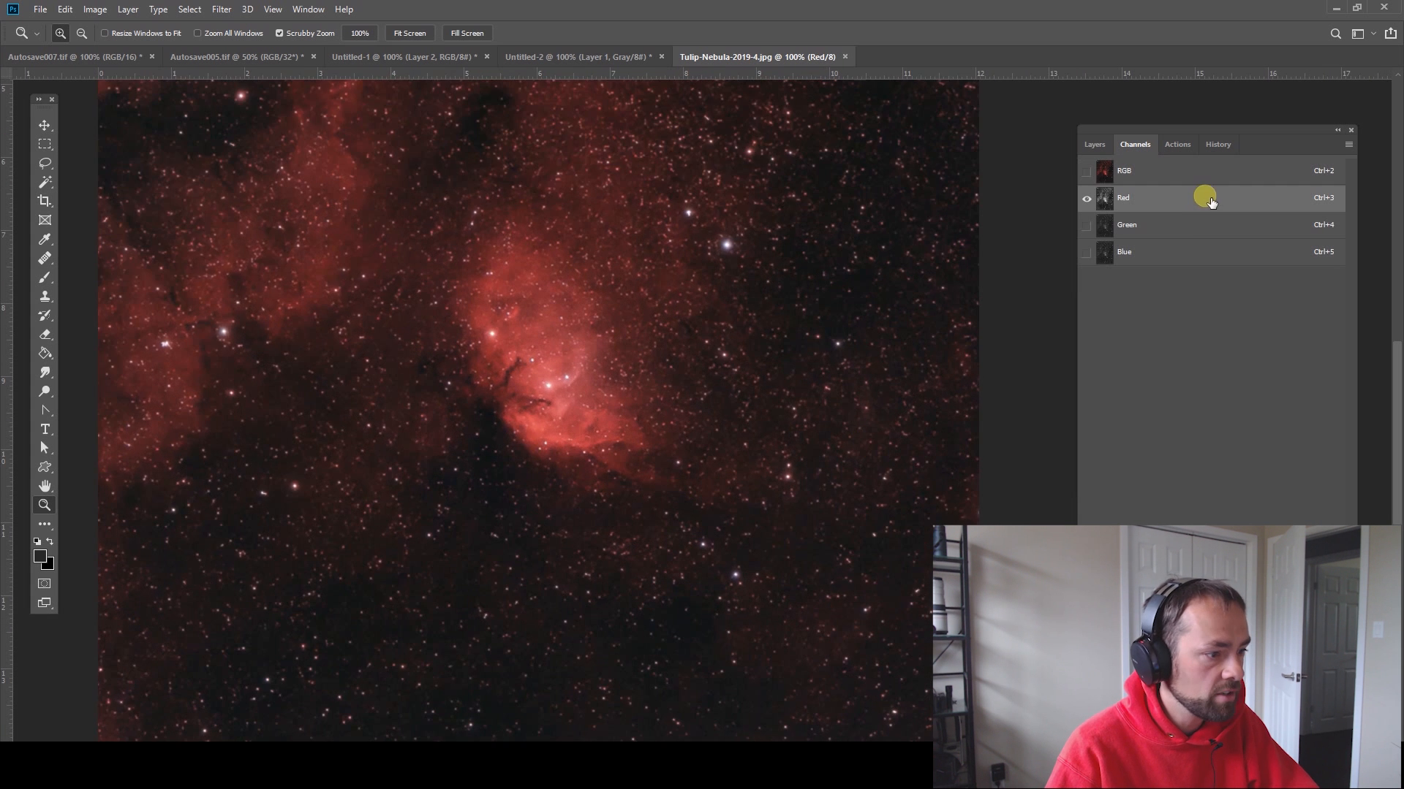
pyautogui.click(1126, 224)
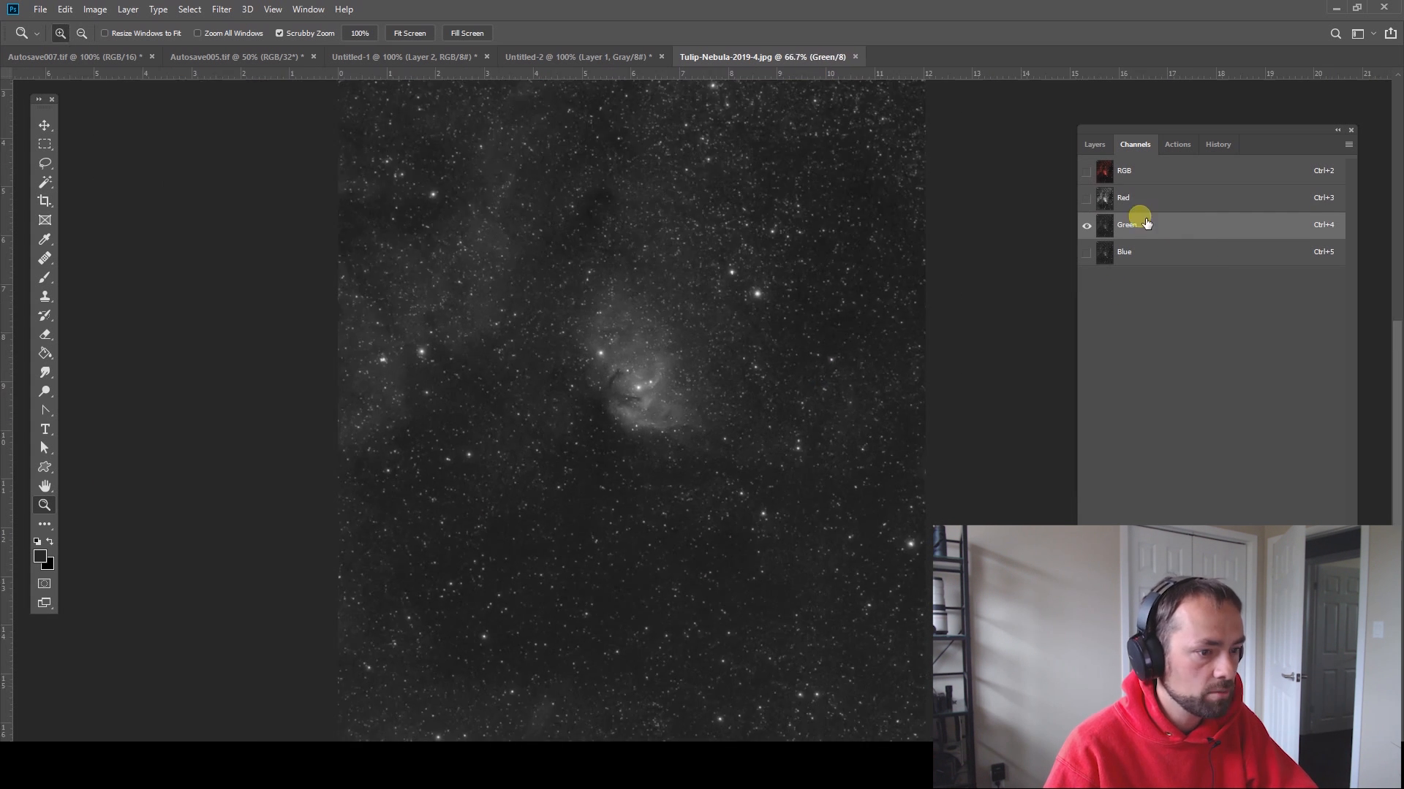
pyautogui.click(1124, 252)
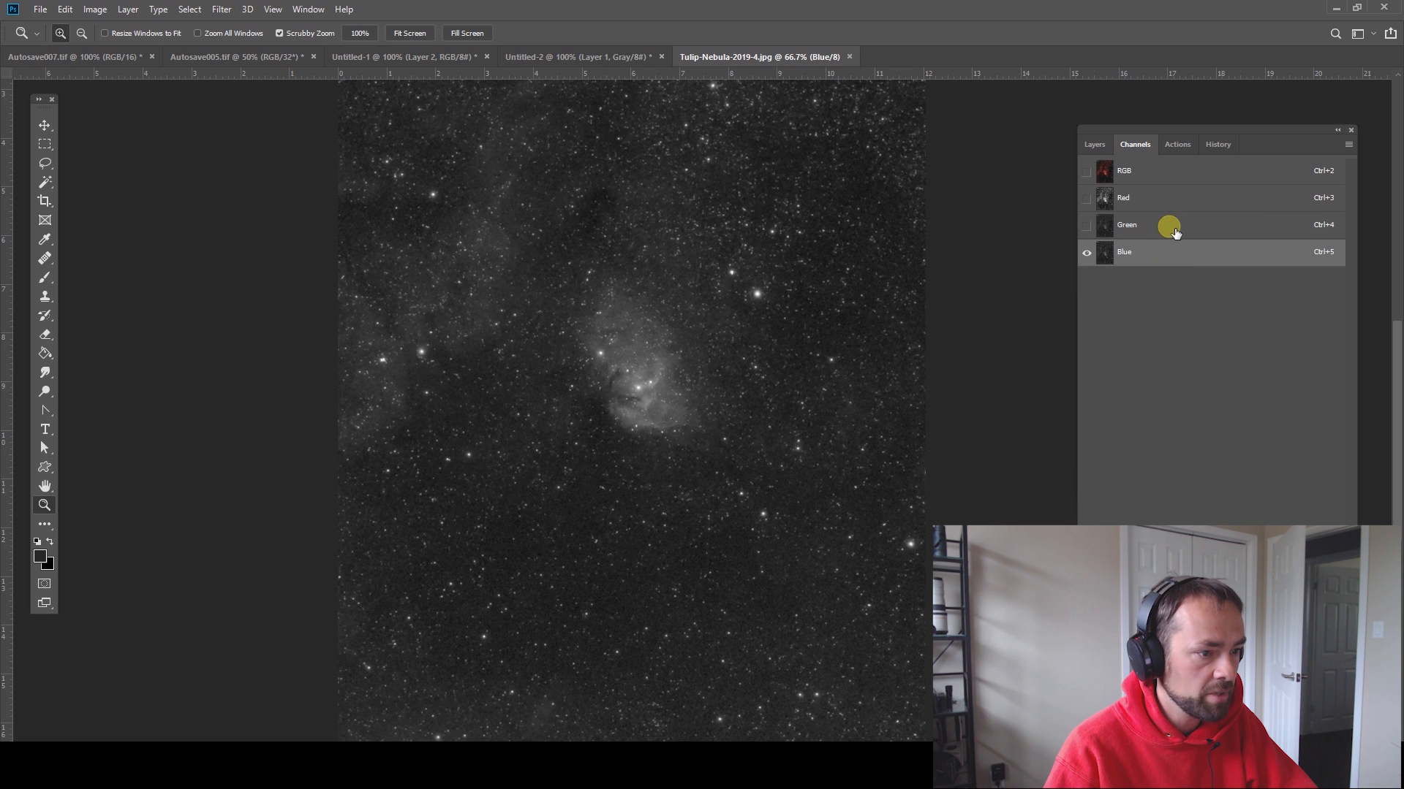
pyautogui.click(1087, 170)
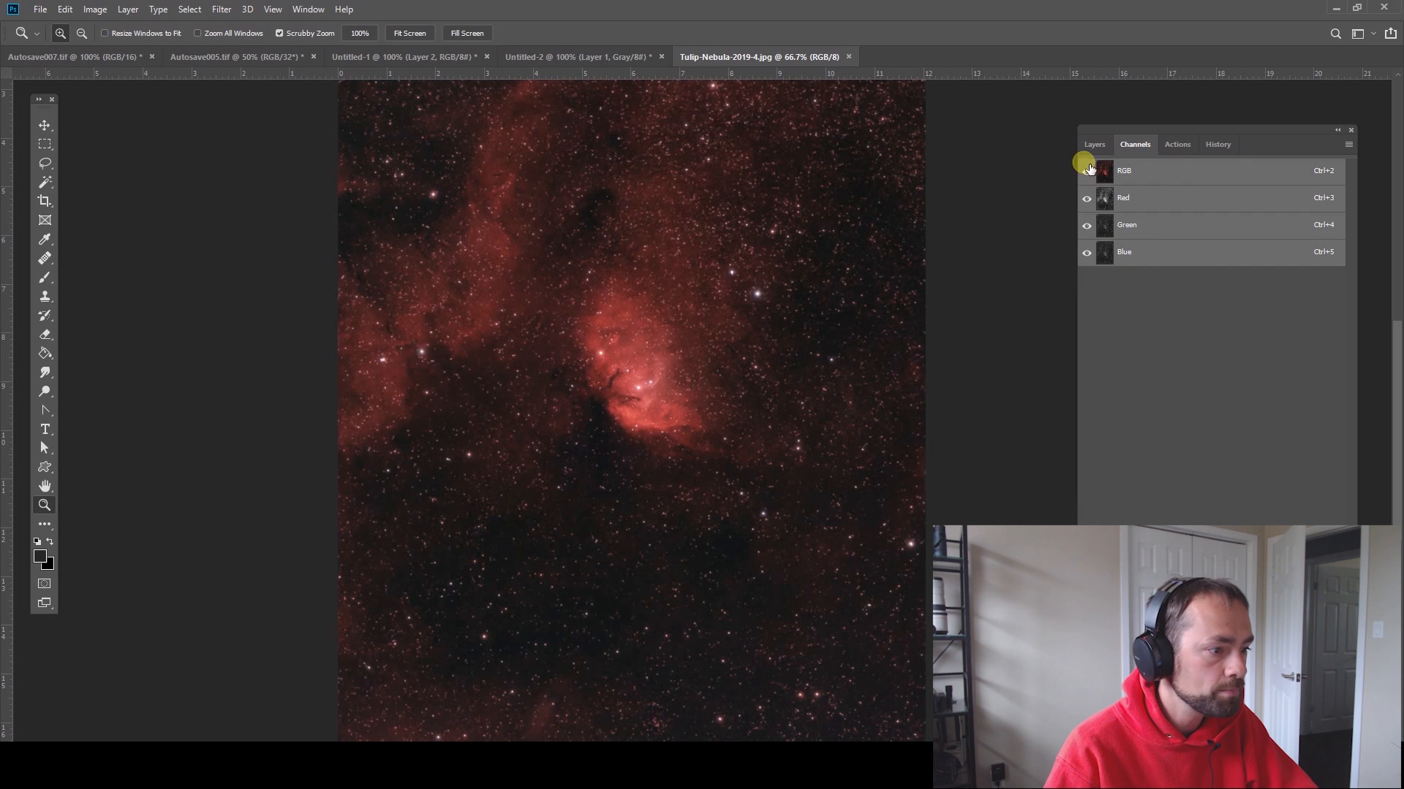
pyautogui.click(1094, 144)
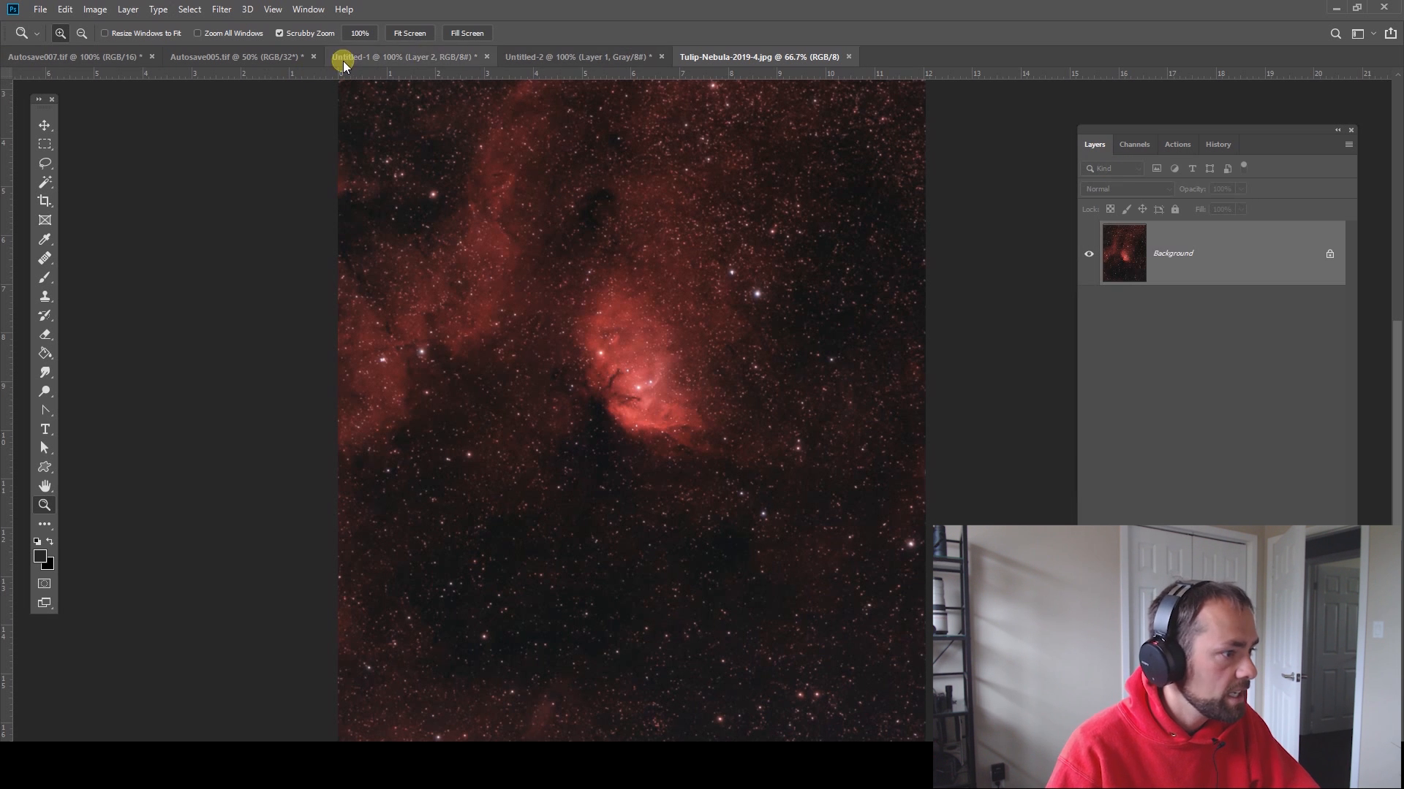
pyautogui.click(237, 56)
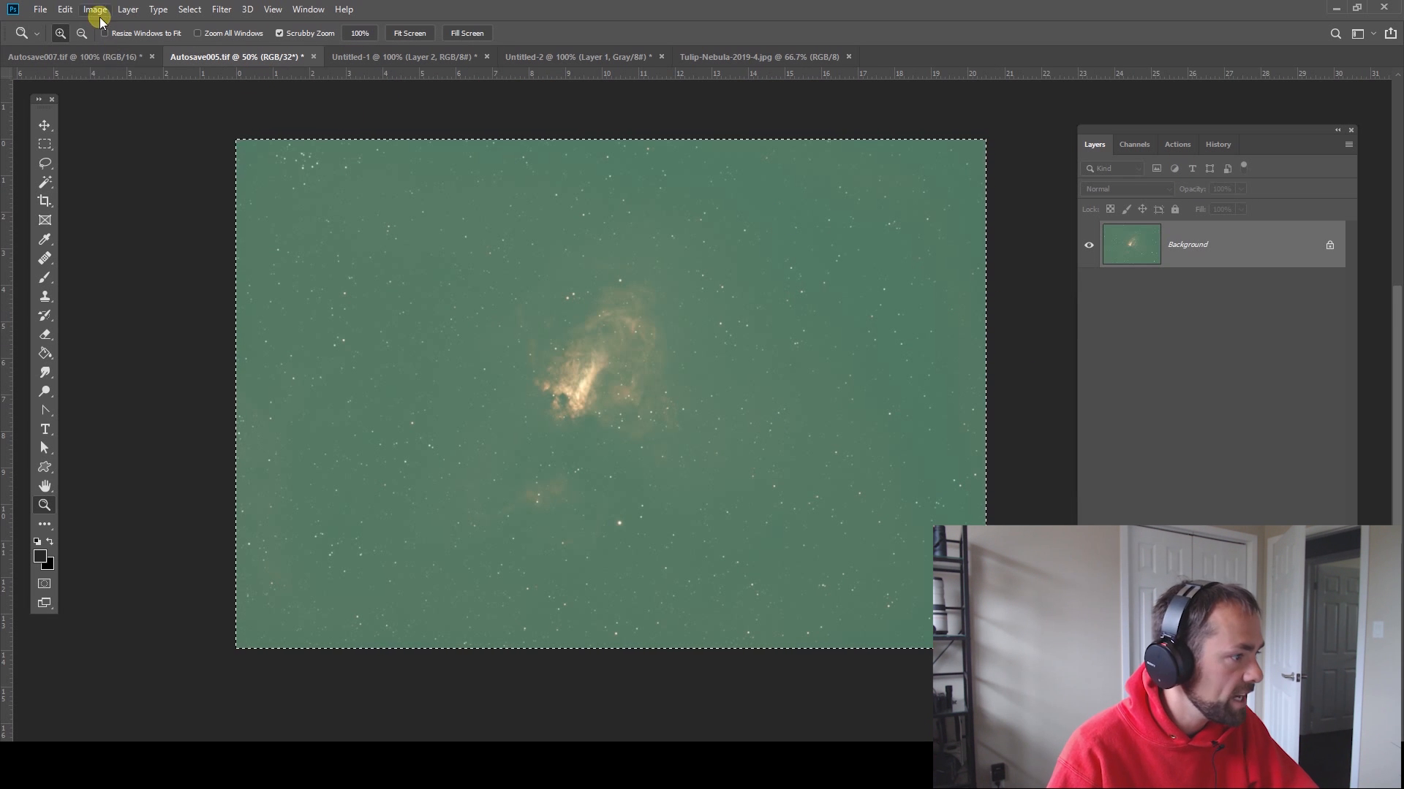
# - View the Omega image's Red channel, then look over the grayscale Tulip and filter chart documents
pyautogui.click(1133, 144)
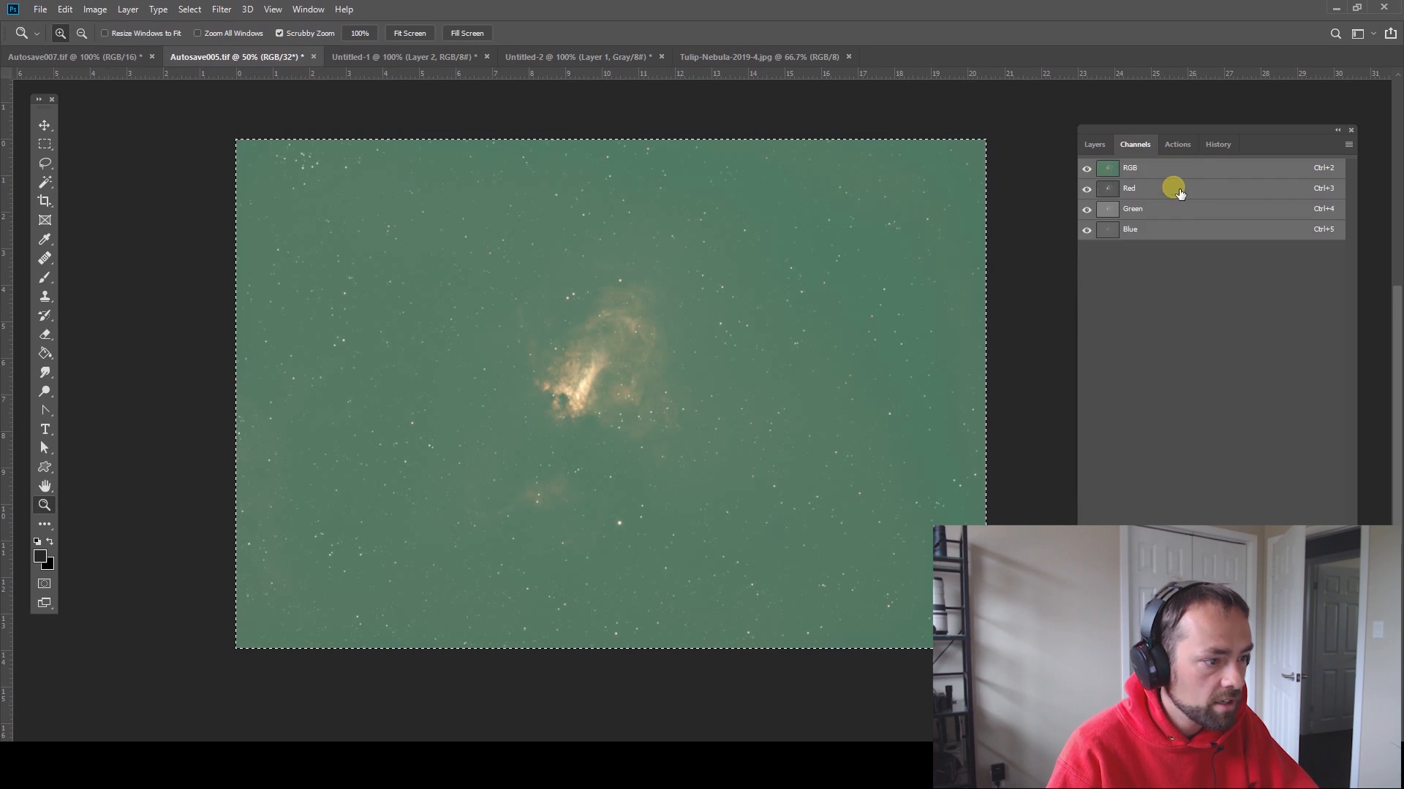
pyautogui.click(1129, 188)
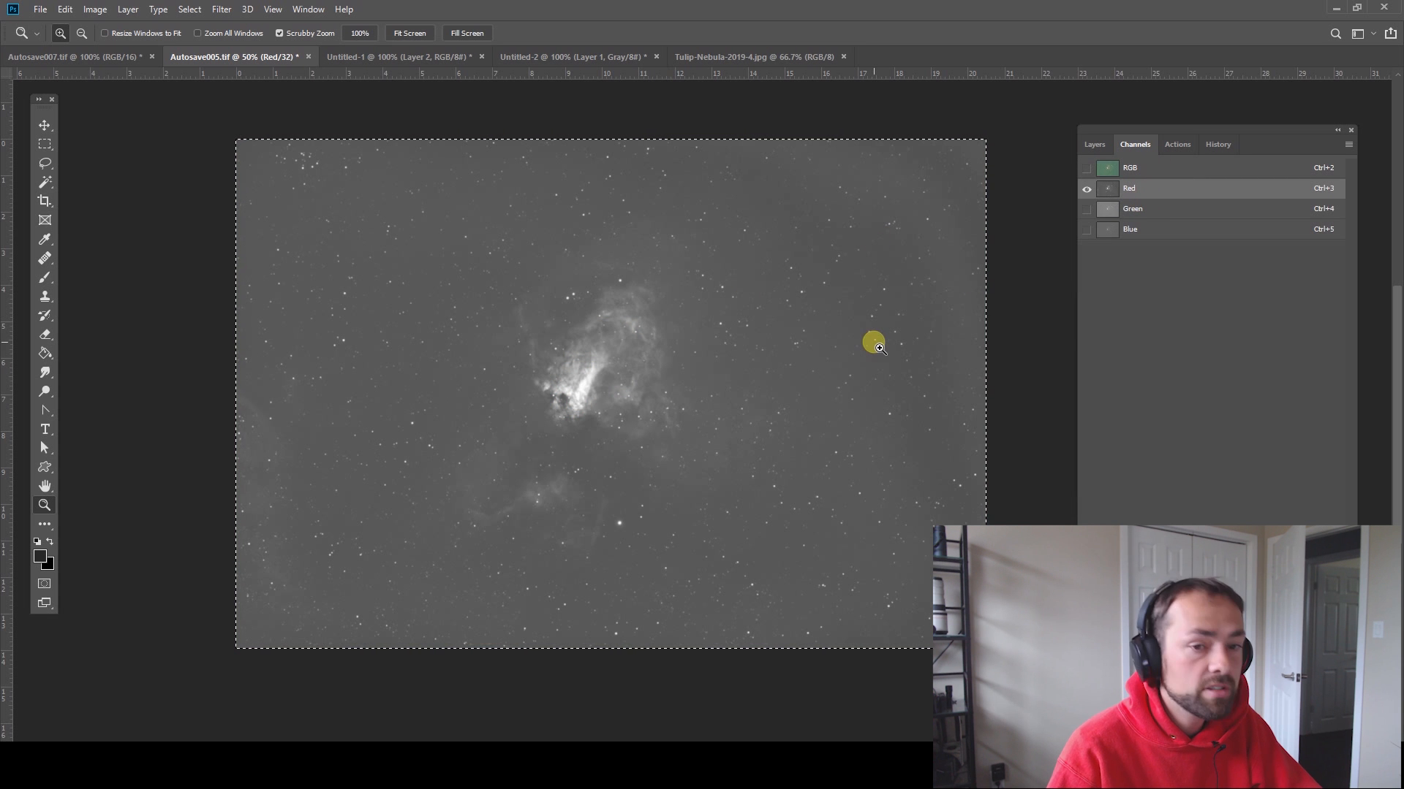
pyautogui.click(573, 57)
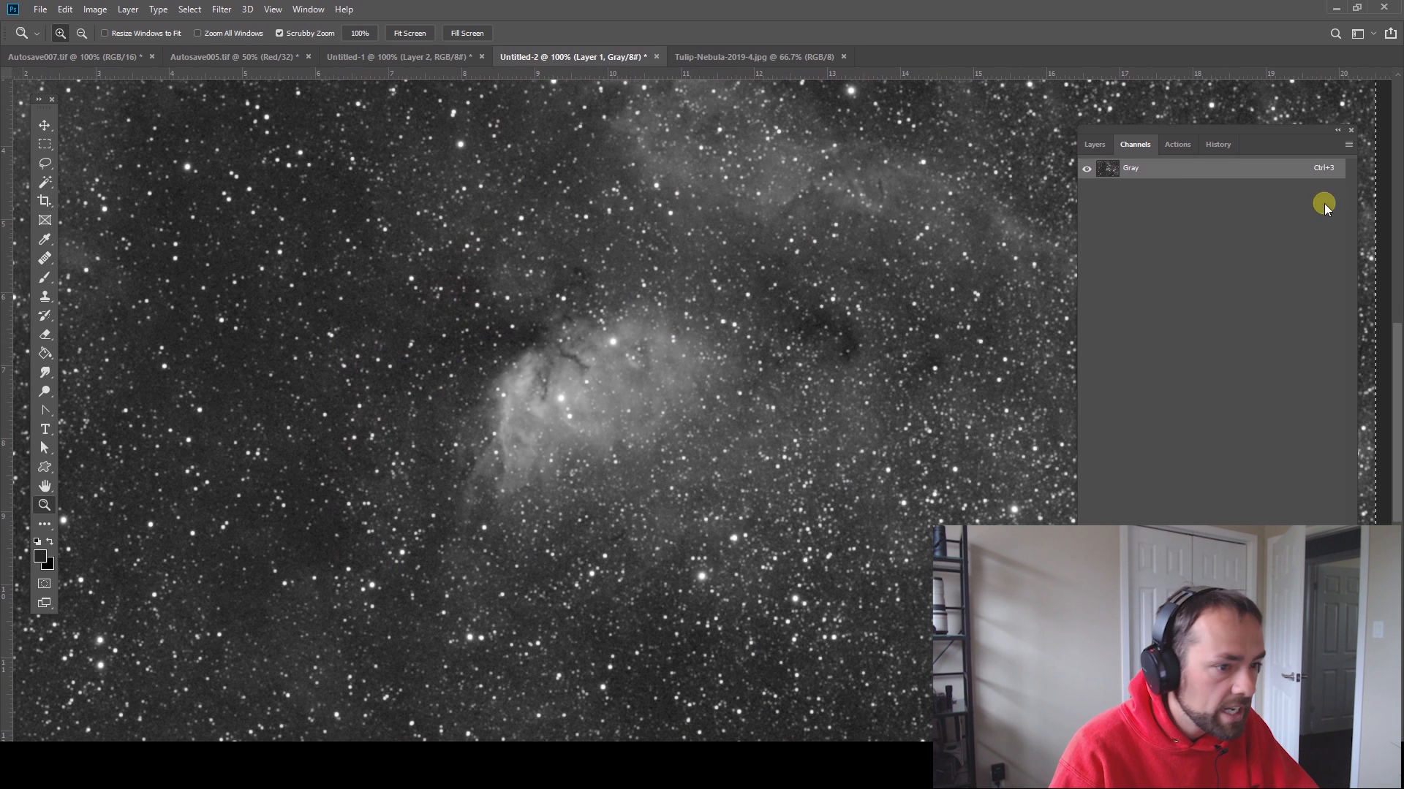
pyautogui.click(399, 56)
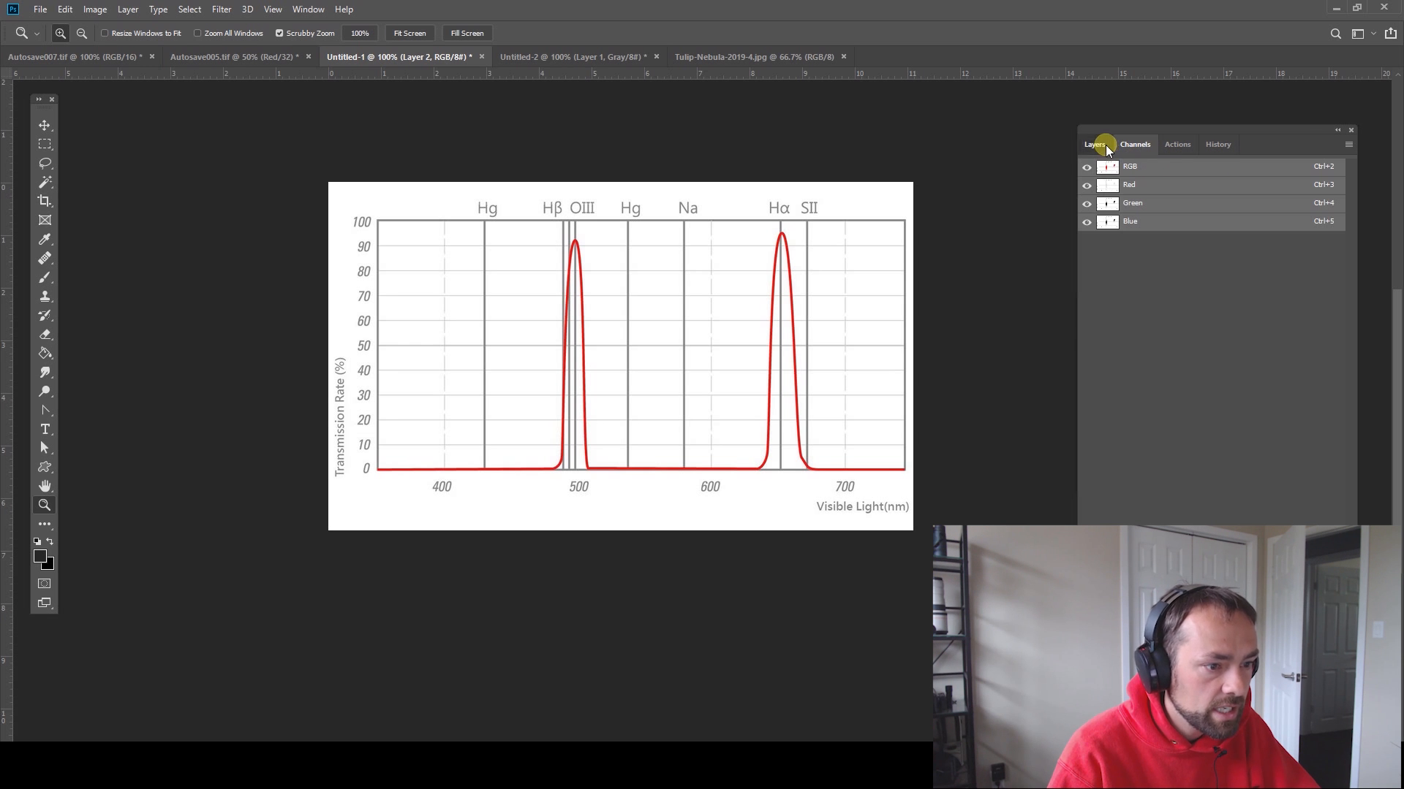
pyautogui.click(1093, 144)
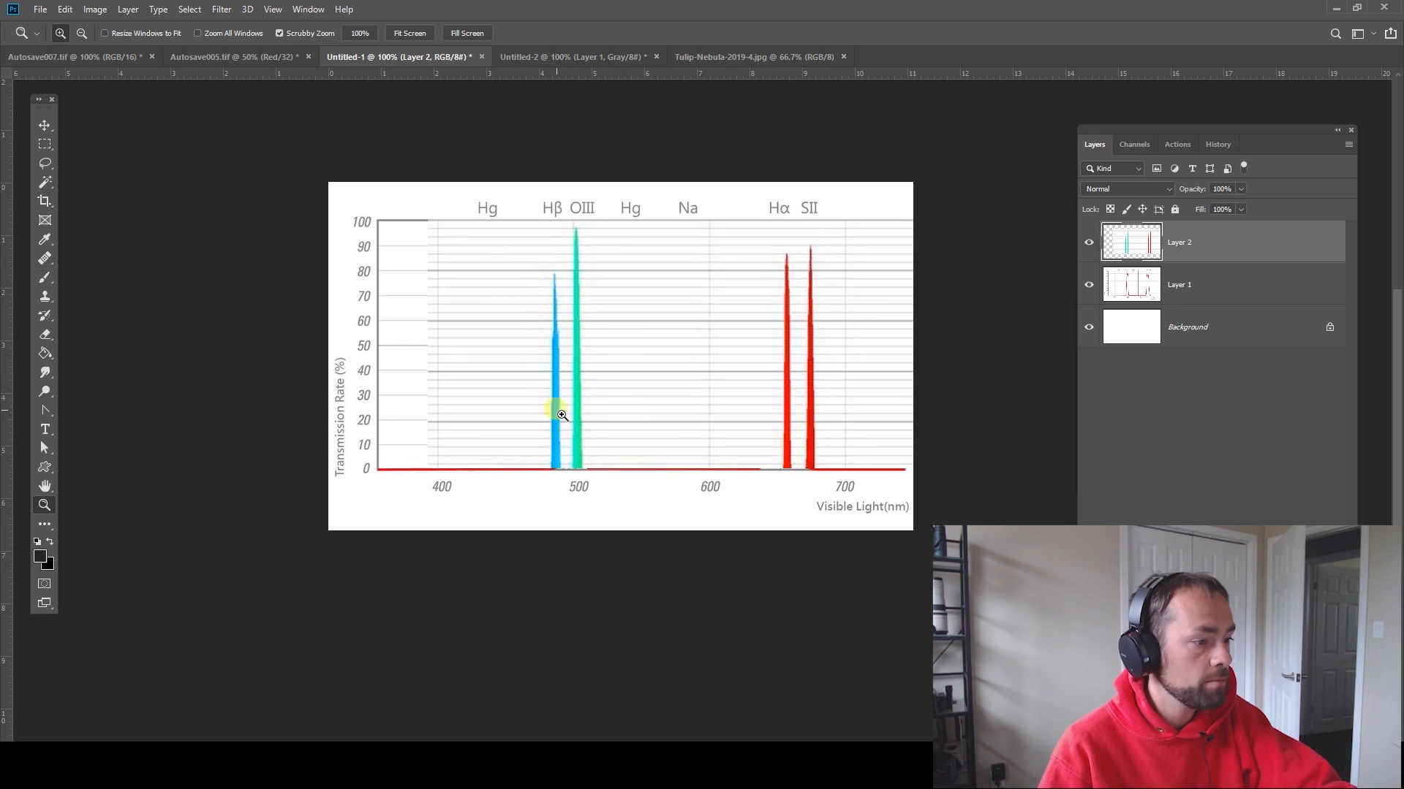
pyautogui.moveTo(625, 121)
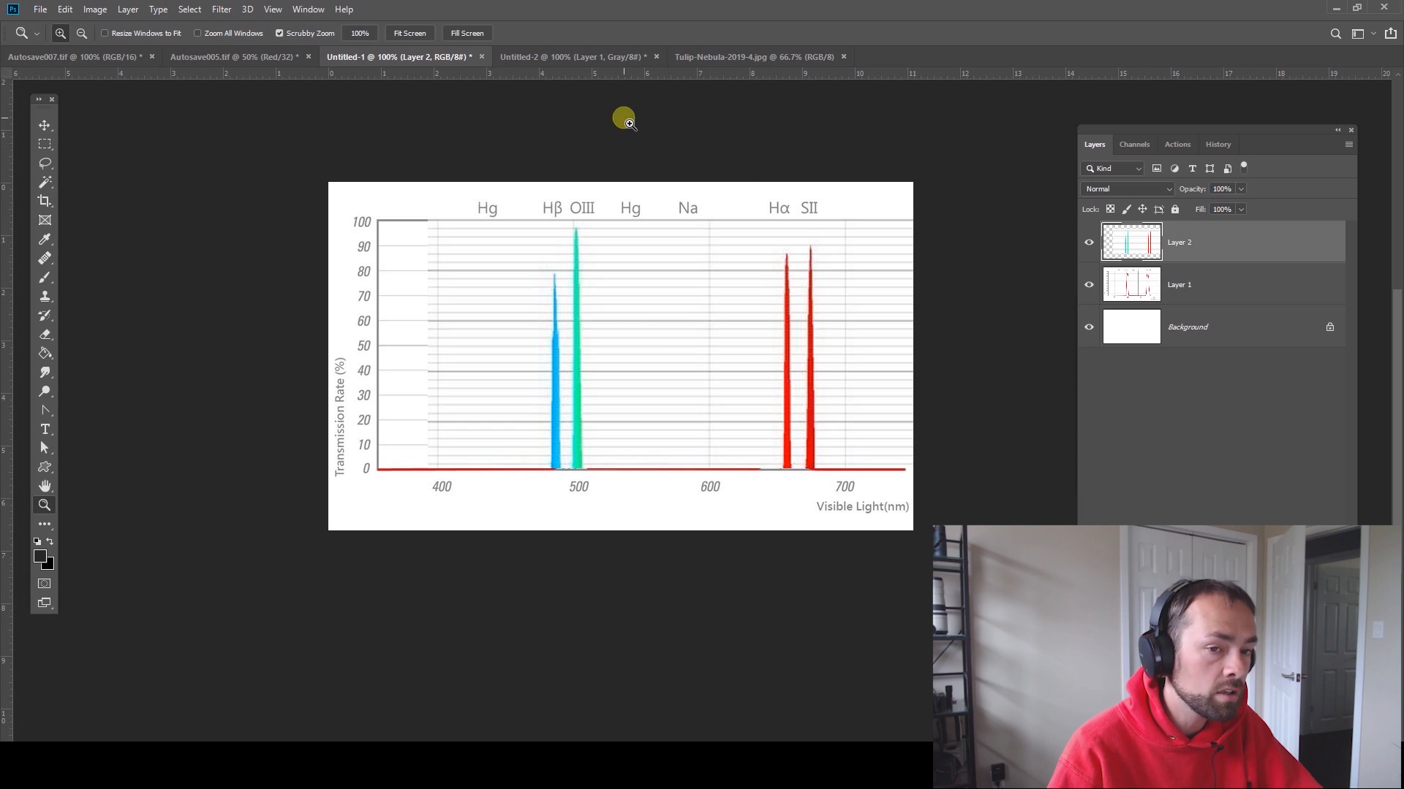
# - Return to the Omega nebula document and show its individual channel in the Channels panel
pyautogui.click(753, 56)
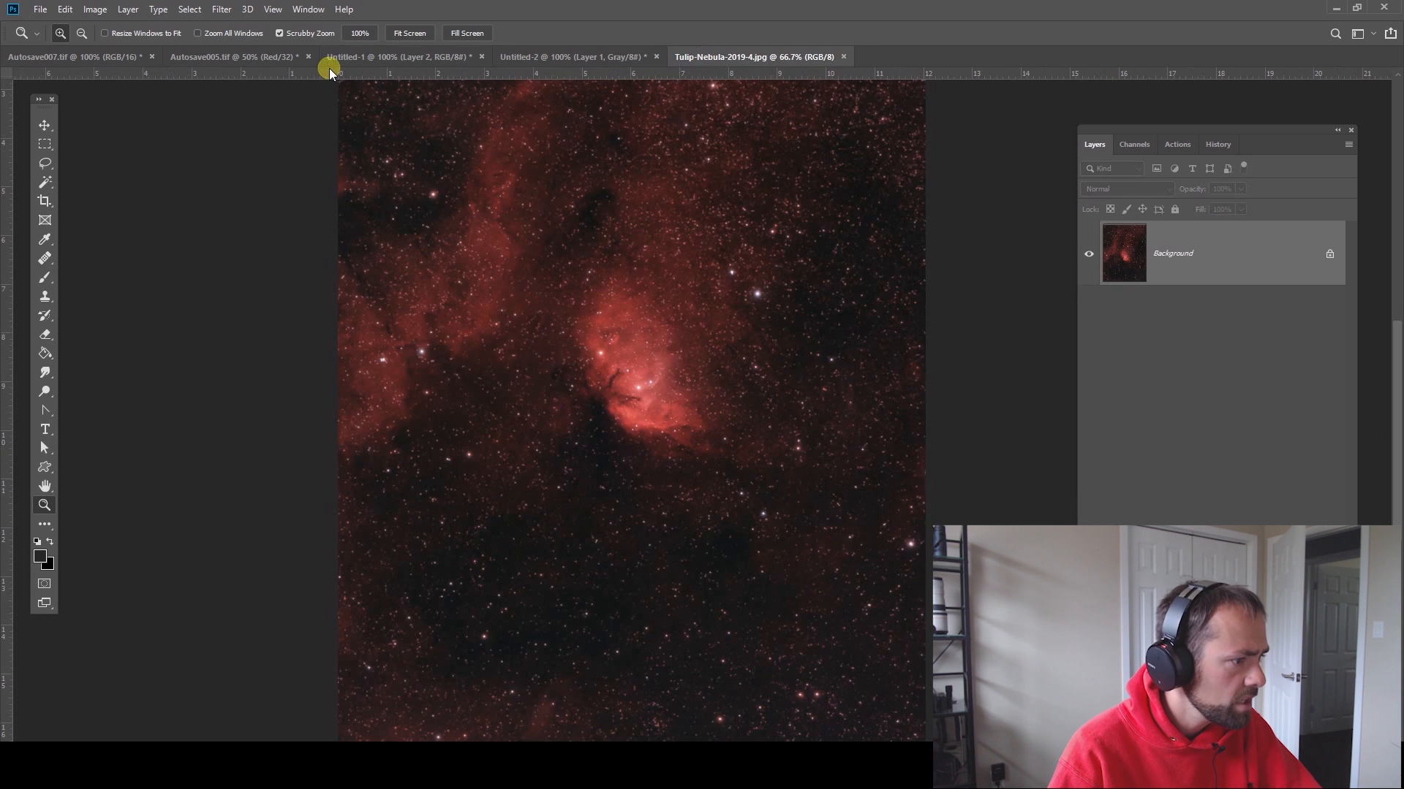
pyautogui.click(236, 56)
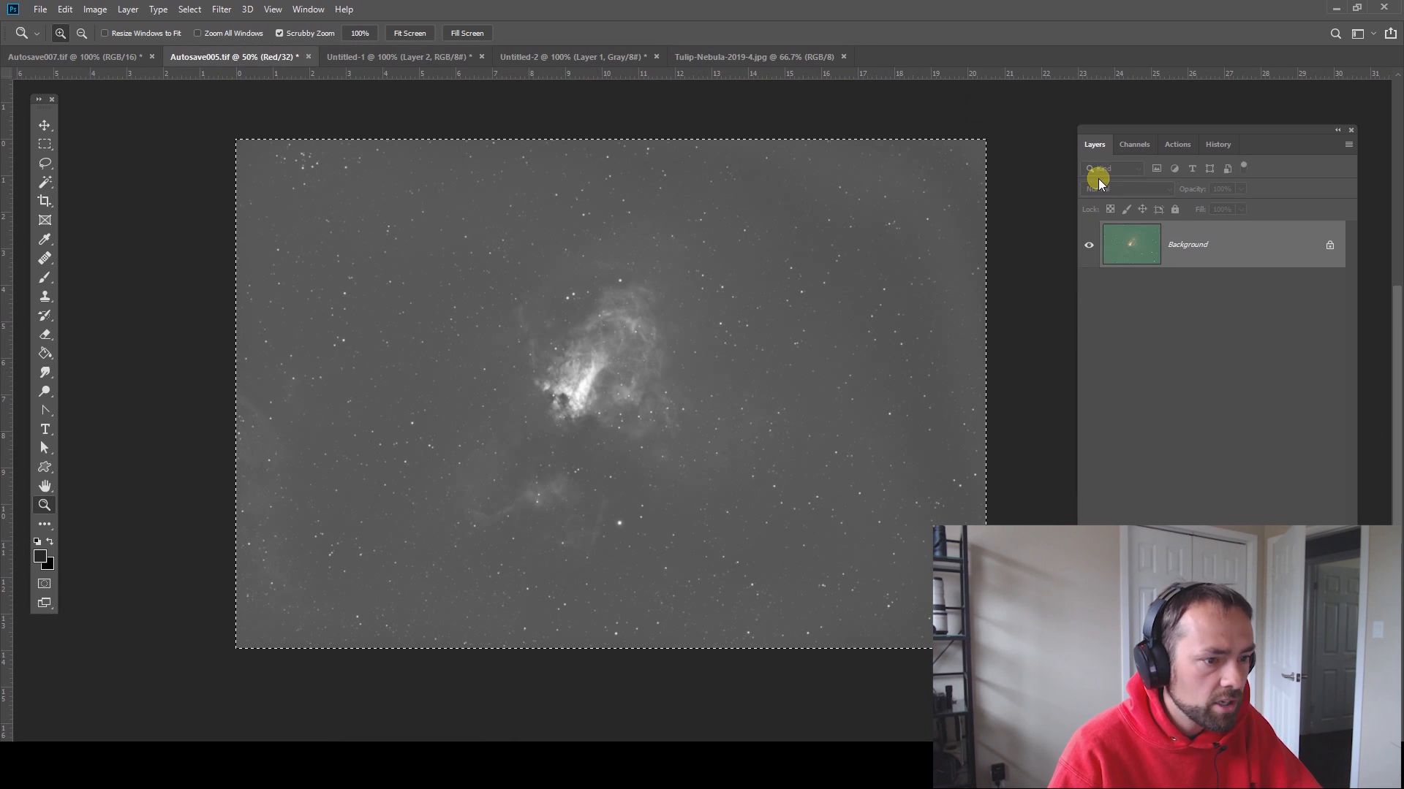
pyautogui.click(1134, 144)
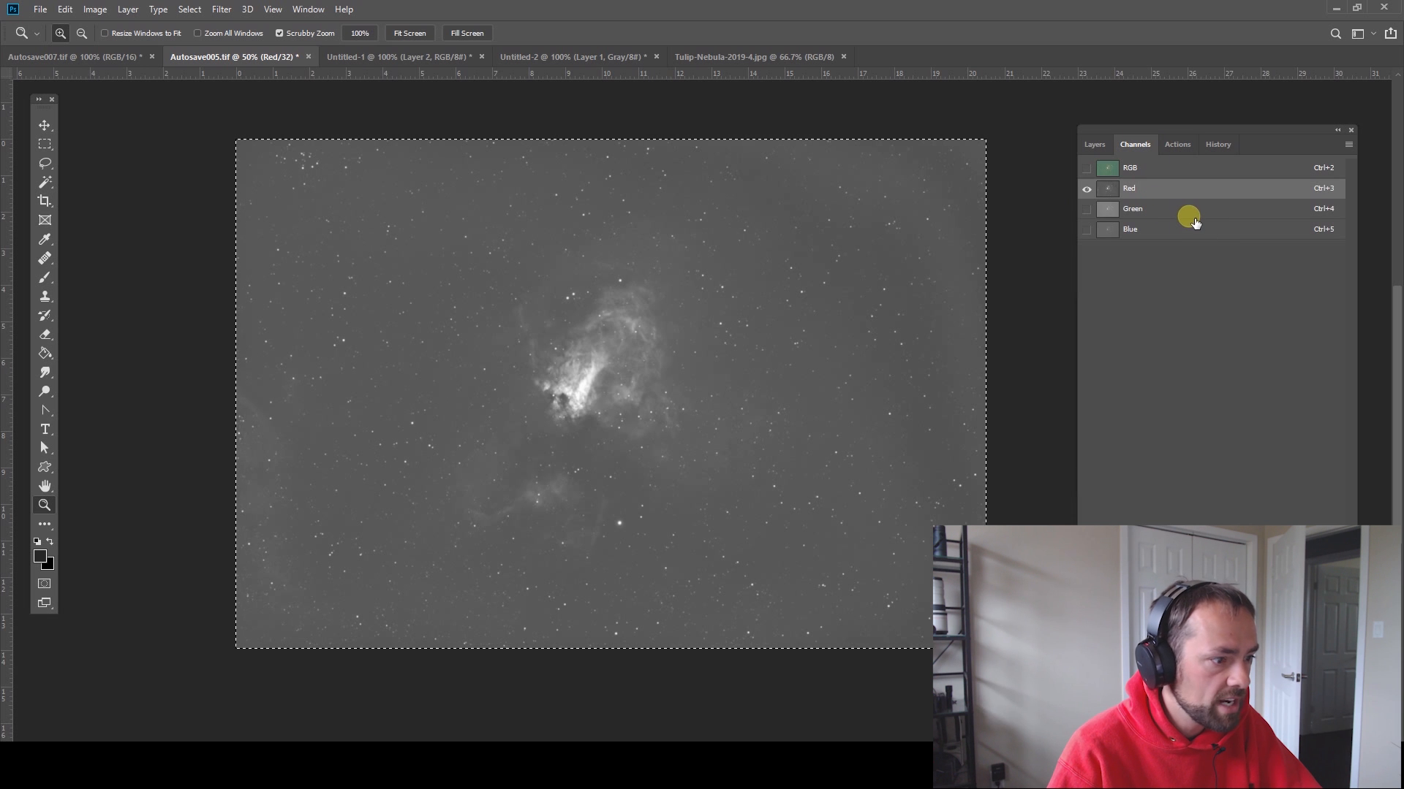
pyautogui.click(1130, 229)
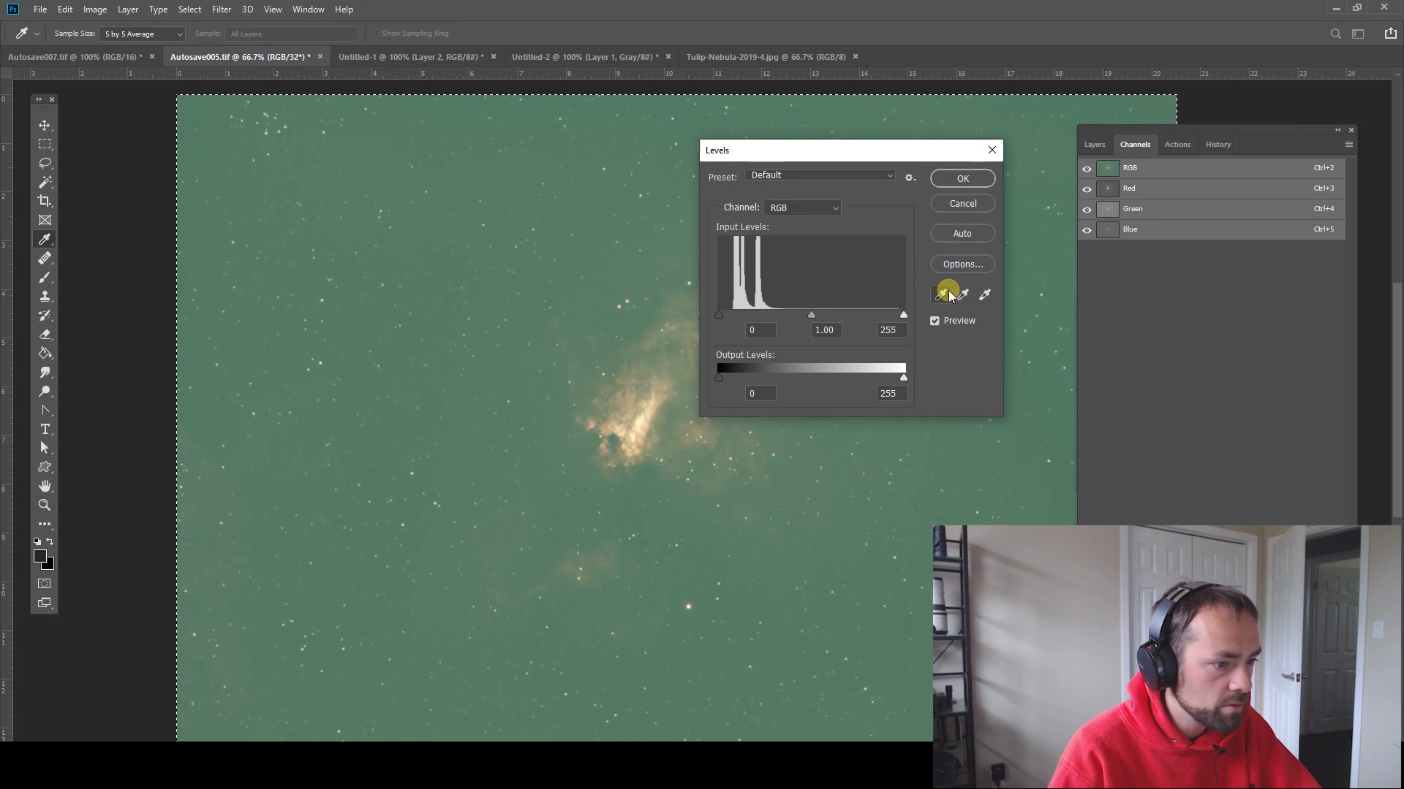
# - Pick the Levels gray-point eyedropper to sample the sky as neutral grey
pyautogui.click(962, 295)
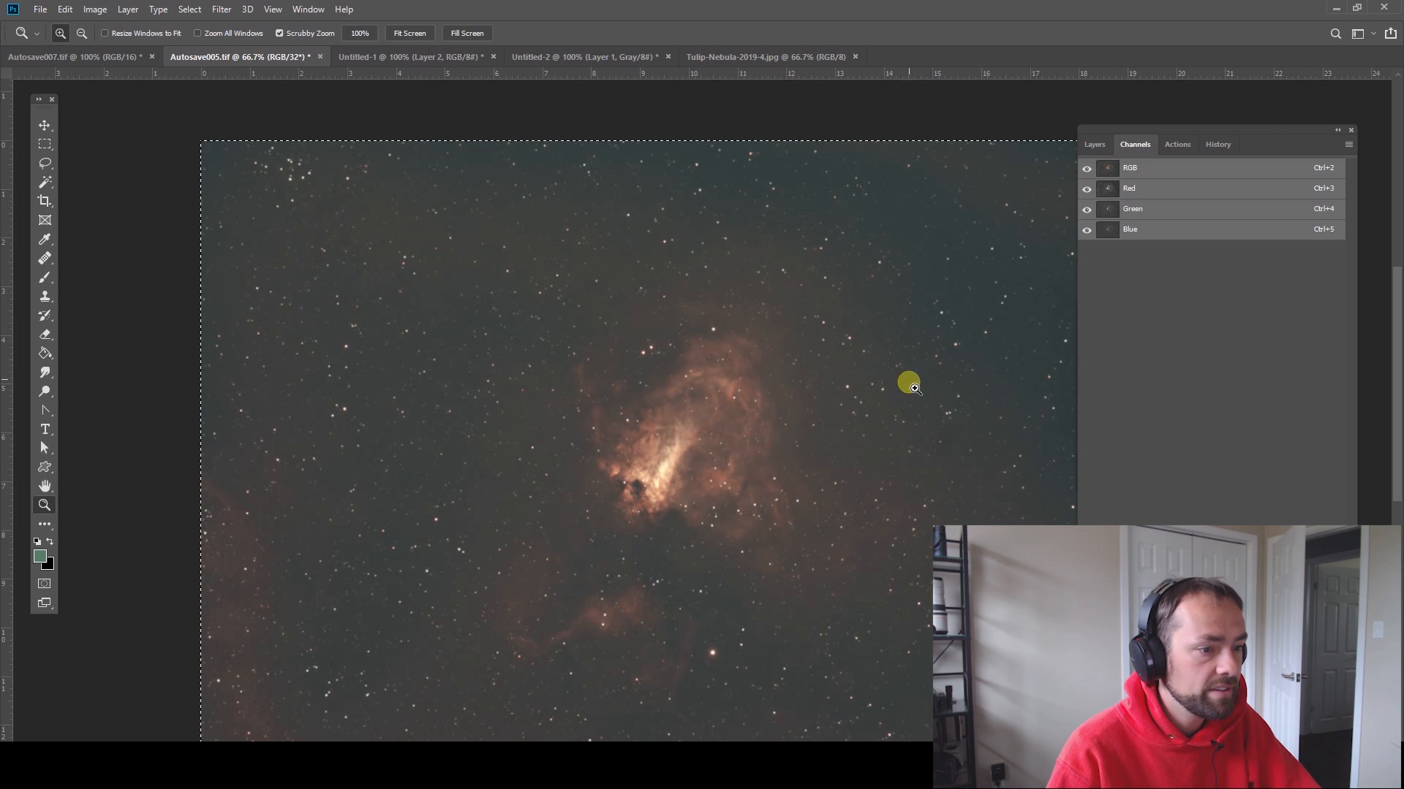
pyautogui.click(1132, 209)
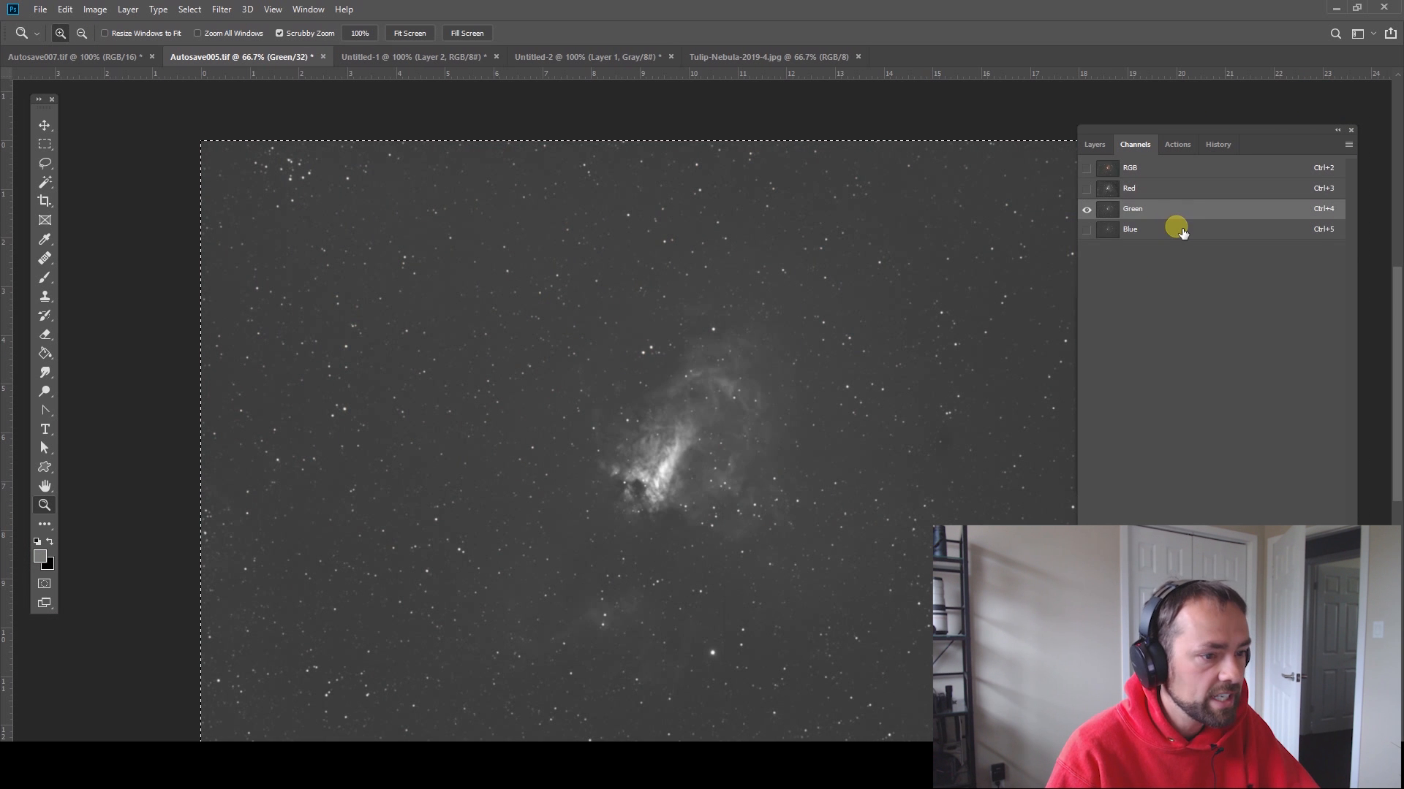
pyautogui.click(1146, 229)
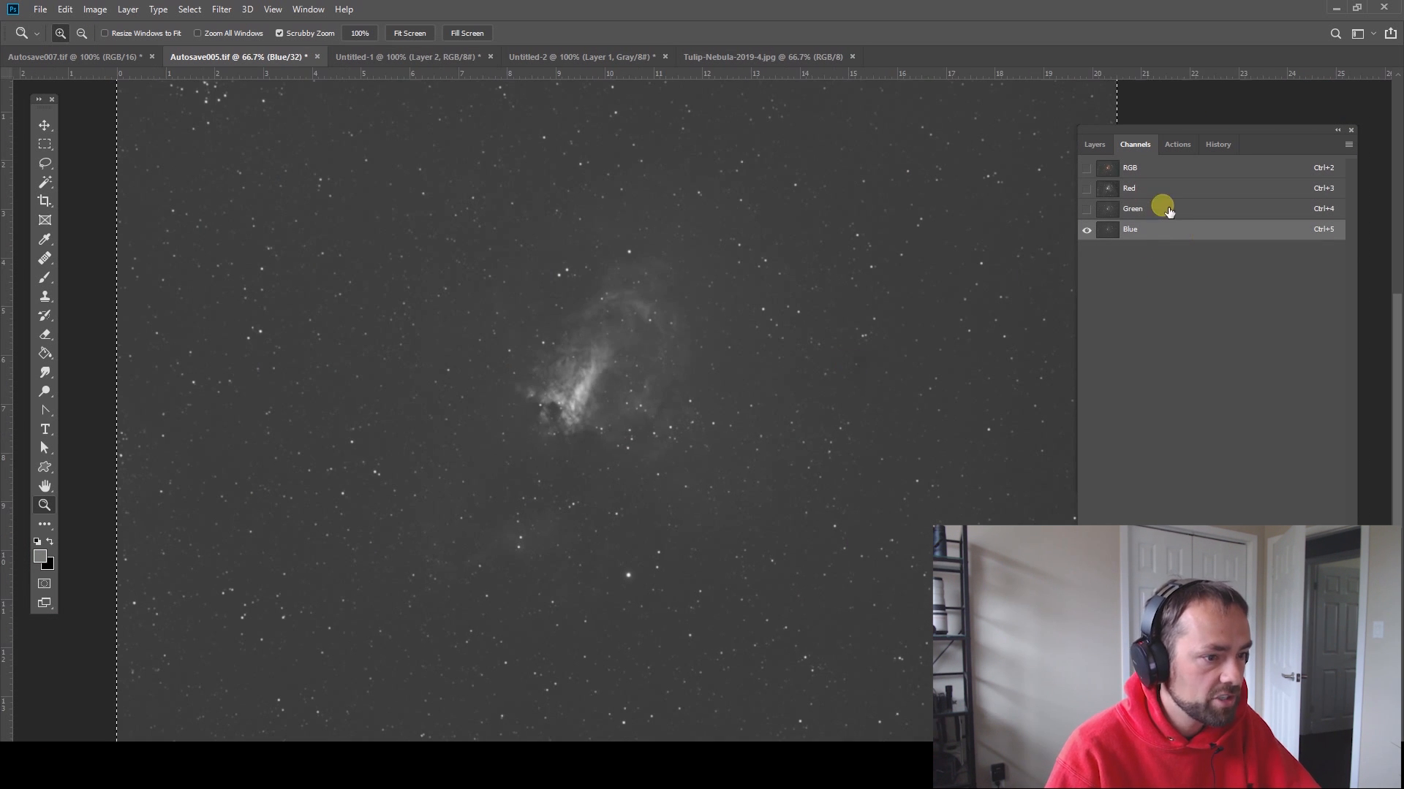
pyautogui.click(1085, 168)
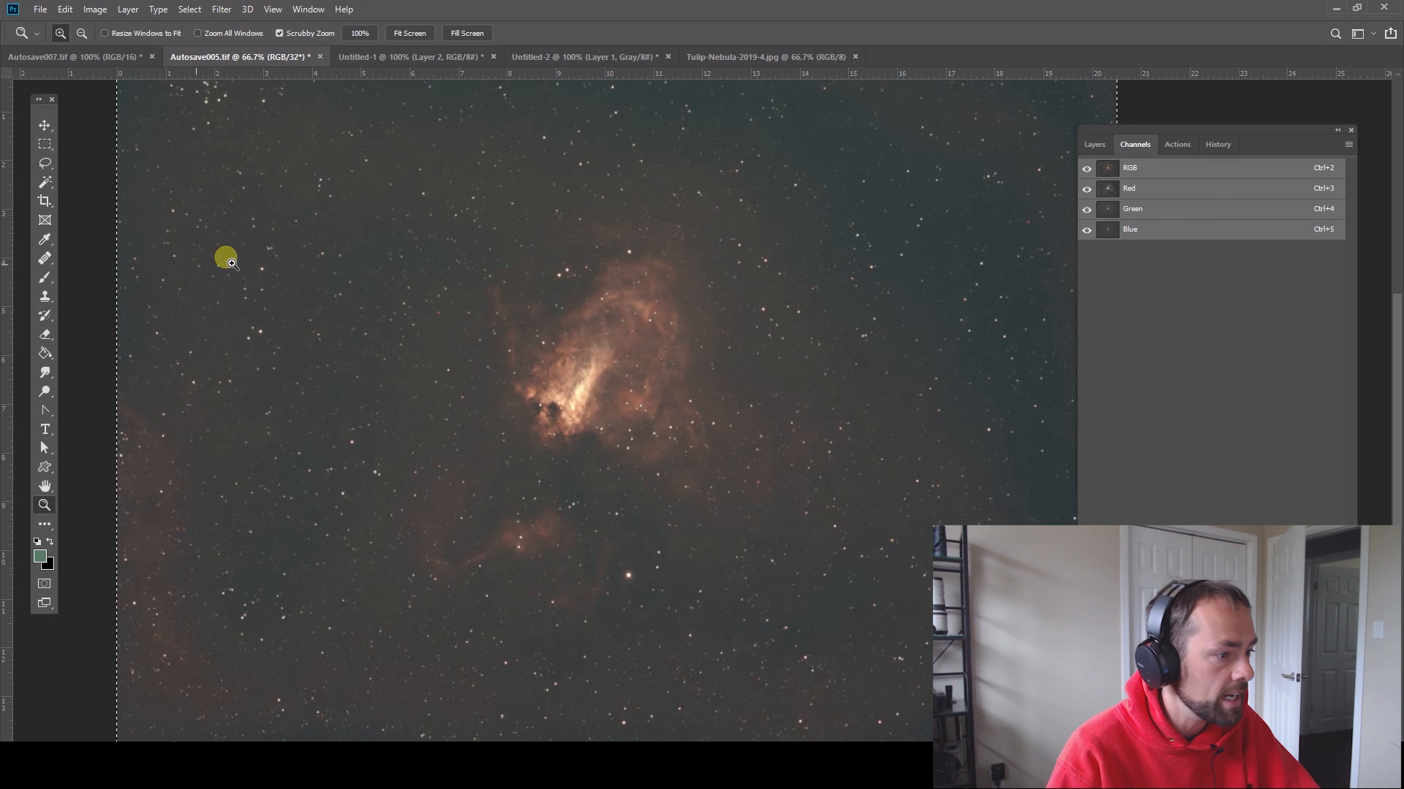
pyautogui.click(1155, 188)
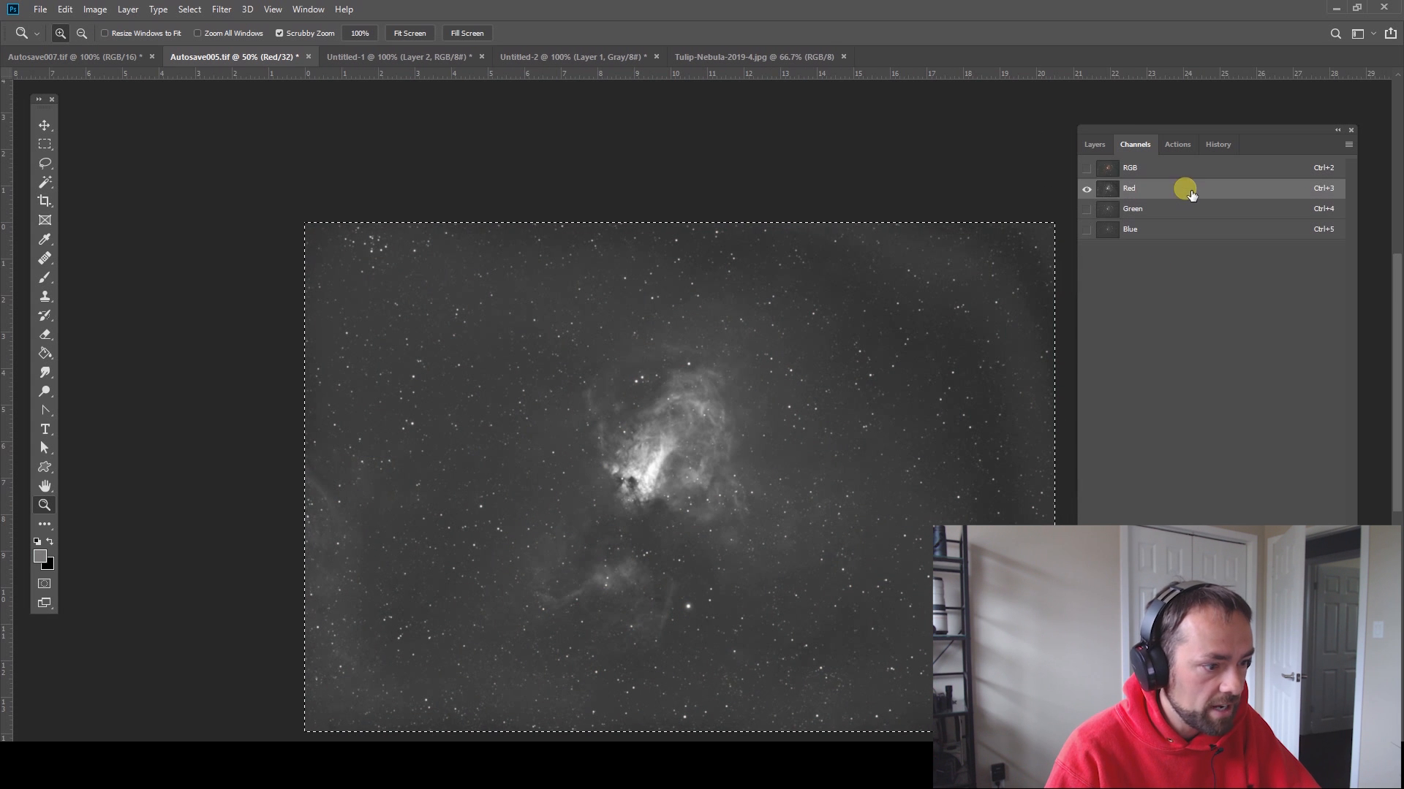
pyautogui.moveTo(917, 412)
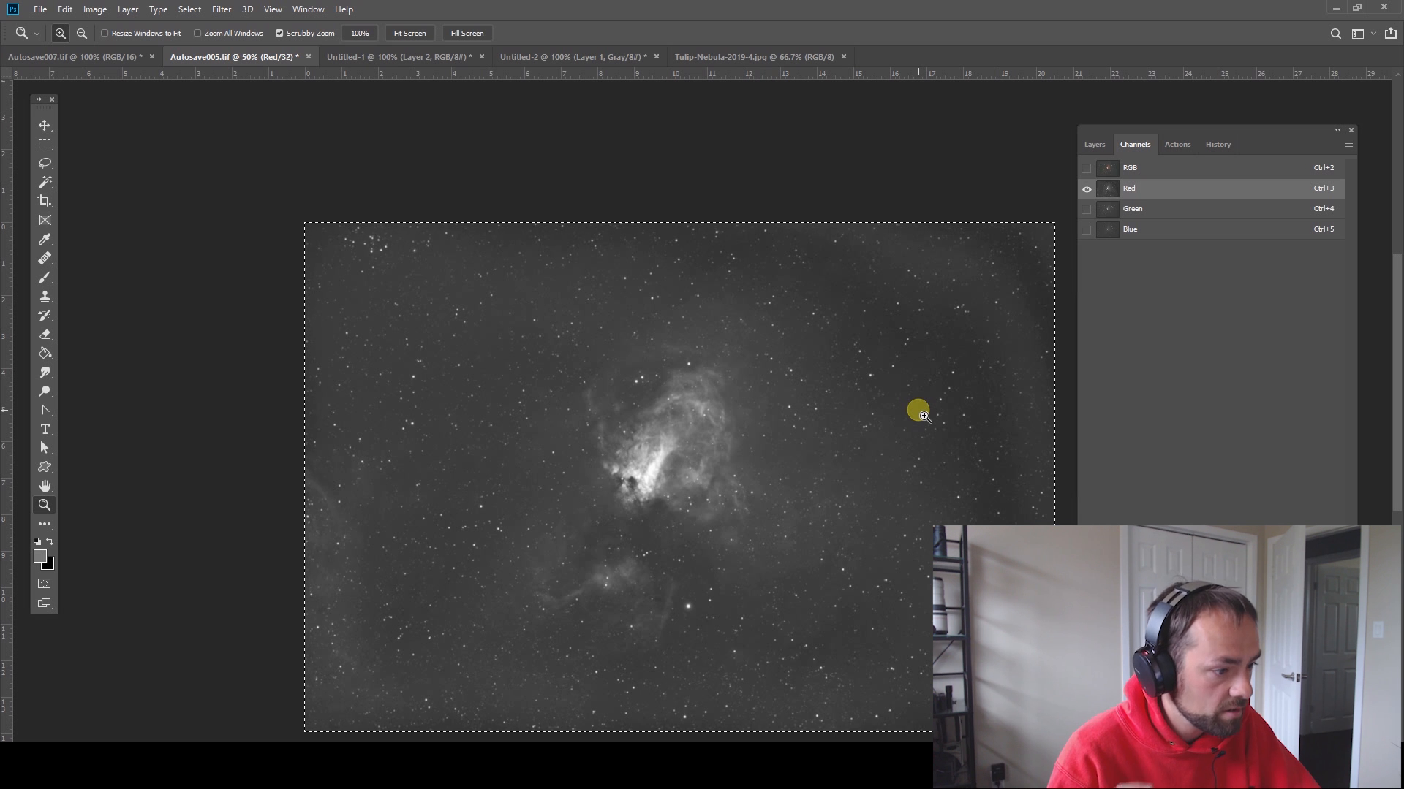
pyautogui.moveTo(984, 400)
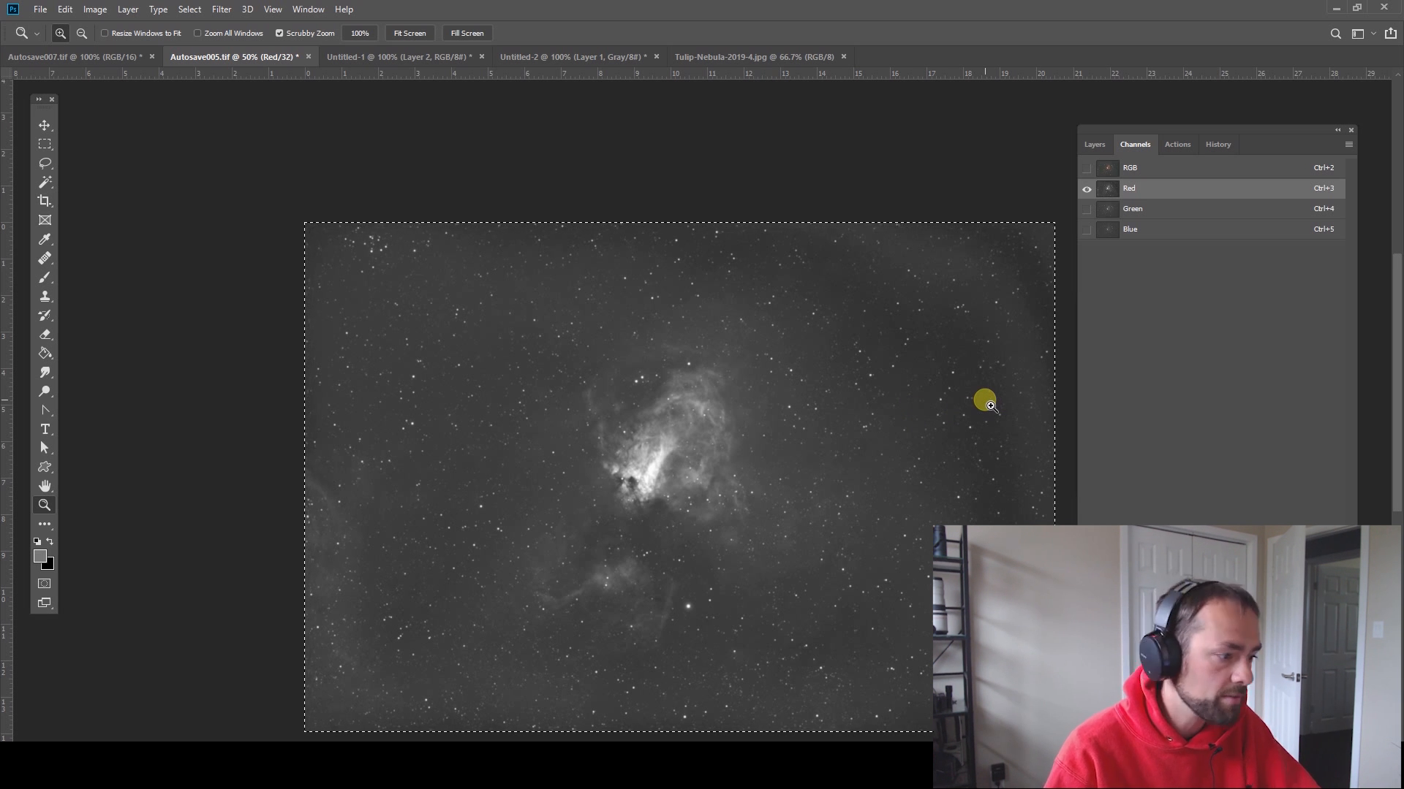
pyautogui.moveTo(1220, 188)
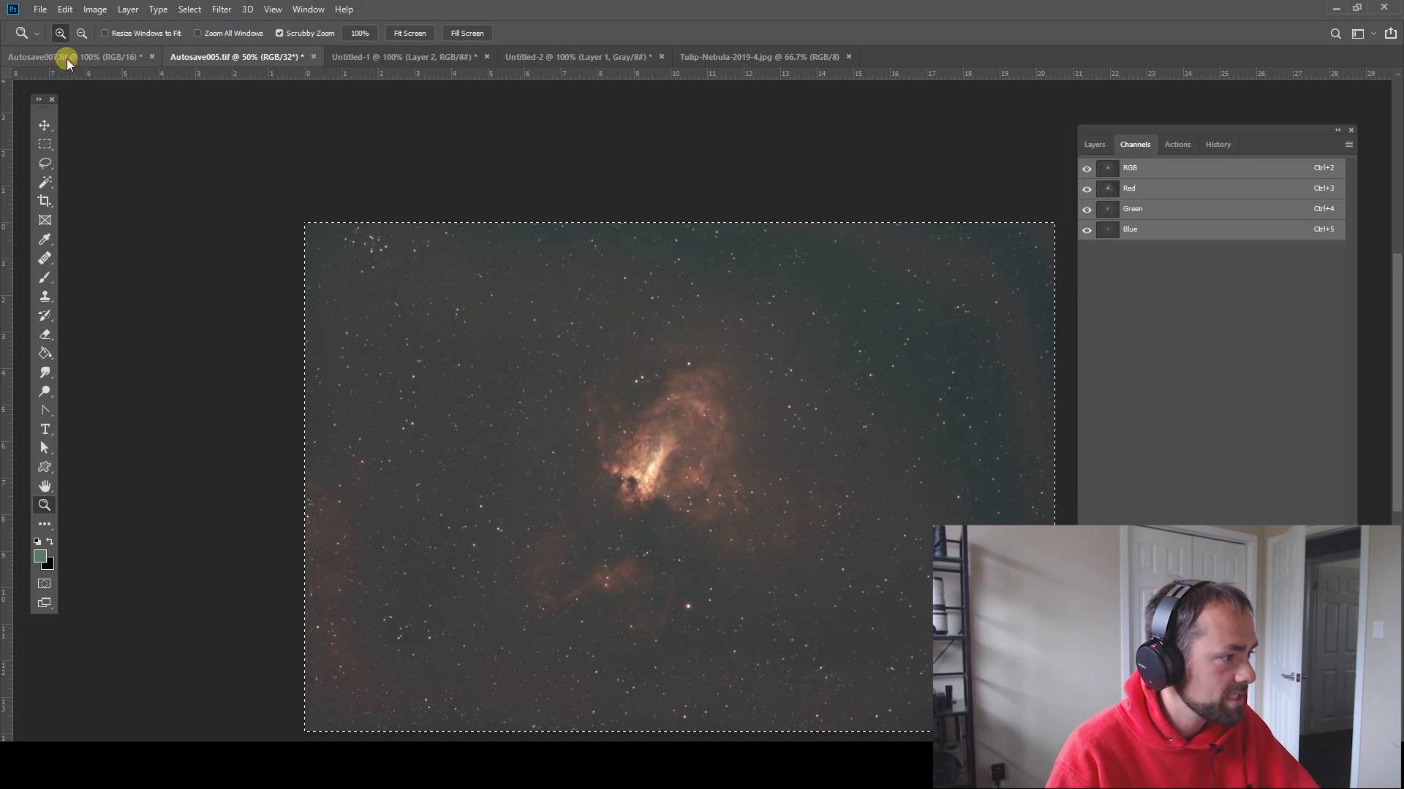
# - Select the rectangular marquee tool and switch to the Tulip-Nebula-2019-4.jpg image
pyautogui.click(53, 56)
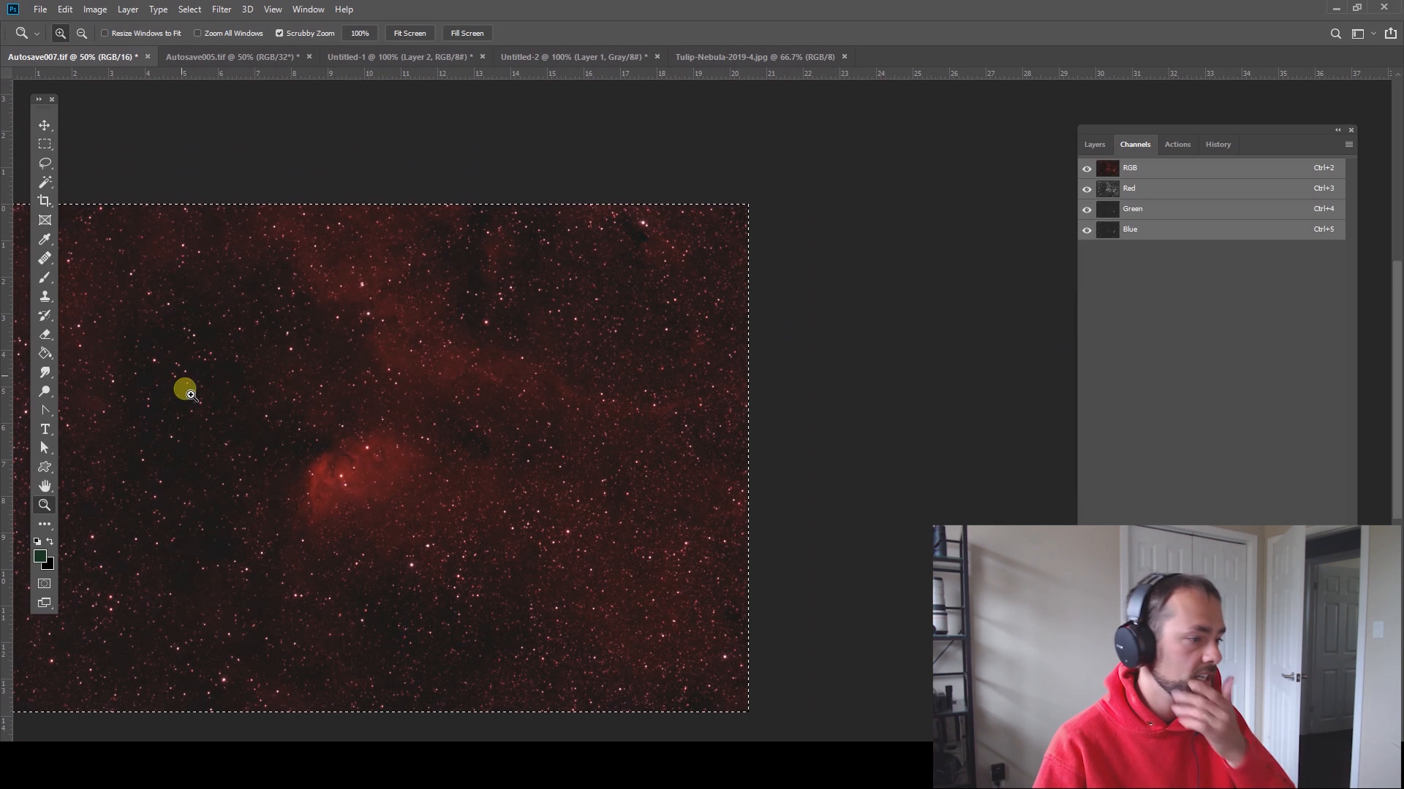
pyautogui.click(44, 143)
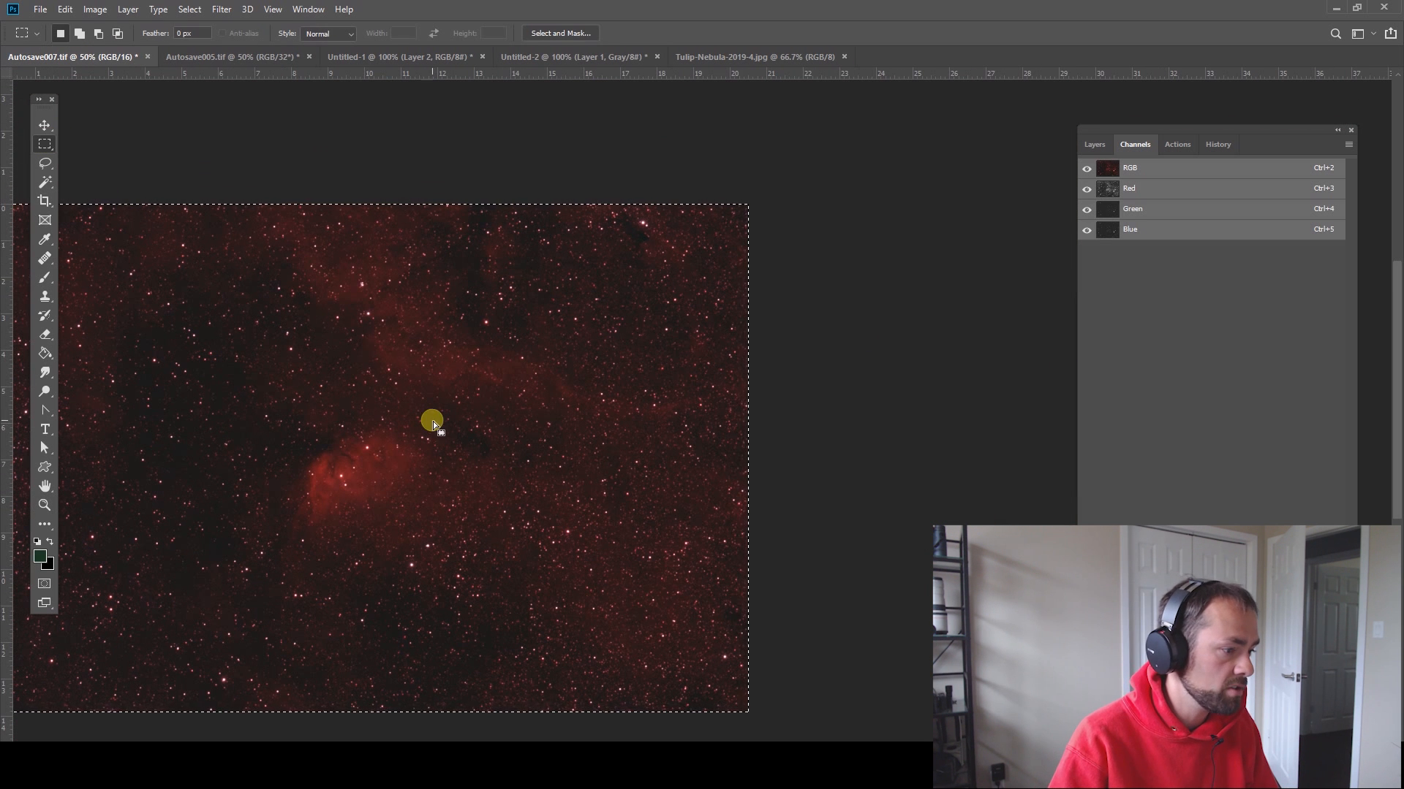
pyautogui.click(734, 56)
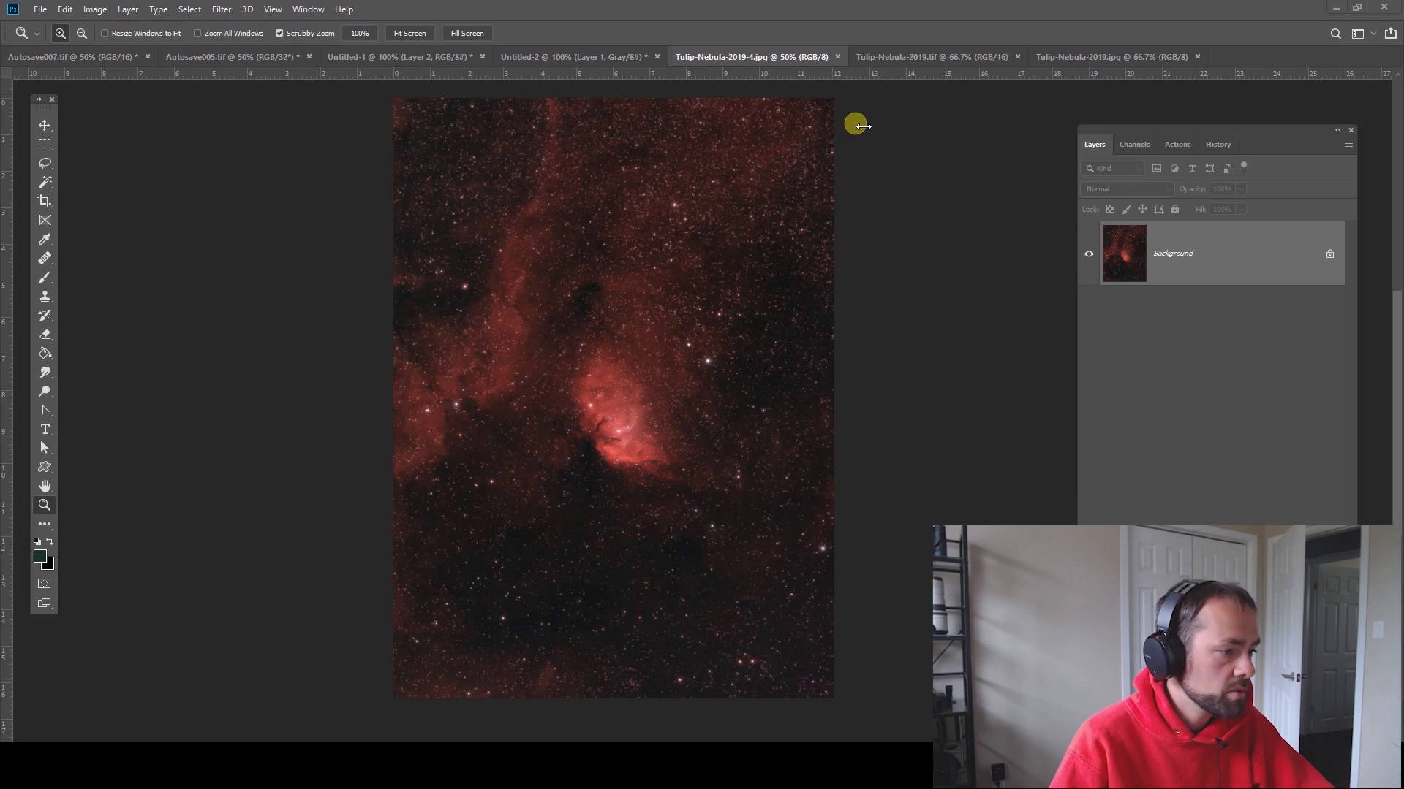
# - In File > Open, sort by name and enter the NGC 6992 - EASTERN VEIL NEBULA folder
pyautogui.click(40, 9)
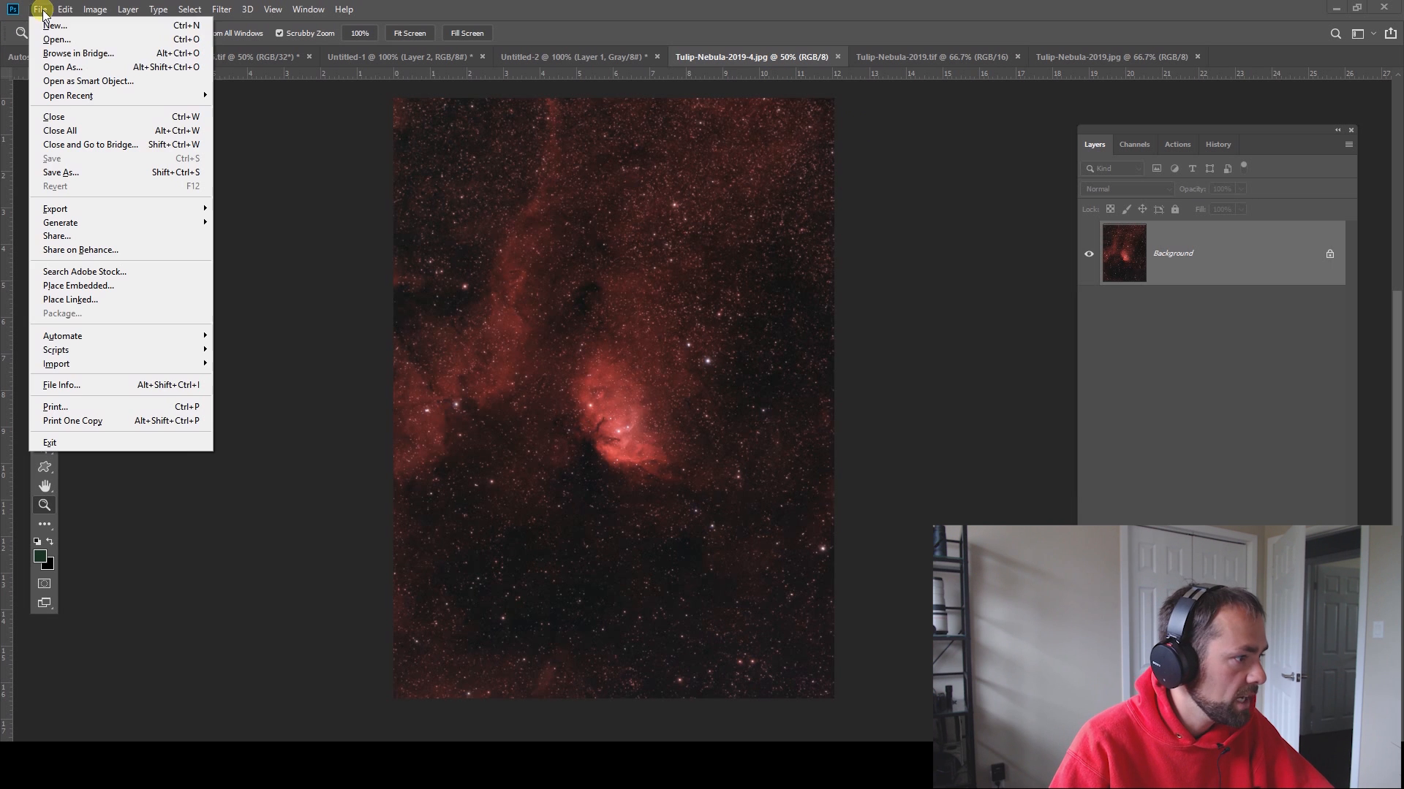
pyautogui.click(57, 39)
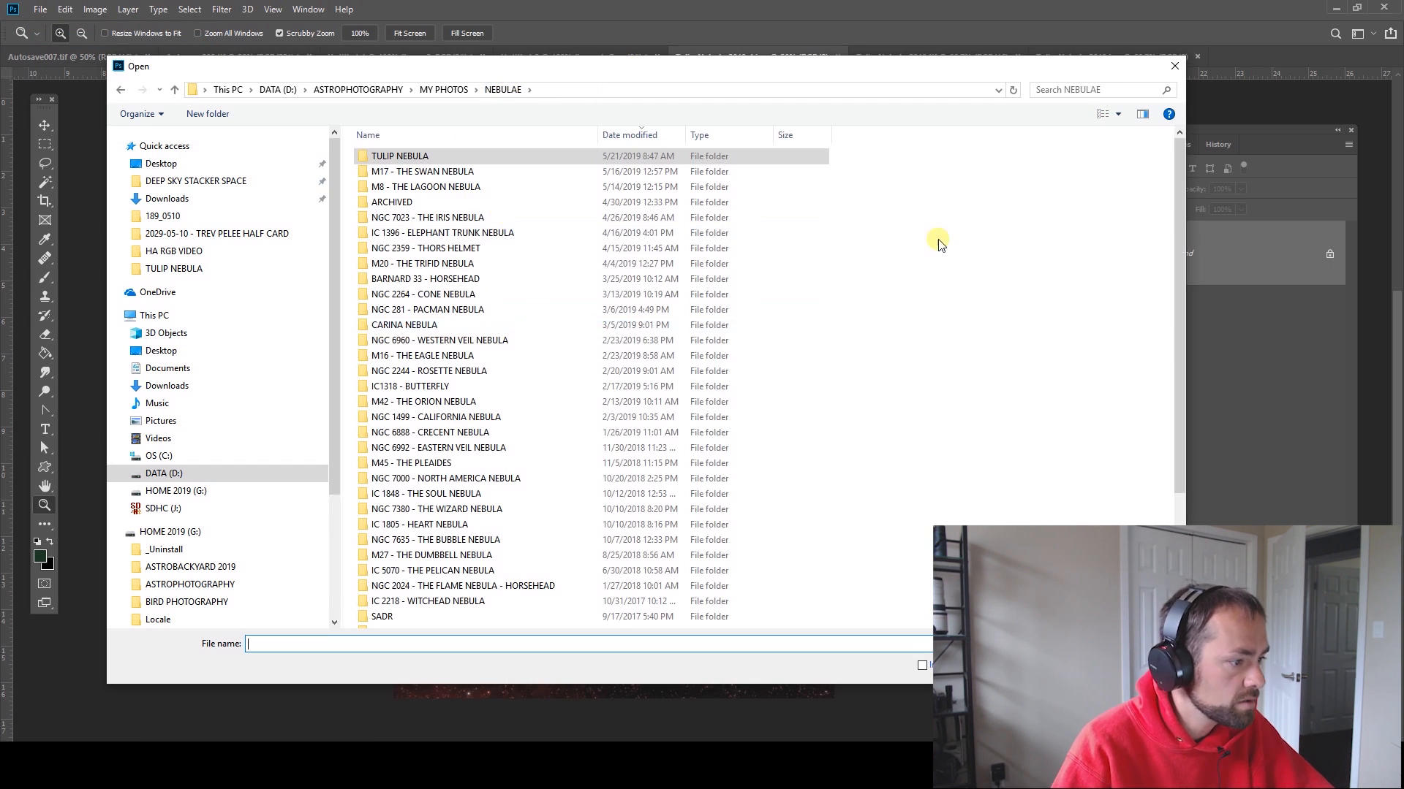
pyautogui.click(367, 135)
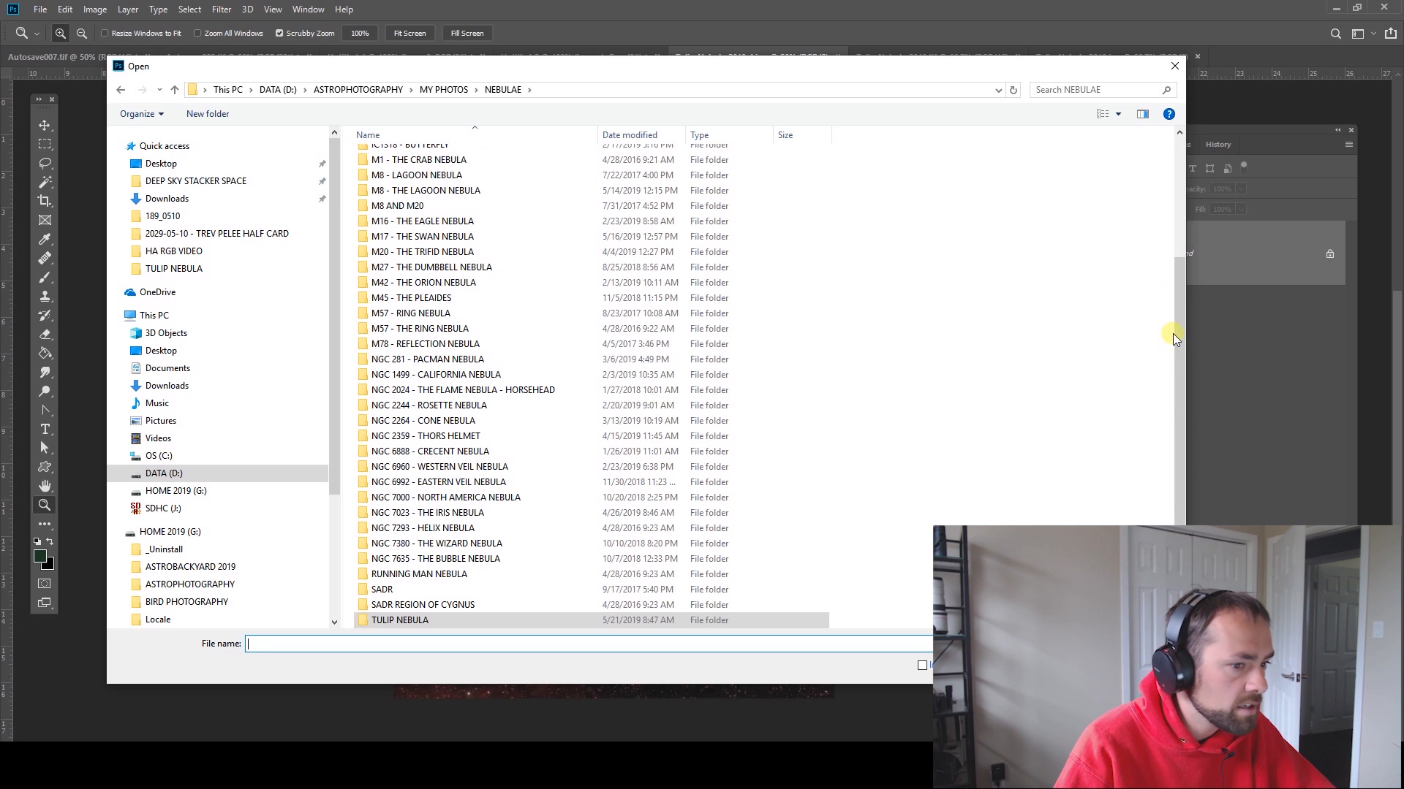
pyautogui.scroll(3)
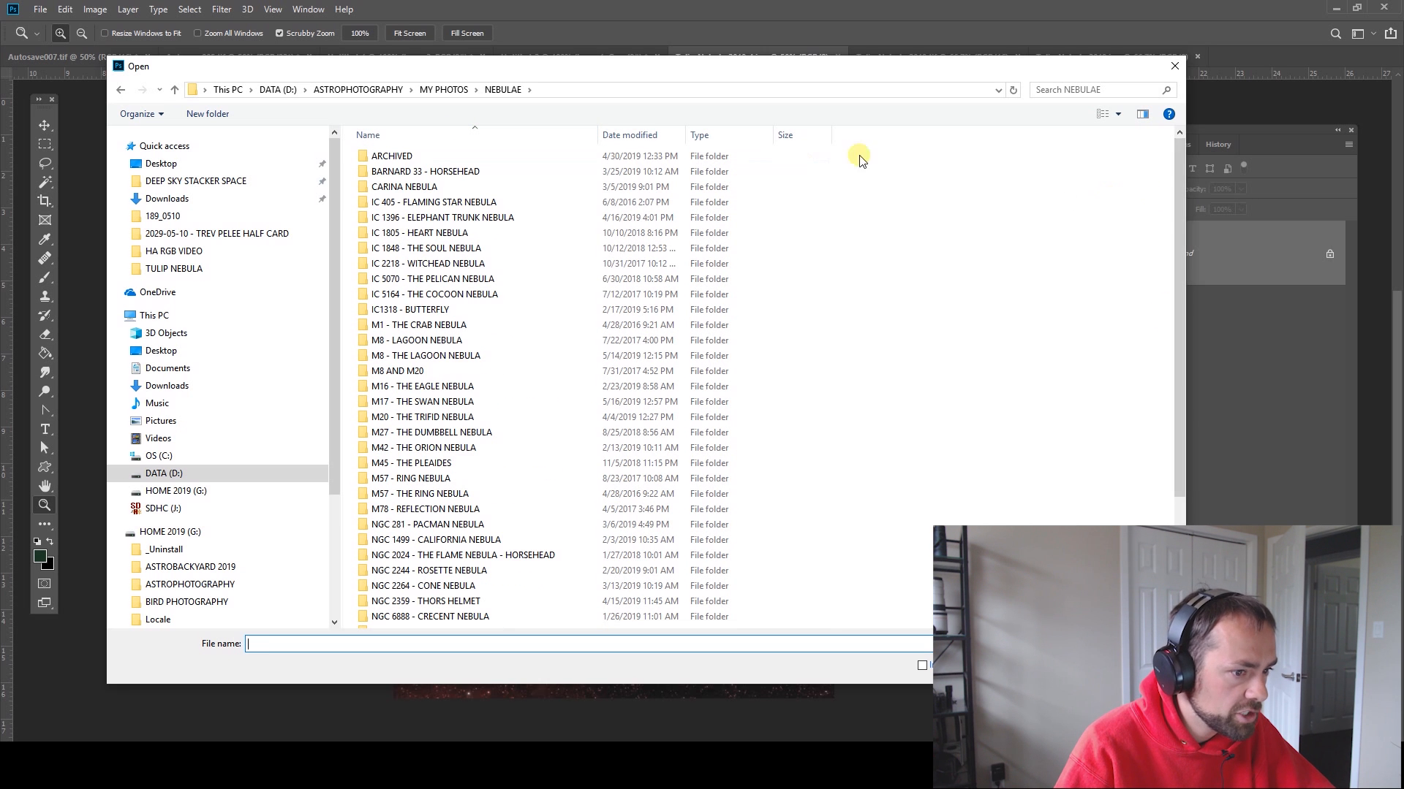
pyautogui.moveTo(1182, 231)
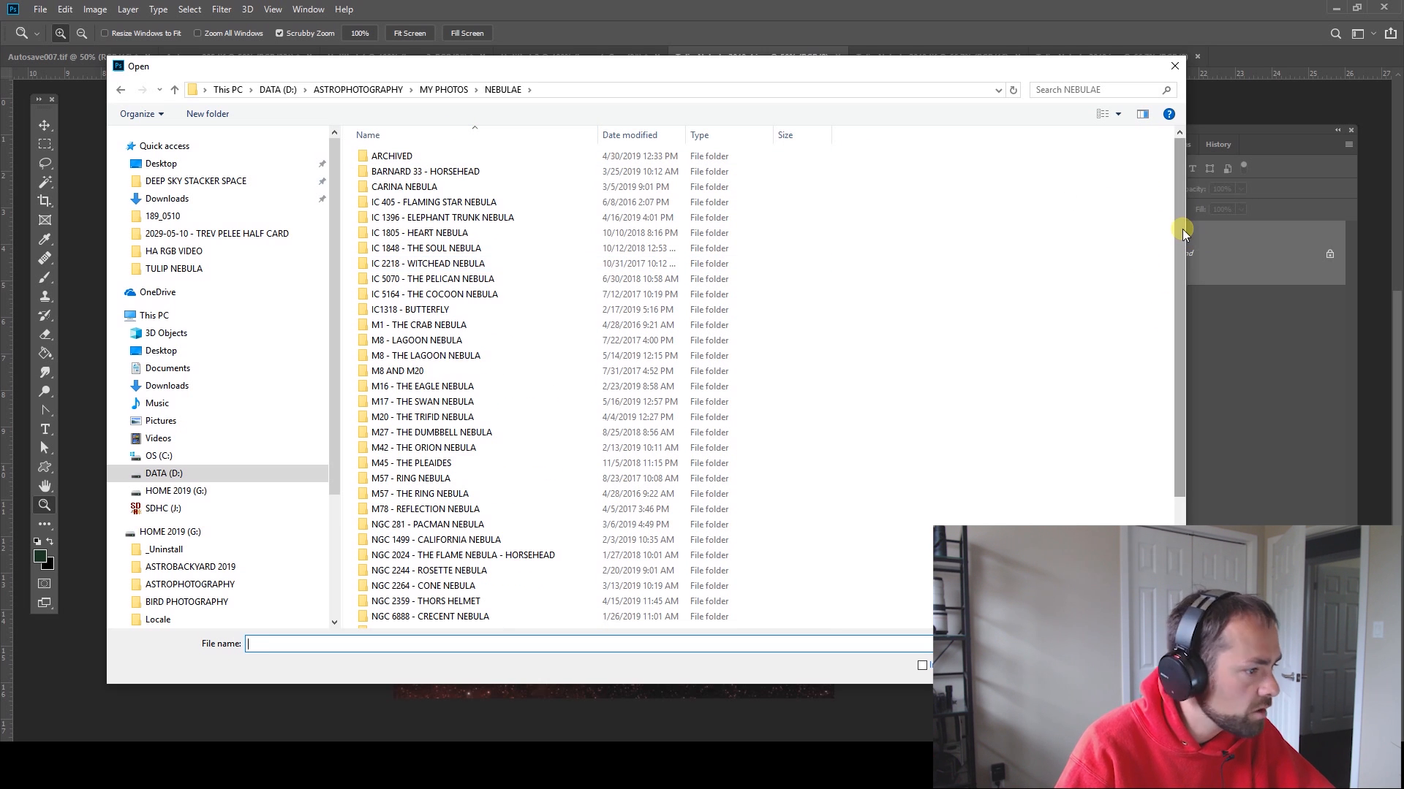
pyautogui.click(434, 201)
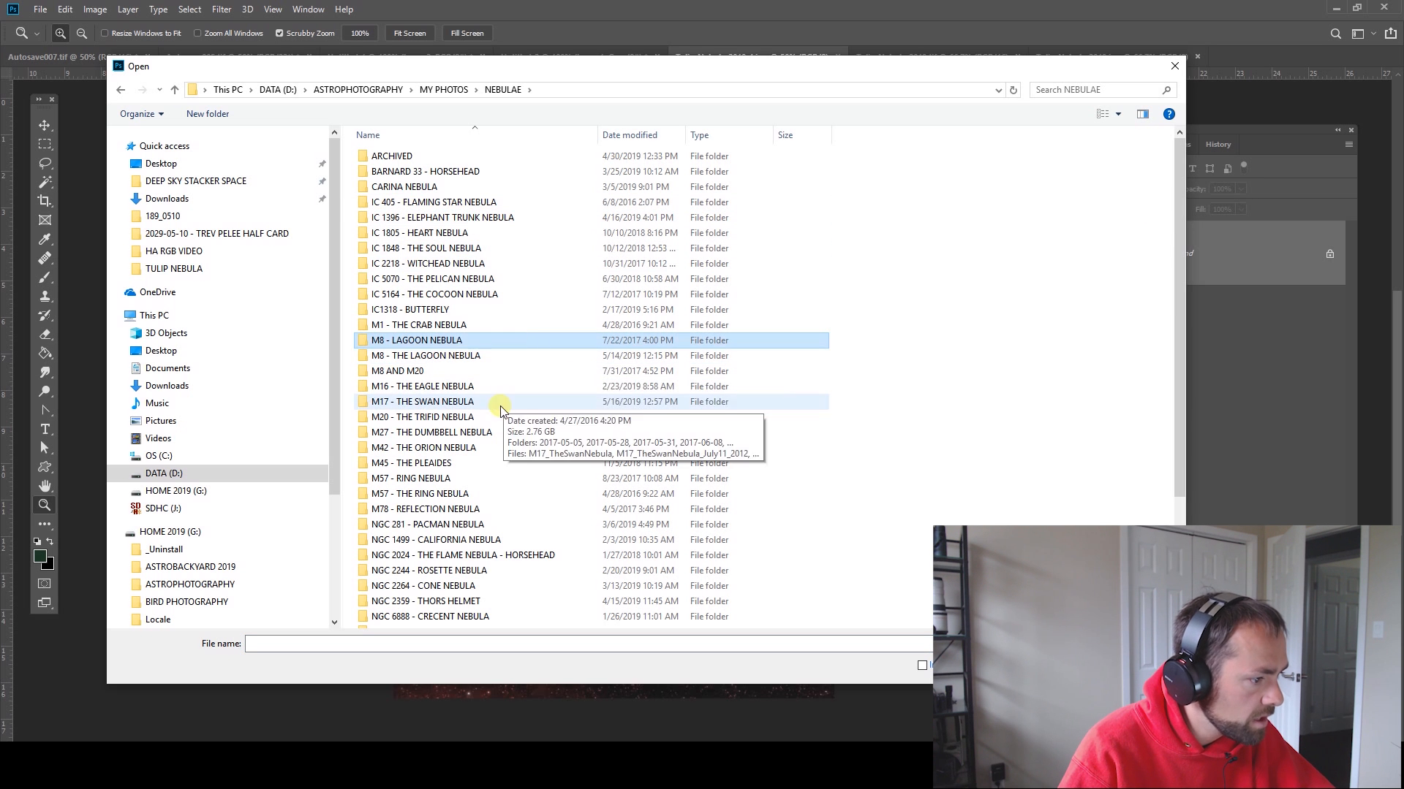
pyautogui.scroll(-3)
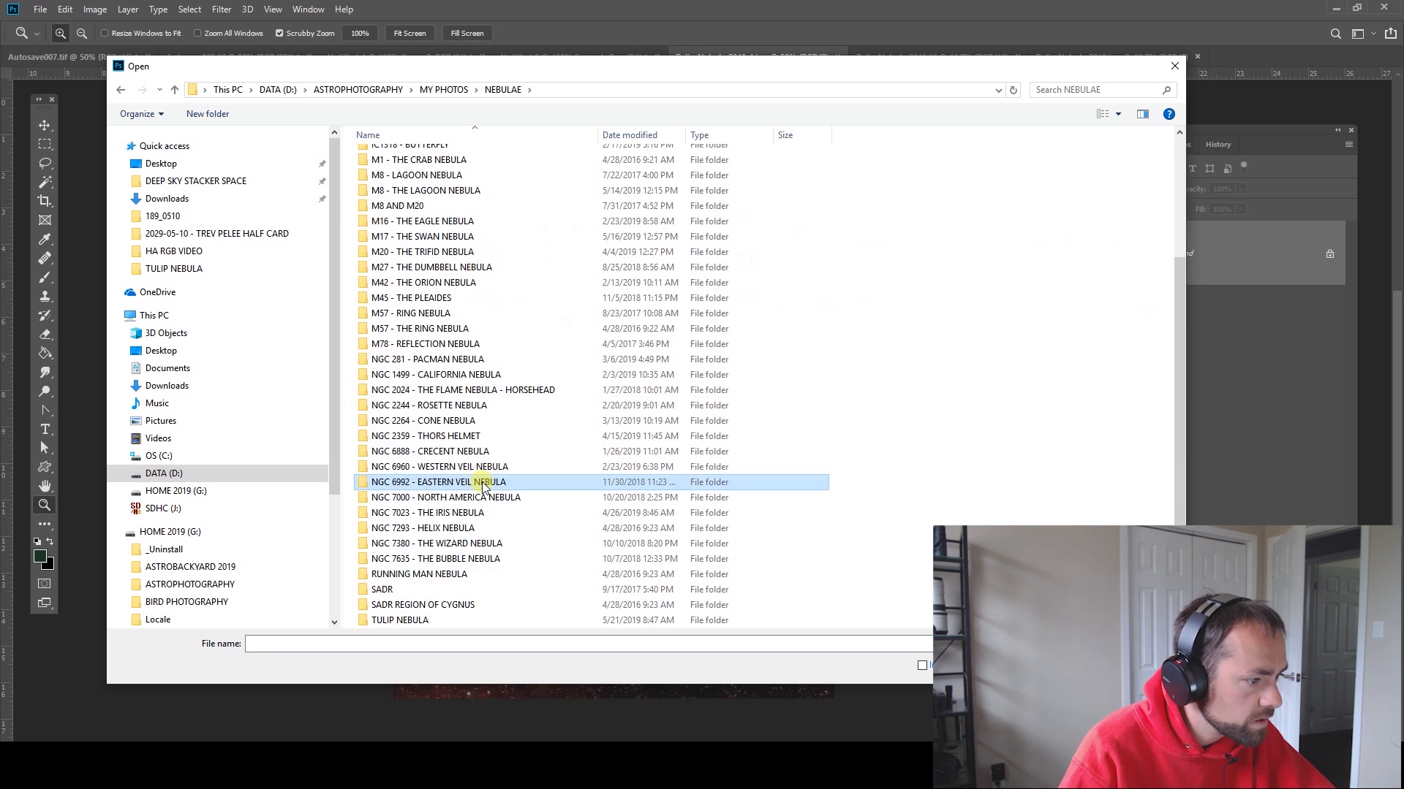
pyautogui.doubleClick(447, 482)
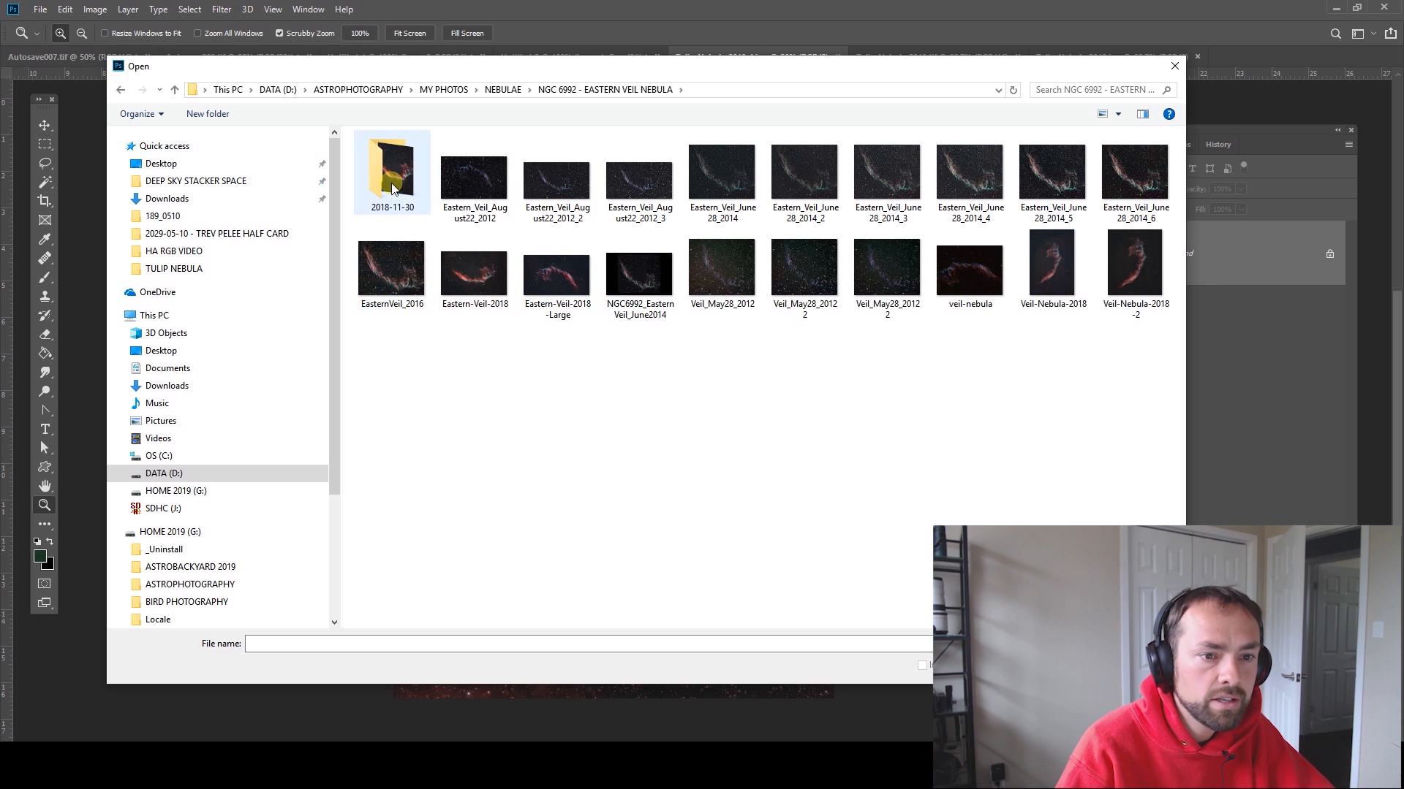
# - Open Eastern-Veil-2018 and view its red and blue channels alone before returning to RGB
pyautogui.doubleClick(474, 268)
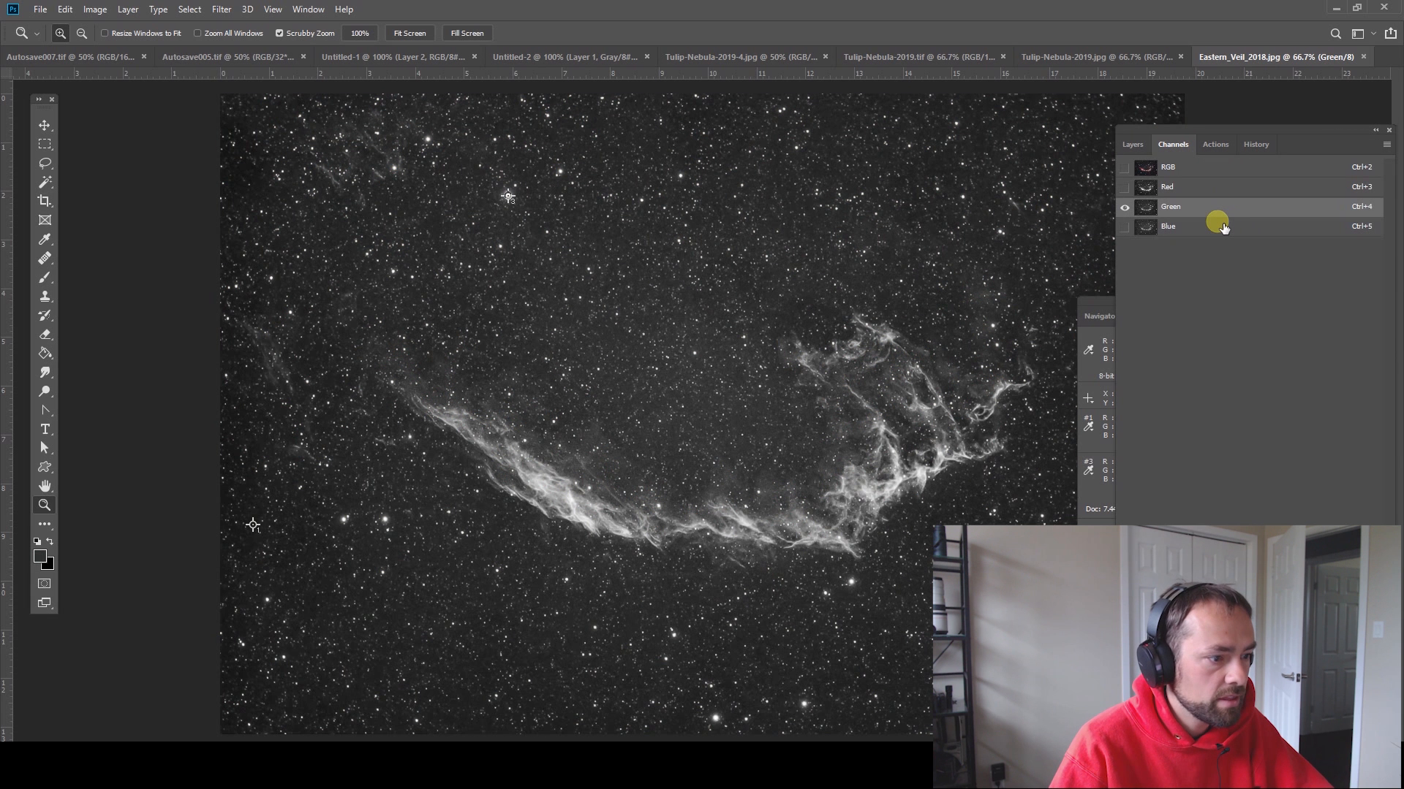
pyautogui.moveTo(1217, 226)
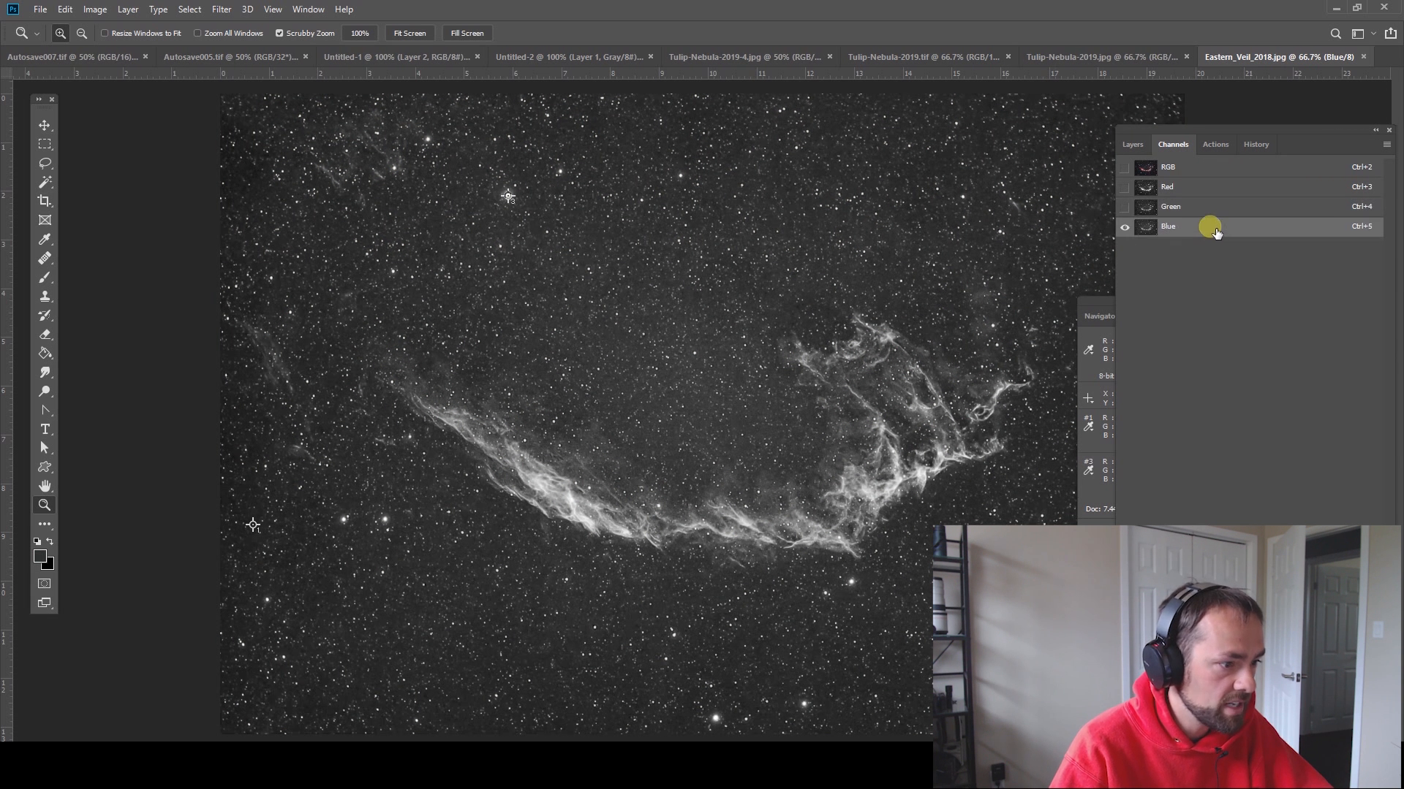
pyautogui.click(1167, 186)
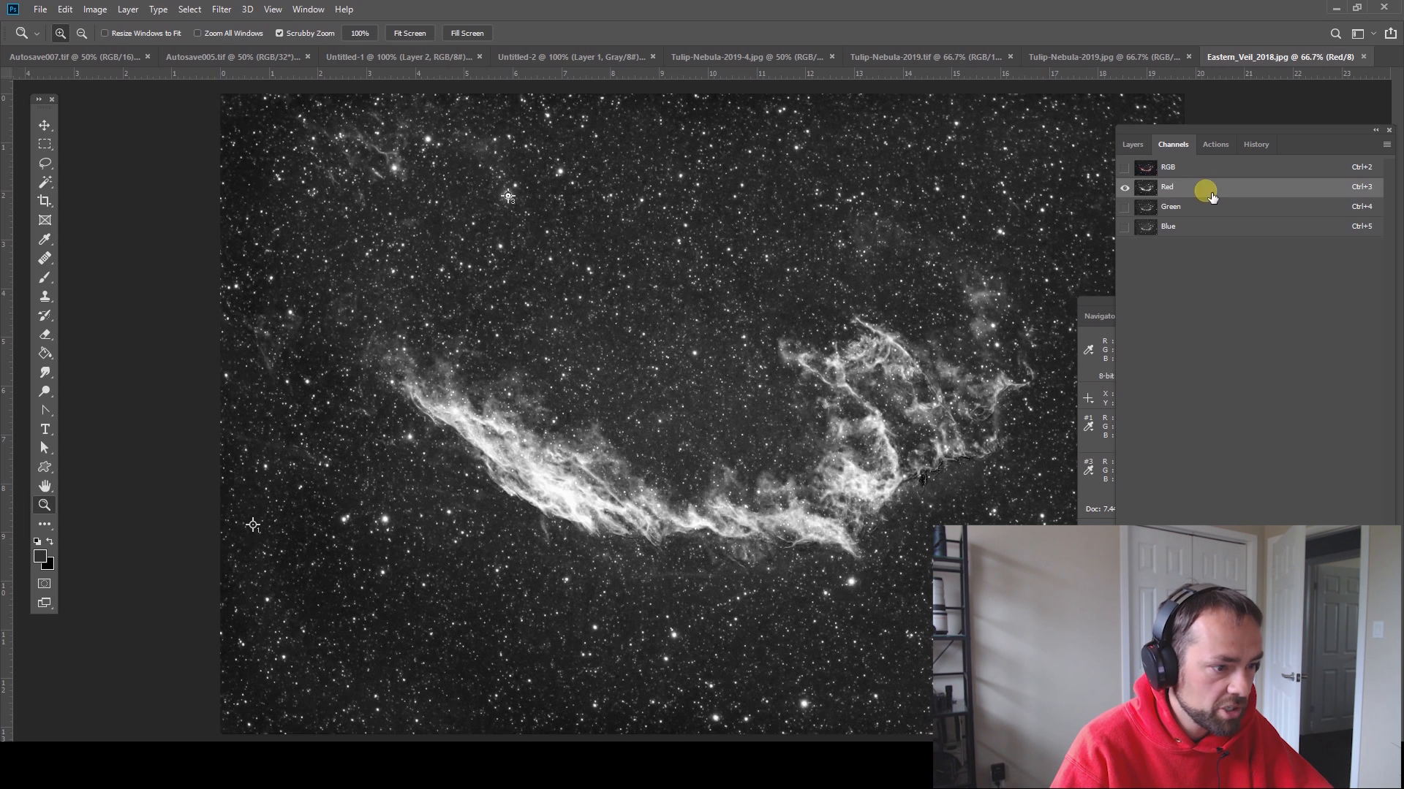
pyautogui.click(1168, 227)
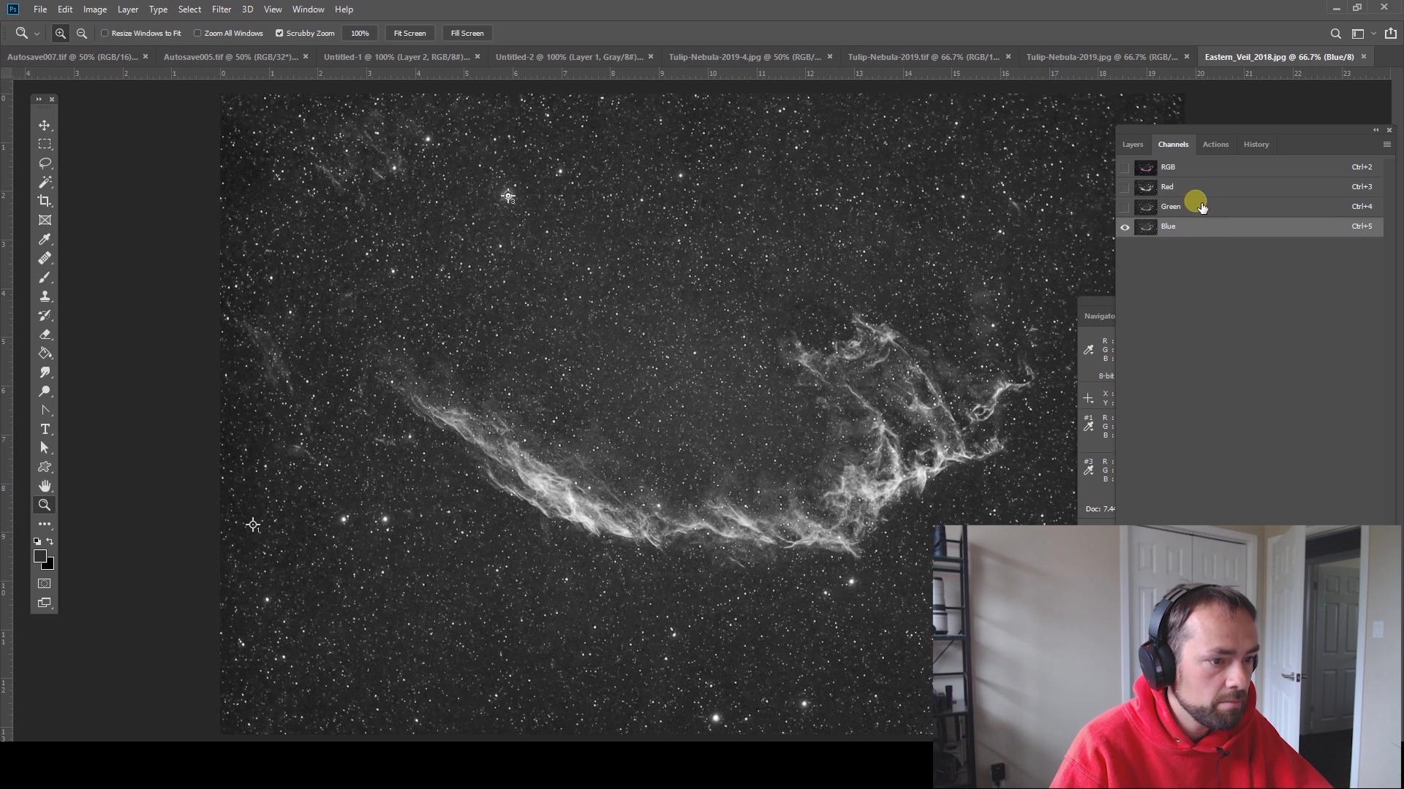
pyautogui.click(1167, 186)
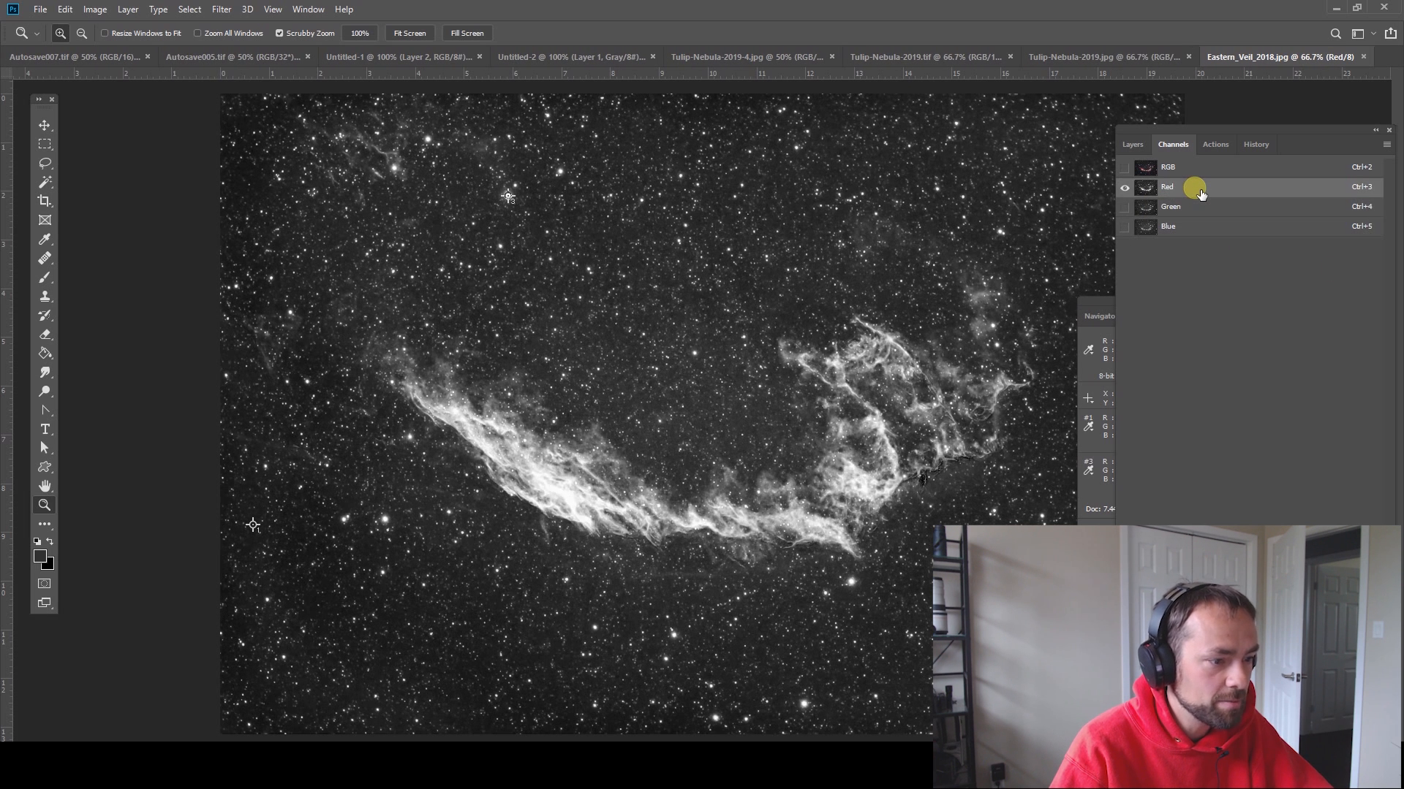
pyautogui.moveTo(1198, 212)
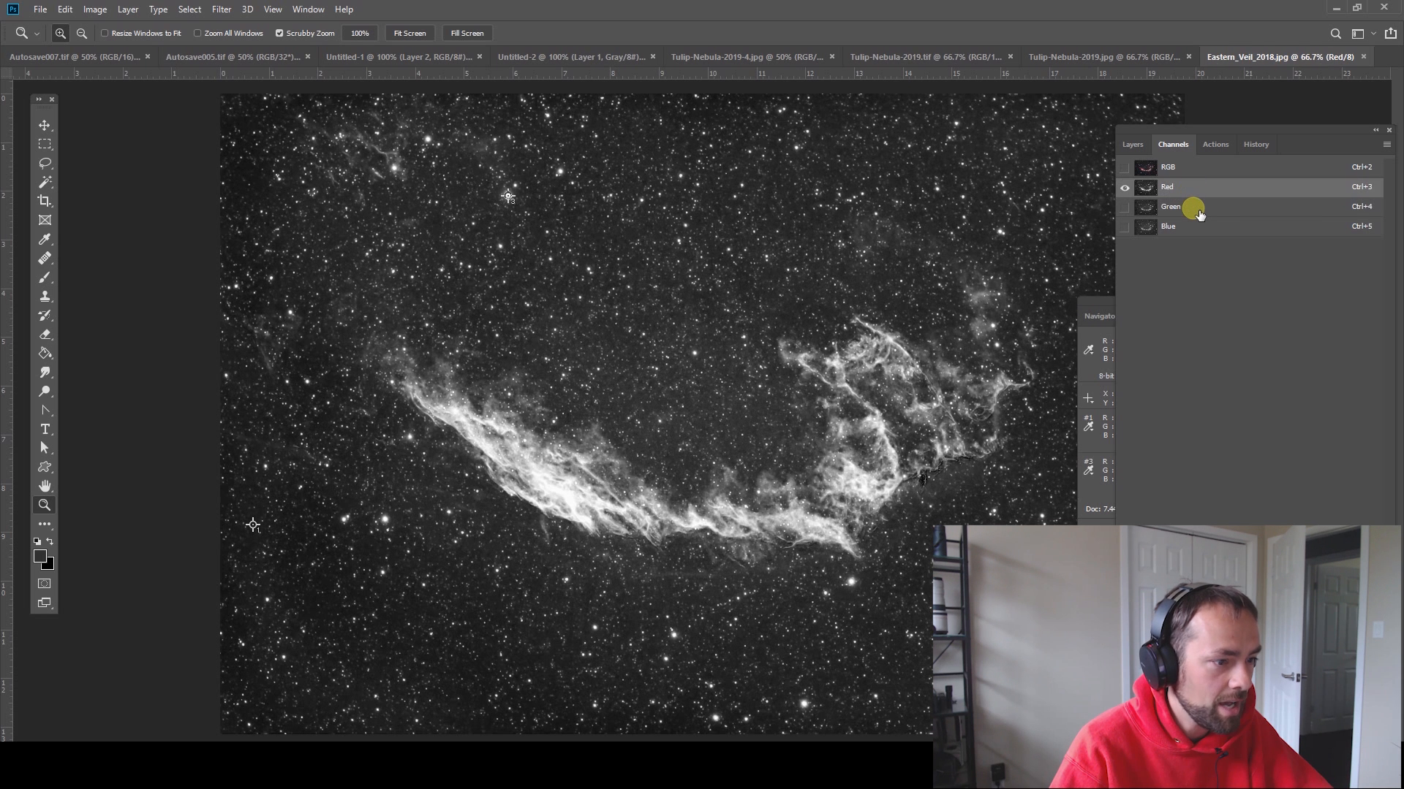
pyautogui.click(1124, 166)
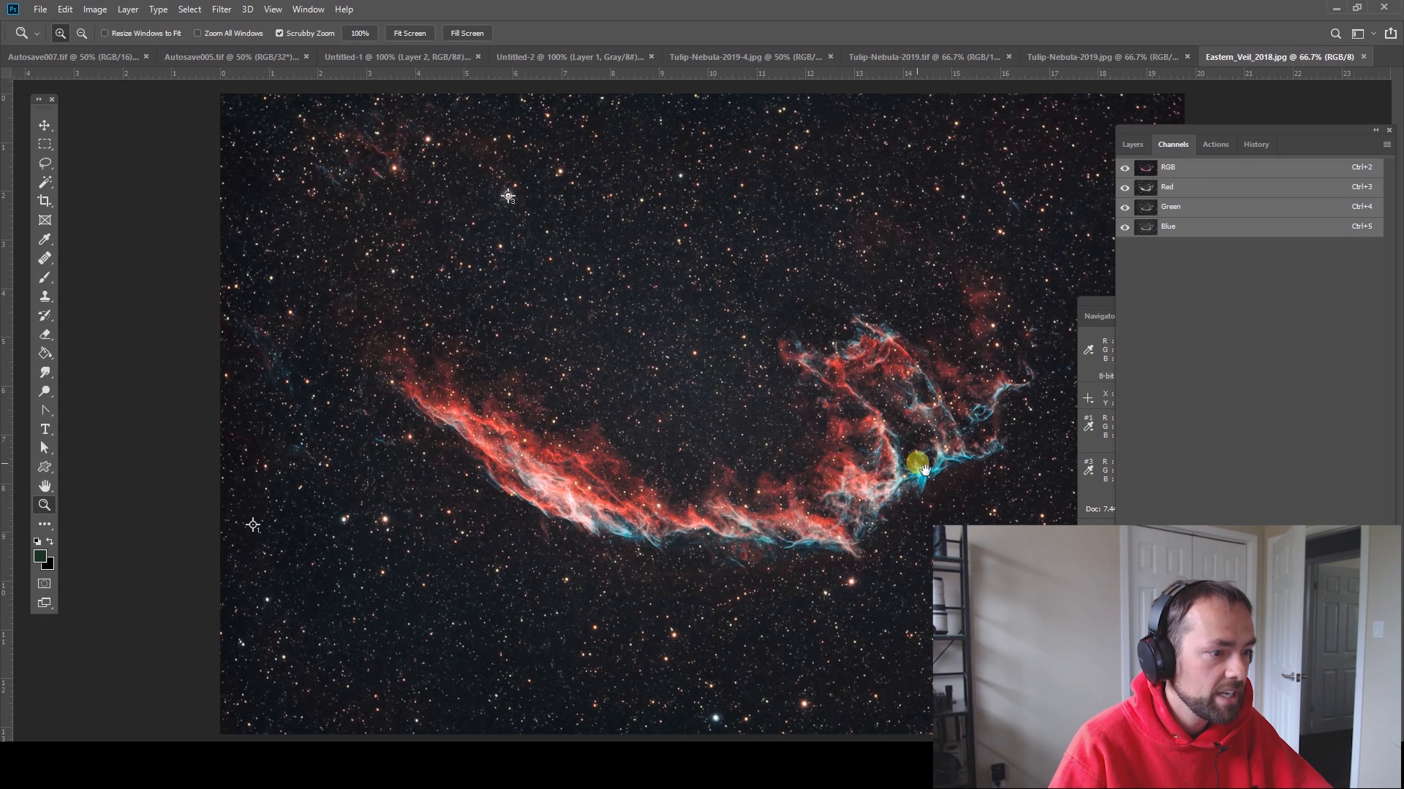
pyautogui.click(1255, 332)
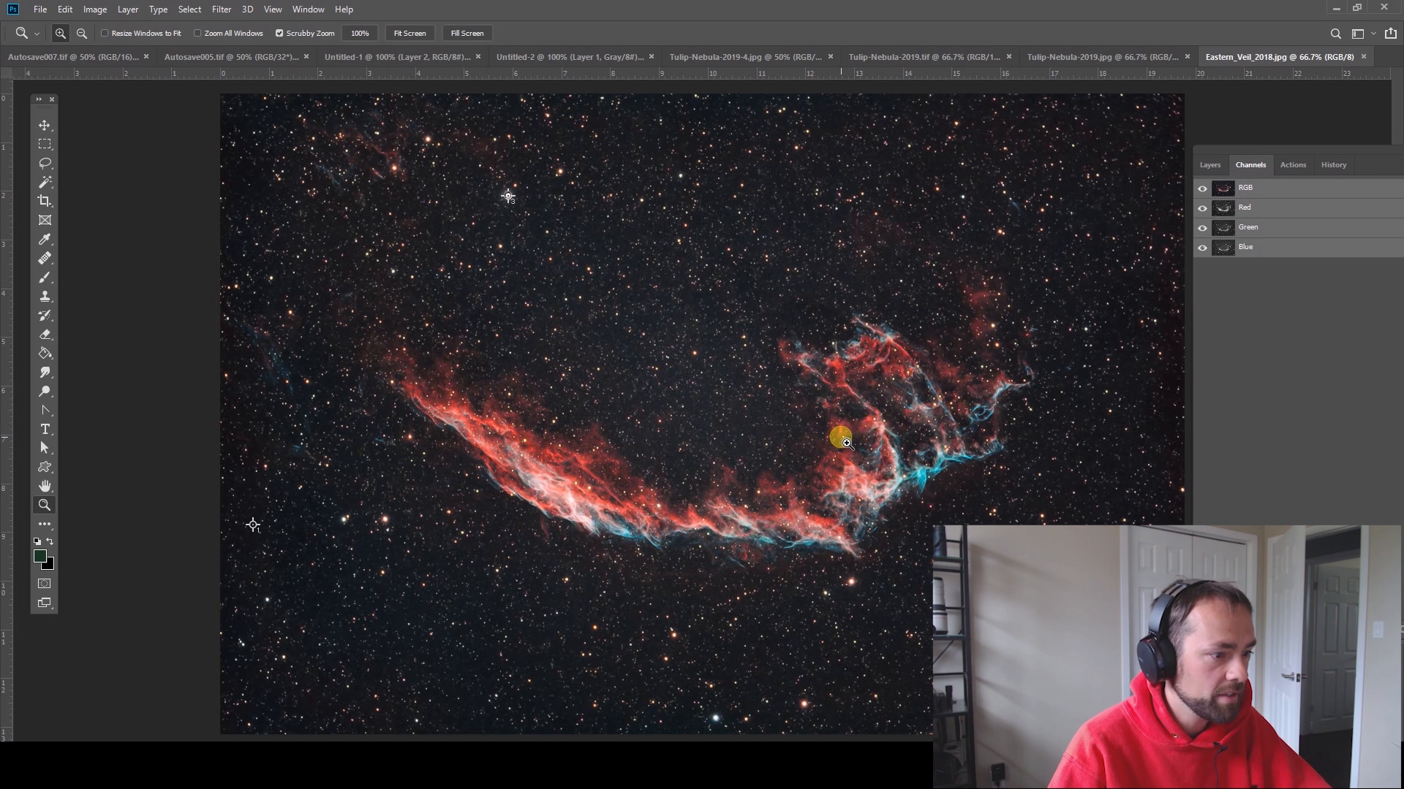
pyautogui.moveTo(705, 391)
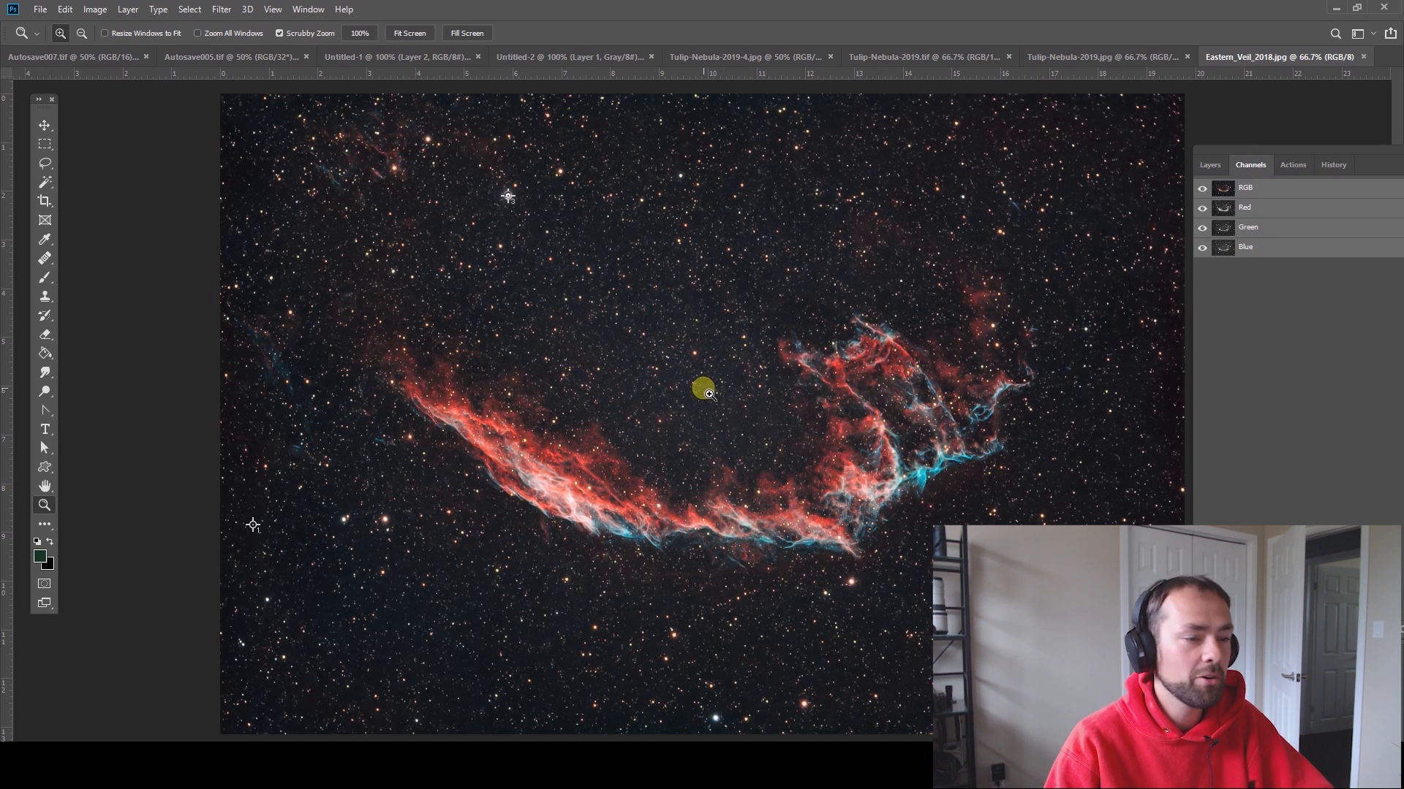
pyautogui.moveTo(712, 367)
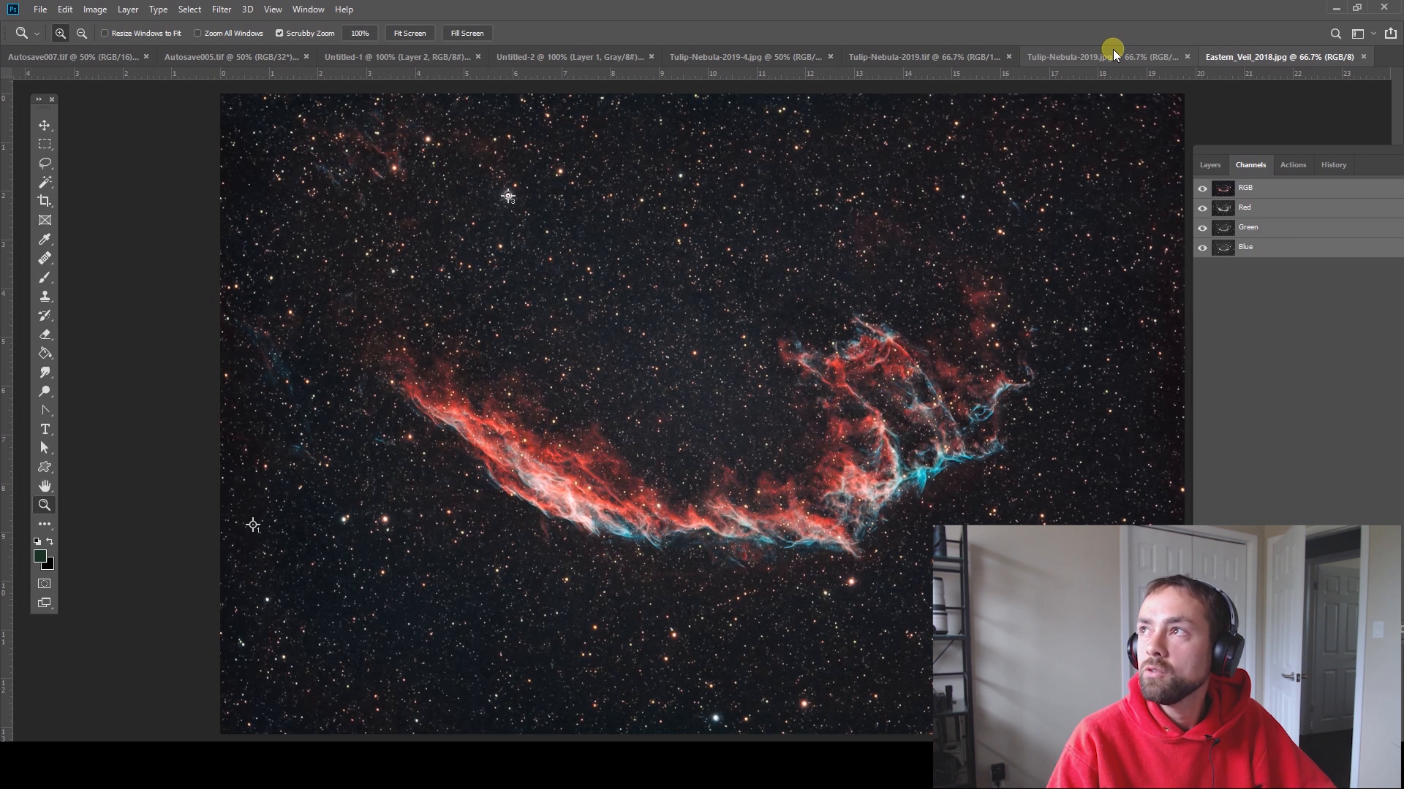
# - Pass through the Omega Nebula autosave, then display the red Autosave007 Tulip Nebula file
pyautogui.click(235, 56)
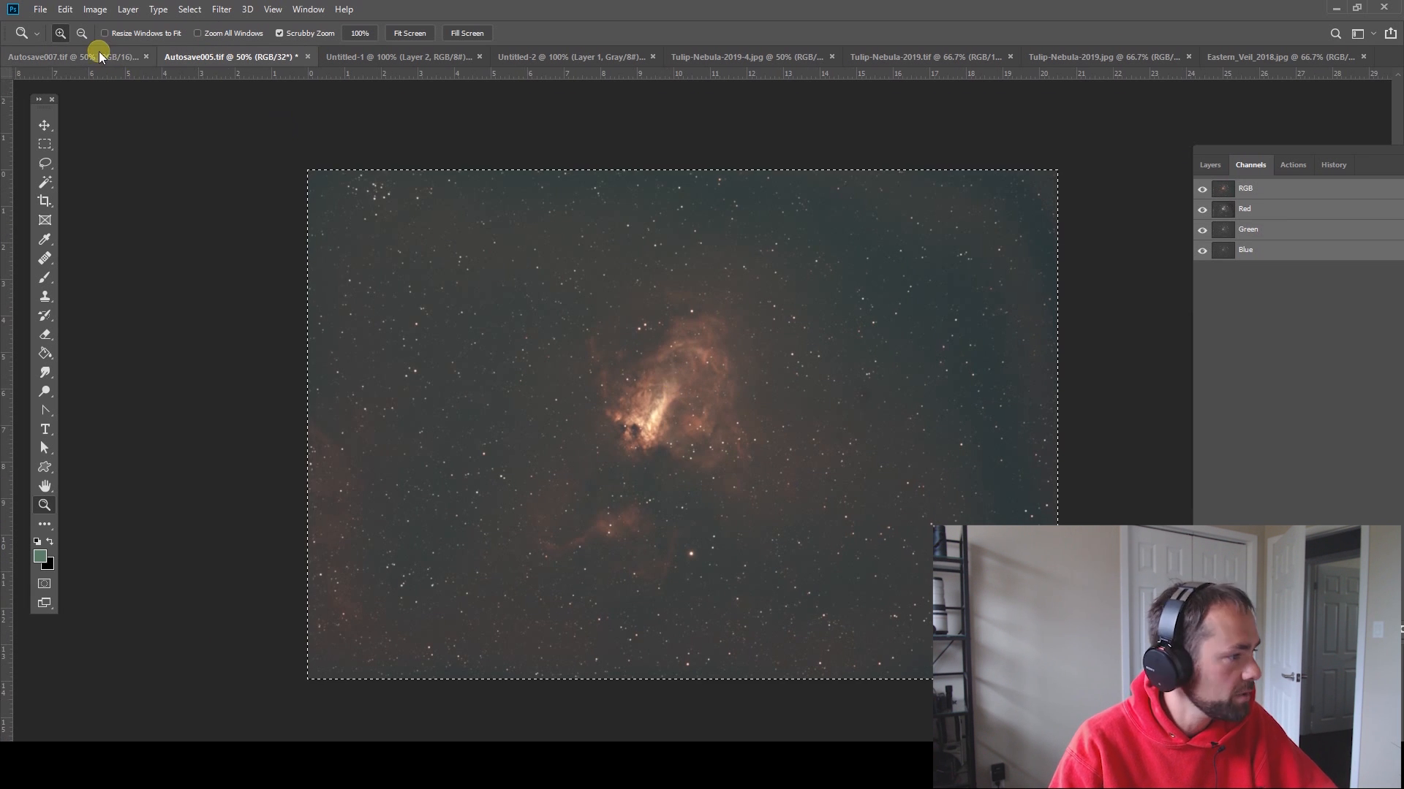
pyautogui.click(72, 57)
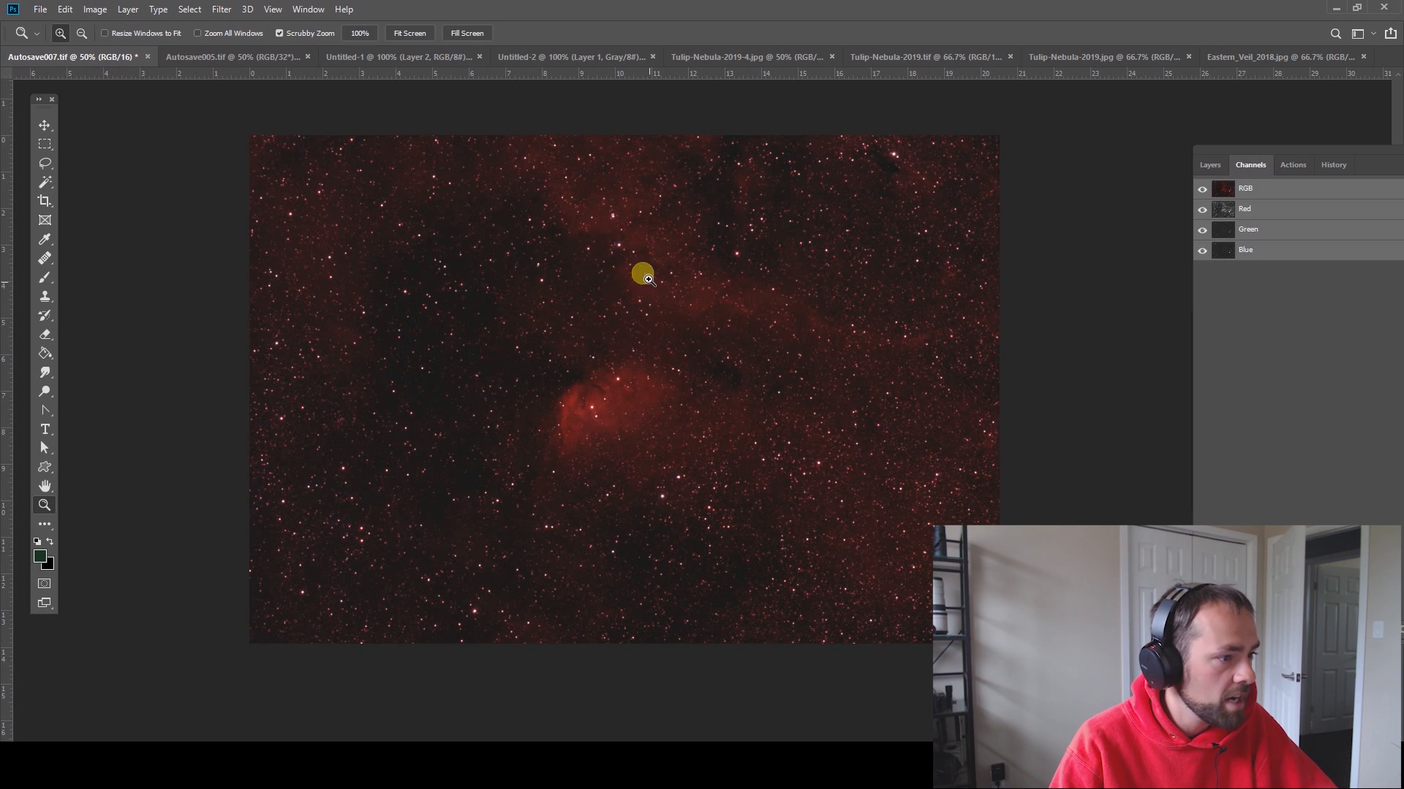
pyautogui.moveTo(662, 270)
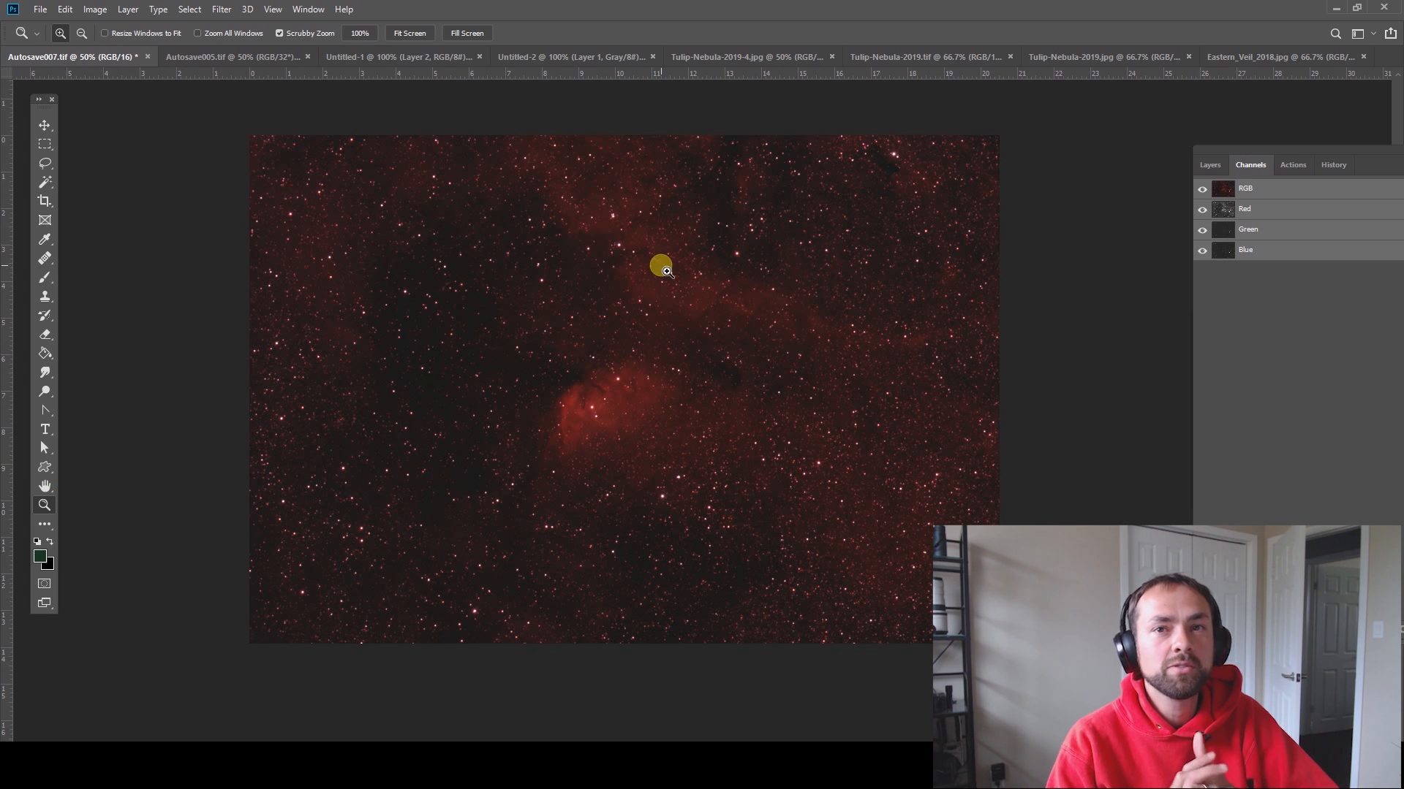